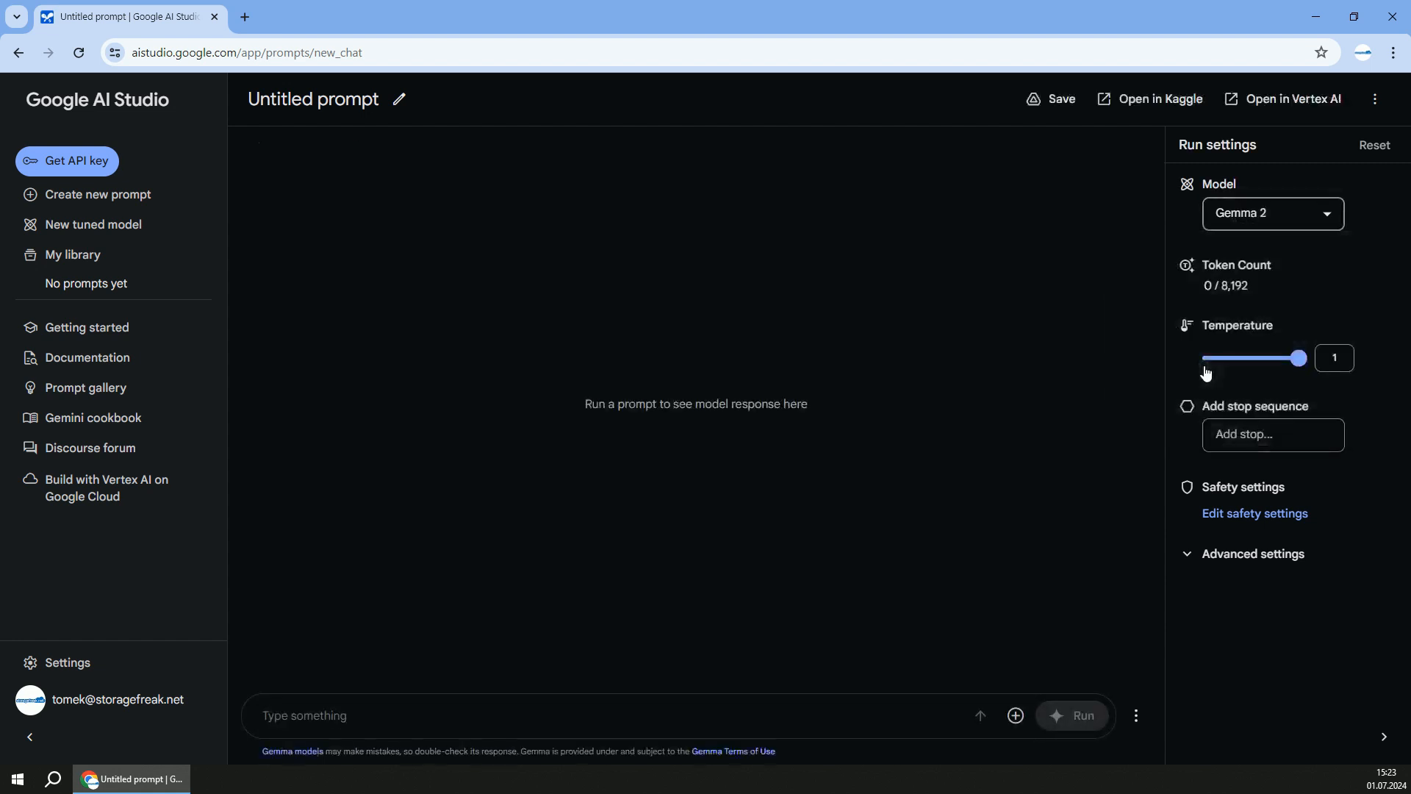
Ask Gemma 2 'who are you?' and get its self-description as an open-weights assistant.
{"action": "type", "text": "wh"}
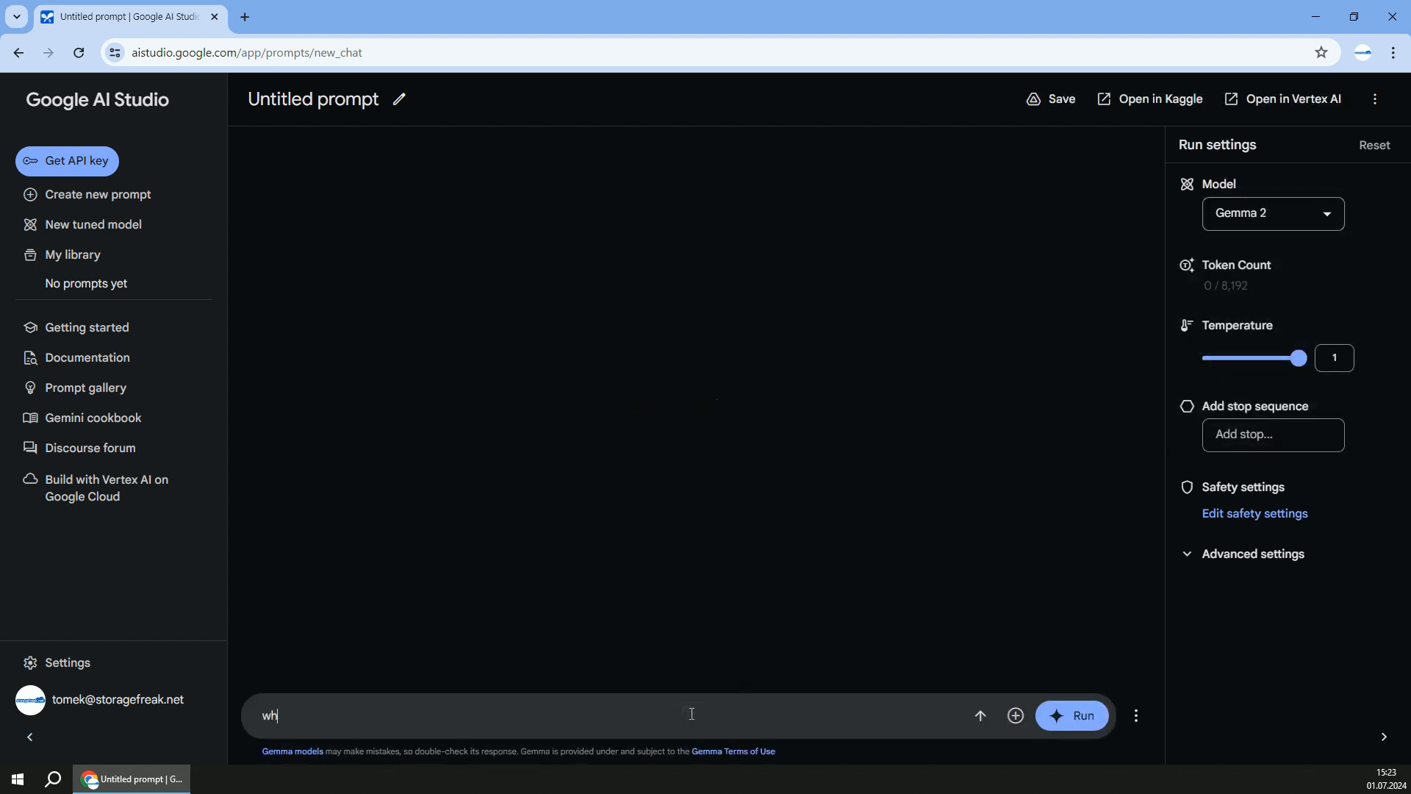
{"action": "left_click", "coordinate": [1070, 716]}
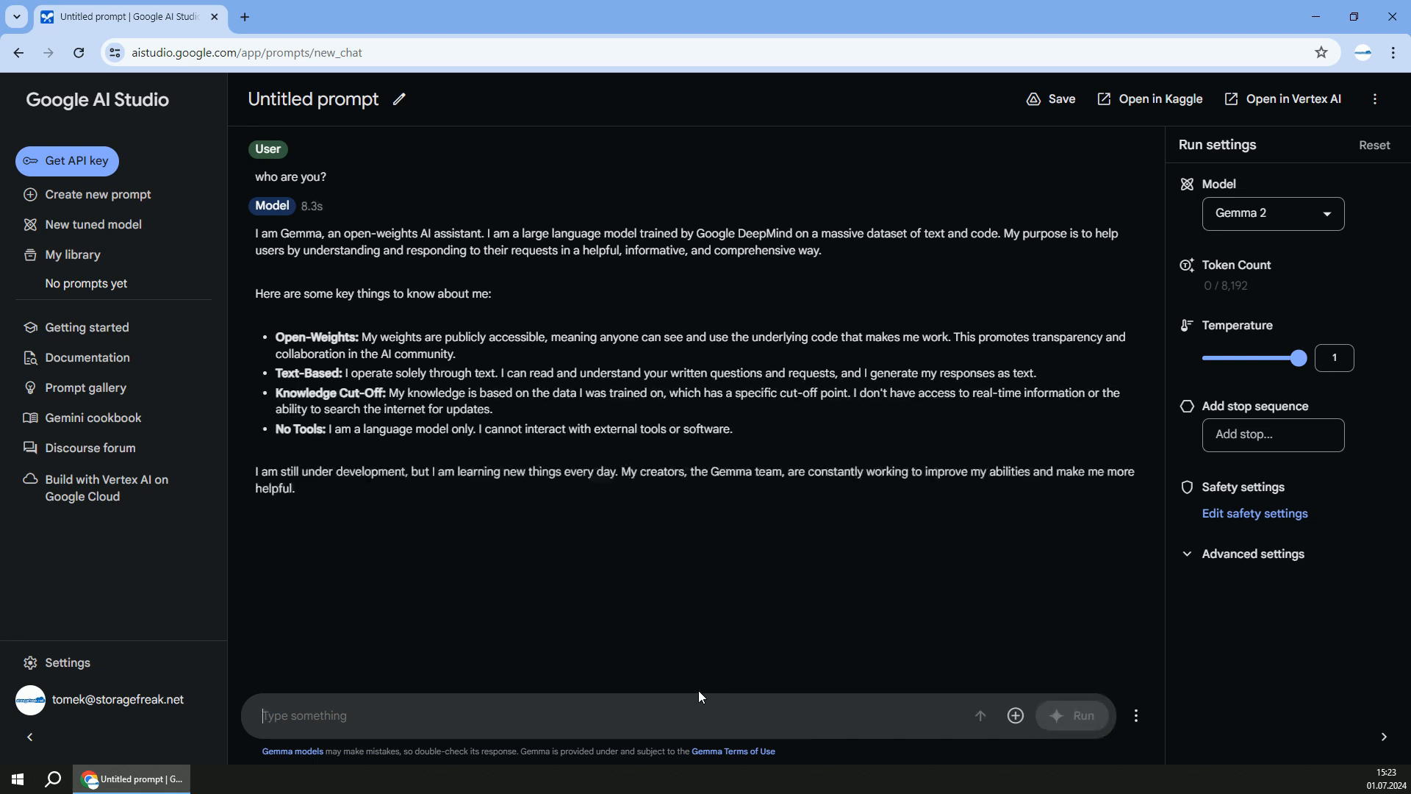
{"action": "mouse_move", "coordinate": [779, 525]}
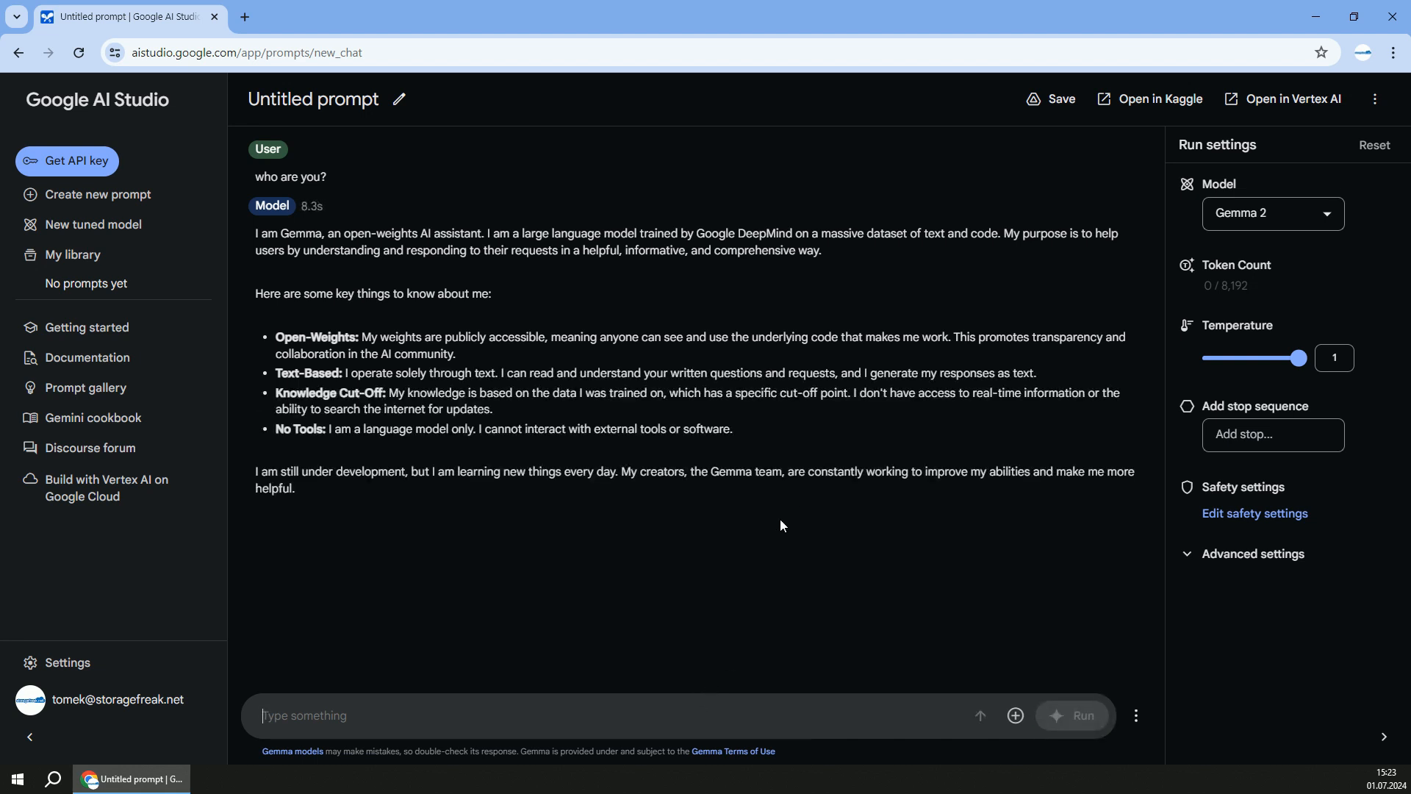
Reach aistudio.google.com in a new Incognito window and sign in with another Google account.
{"action": "left_click", "coordinate": [1394, 52]}
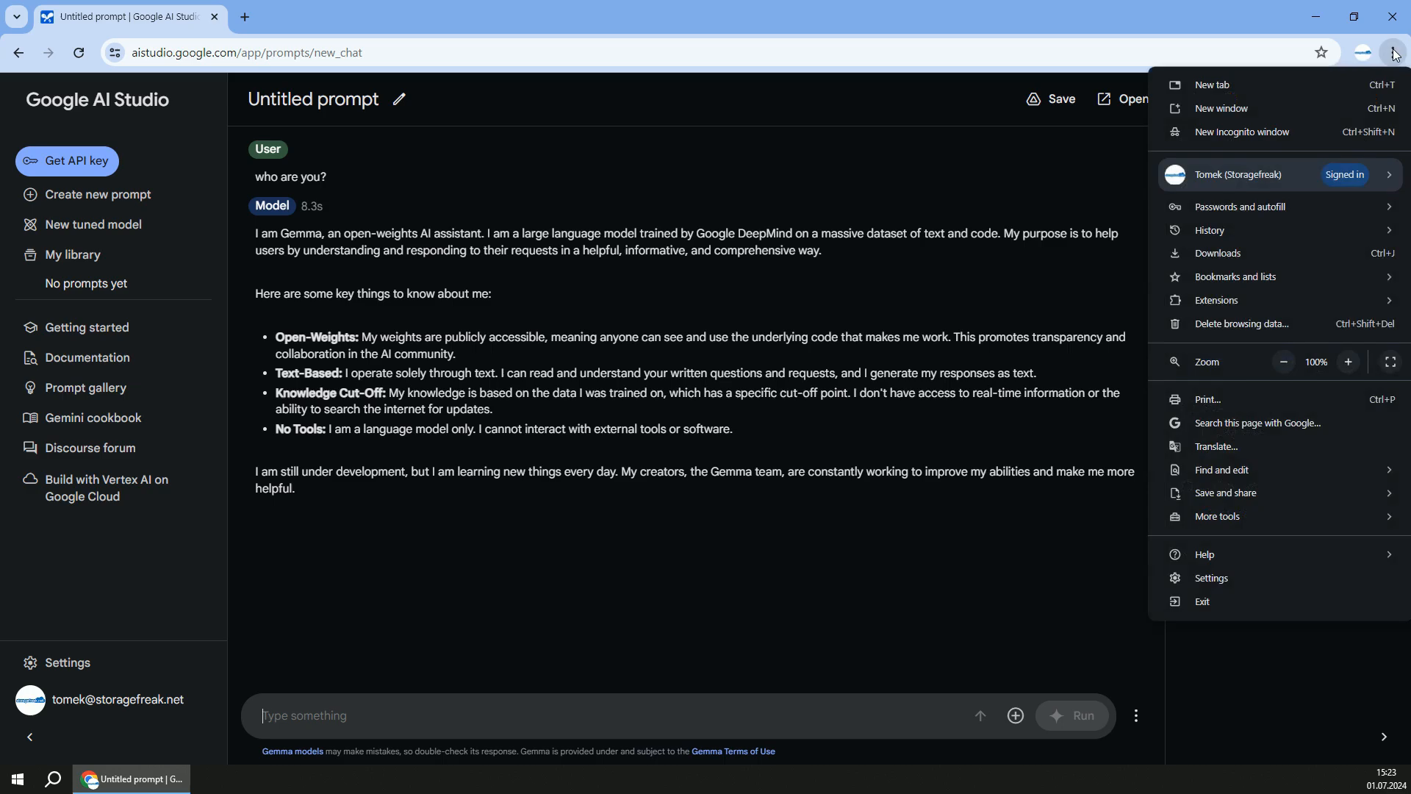
{"action": "left_click", "coordinate": [1248, 131]}
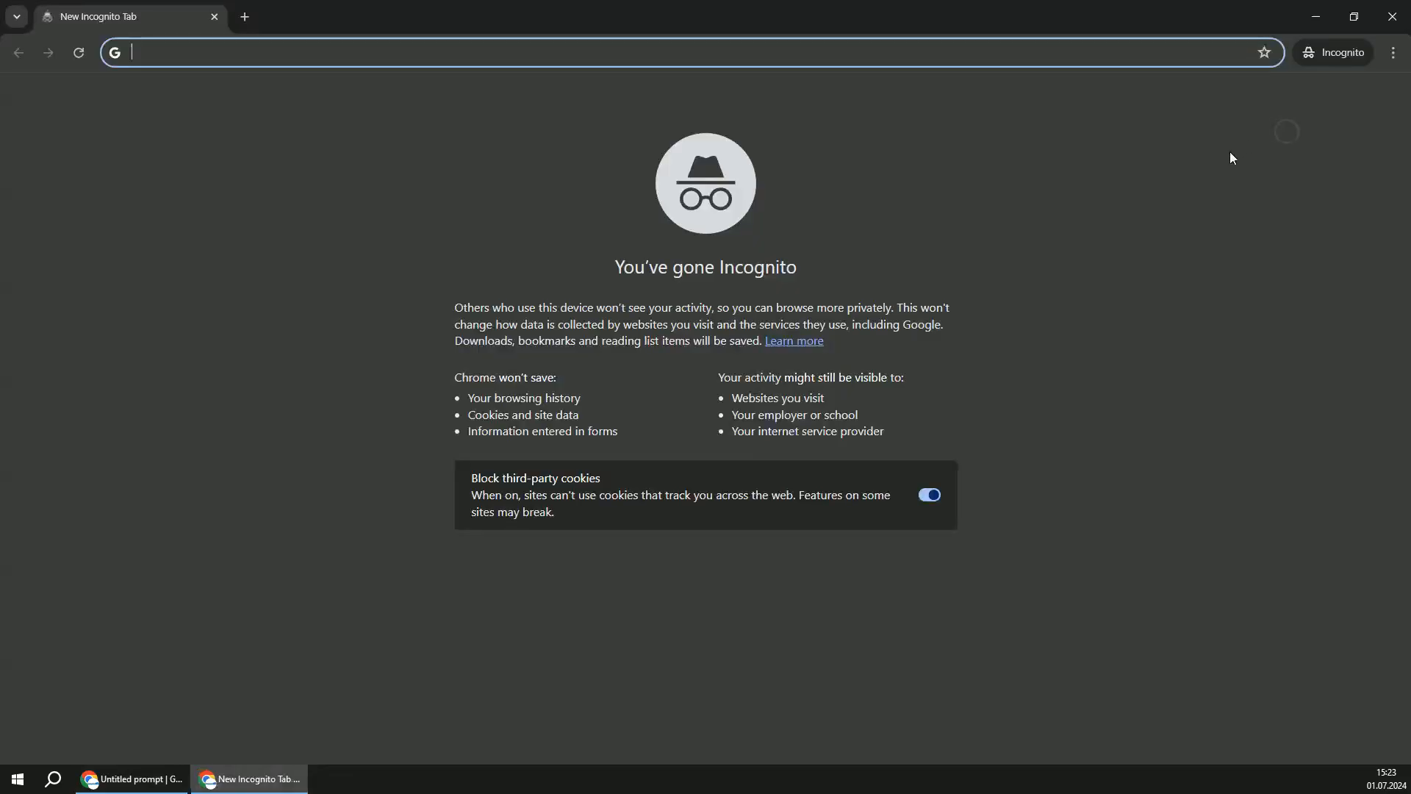
{"action": "type", "text": "aistudio.google.com"}
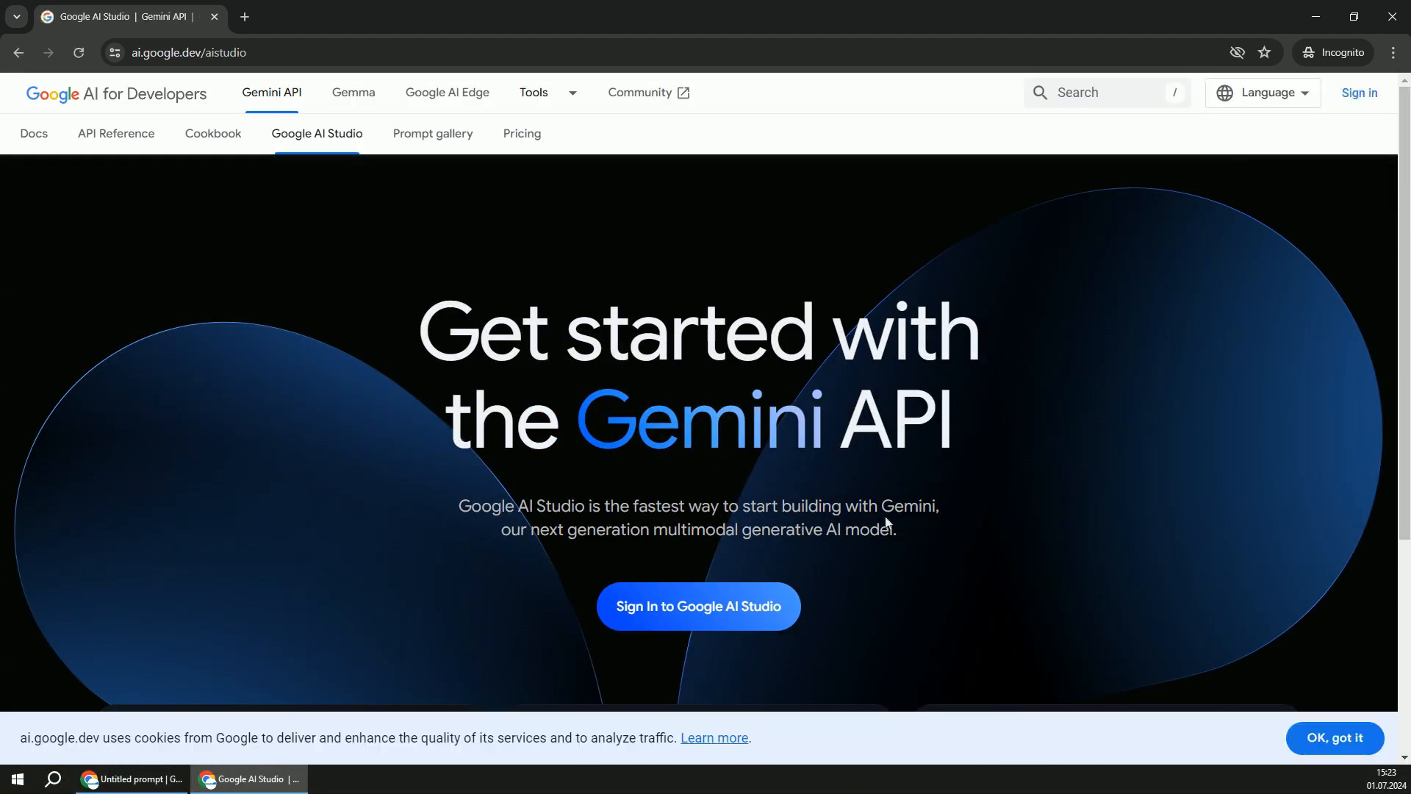
{"action": "left_click", "coordinate": [696, 605]}
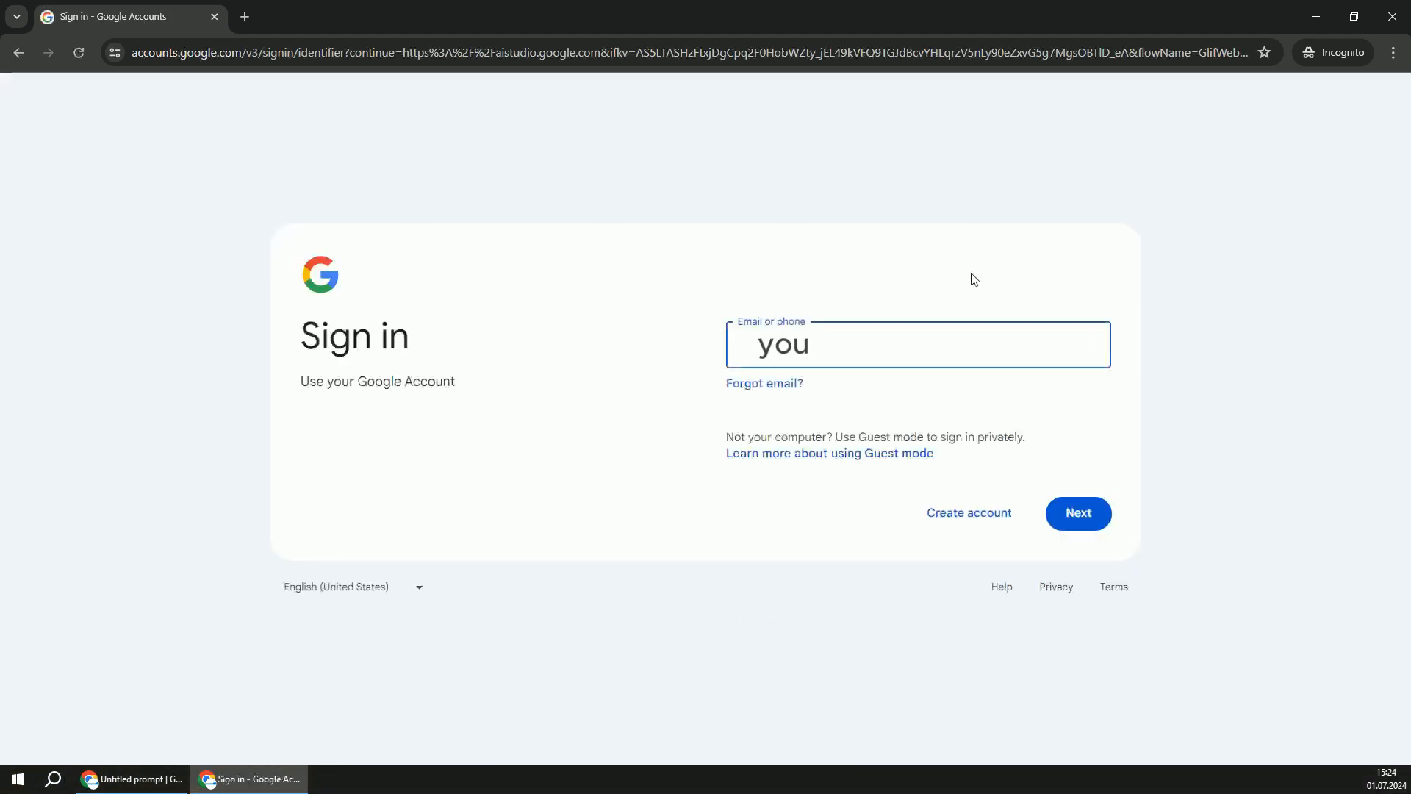
{"action": "left_click", "coordinate": [1077, 513]}
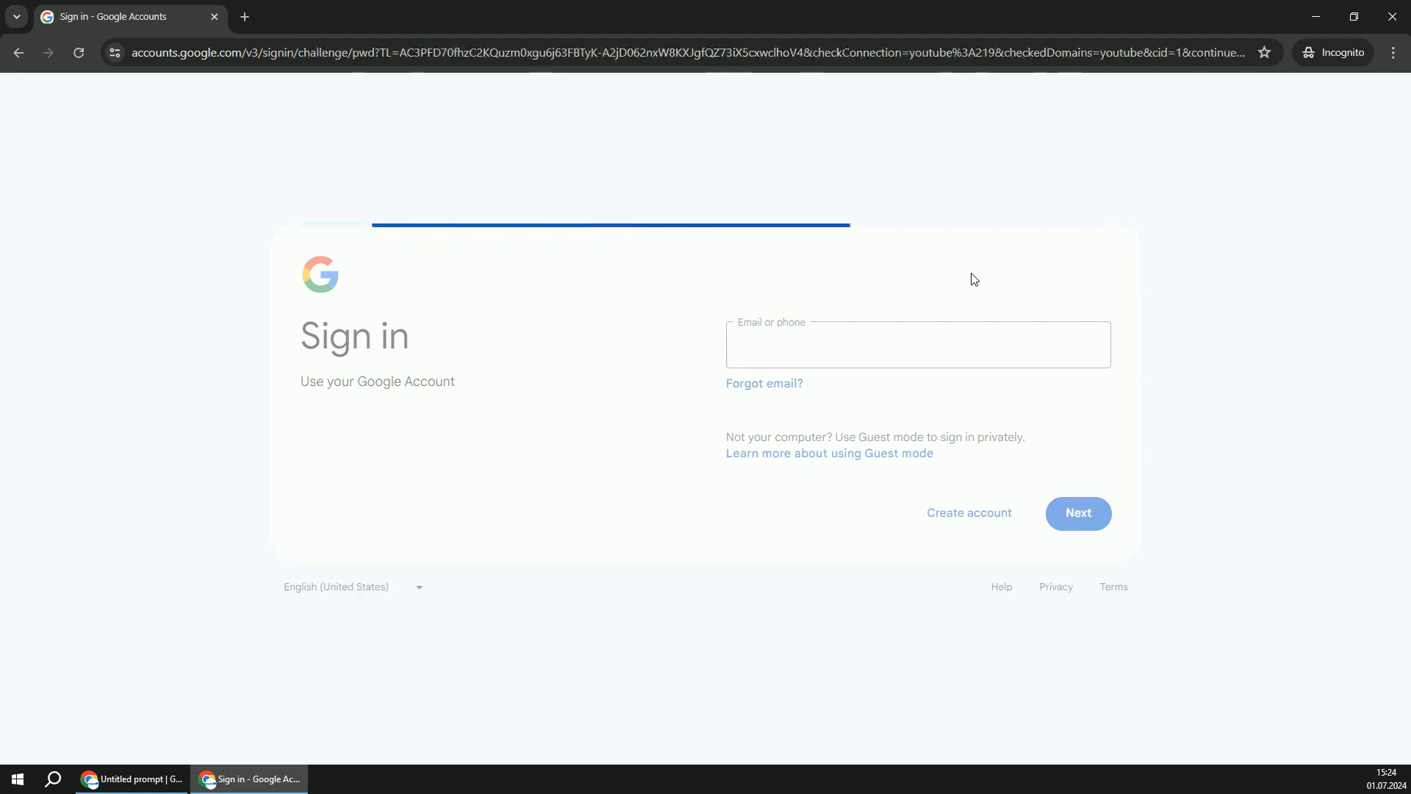
{"action": "left_click", "coordinate": [1077, 513]}
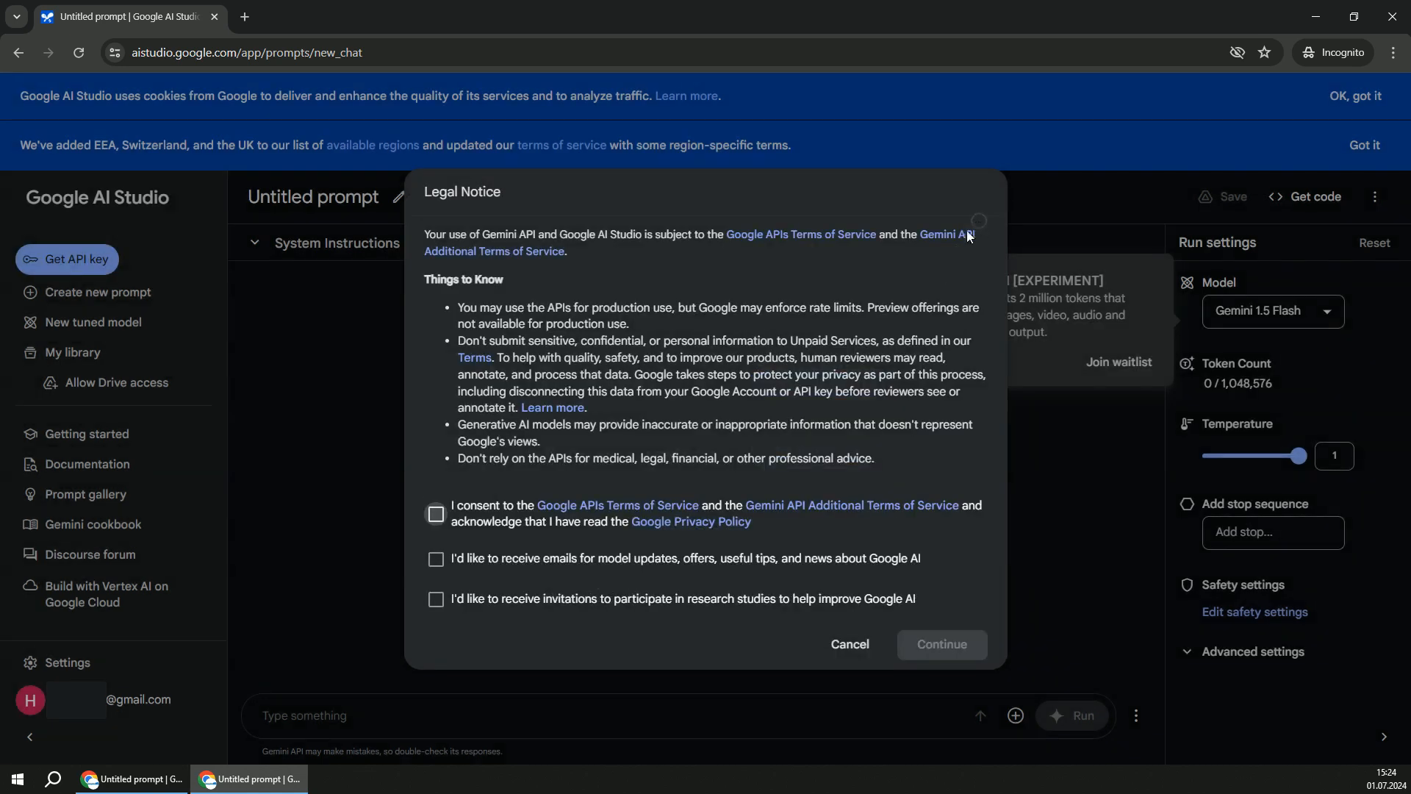
{"action": "mouse_move", "coordinate": [435, 515]}
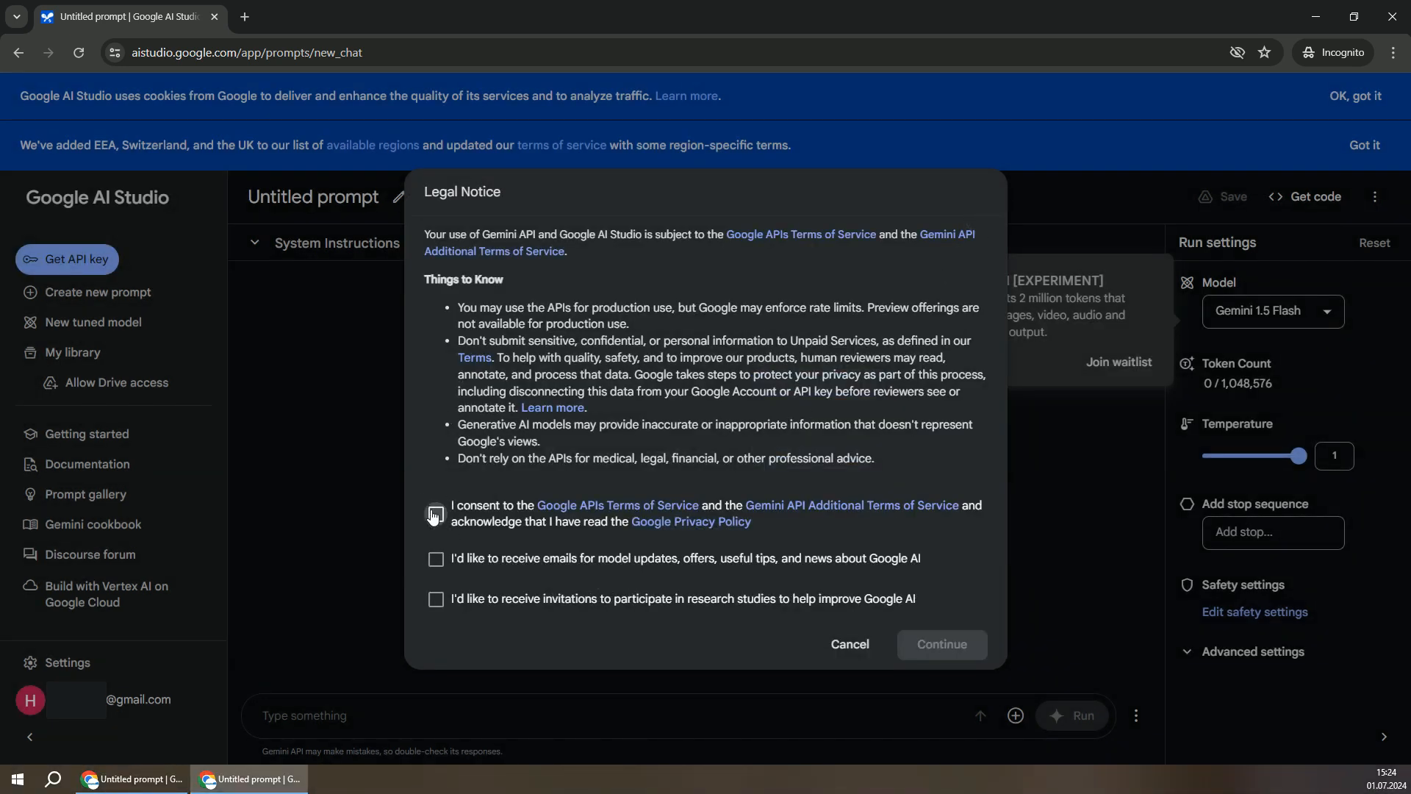
Accept the terms of service and legal notice, dismissing the regions announcement to reach an empty Gemma 2 prompt.
{"action": "left_click", "coordinate": [435, 515]}
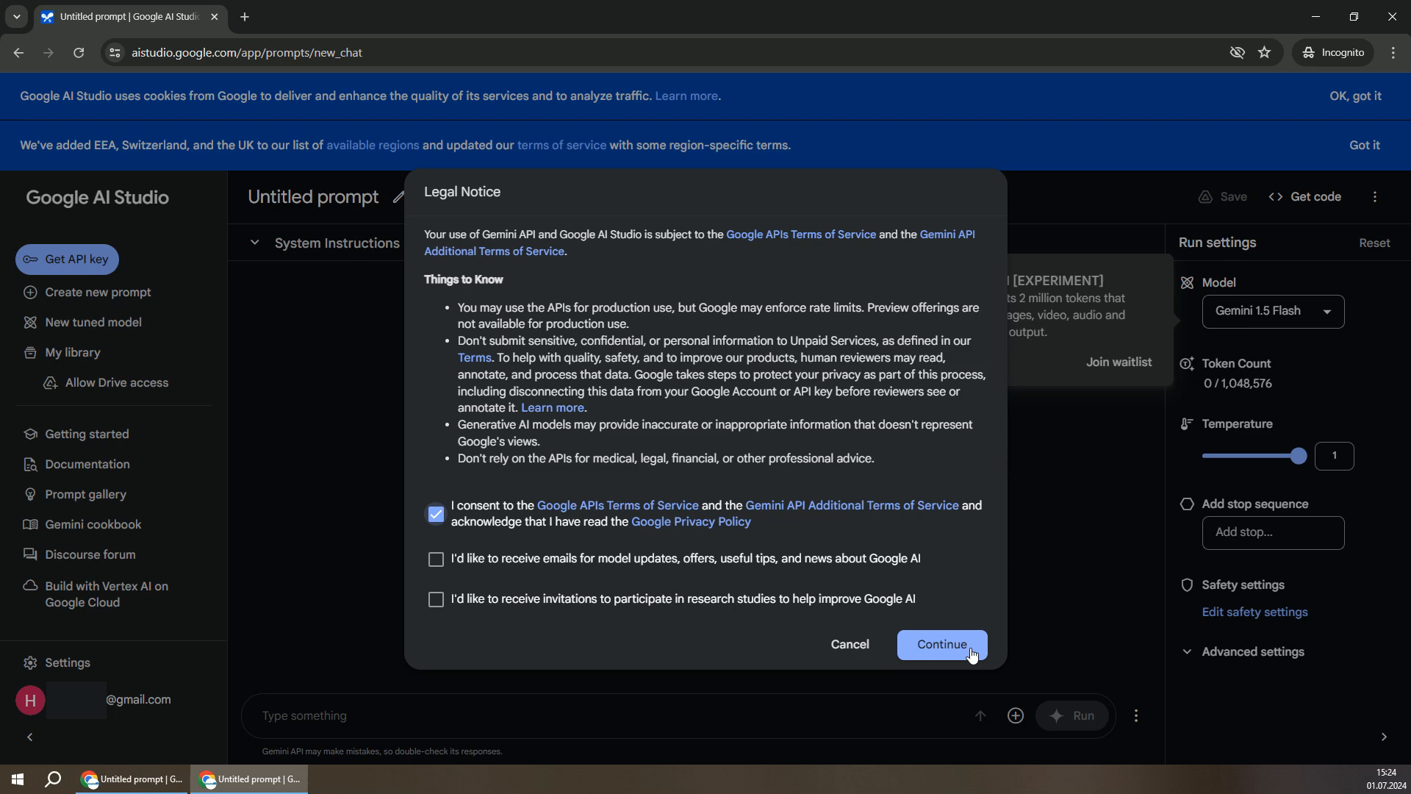
{"action": "left_click", "coordinate": [940, 644]}
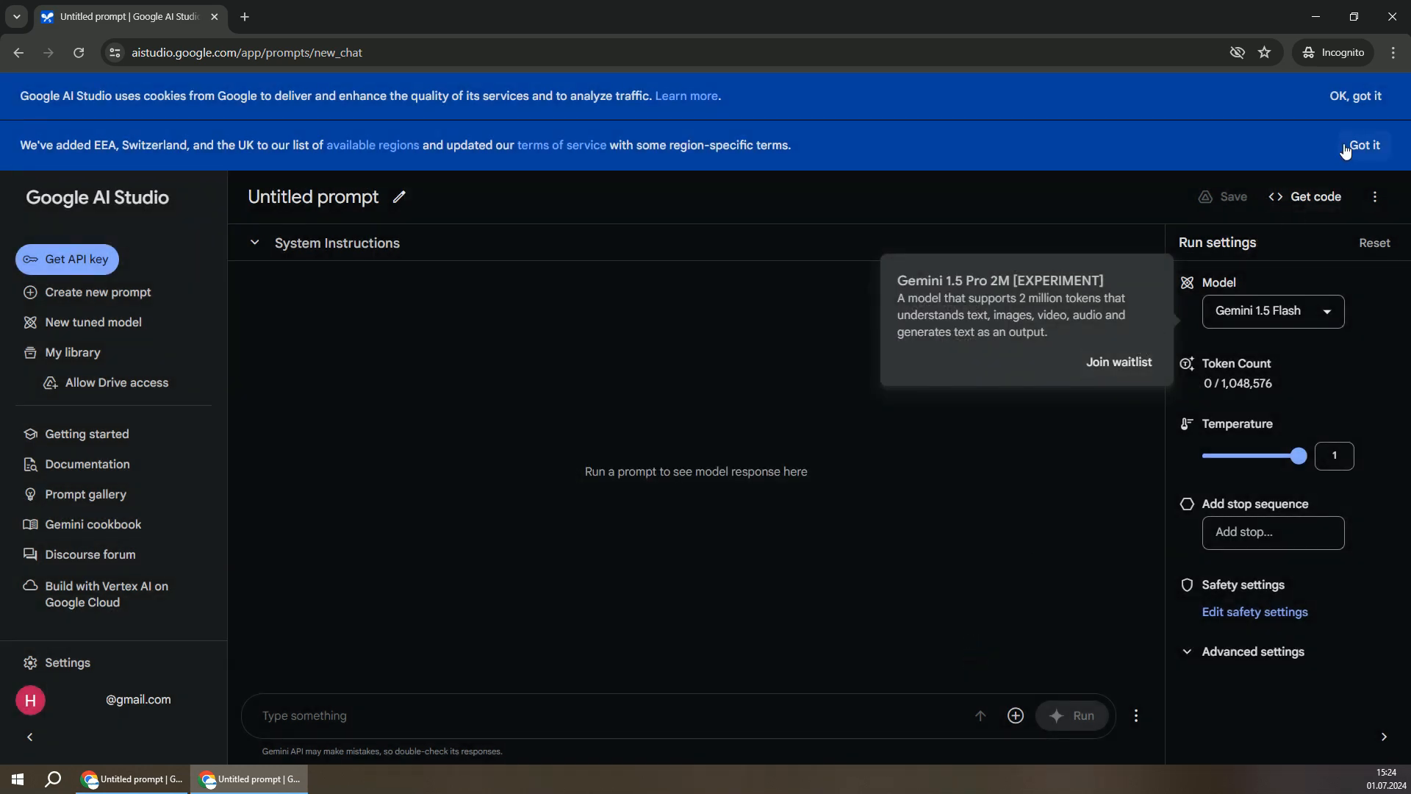
{"action": "left_click", "coordinate": [1361, 145]}
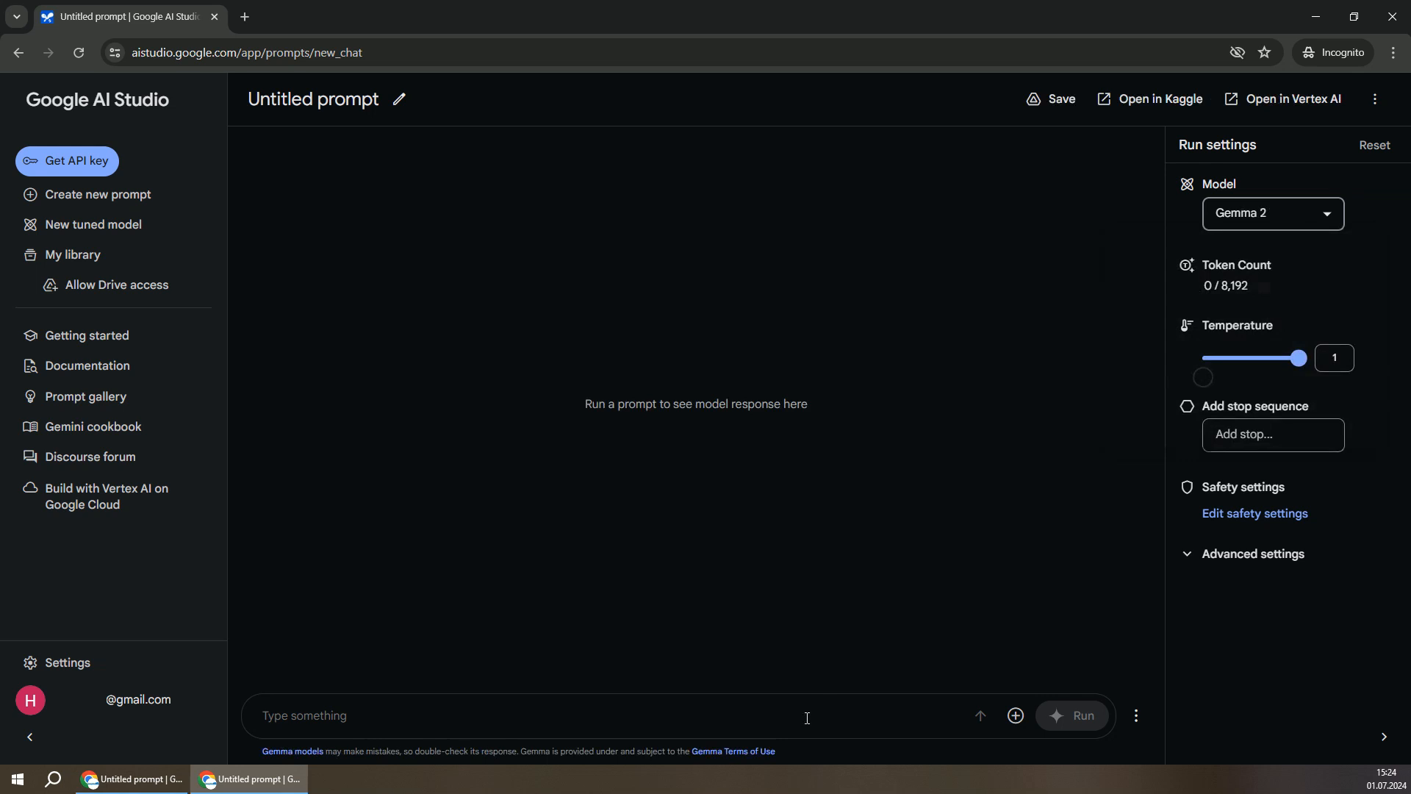
Send Gemma 2 a 'hello!' prompt, then refresh the chat to clear its history.
{"action": "type", "text": "hello!"}
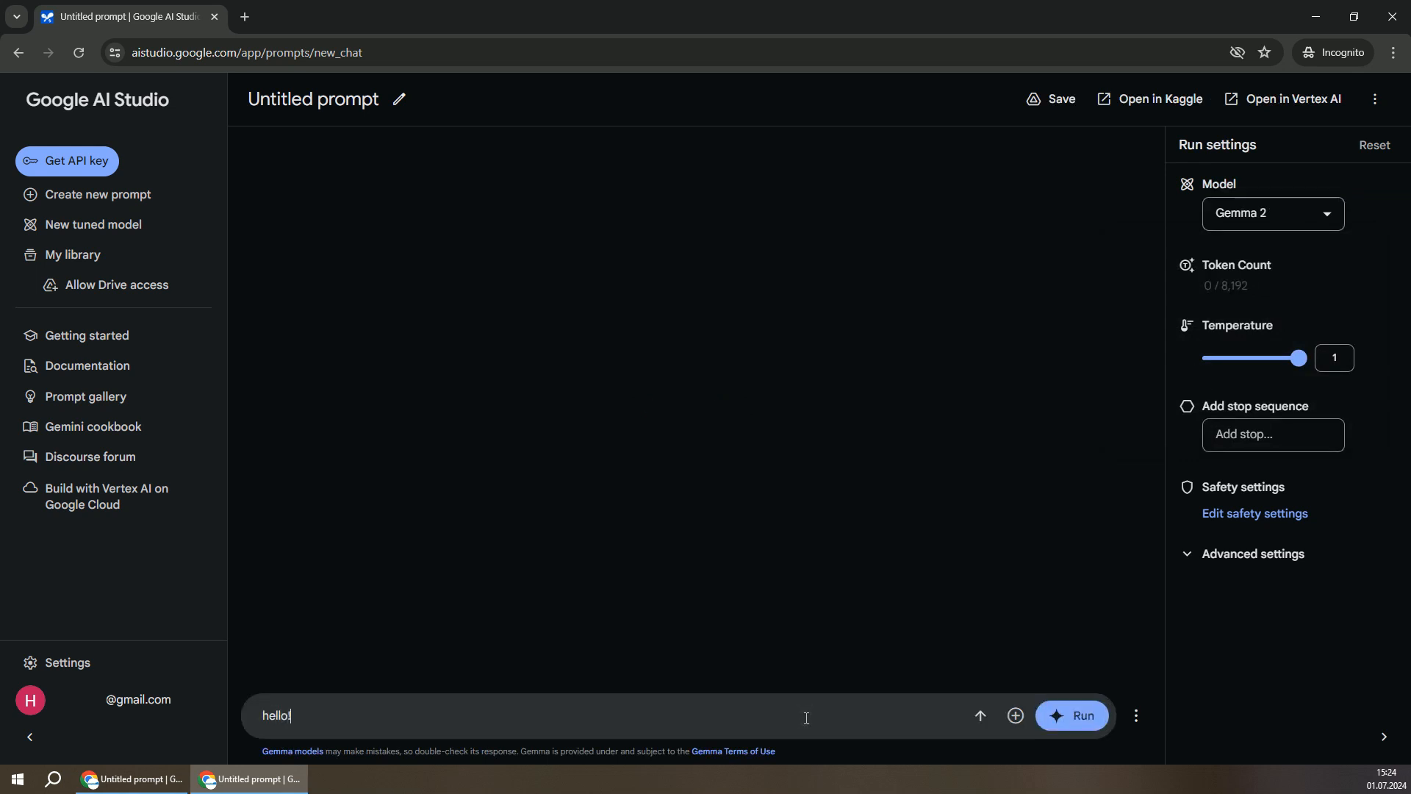
{"action": "left_click", "coordinate": [1070, 716]}
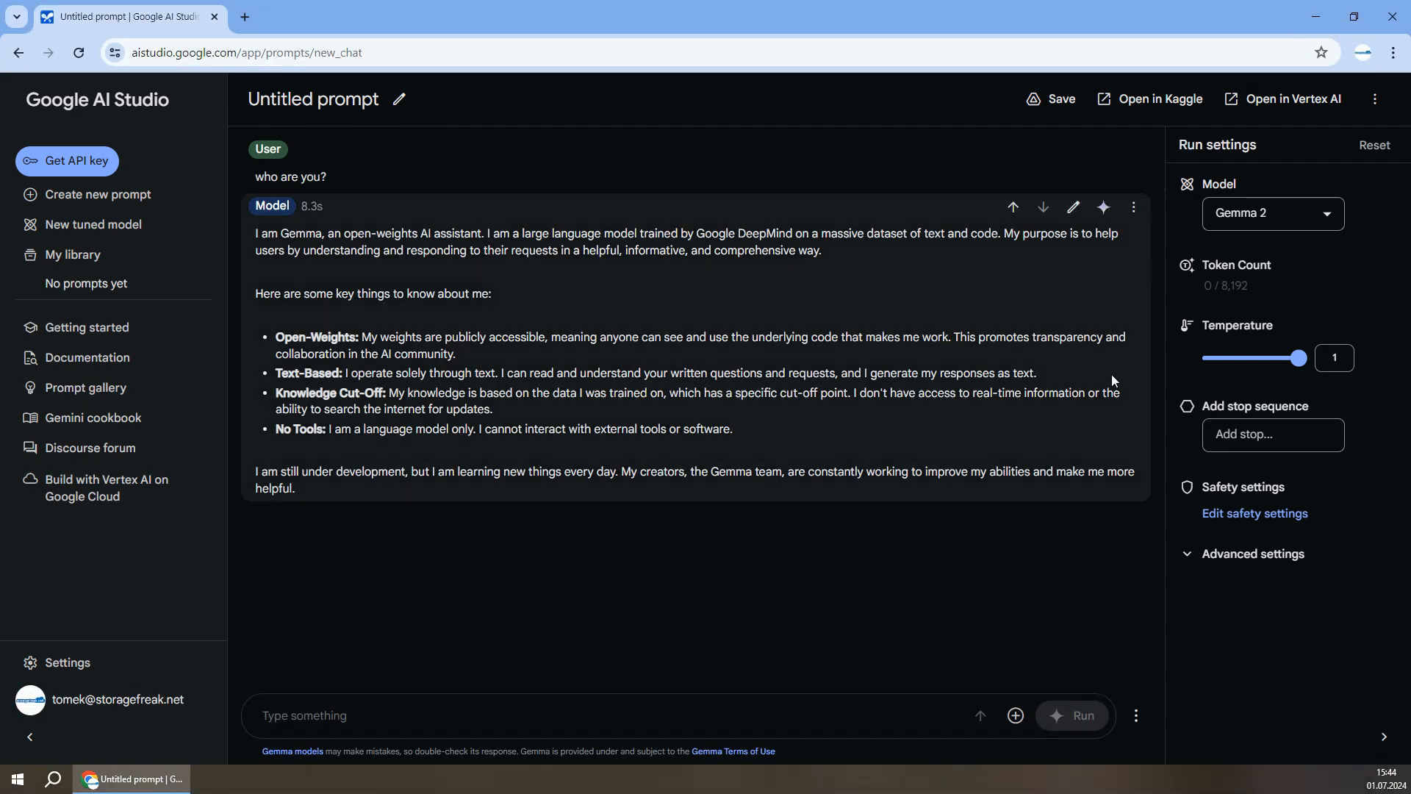
{"action": "left_click", "coordinate": [1137, 716]}
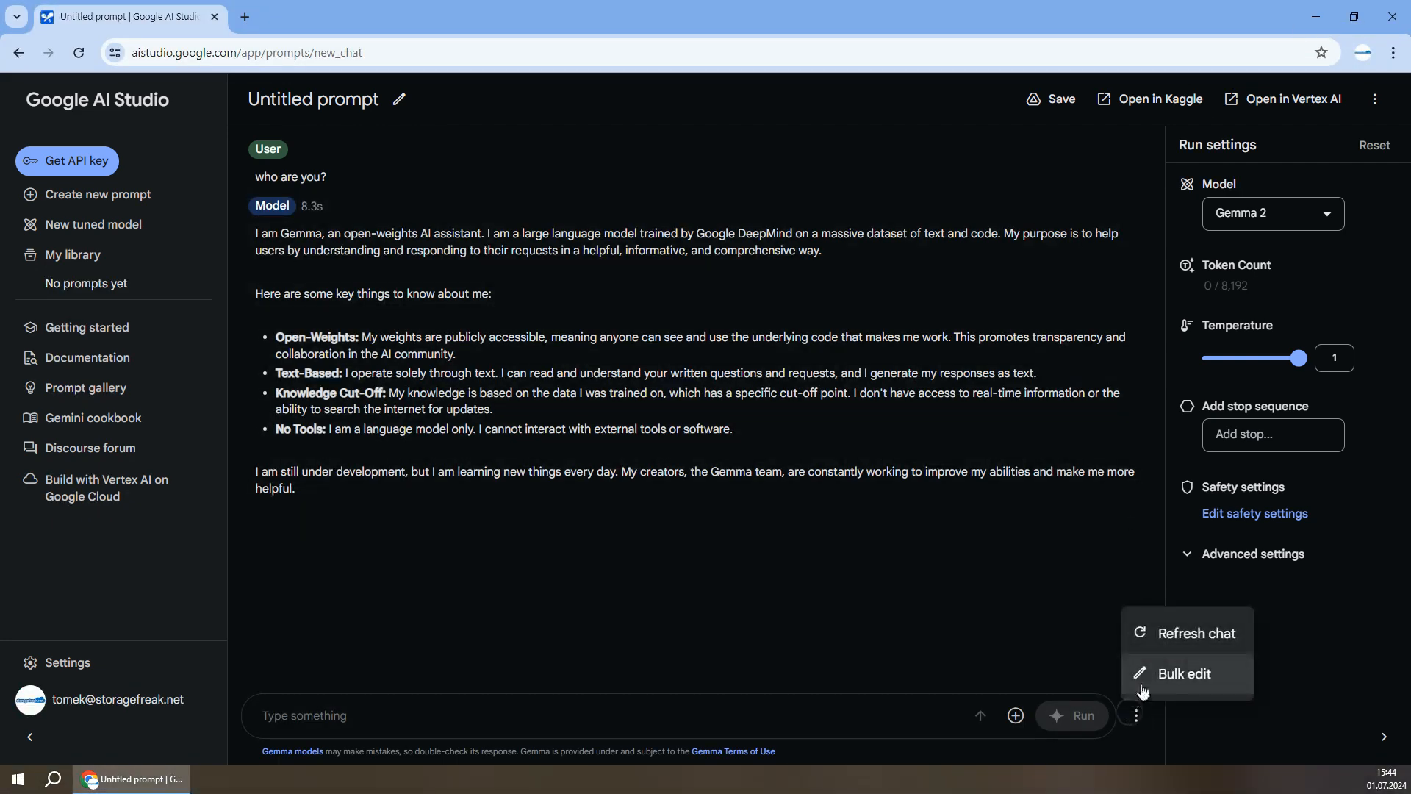
{"action": "left_click", "coordinate": [1196, 633]}
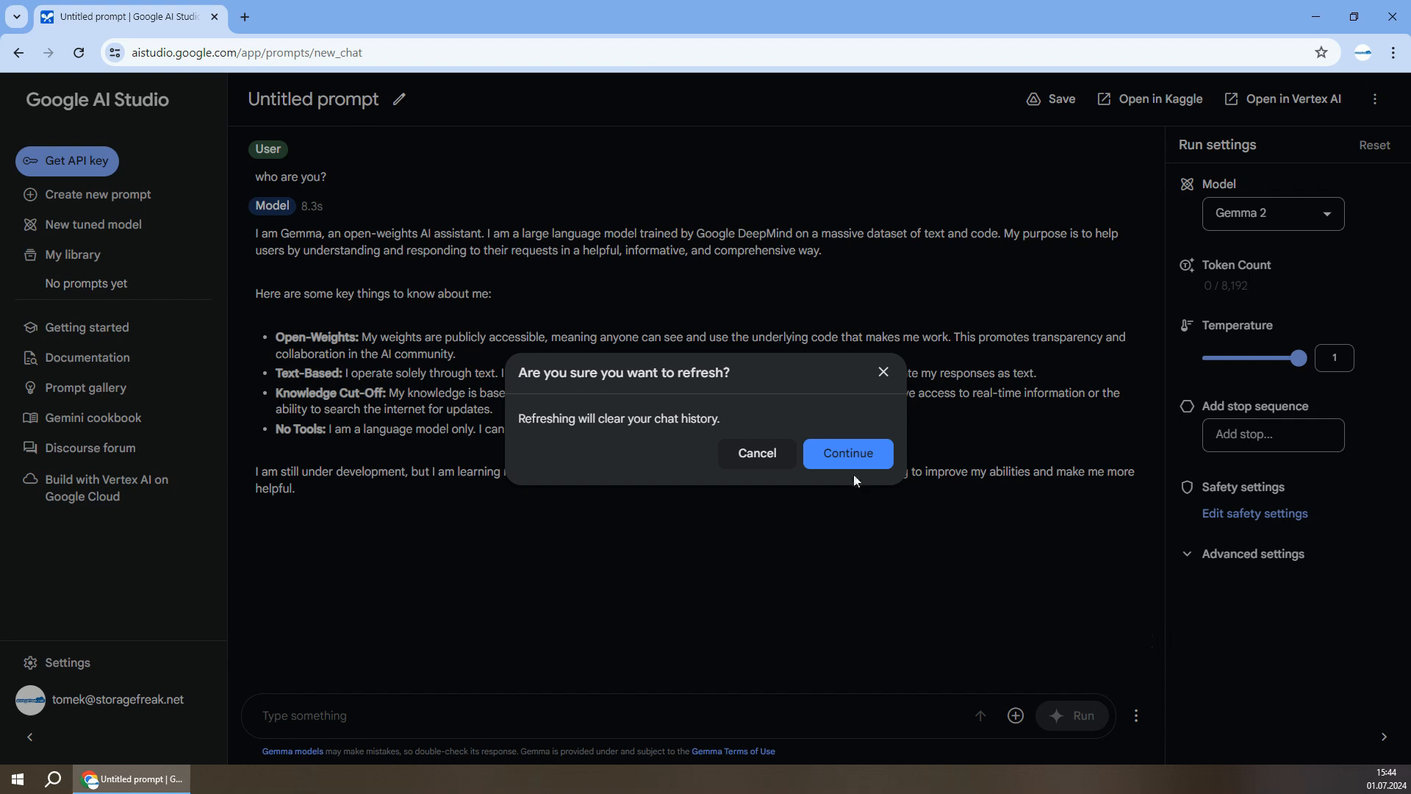
{"action": "left_click", "coordinate": [847, 452]}
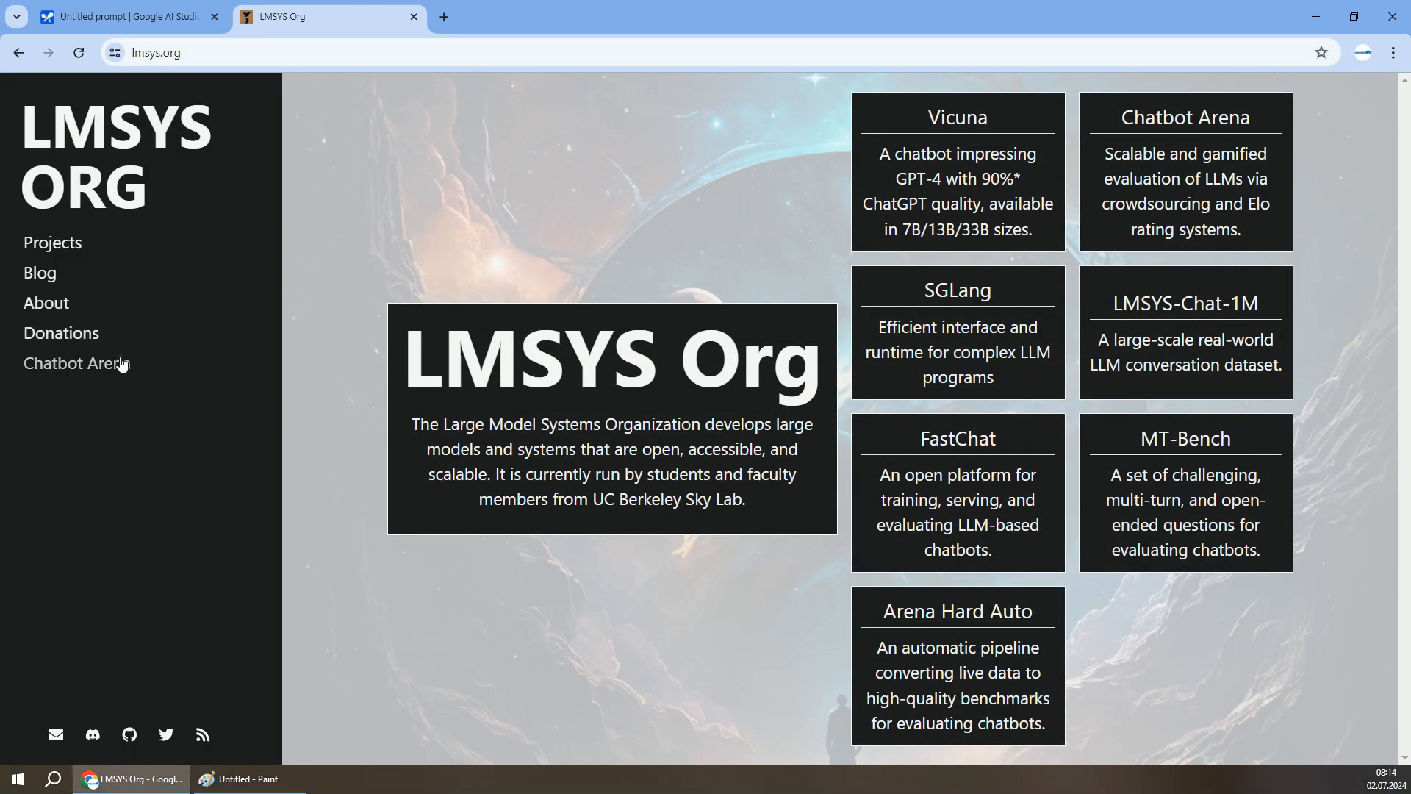
Enter the LMSYS Chatbot Arena and accept its terms of use.
{"action": "left_click", "coordinate": [77, 363]}
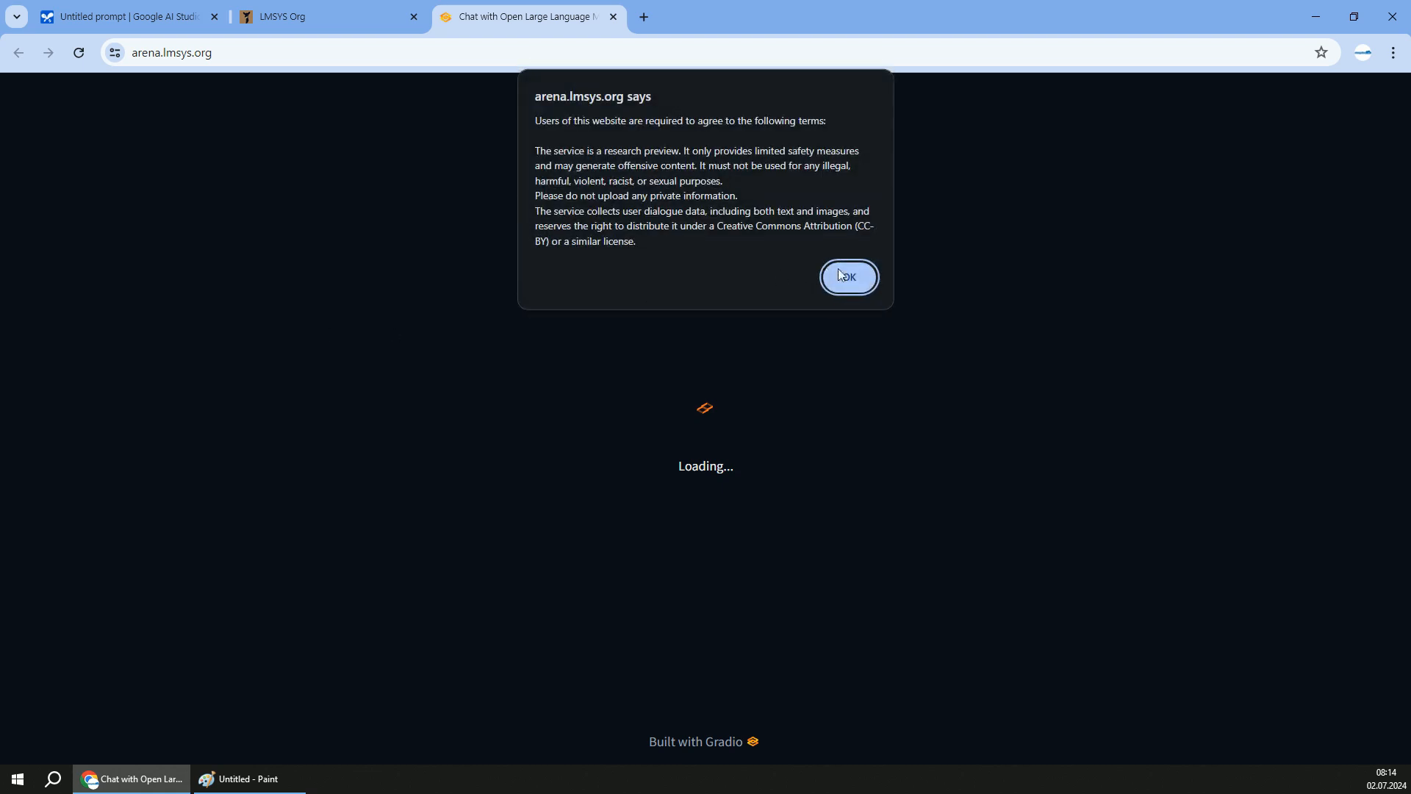
{"action": "left_click", "coordinate": [846, 277]}
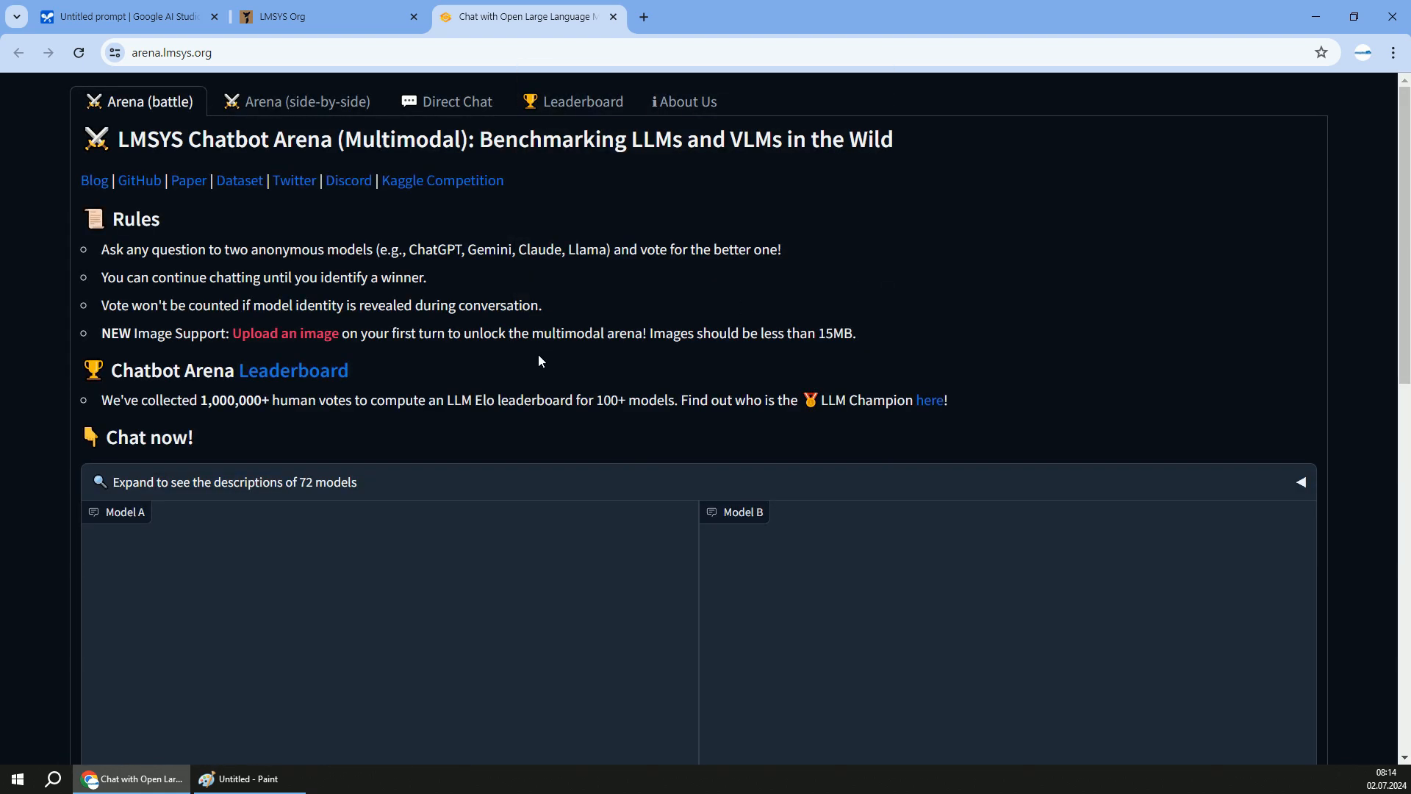
{"action": "scroll", "scroll_direction": "down", "scroll_amount": 3}
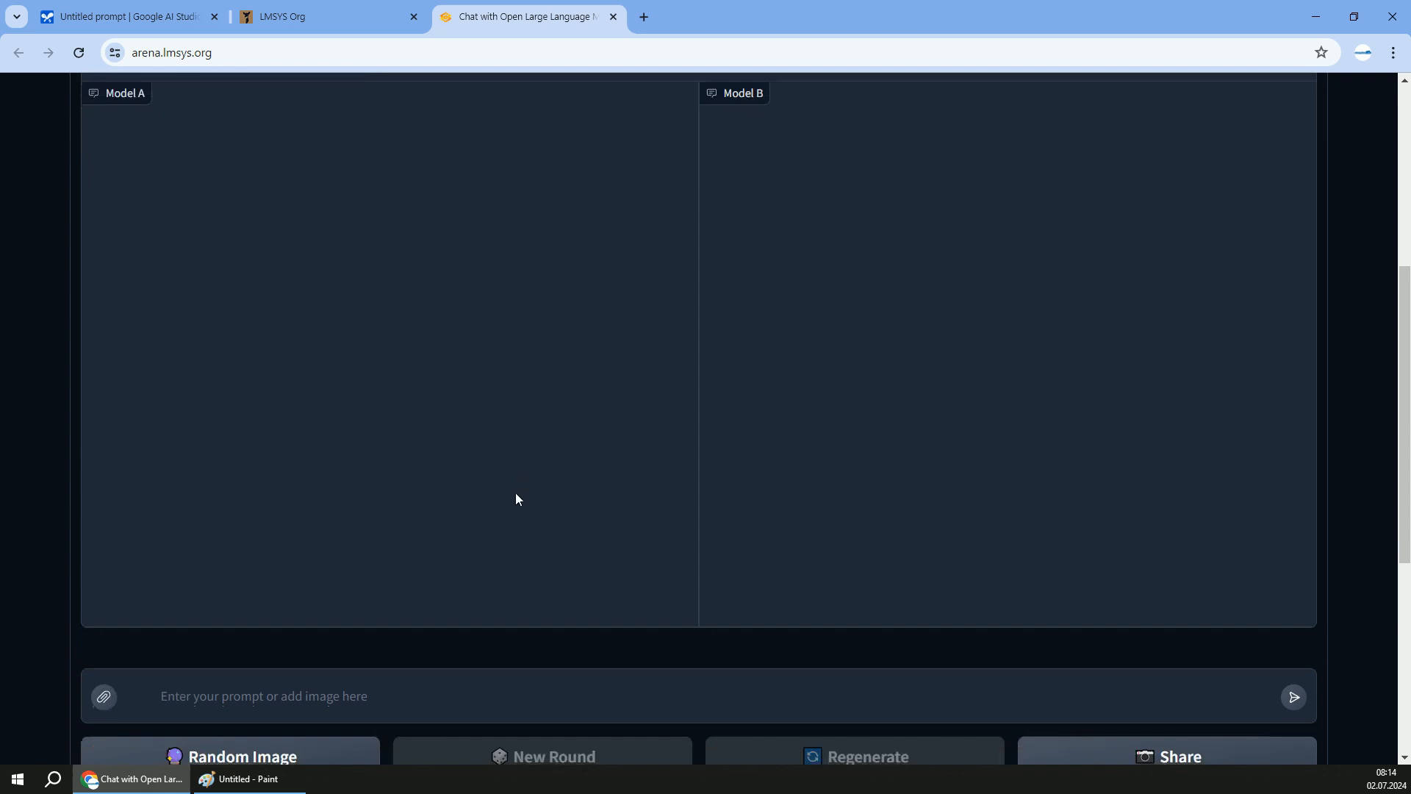
Ask the two anonymous models how many days passed since the beginning of YouTube.
{"action": "type", "text": "h"}
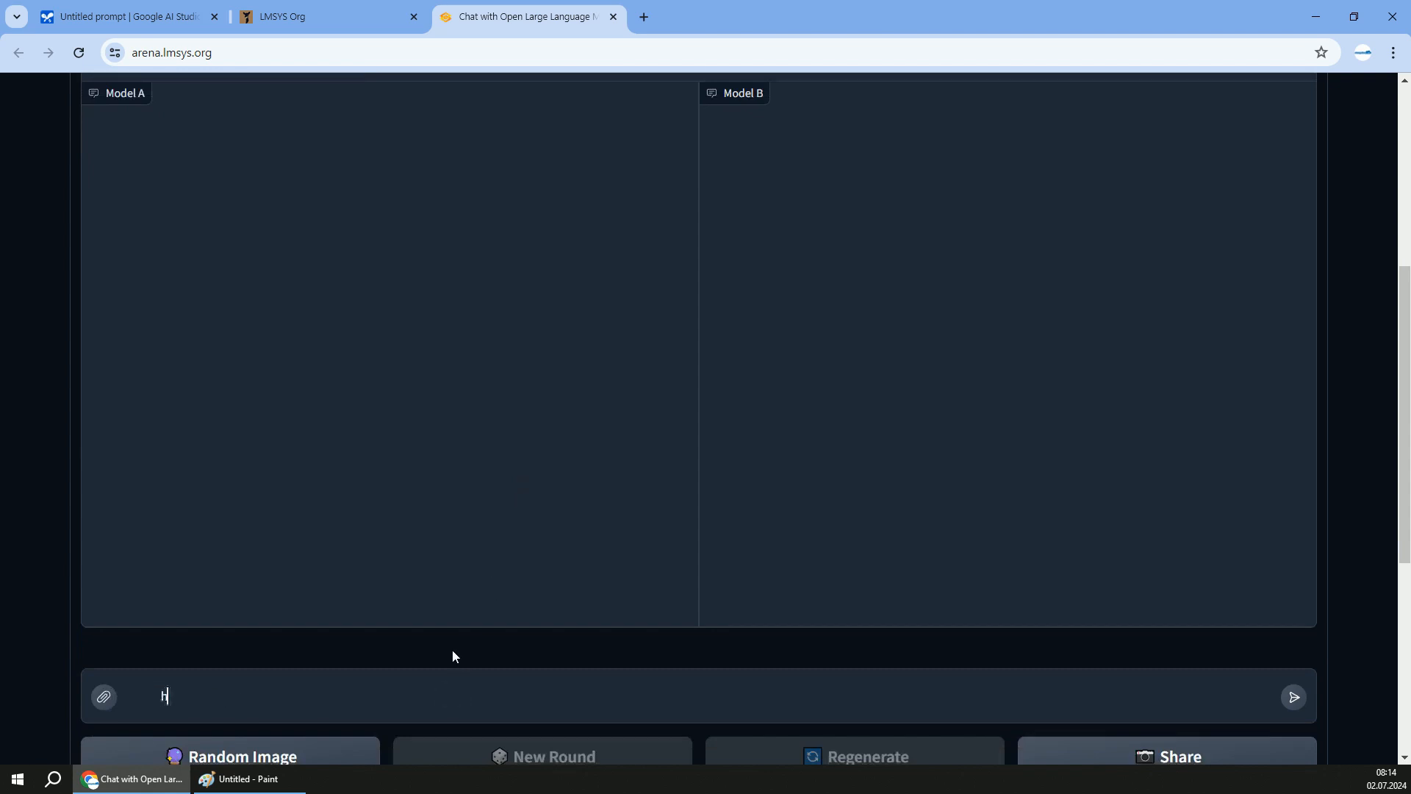
{"action": "type", "text": "ow many days passed since begi"}
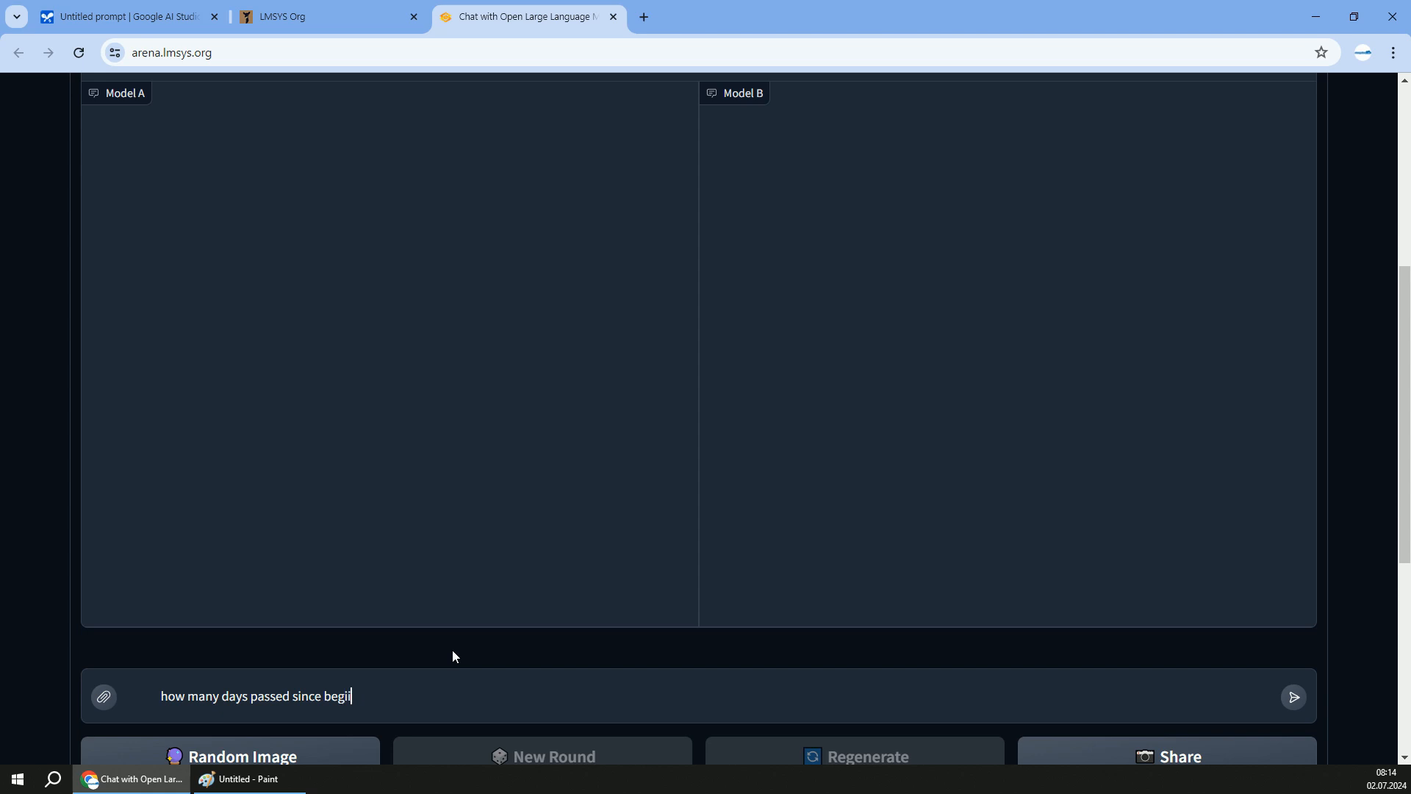
{"action": "type", "text": "ining of youtube"}
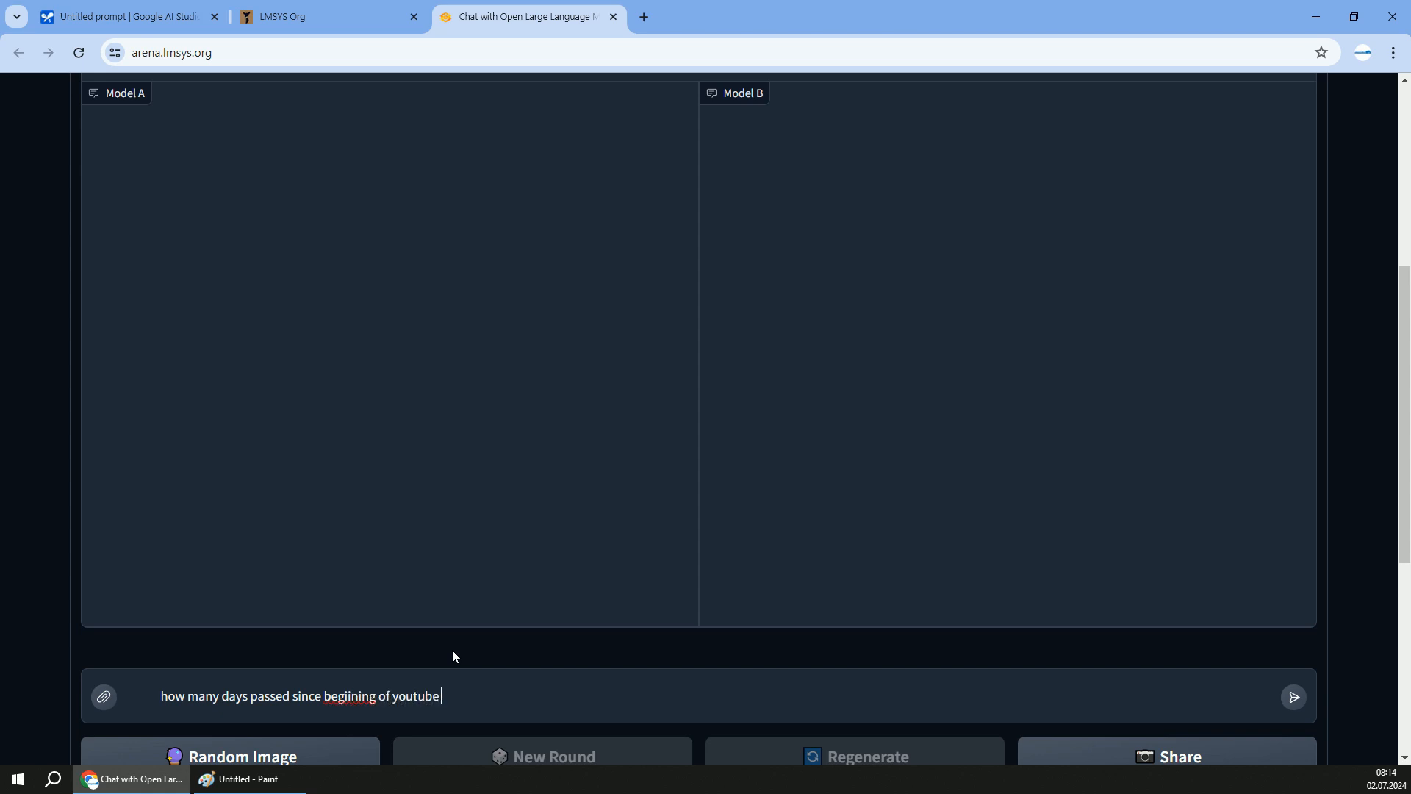
{"action": "type", "text": "and Ju"}
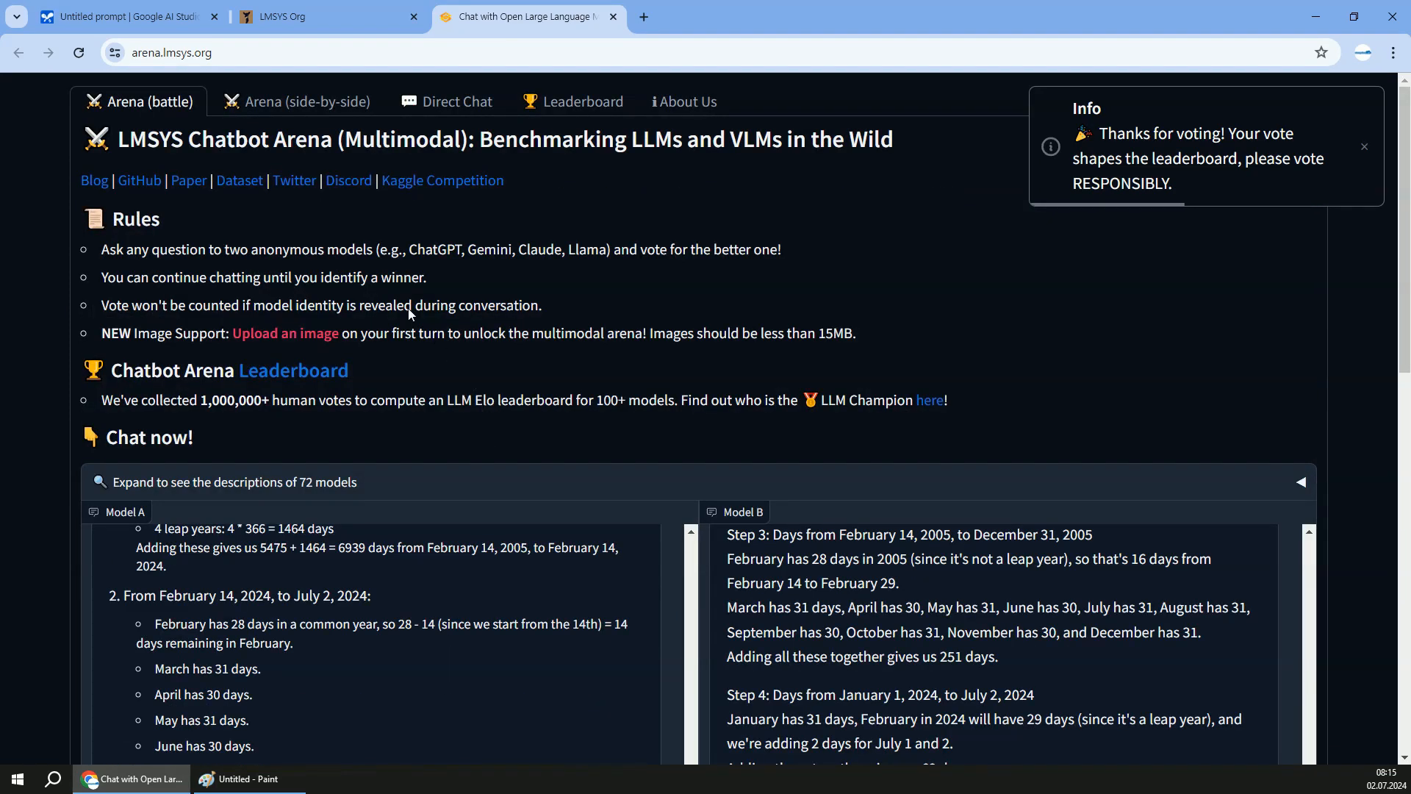
{"action": "mouse_move", "coordinate": [584, 106]}
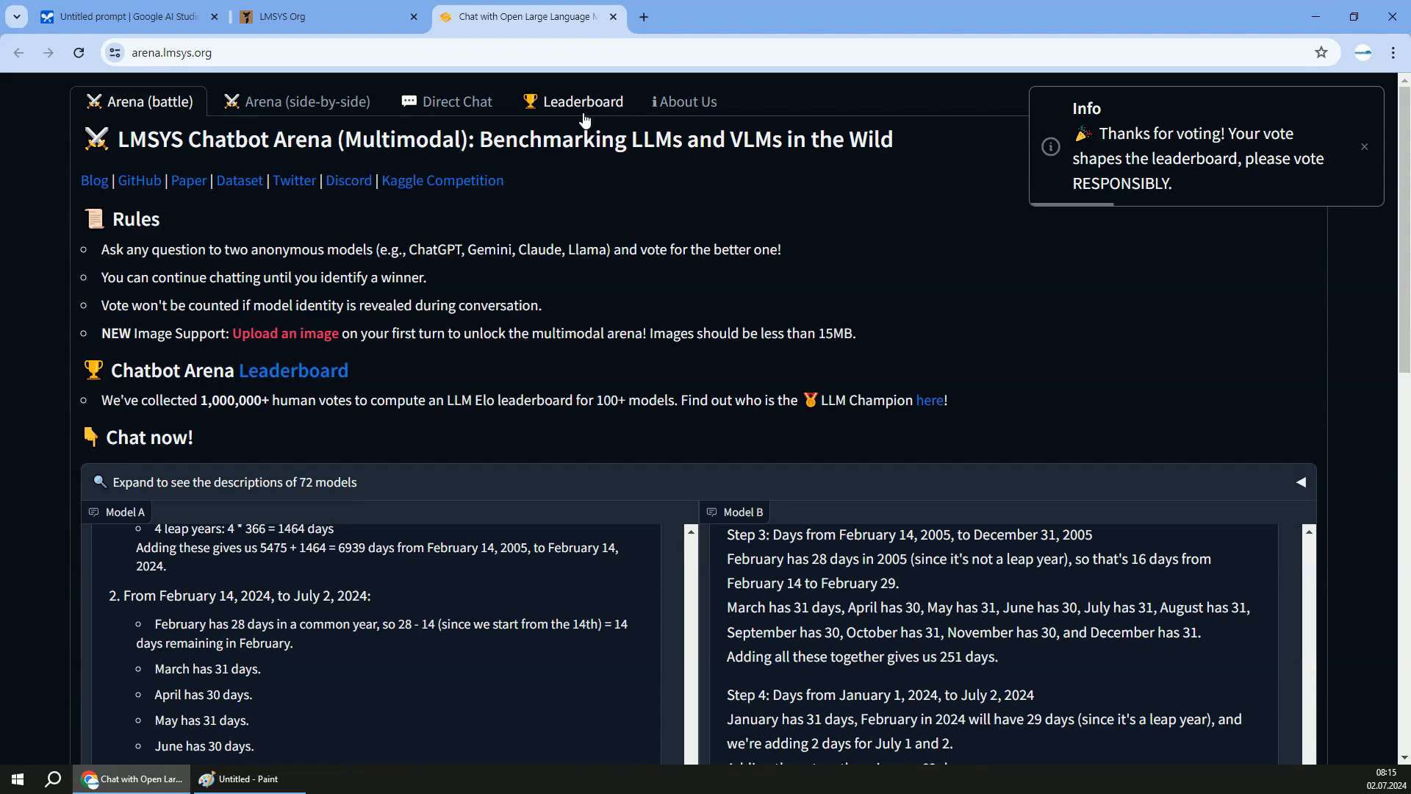
Switch the arena leaderboard to the Multi-Turn category, where Gemma-2-27B-it ranks 10.
{"action": "left_click", "coordinate": [582, 102]}
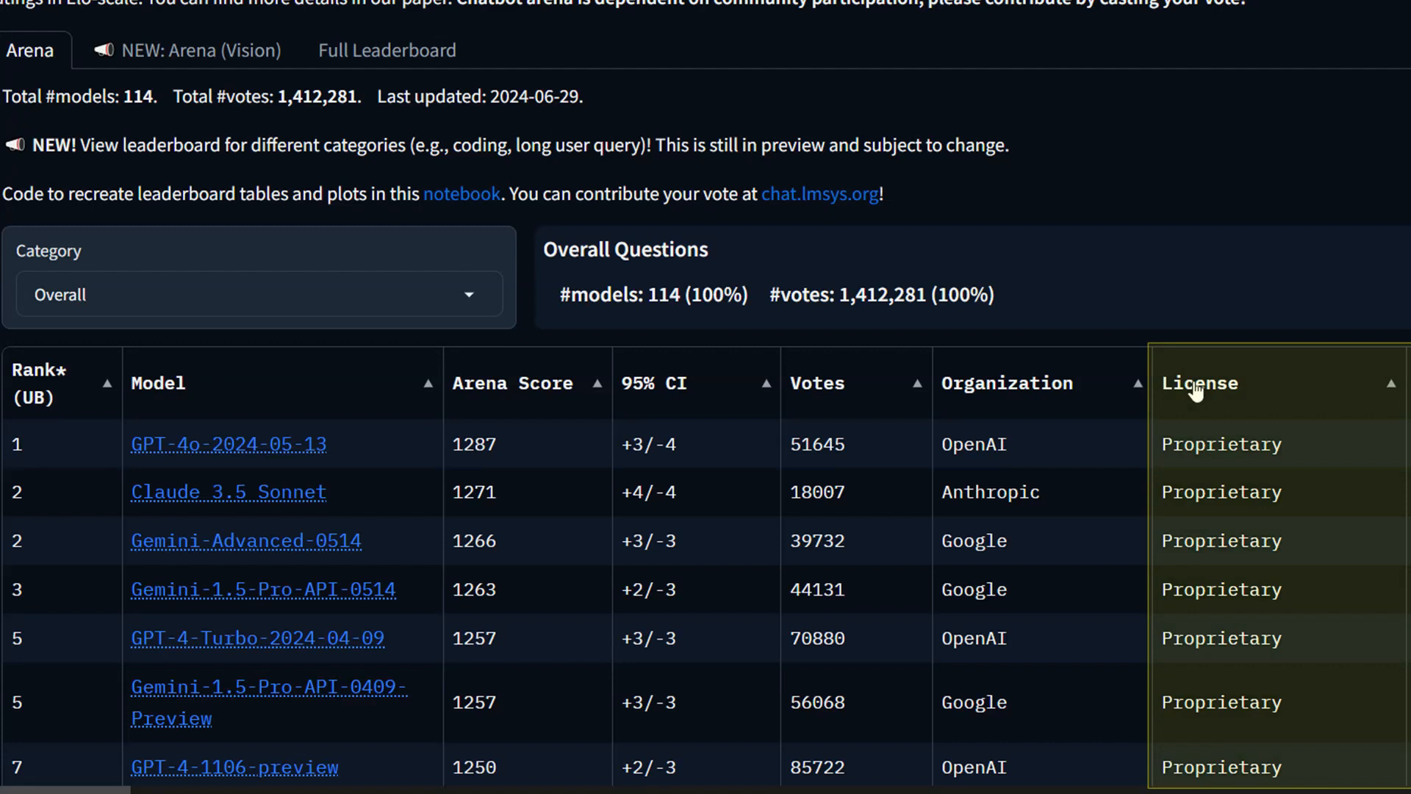
{"action": "scroll", "scroll_direction": "down", "scroll_amount": 3}
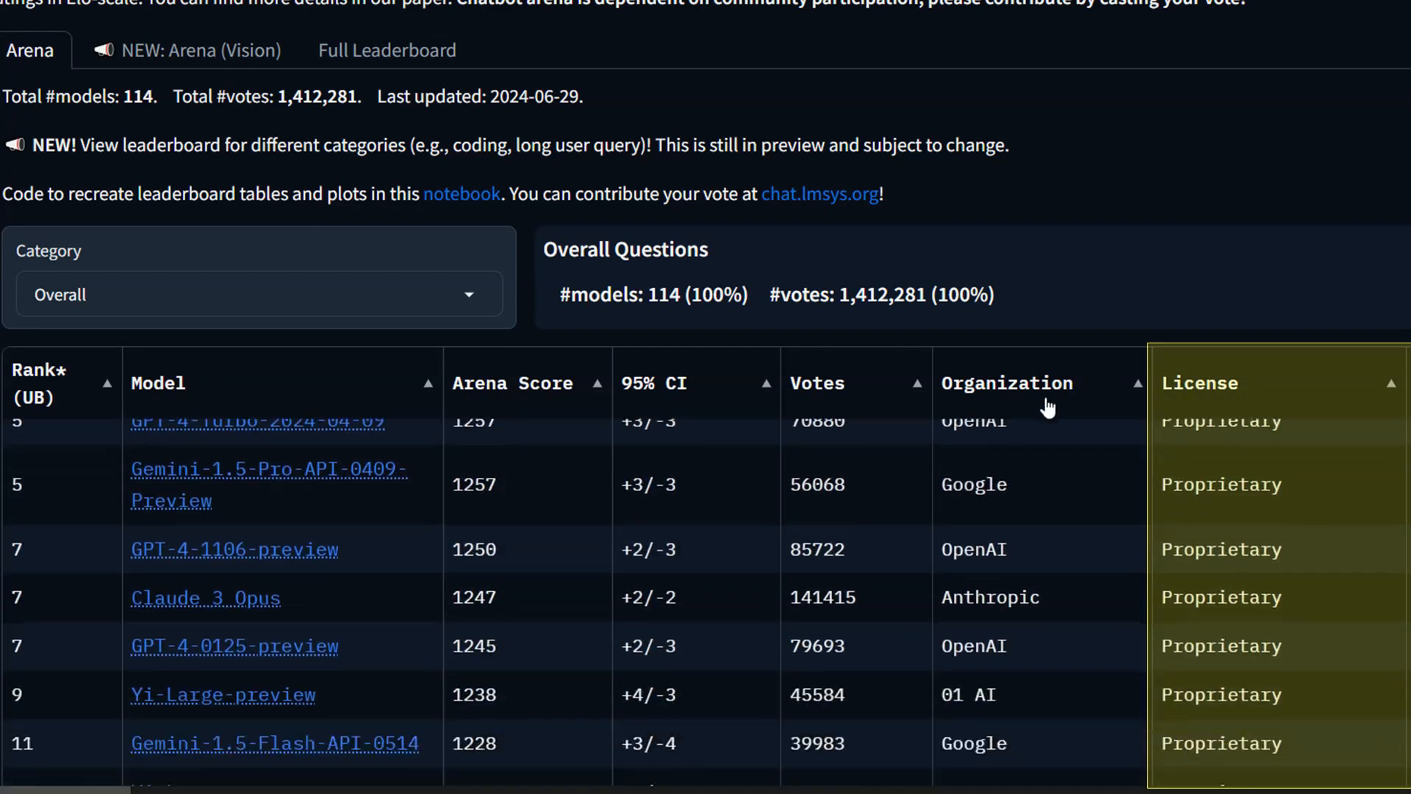
{"action": "scroll", "scroll_direction": "down", "scroll_amount": 3}
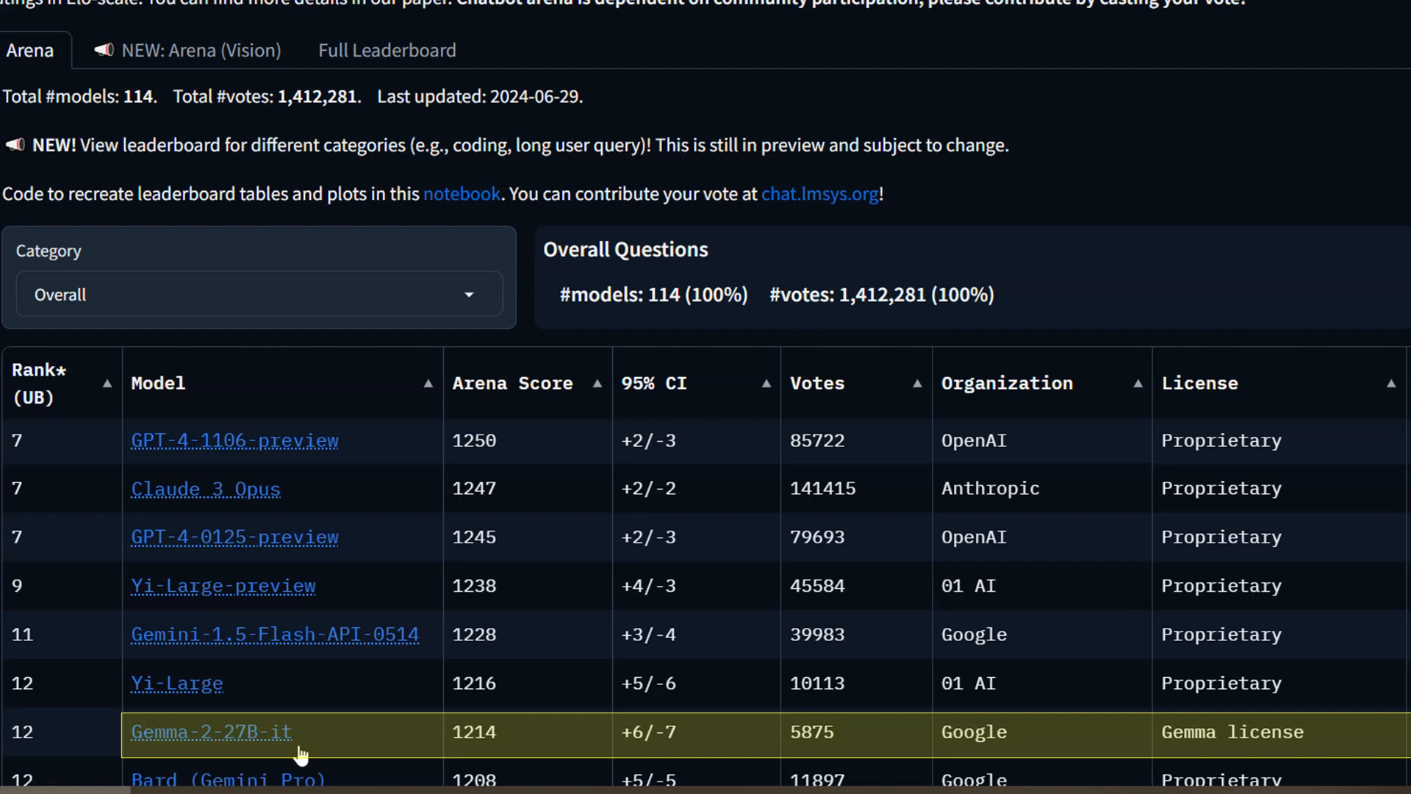
{"action": "mouse_move", "coordinate": [301, 754]}
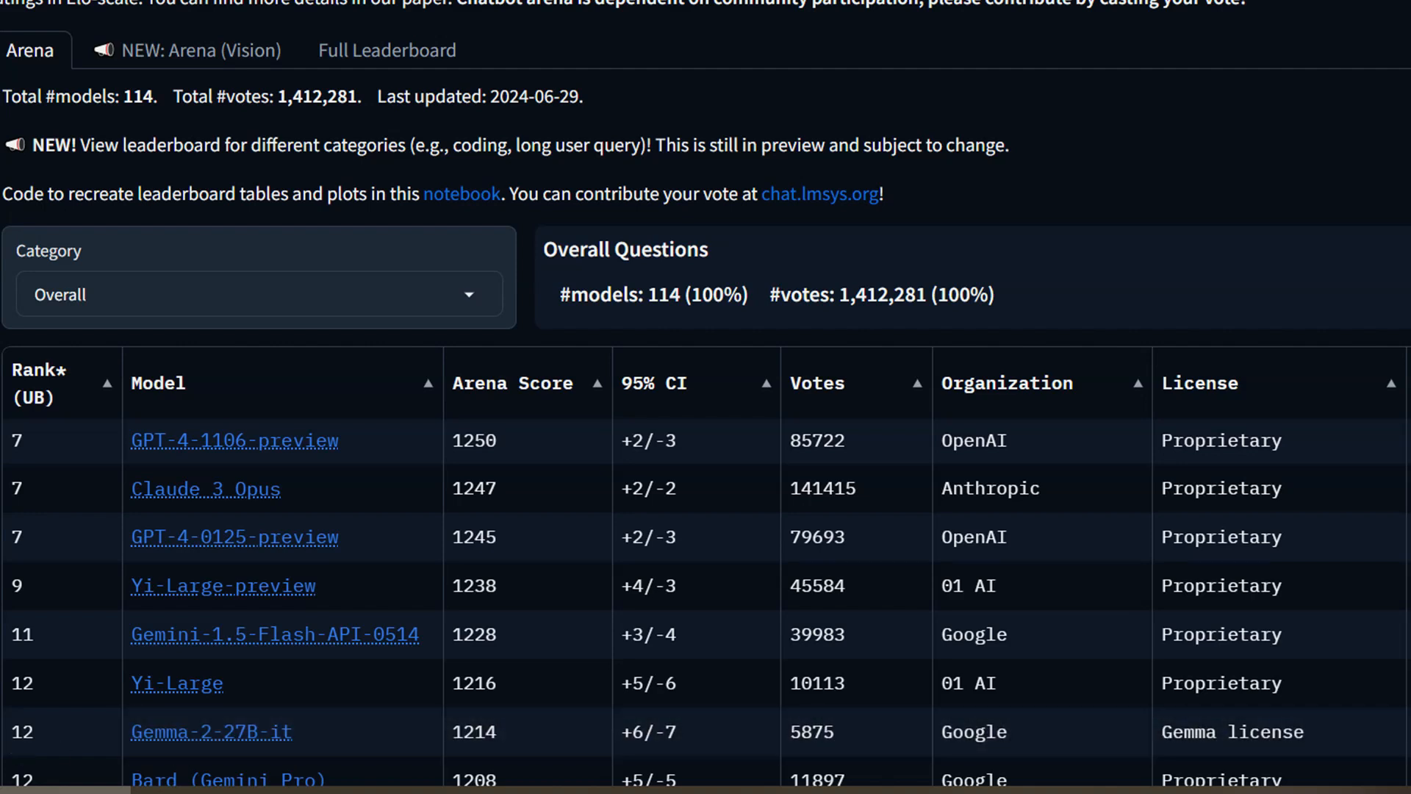
{"action": "scroll", "scroll_direction": "down", "scroll_amount": 3}
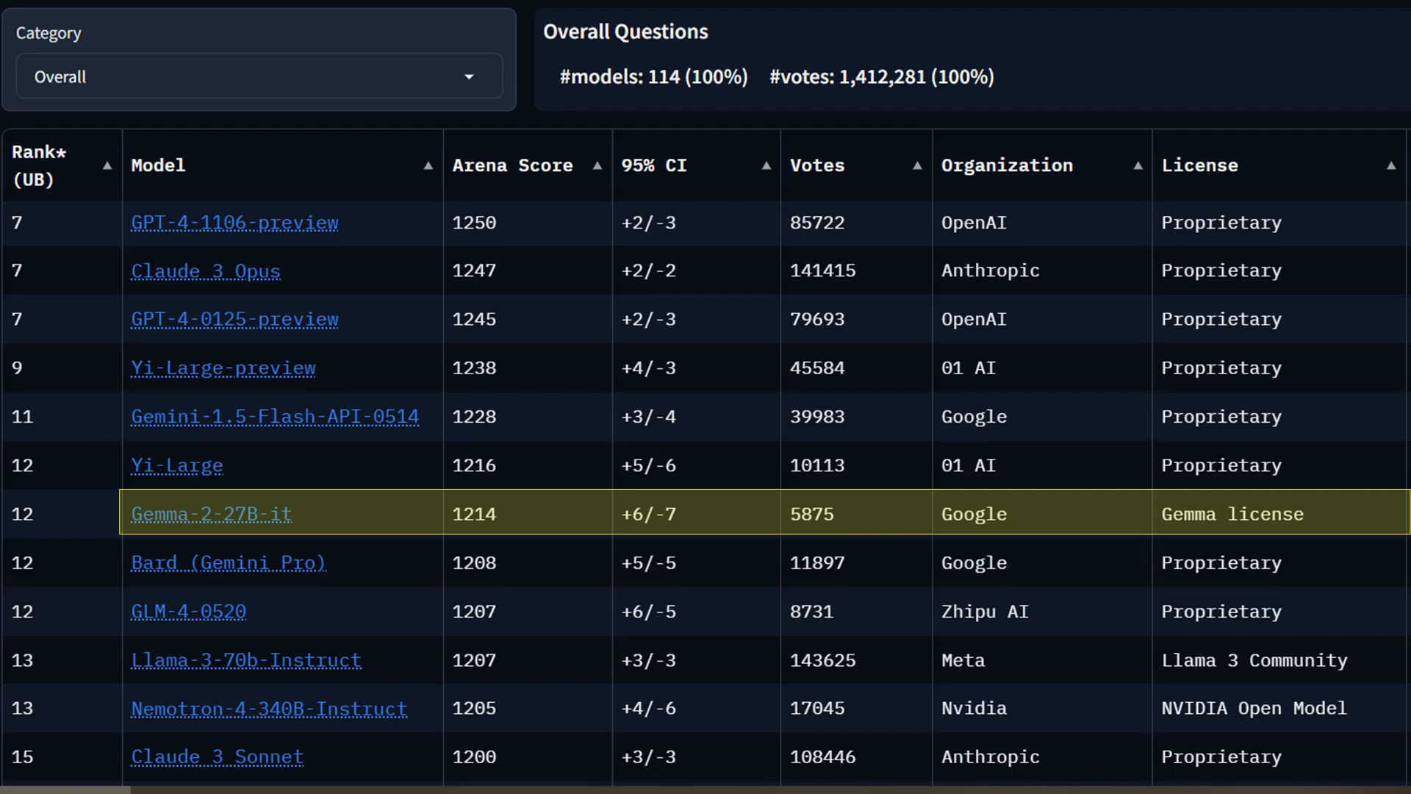
{"action": "left_click", "coordinate": [259, 77]}
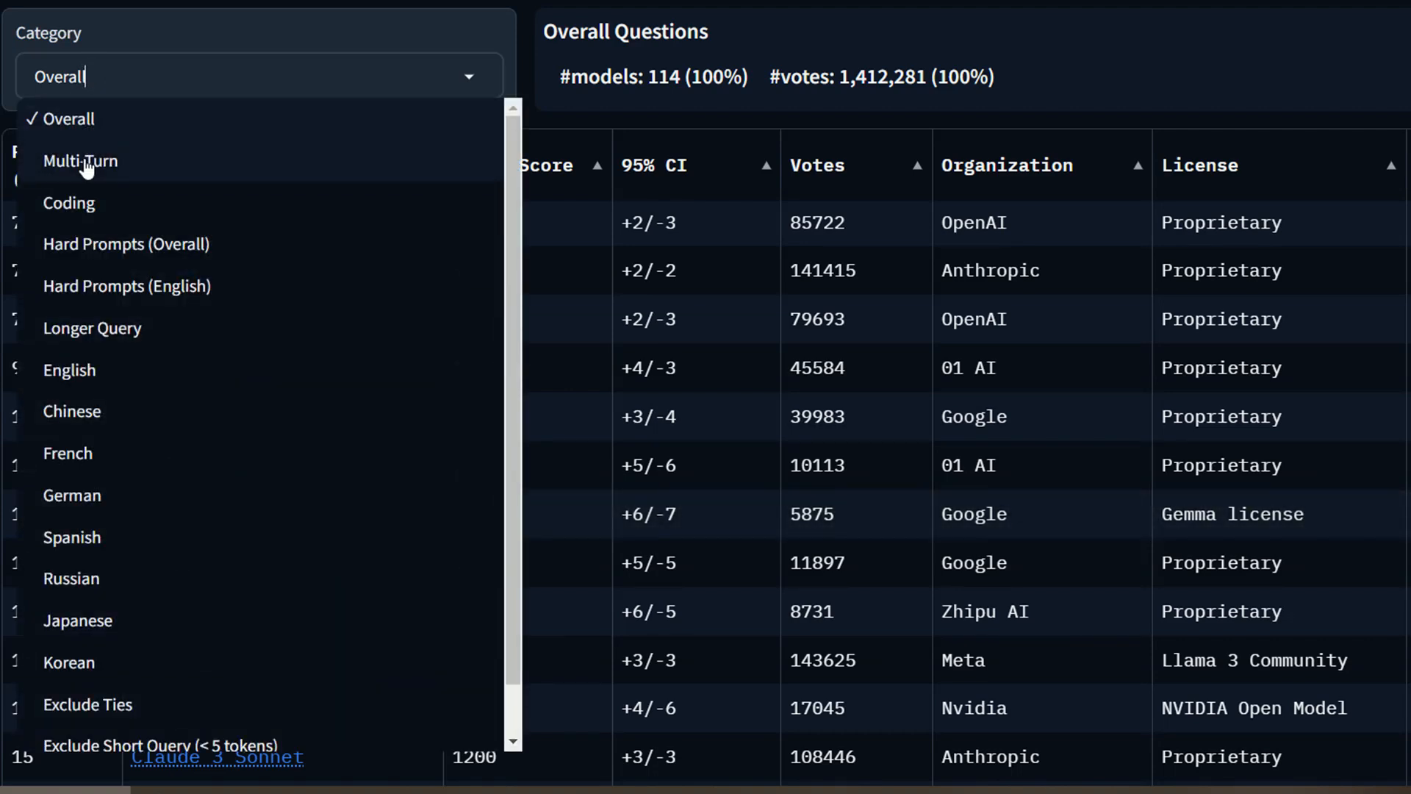
{"action": "left_click", "coordinate": [80, 160]}
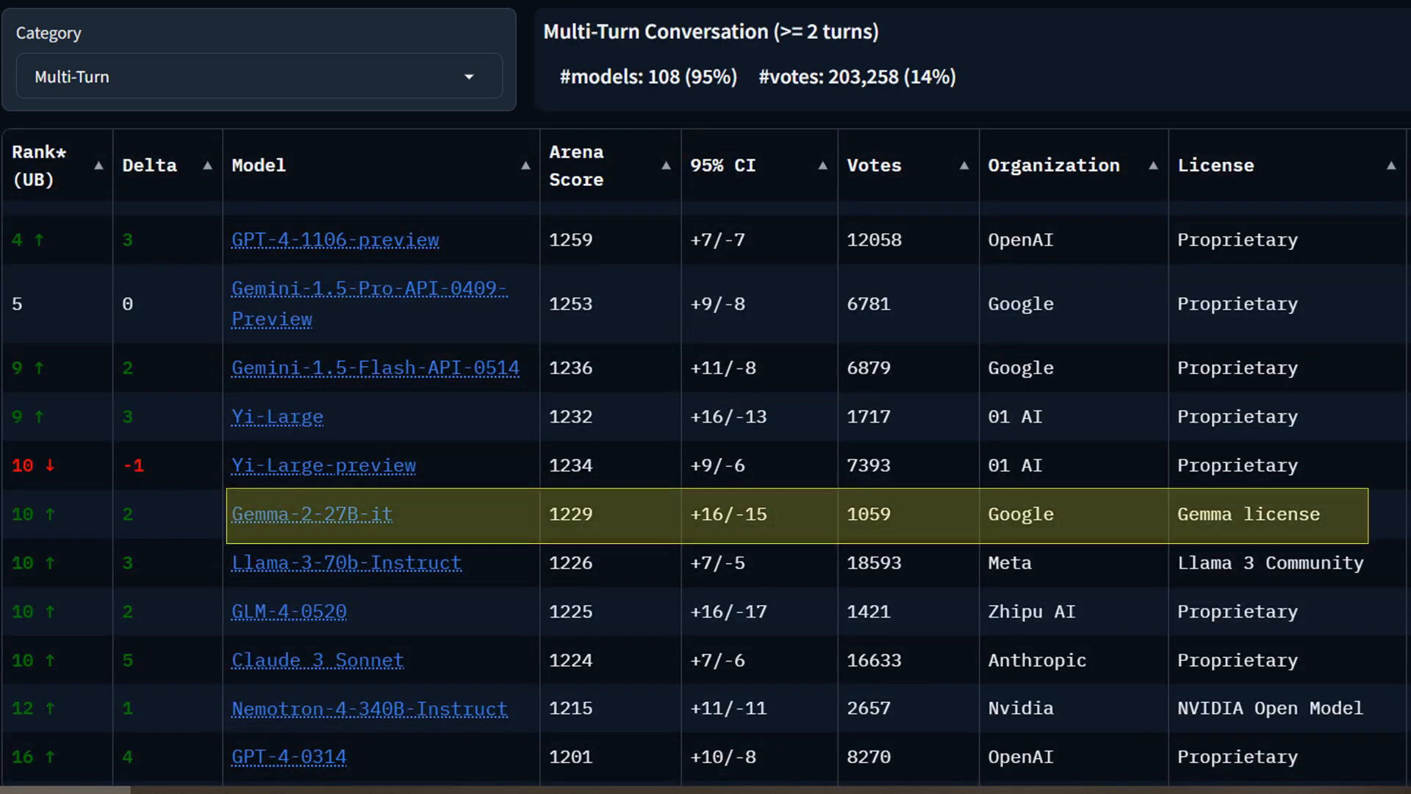
{"action": "mouse_move", "coordinate": [466, 521]}
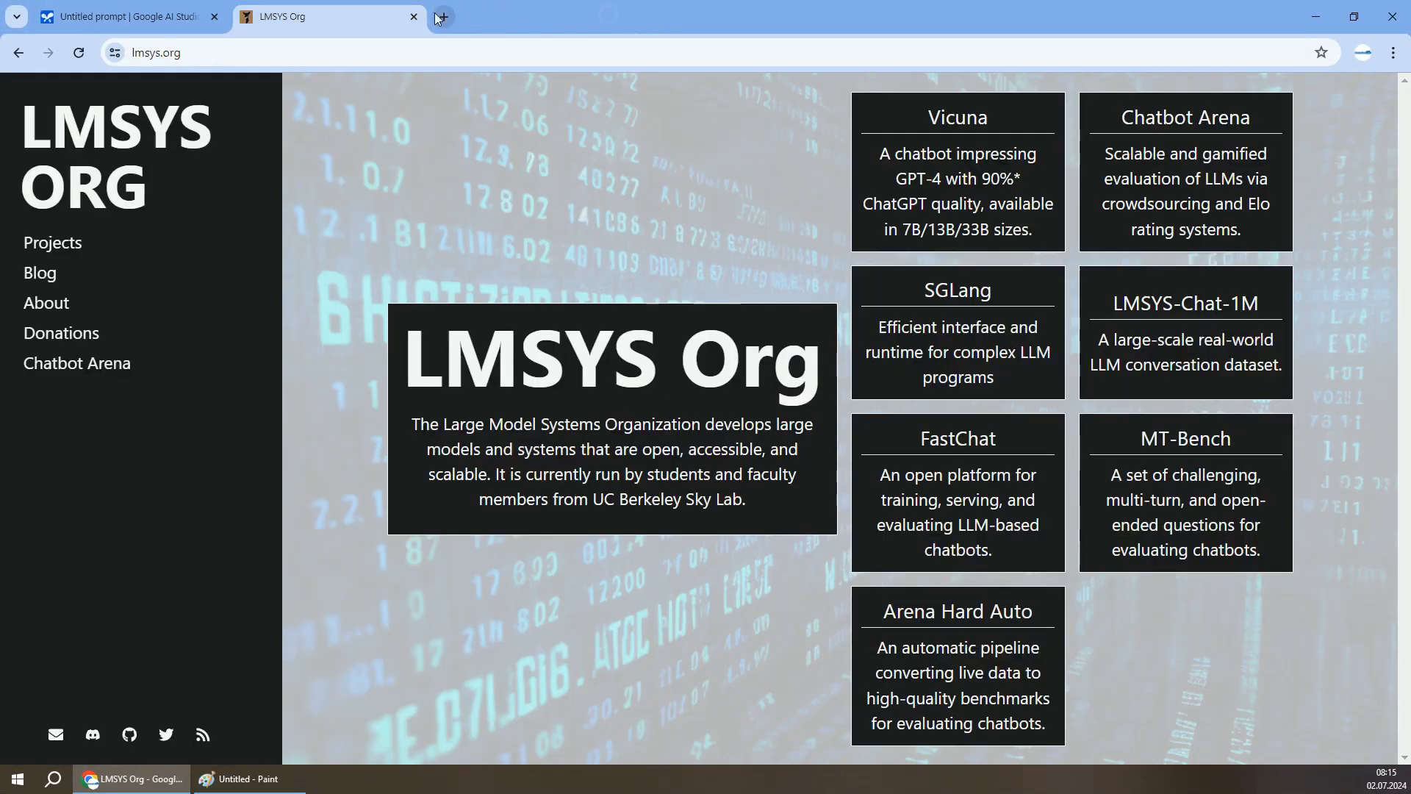
Close the LMSYS tab and ask Gemma 2 the riddle: Anna has 7 brothers, each with two sisters — how many sisters does Anna have?
{"action": "left_click", "coordinate": [126, 16]}
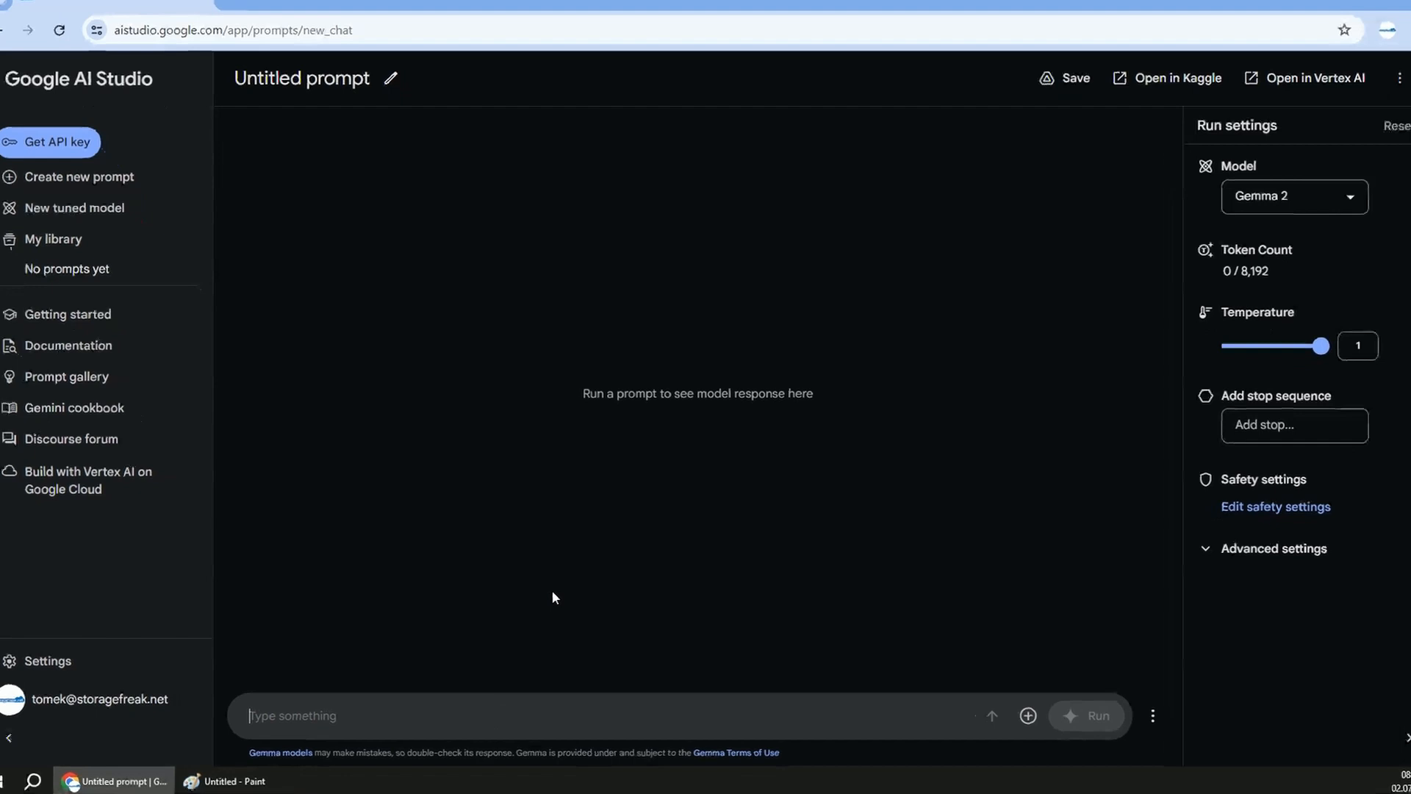
{"action": "type", "text": "Anna has 7 brothers."}
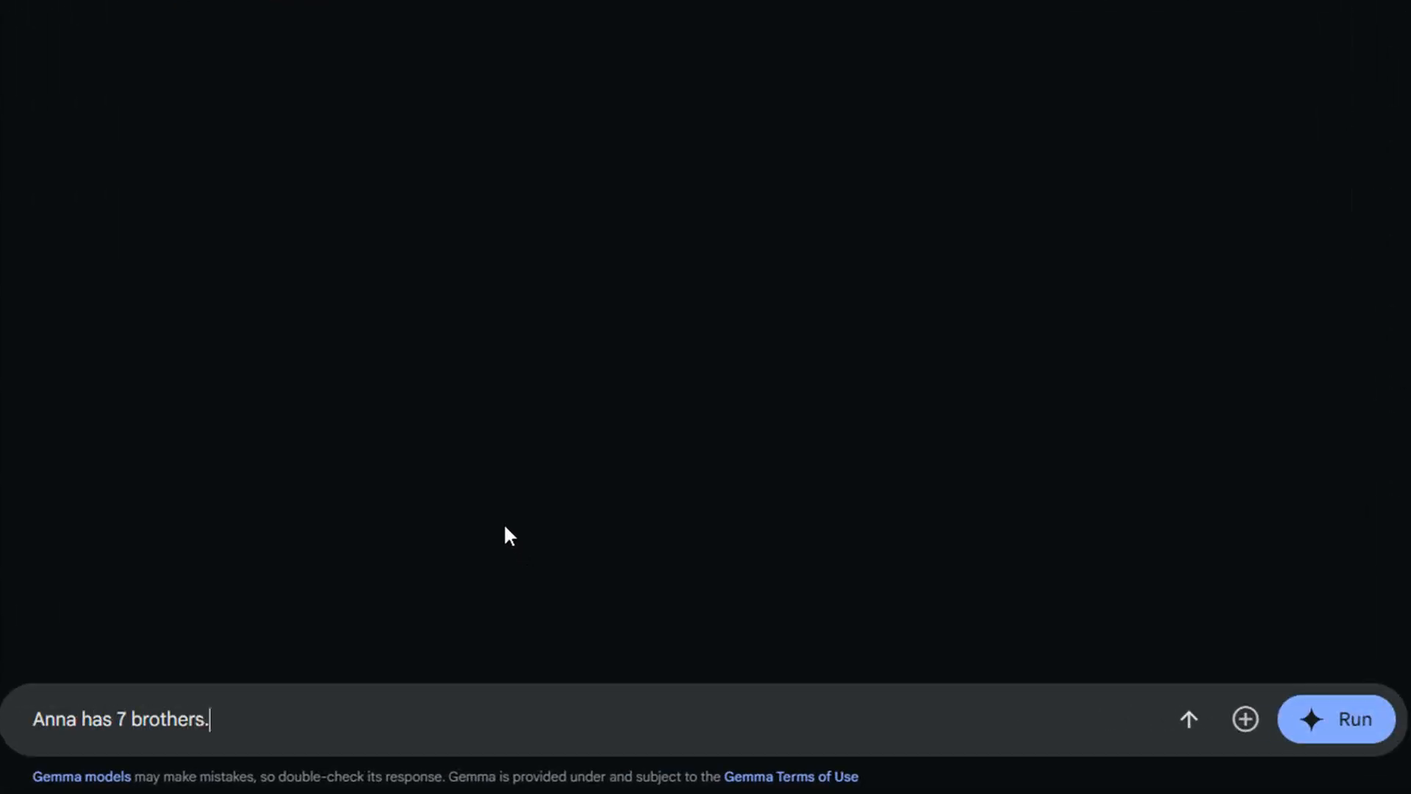
{"action": "type", "text": "Each broth"}
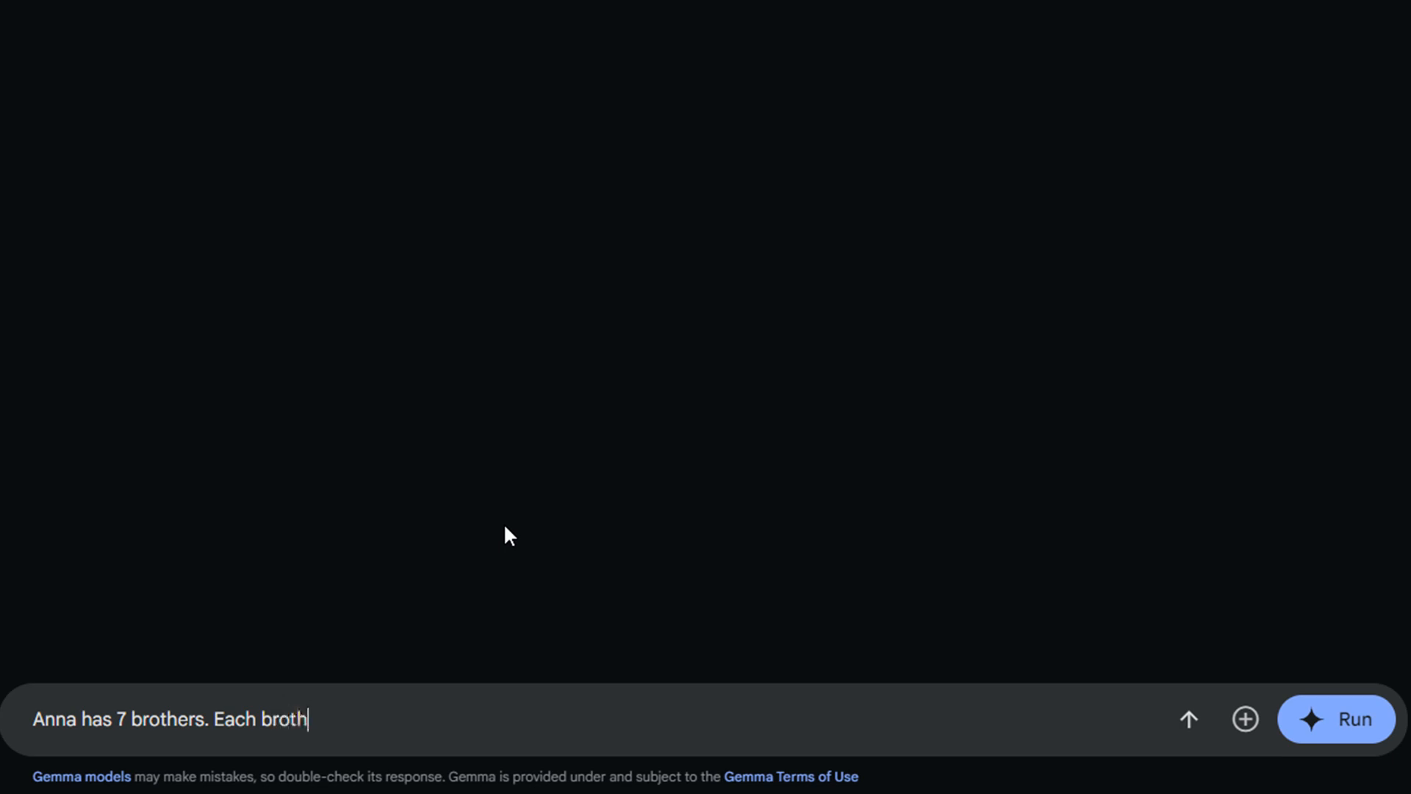
{"action": "type", "text": "er has t"}
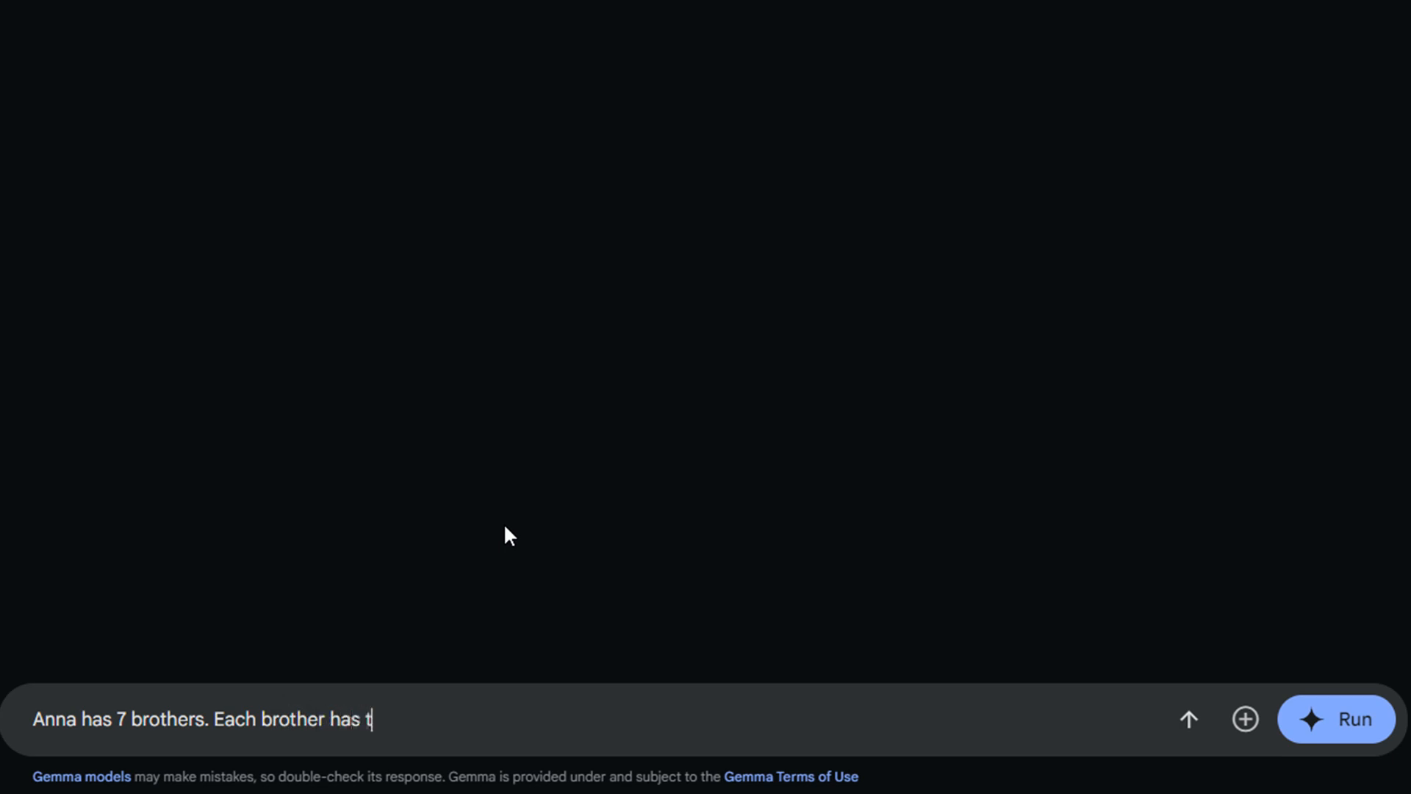
{"action": "type", "text": "wo sisters."}
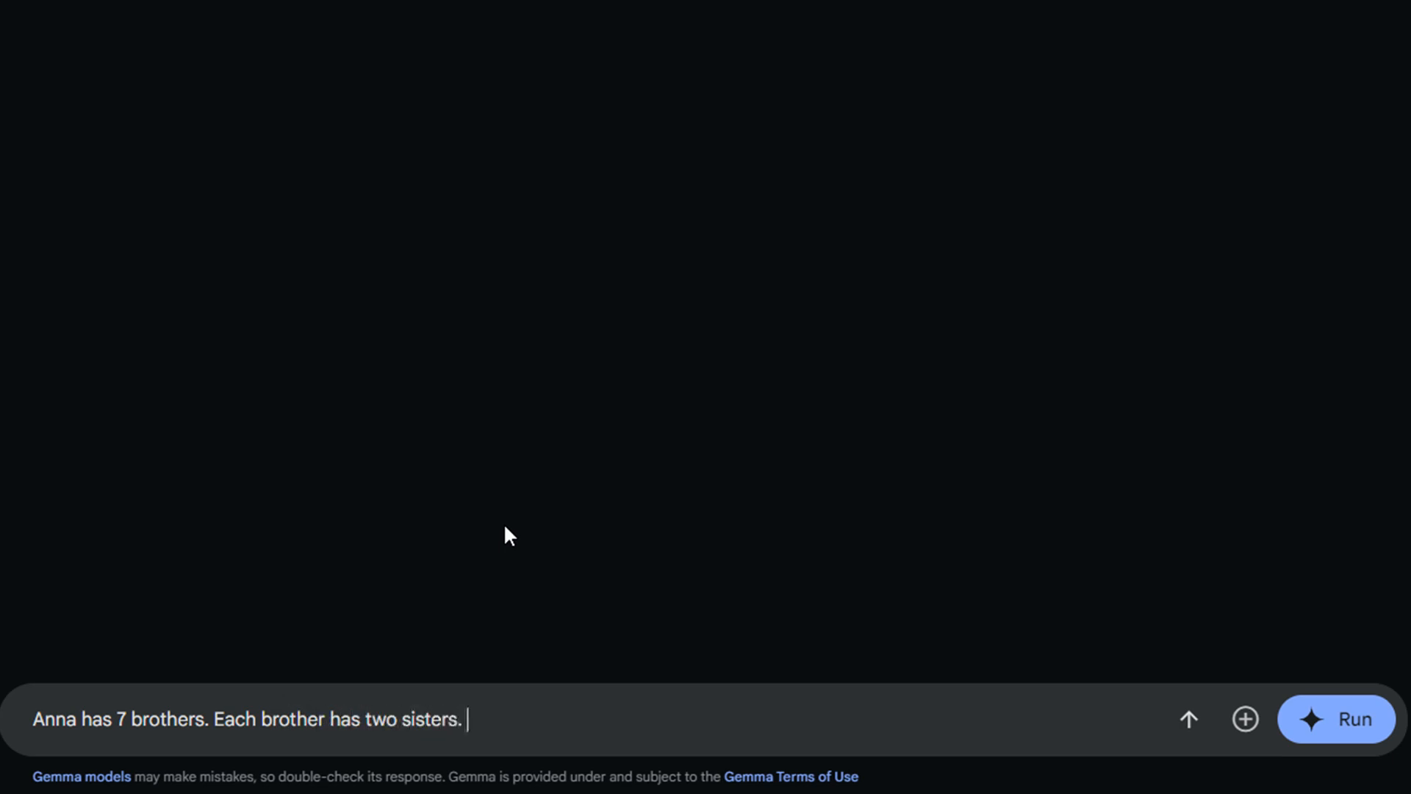
{"action": "type", "text": "How many sisters does A"}
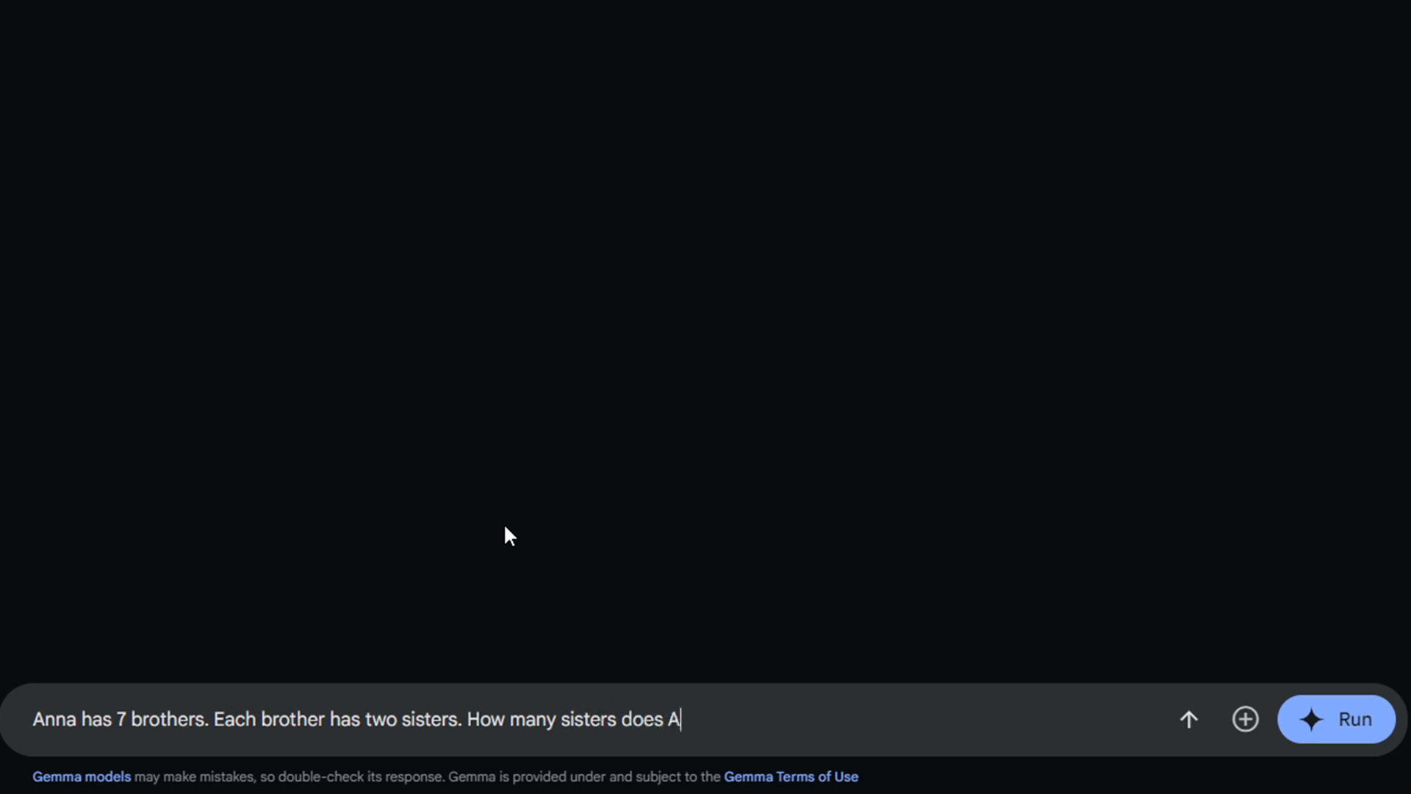
{"action": "left_click", "coordinate": [1335, 719]}
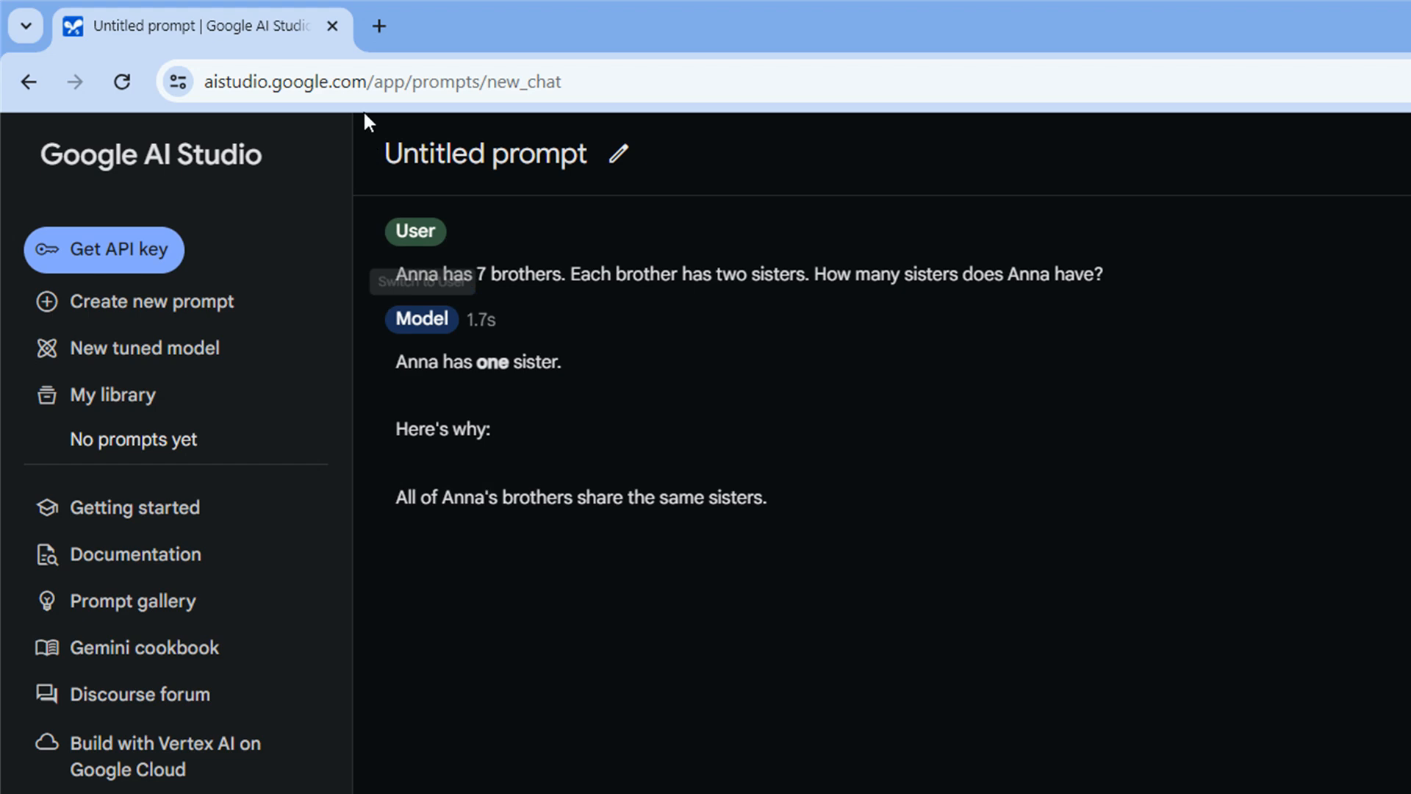
Start a new browser tab beside Google AI Studio.
{"action": "left_click", "coordinate": [378, 27]}
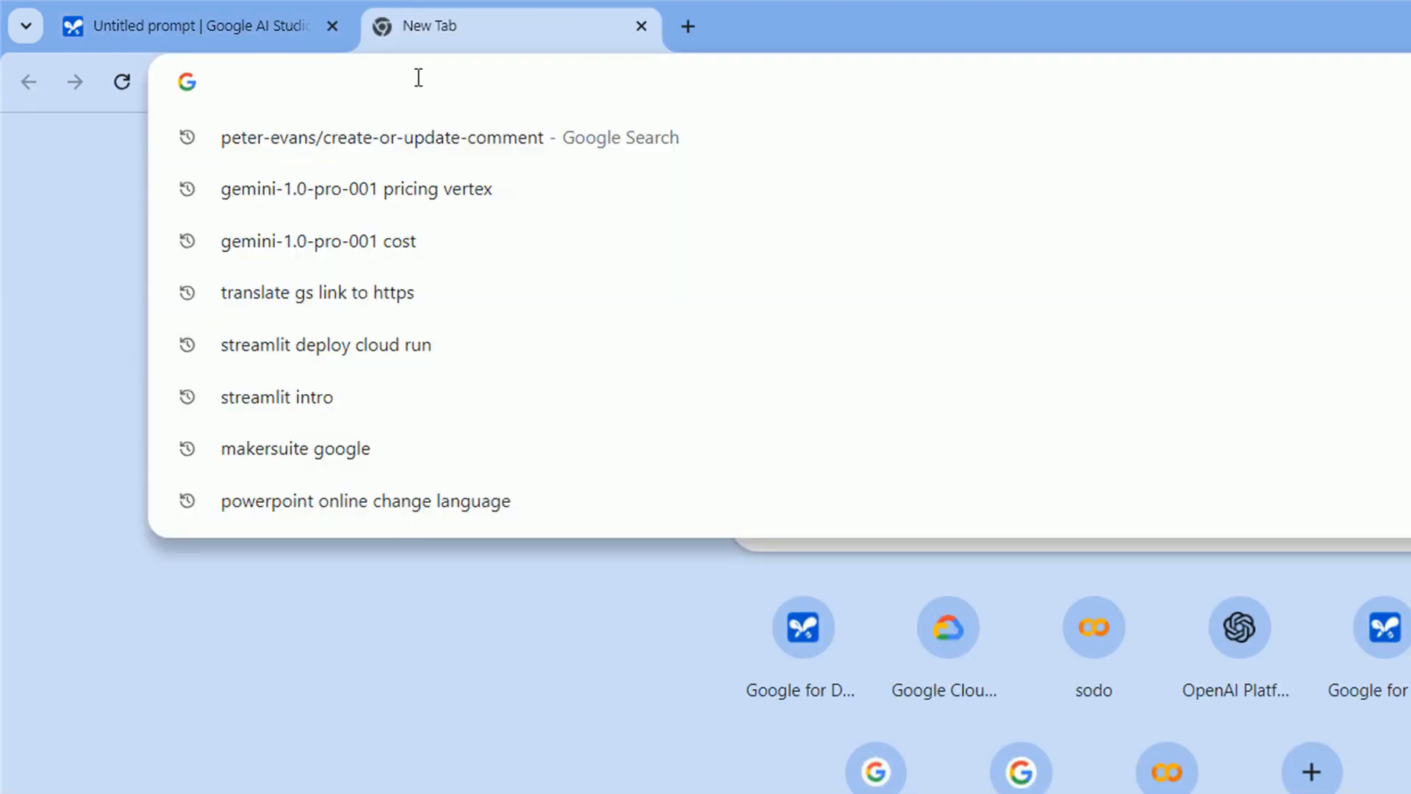
Navigate the new tab to the OpenAI playground address.
{"action": "type", "text": "playground.openai"}
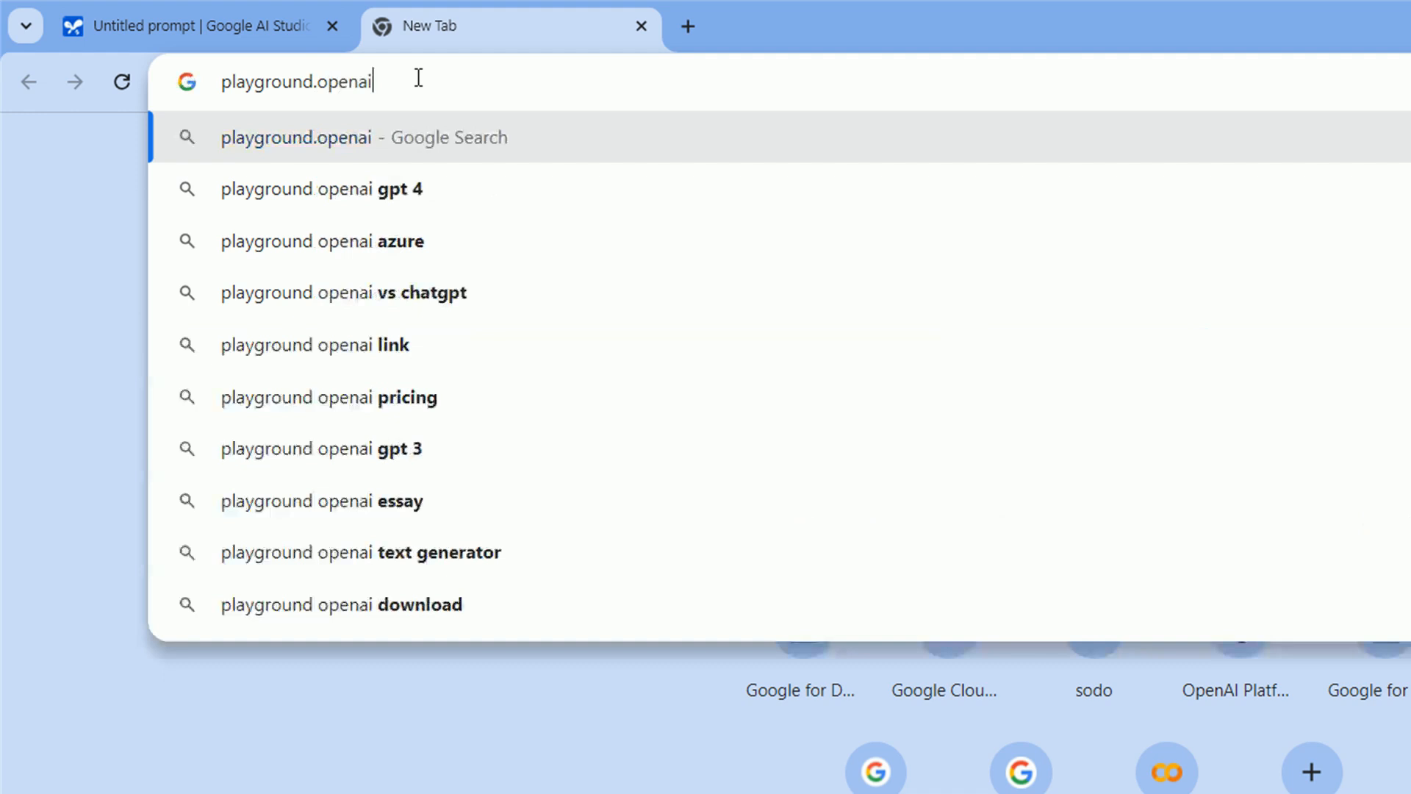
{"action": "key", "text": "Enter"}
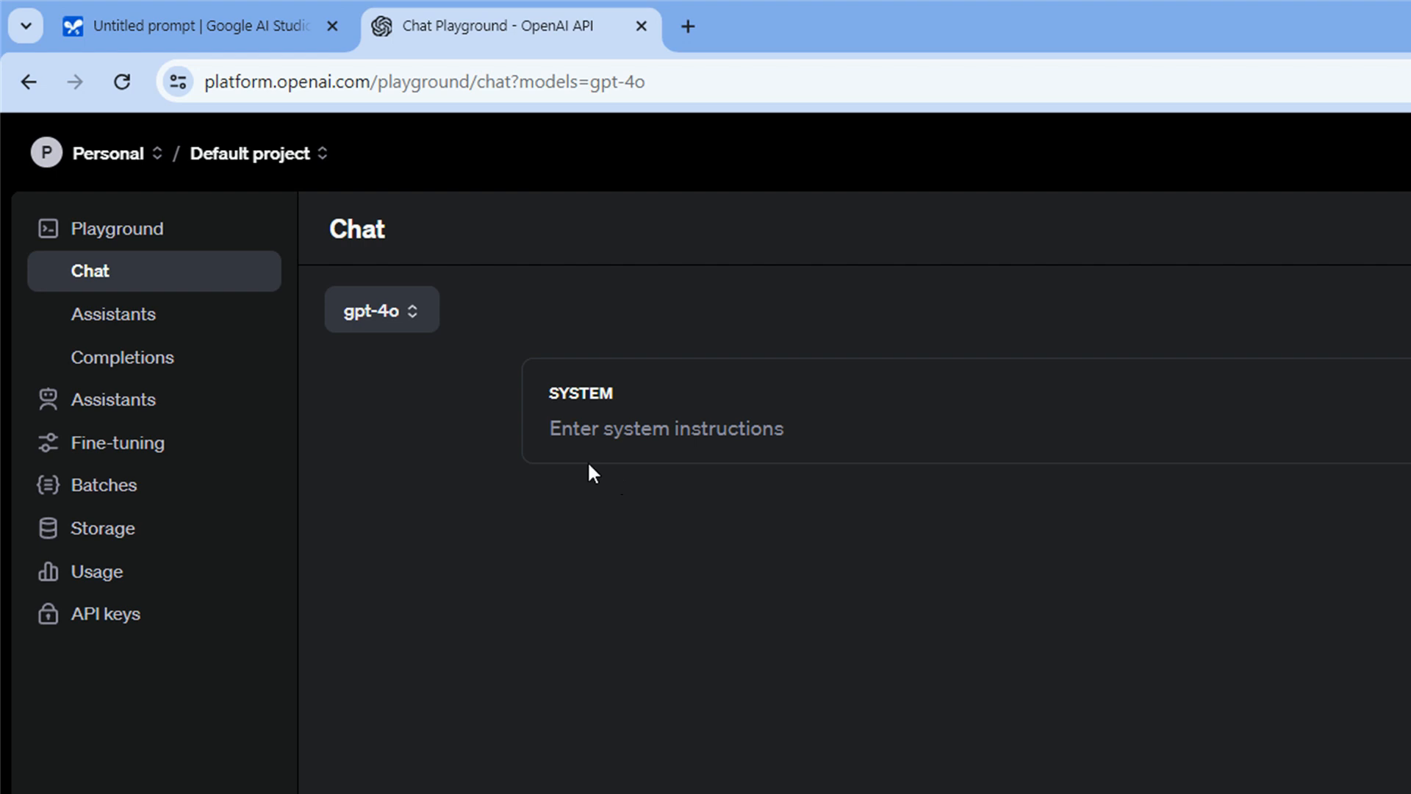
Switch the playground model to gpt-4 and run the Anna sisters riddle on it.
{"action": "left_click", "coordinate": [381, 310]}
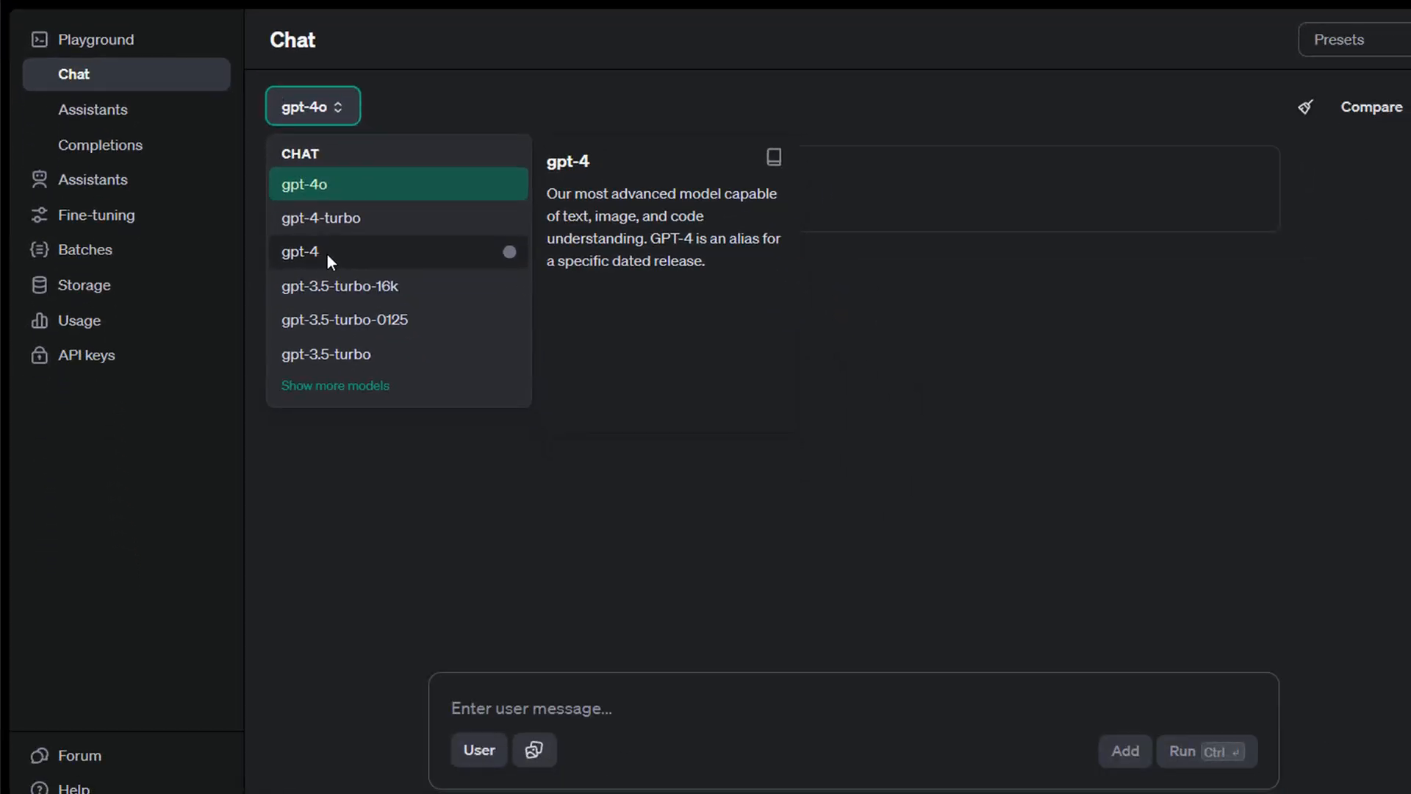
{"action": "left_click", "coordinate": [300, 251]}
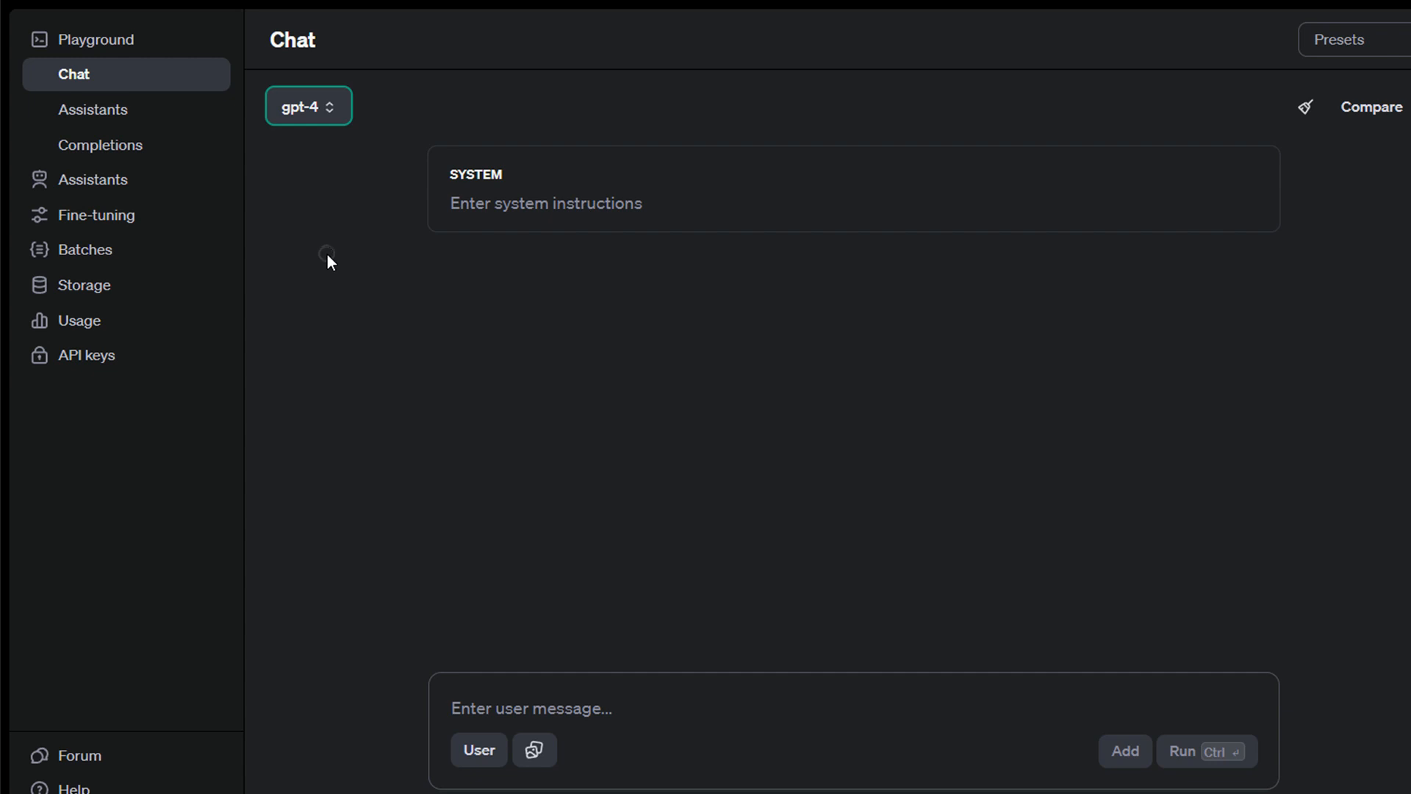
{"action": "left_click", "coordinate": [688, 711]}
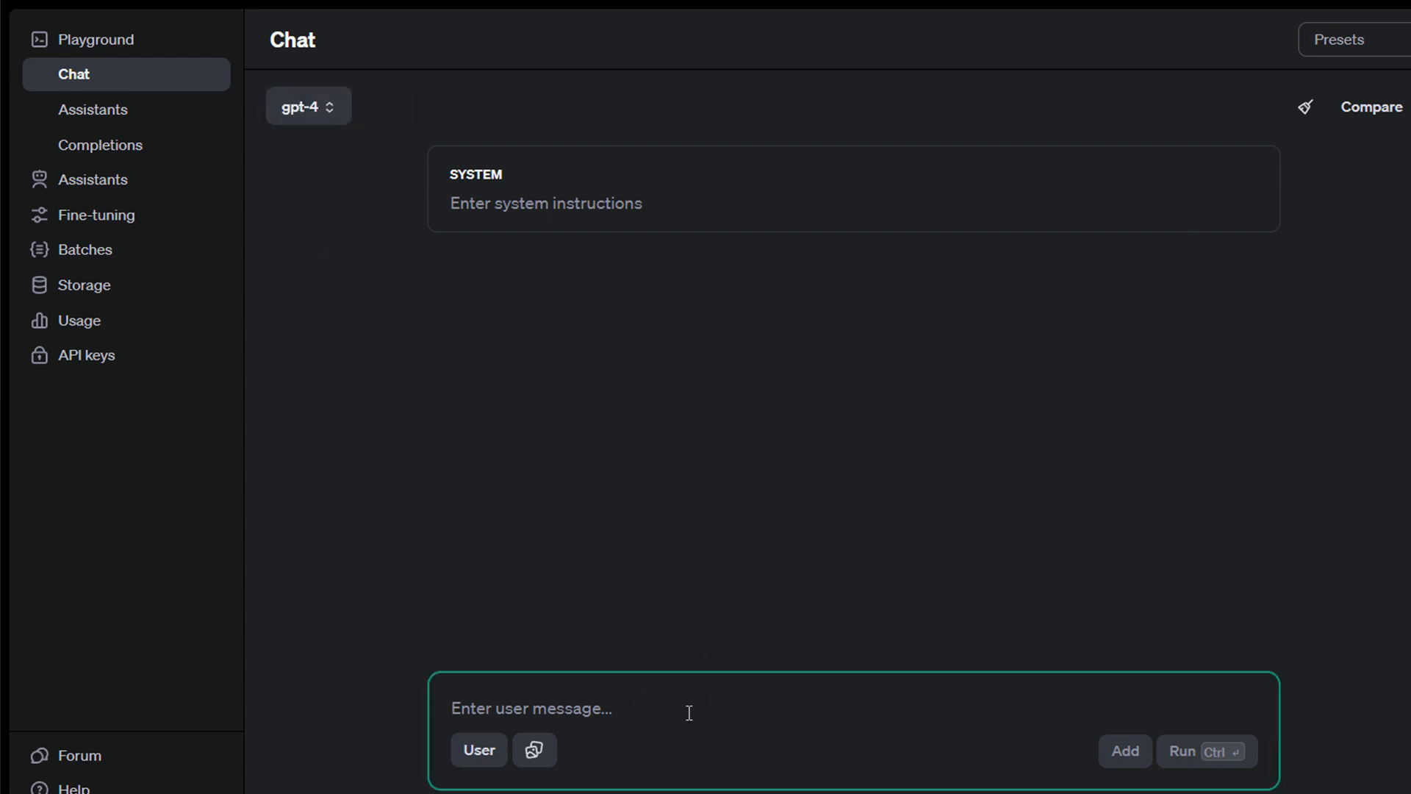
{"action": "left_click", "coordinate": [1182, 751]}
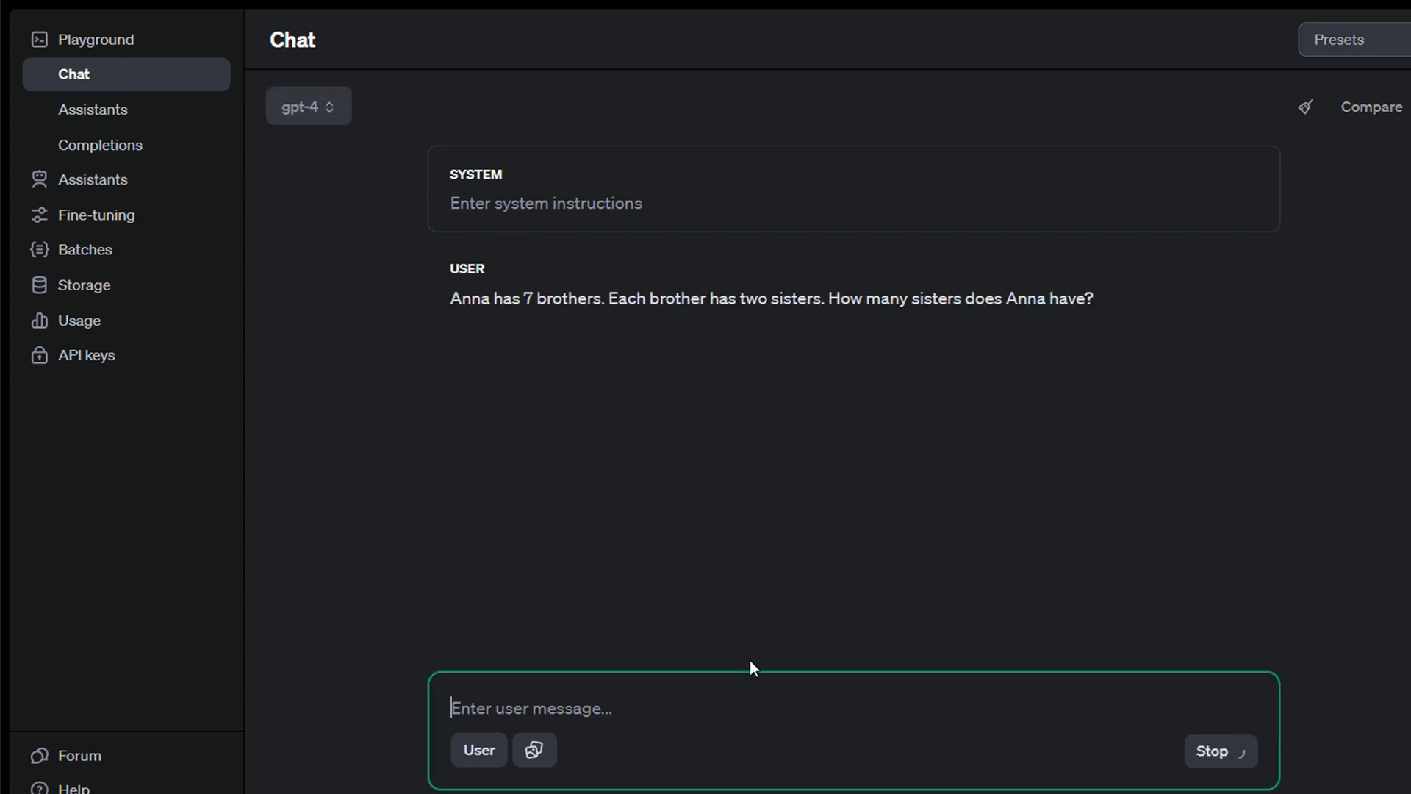
Send the follow-up that Anna is a girl, then close the playground tab.
{"action": "left_click", "coordinate": [1210, 751]}
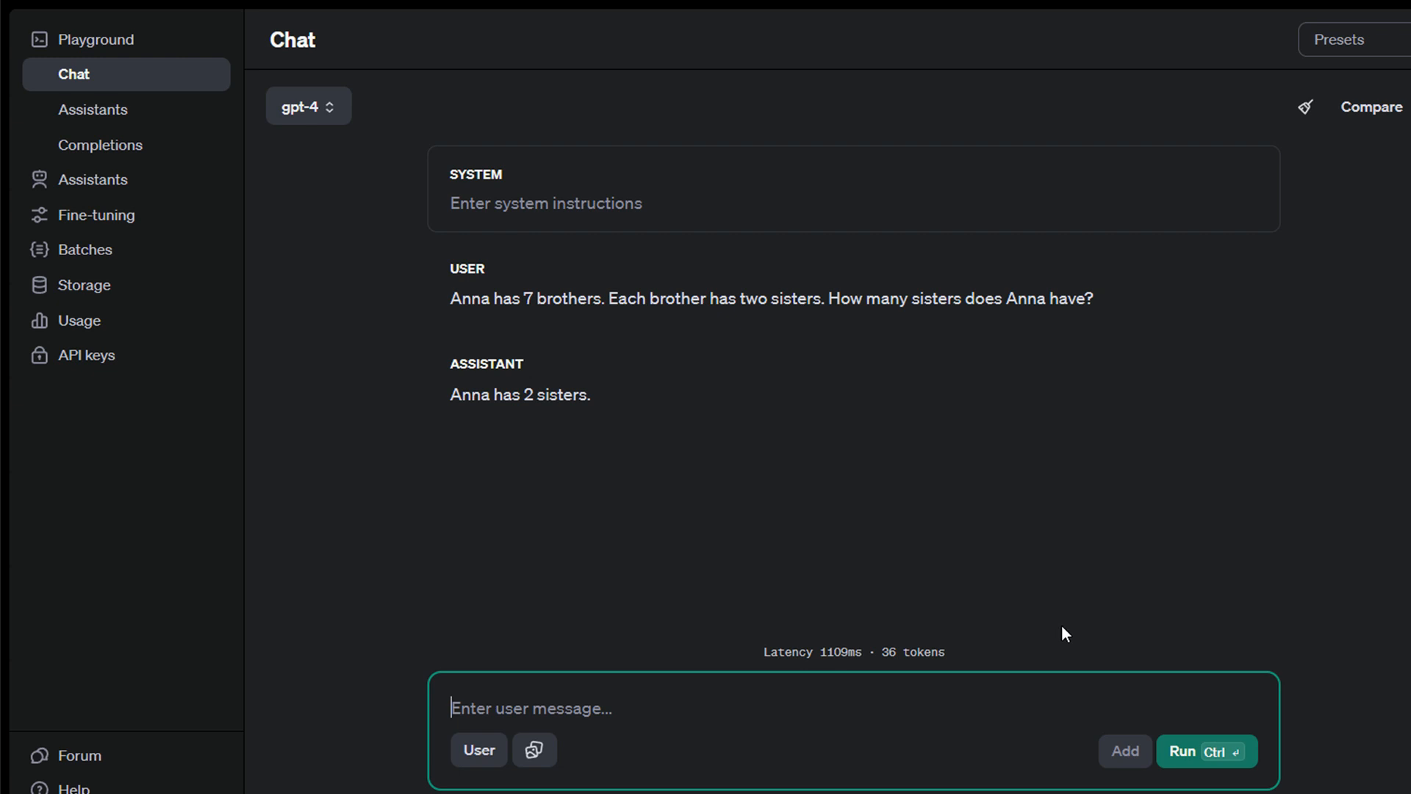
{"action": "type", "text": "Anna"}
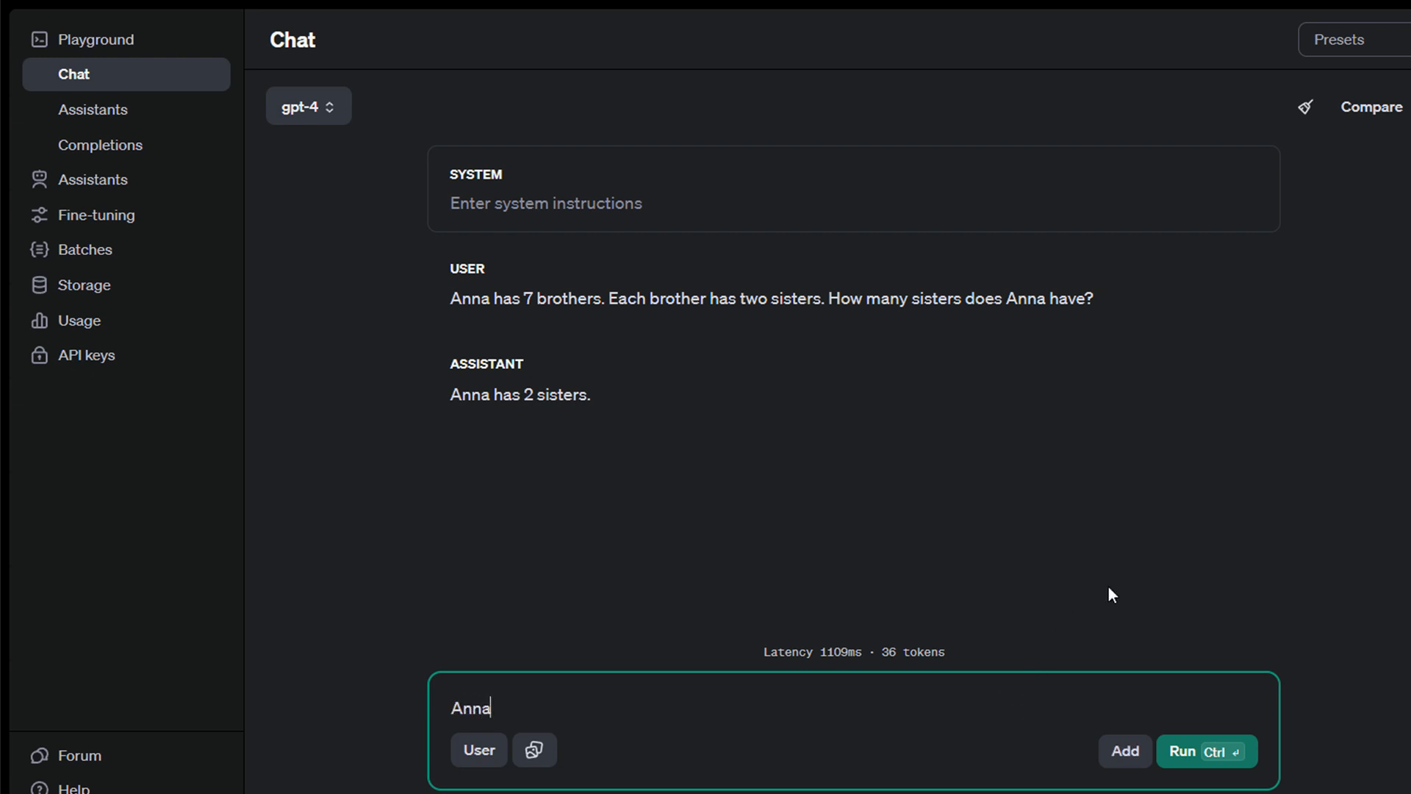
{"action": "left_click", "coordinate": [1205, 751]}
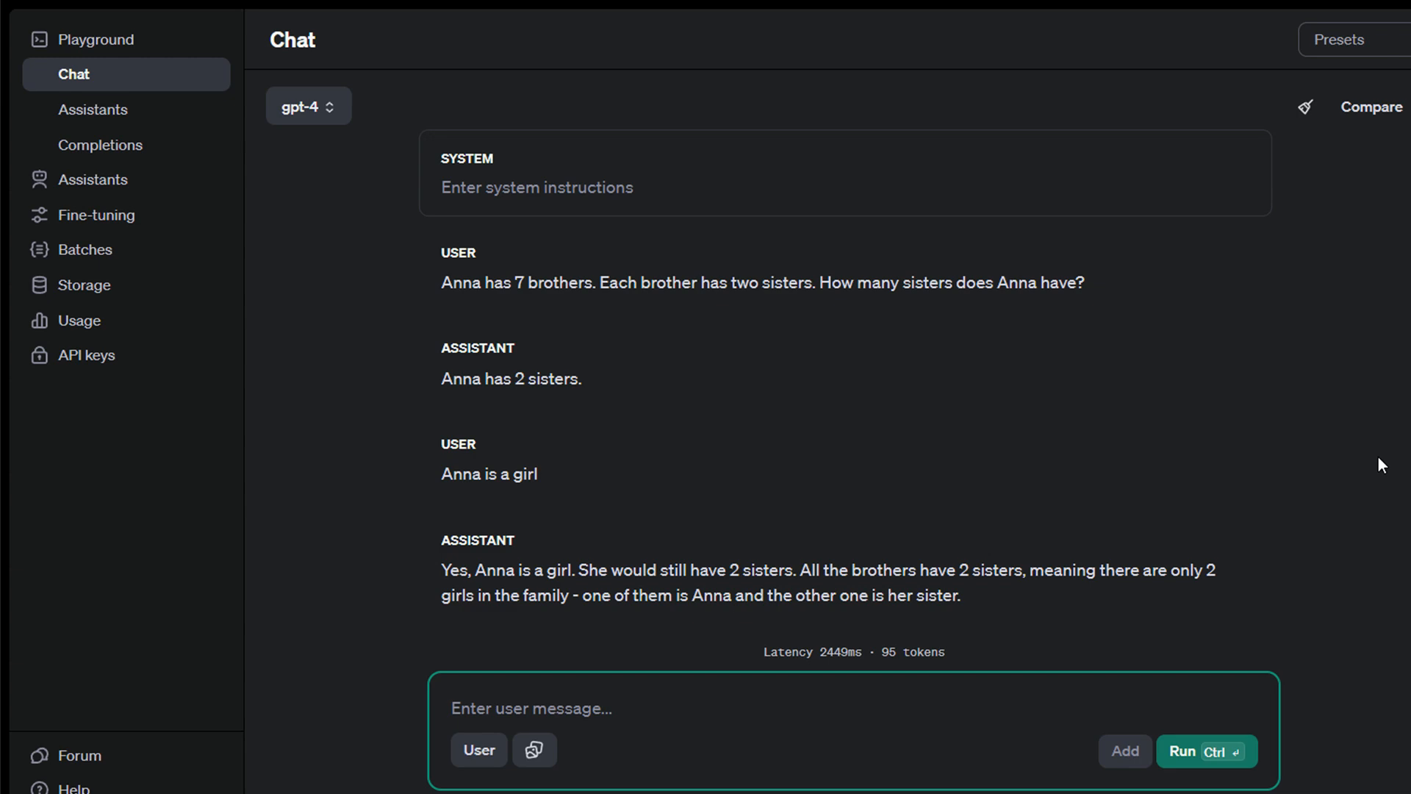
{"action": "mouse_move", "coordinate": [1293, 344]}
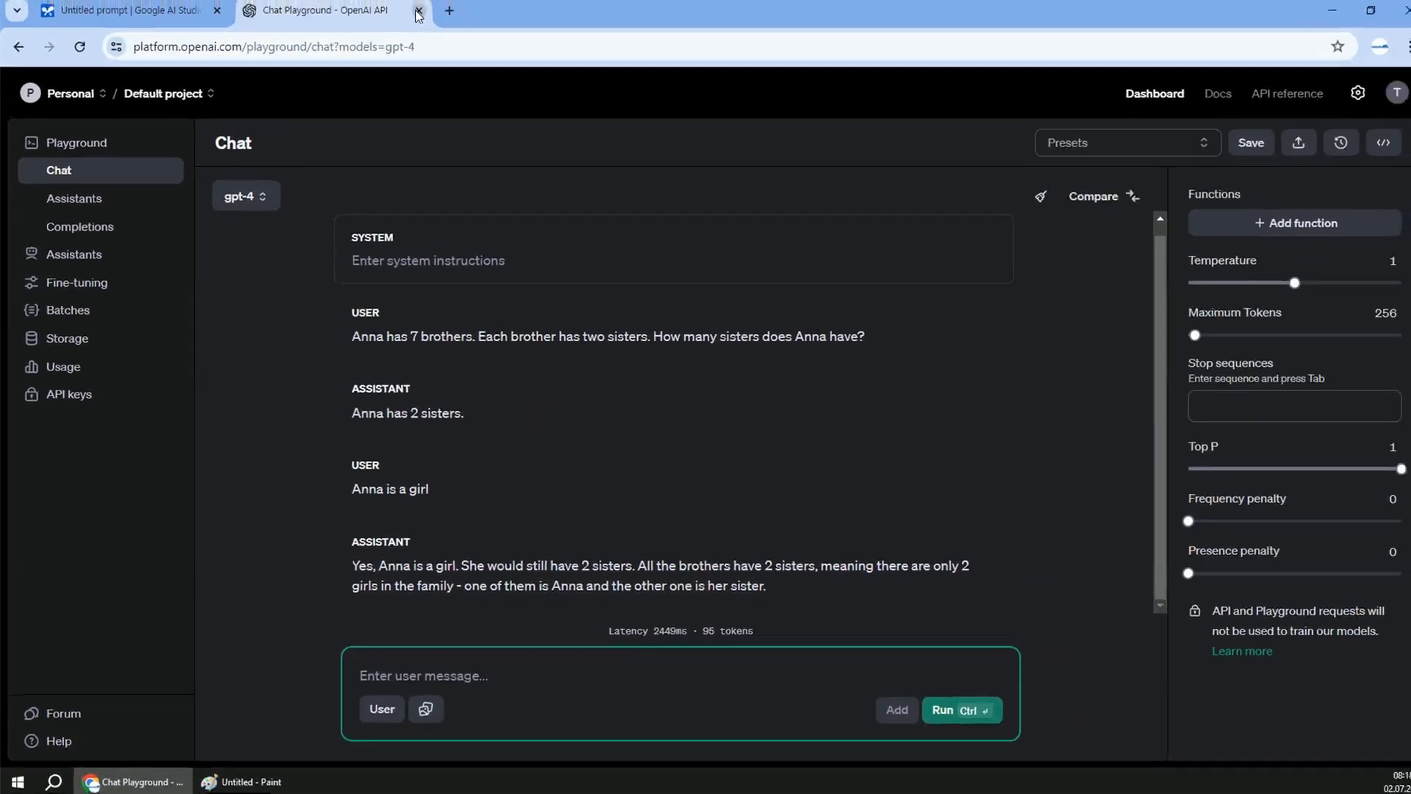
{"action": "left_click", "coordinate": [416, 11]}
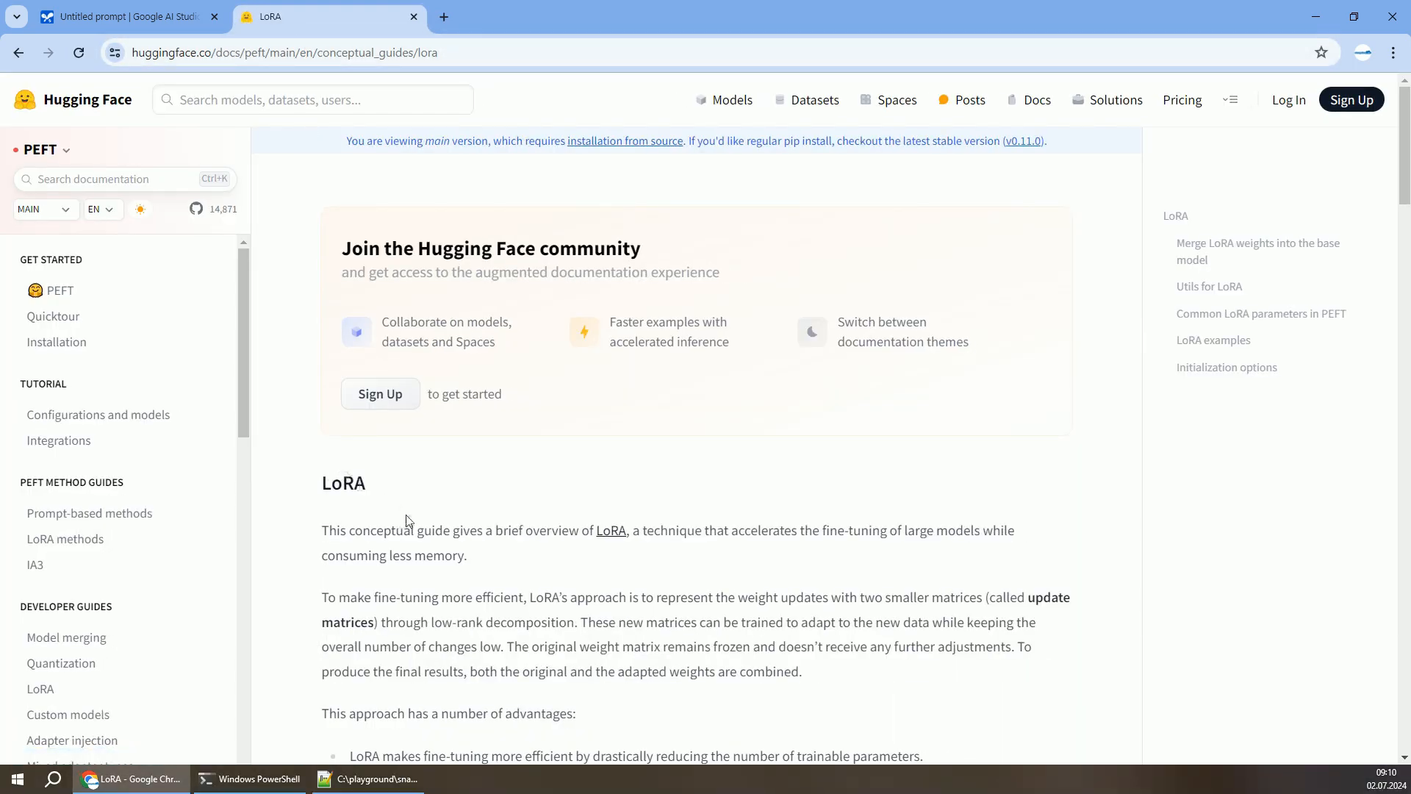
Select the LoRA conceptual guide's text from its introduction down to the final paragraph.
{"action": "left_click_drag", "start_coordinate": [322, 482], "coordinate": [383, 530]}
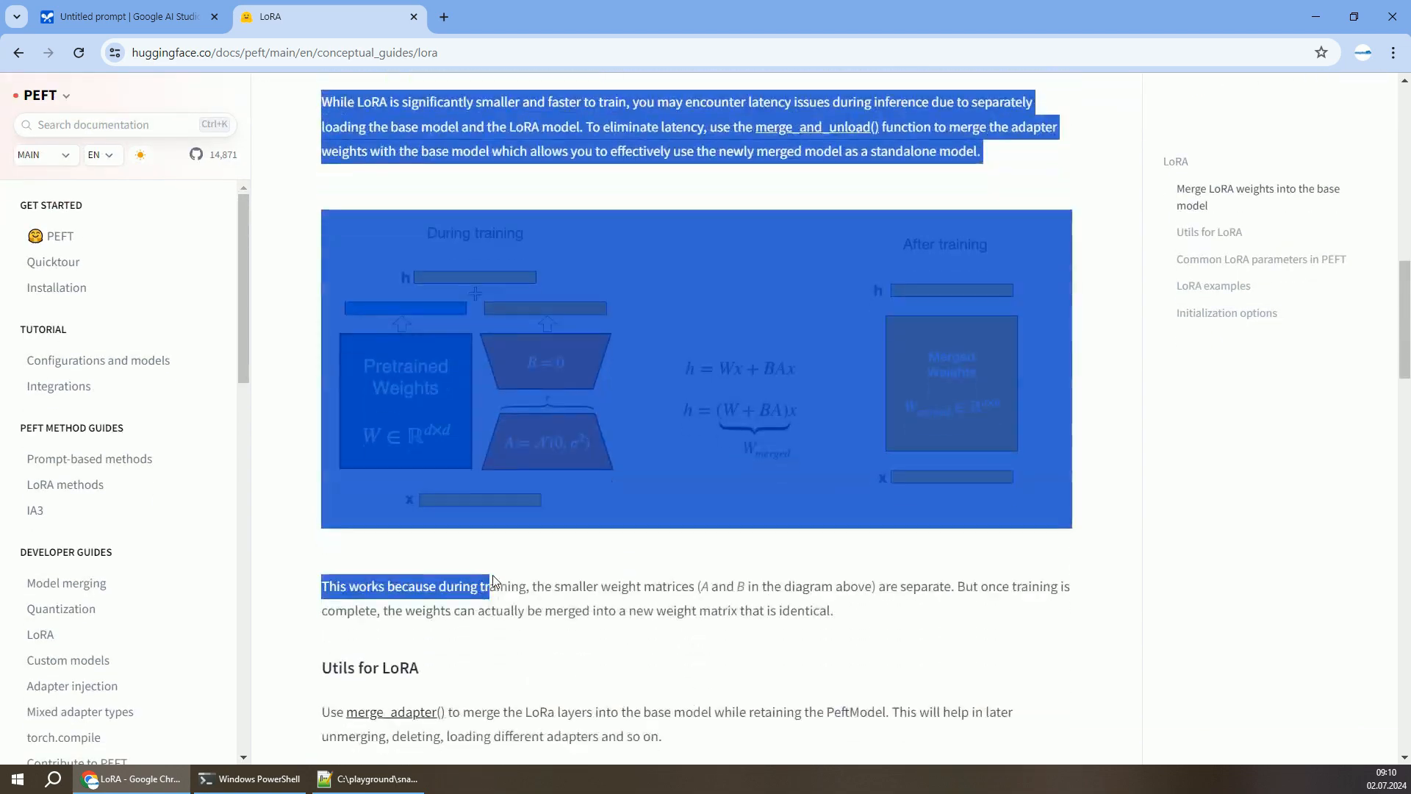
{"action": "scroll", "scroll_direction": "down", "scroll_amount": 3}
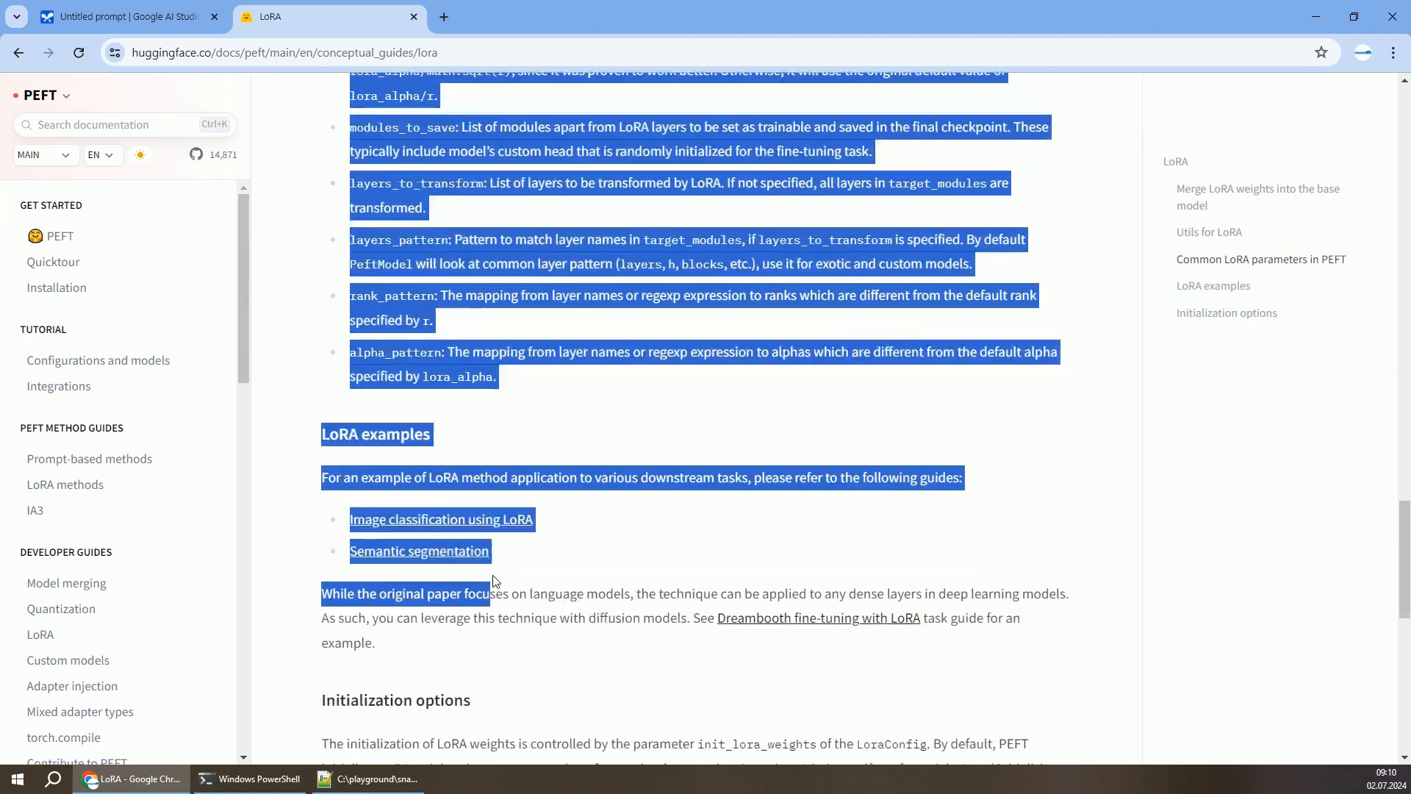
{"action": "scroll", "scroll_direction": "down", "scroll_amount": 3}
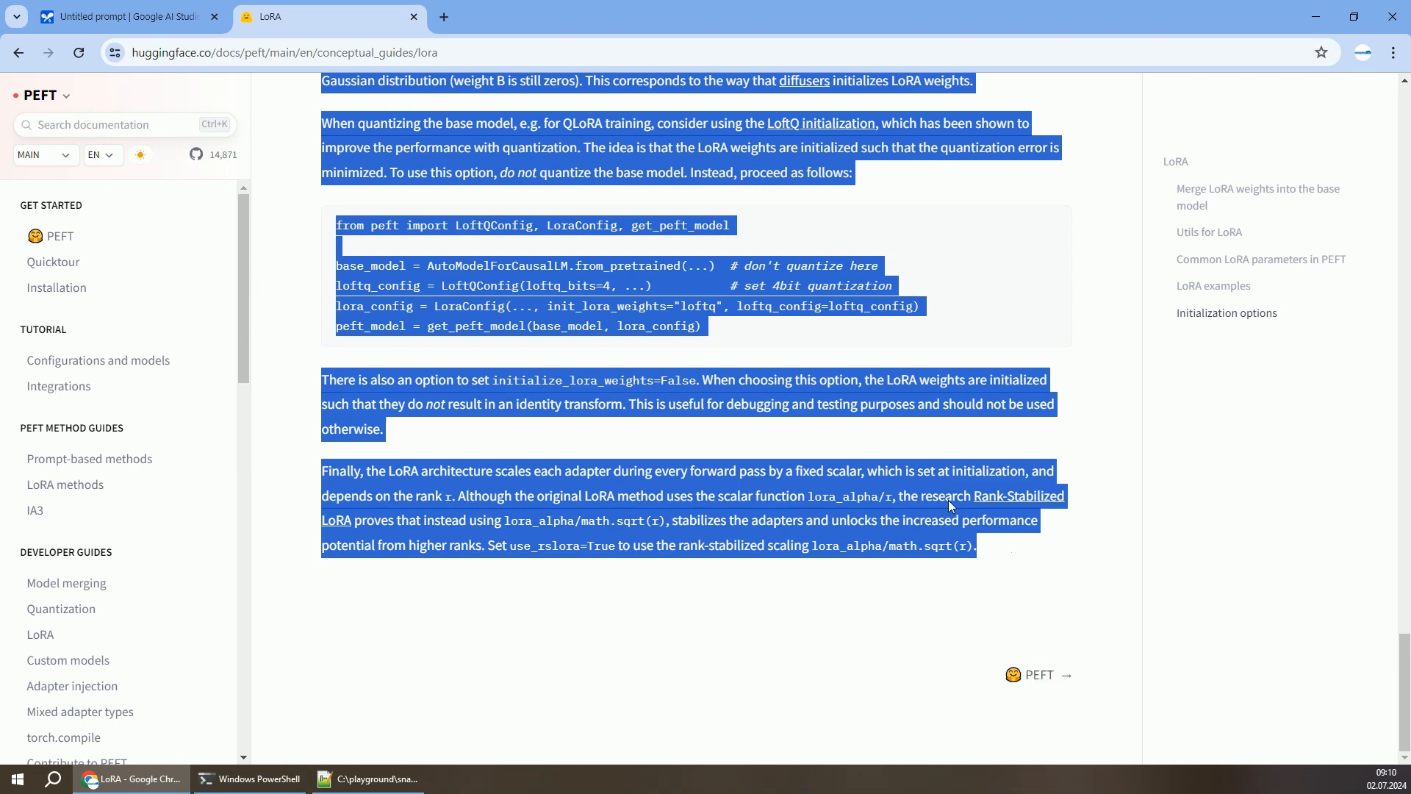
{"action": "left_click", "coordinate": [126, 17]}
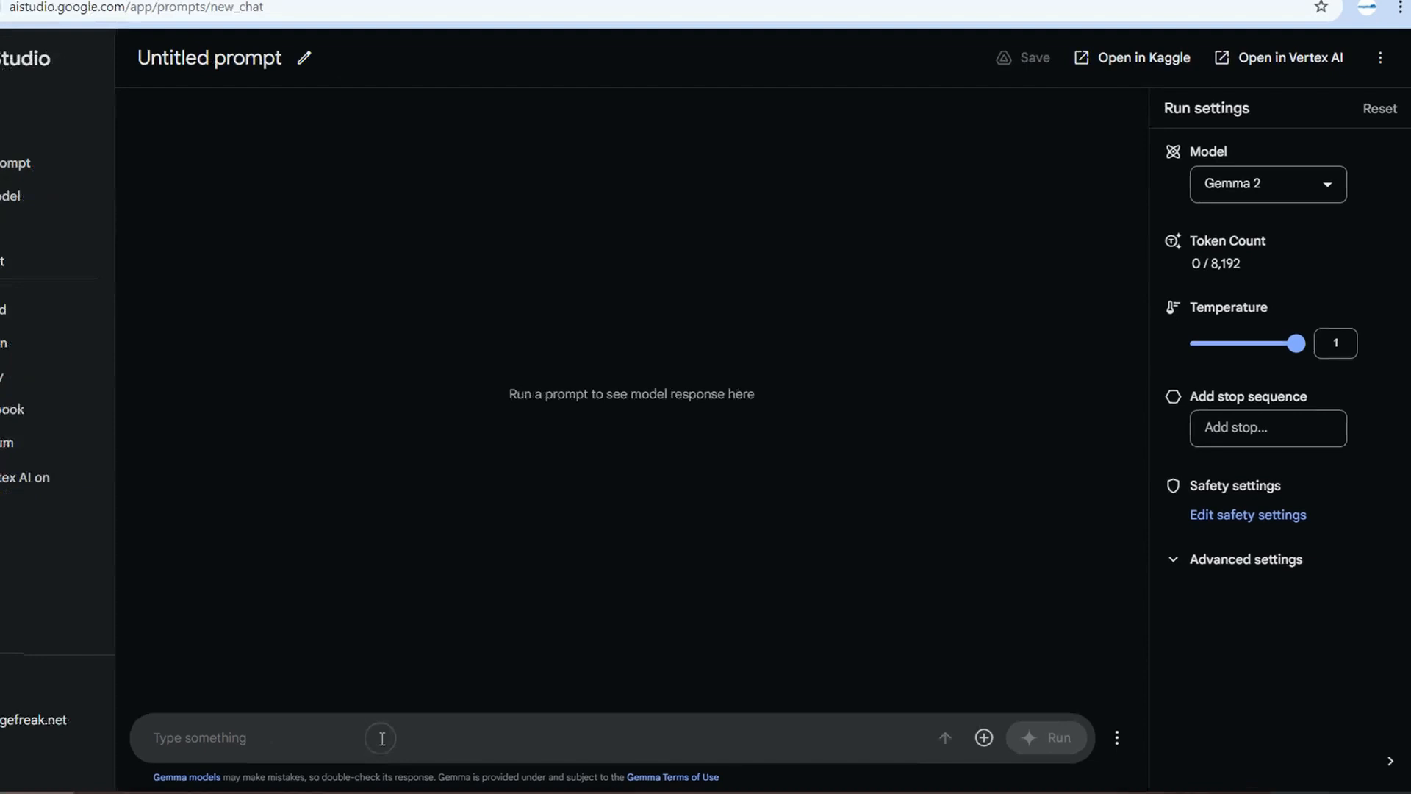
Ask Gemma 2 to explain the pasted LoRA guide in simple terms and read through its engine-adapter analogy answer.
{"action": "type", "text": "Can you explain me this article in"}
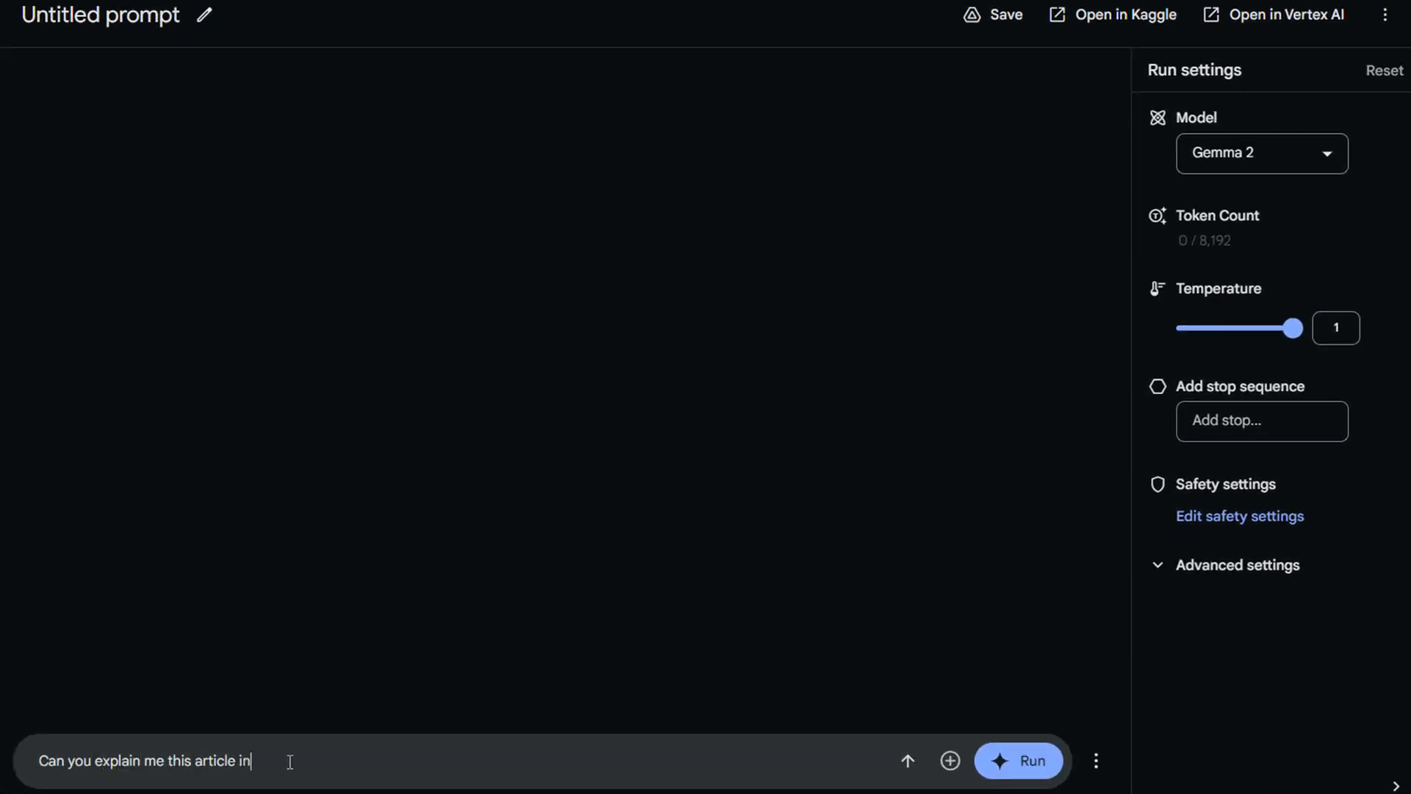
{"action": "type", "text": "simple terms?"}
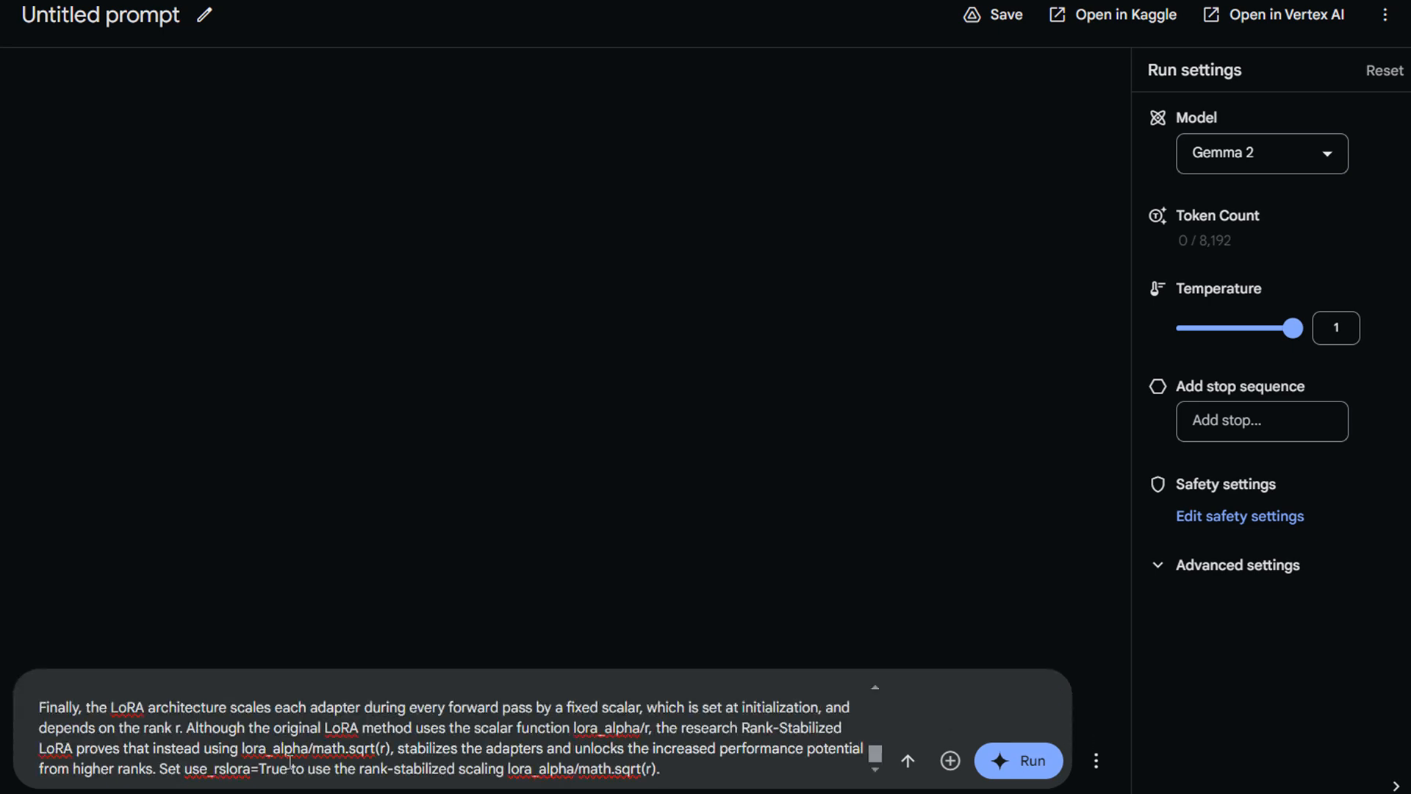
{"action": "left_click", "coordinate": [1018, 760]}
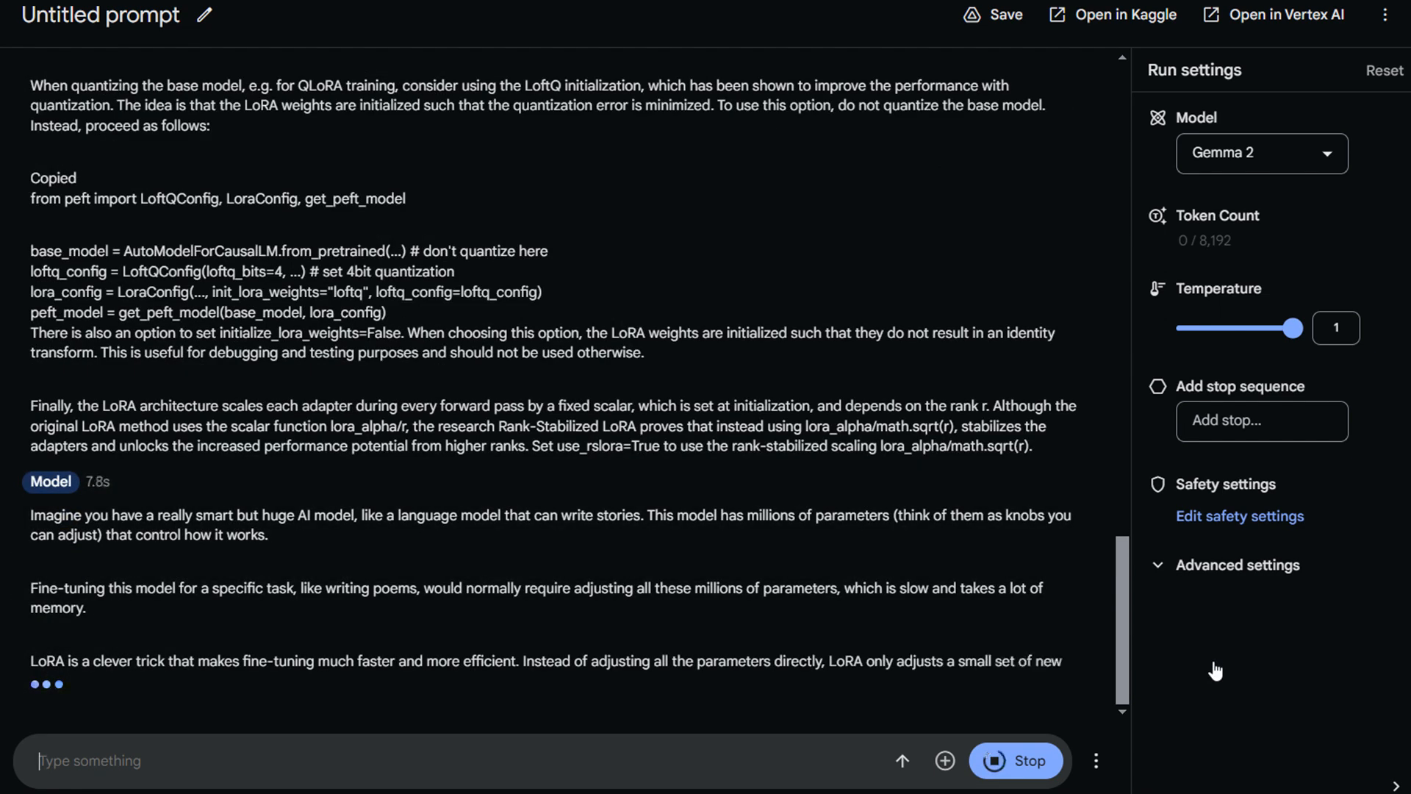
{"action": "scroll", "scroll_direction": "down", "scroll_amount": 3}
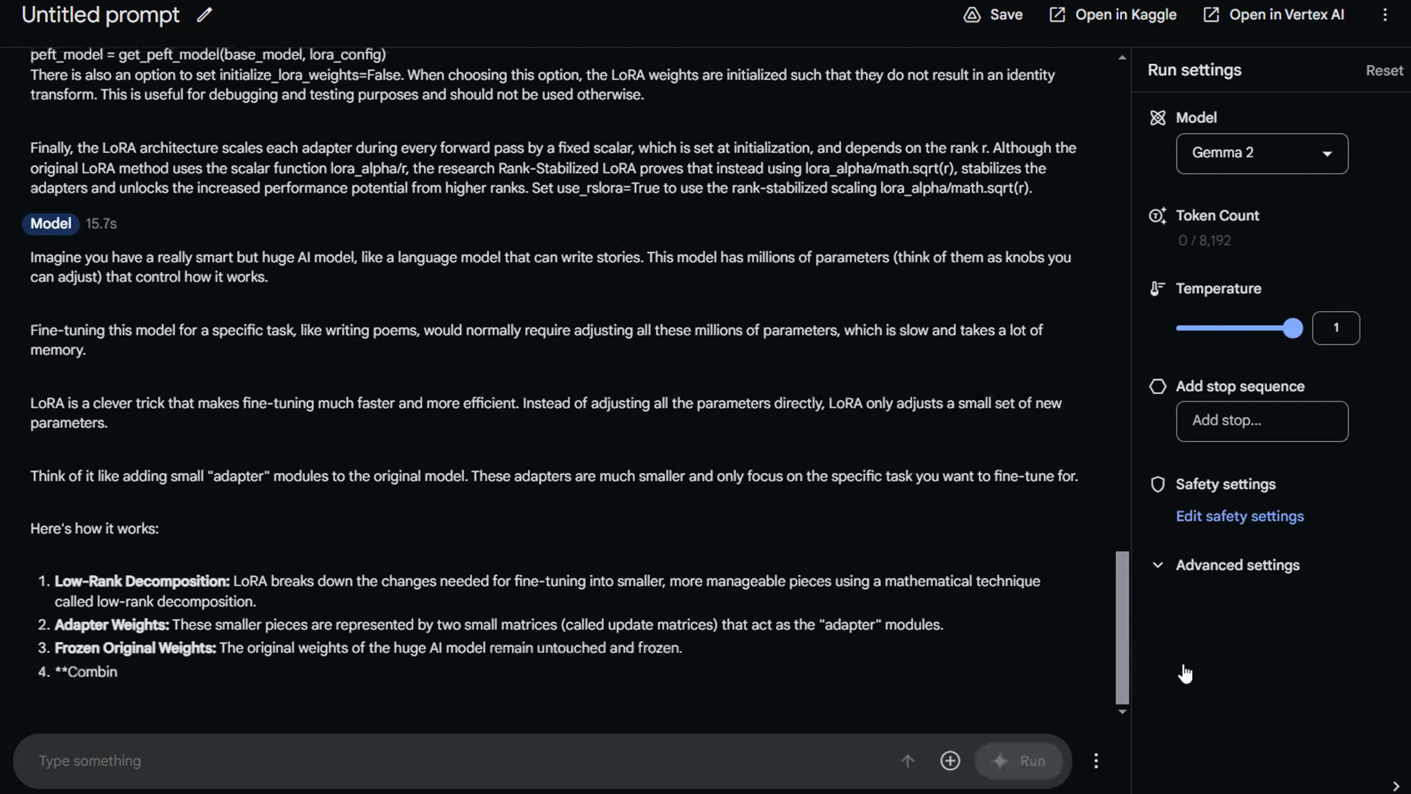
{"action": "scroll", "scroll_direction": "down", "scroll_amount": 3}
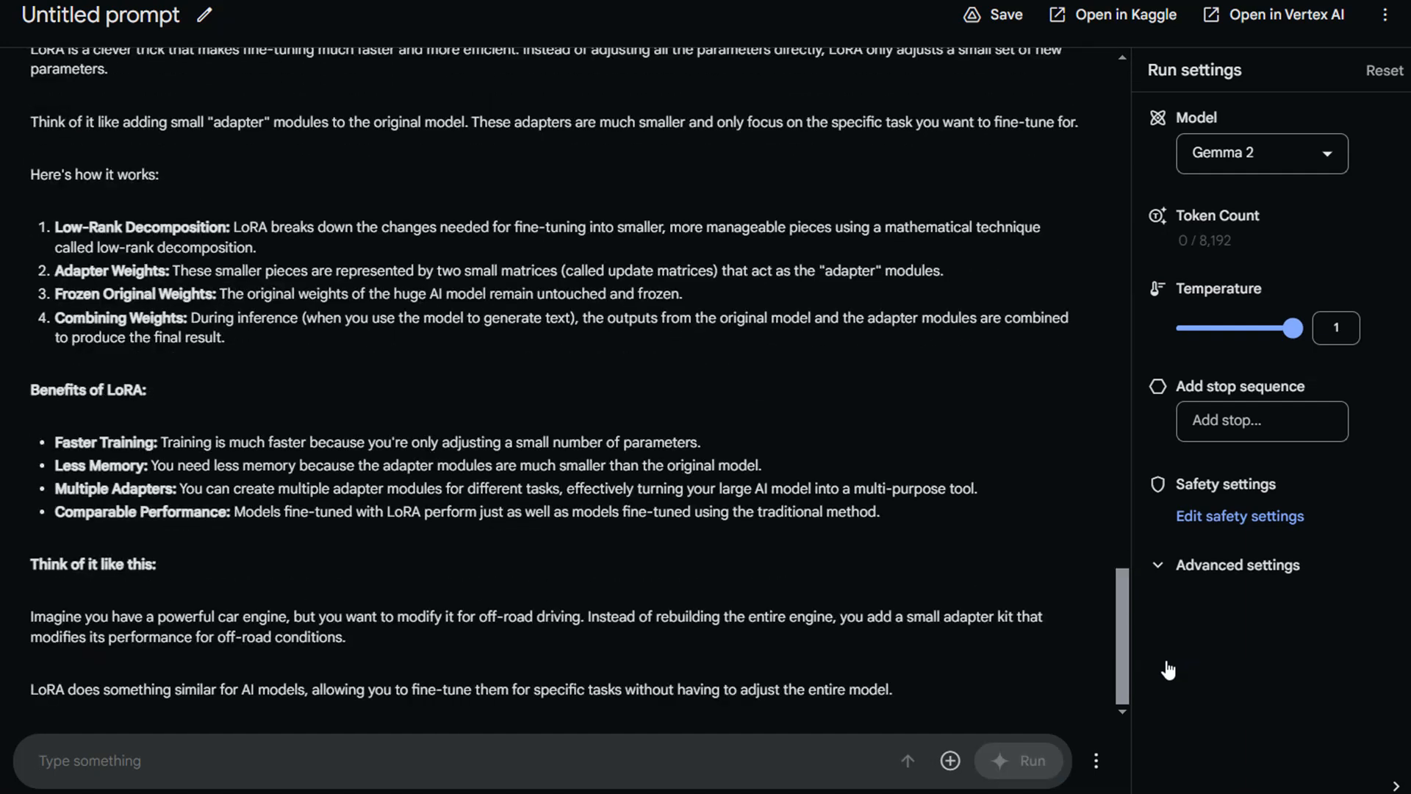
{"action": "mouse_move", "coordinate": [1231, 719]}
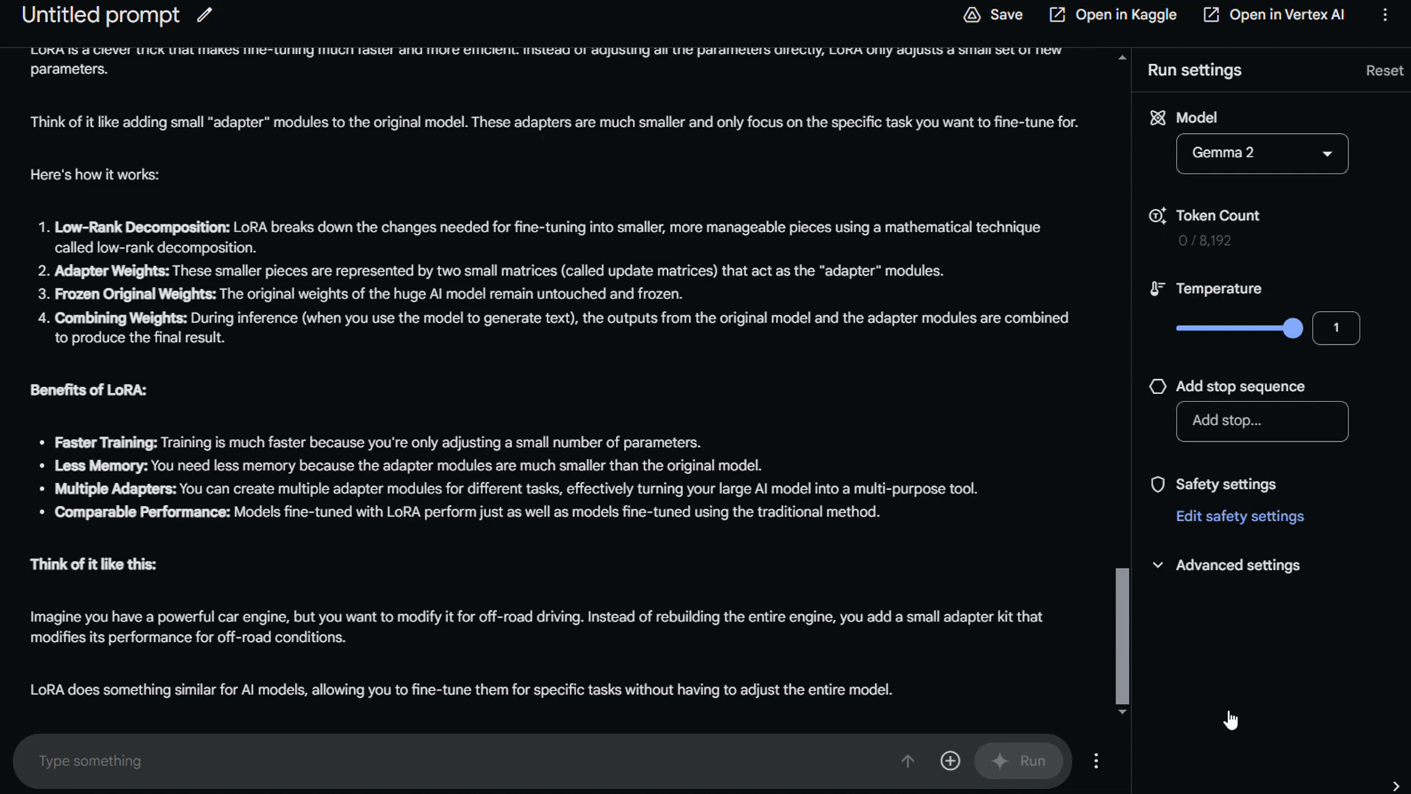
{"action": "left_click", "coordinate": [89, 760]}
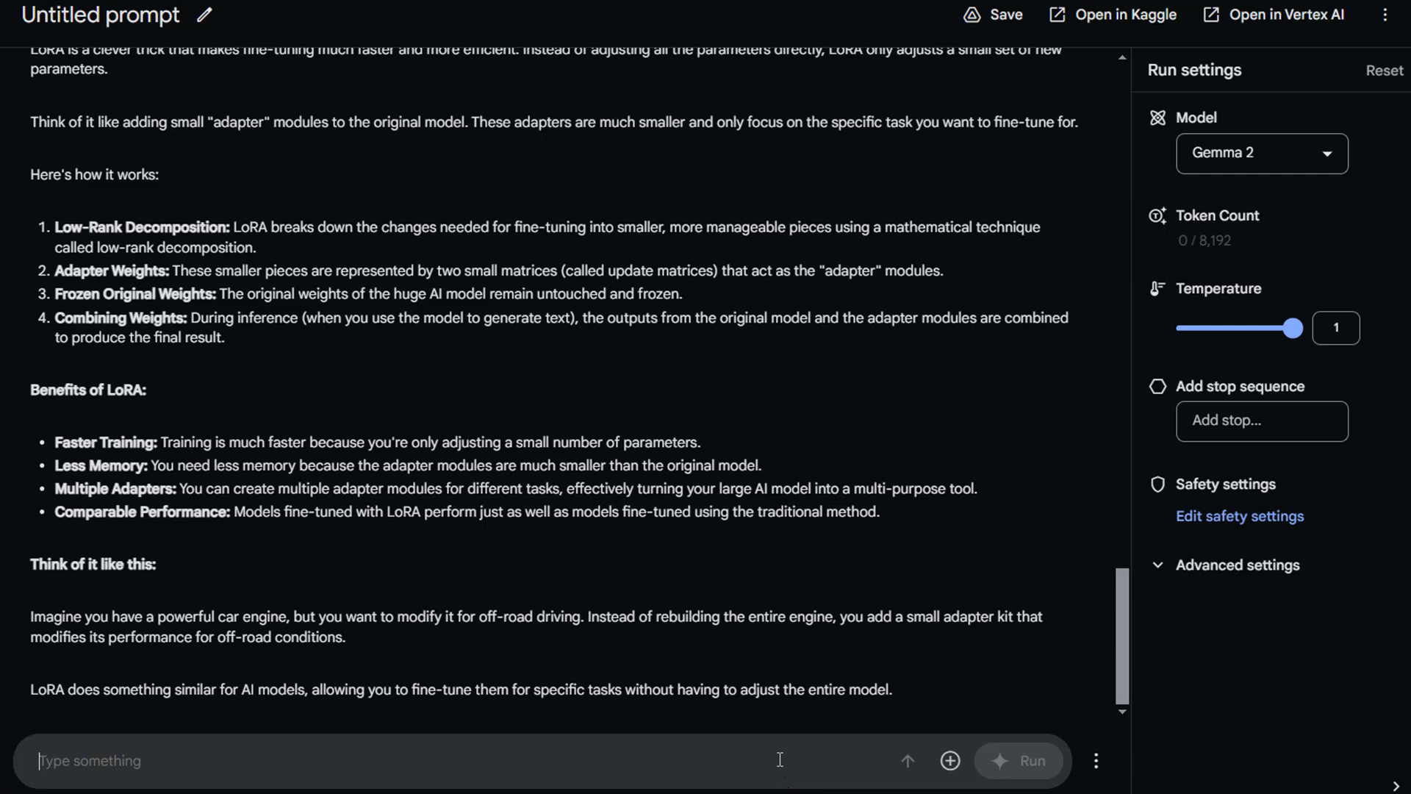
Ask Gemma 2 how LoRA enables faster training and read its jigsaw-sticker analogy answer.
{"action": "type", "text": "how"}
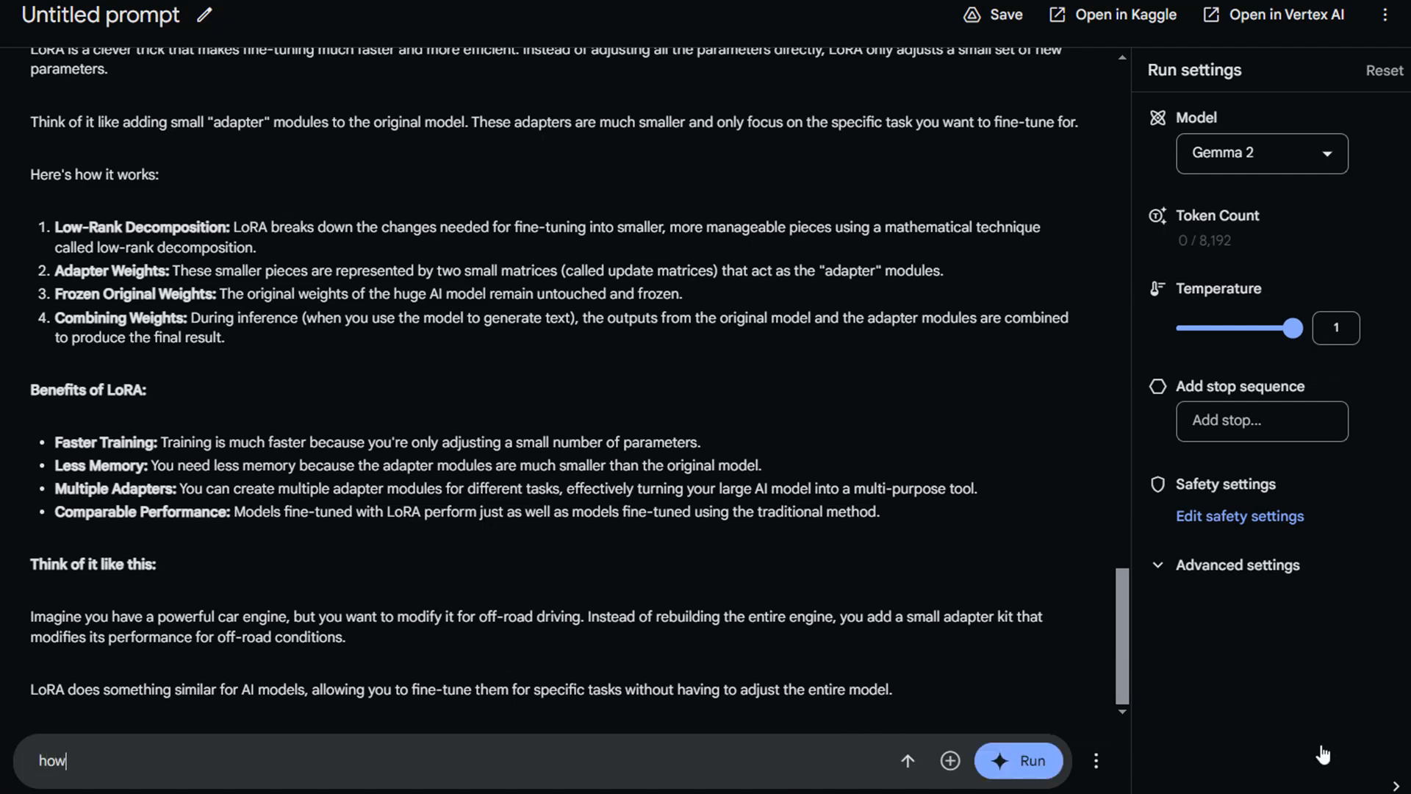
{"action": "type", "text": "LoRa"}
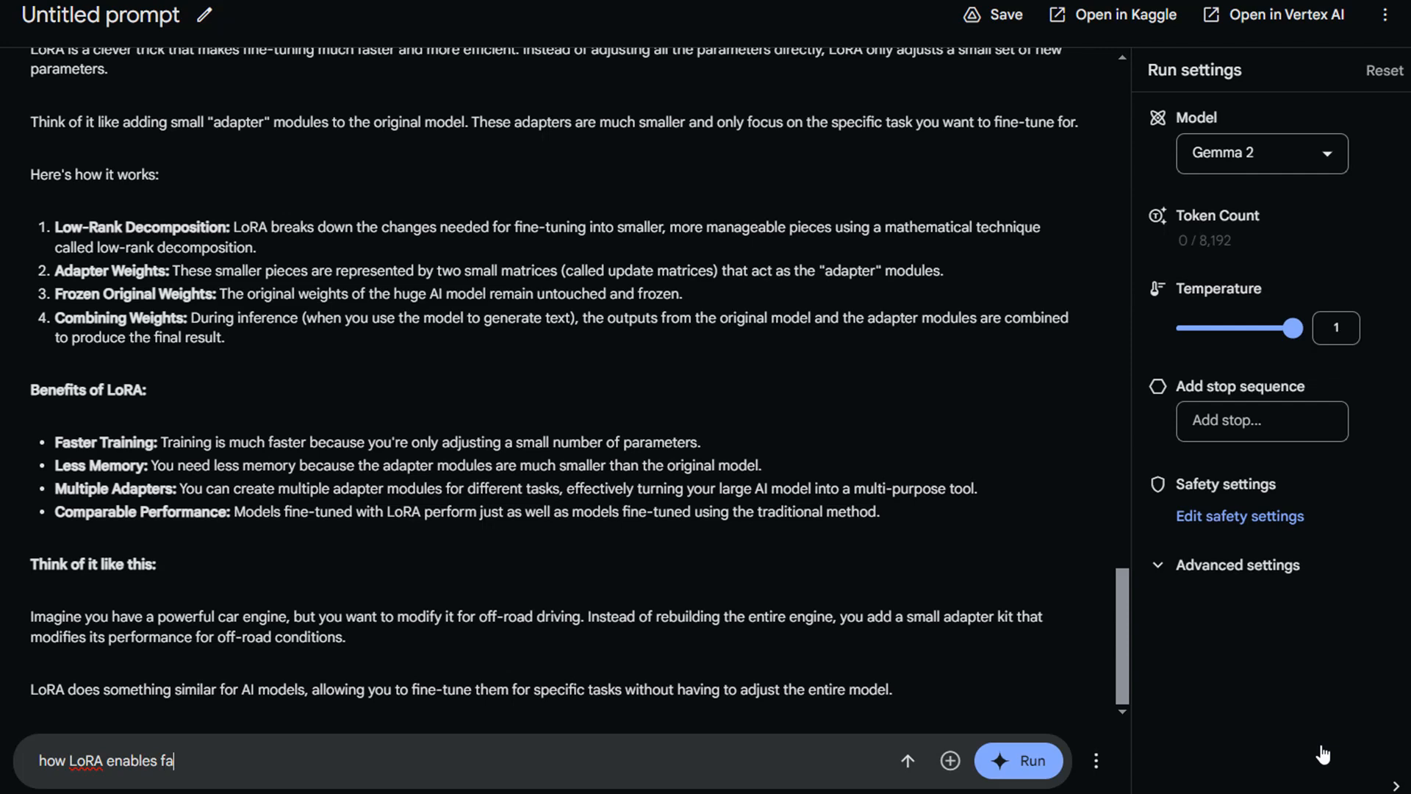
{"action": "type", "text": "ster training?"}
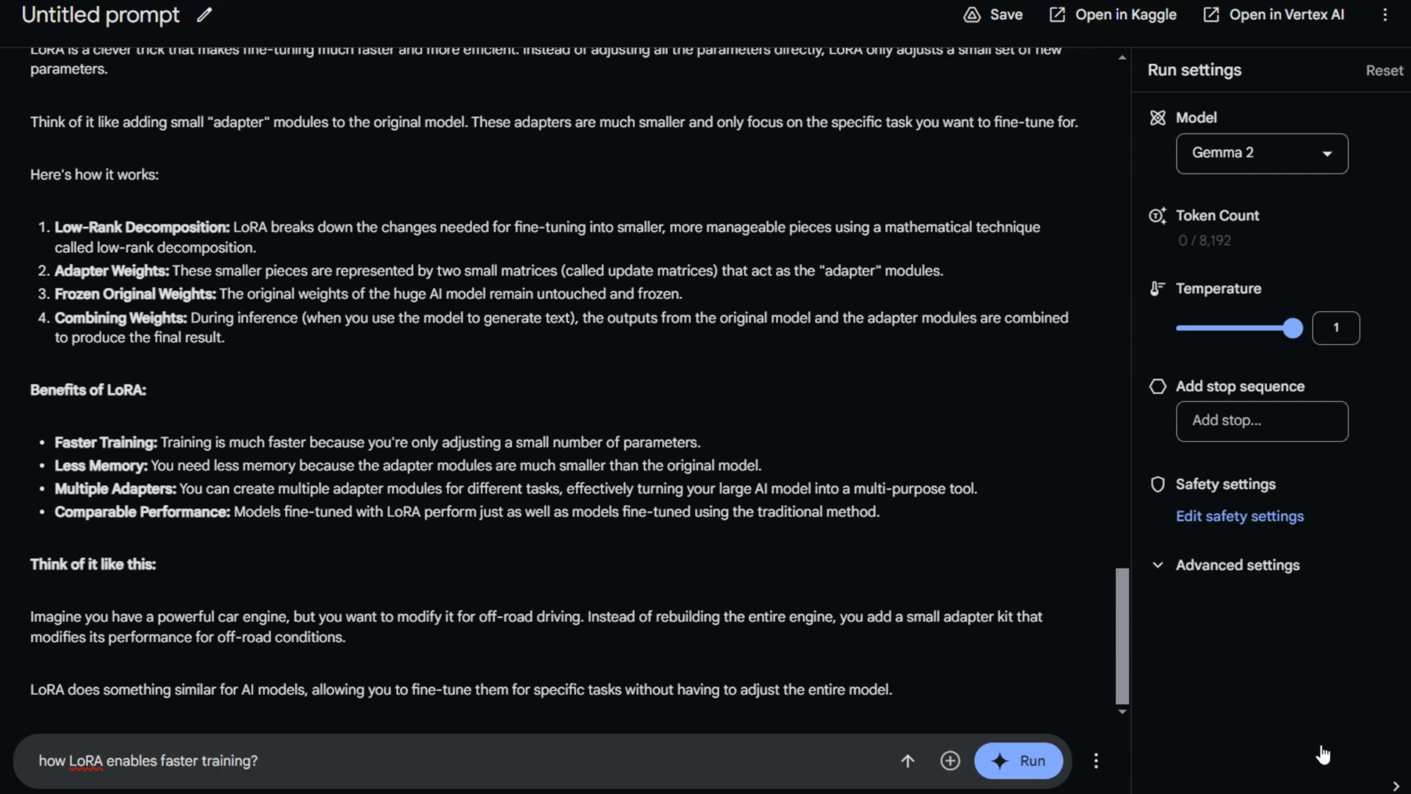
{"action": "left_click", "coordinate": [1018, 759]}
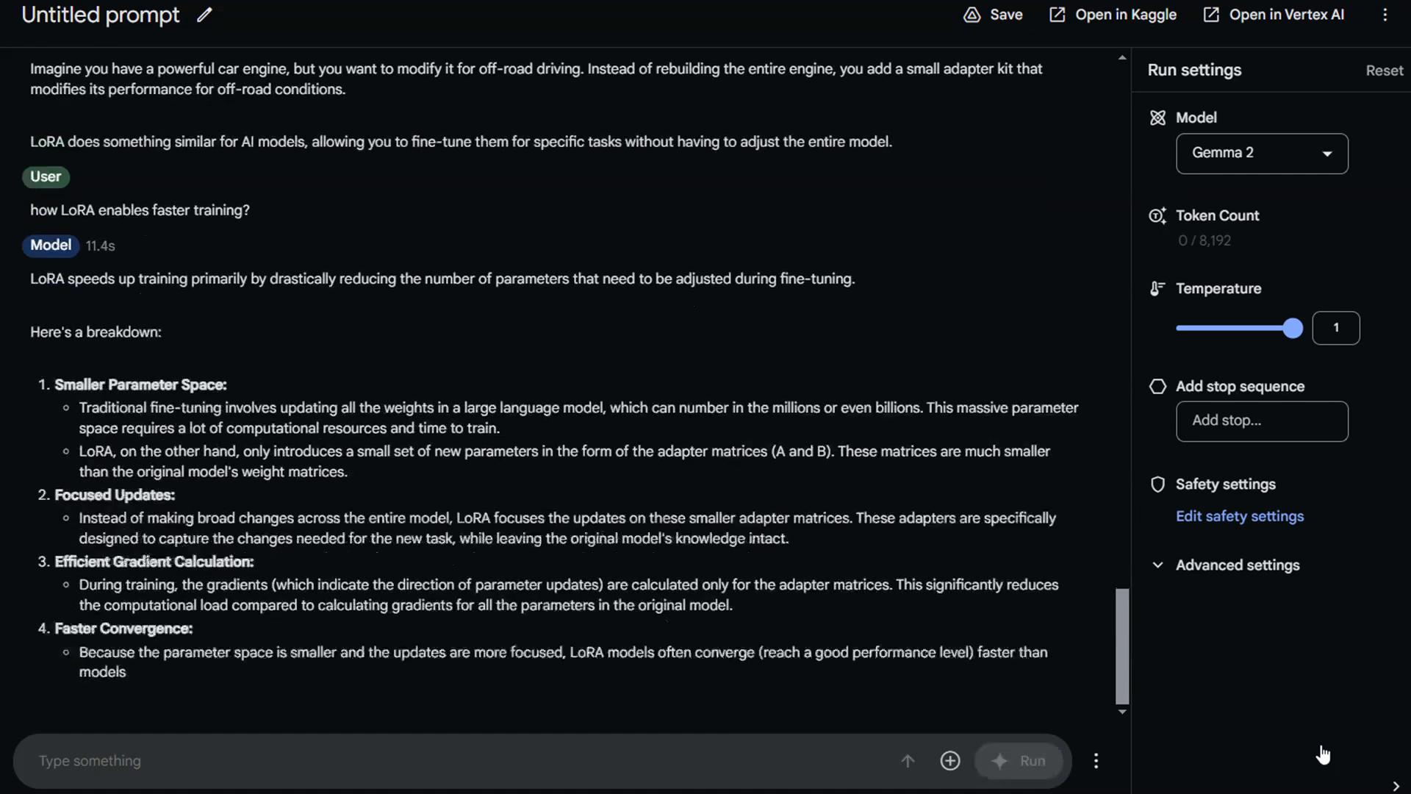
{"action": "scroll", "scroll_direction": "down", "scroll_amount": 3}
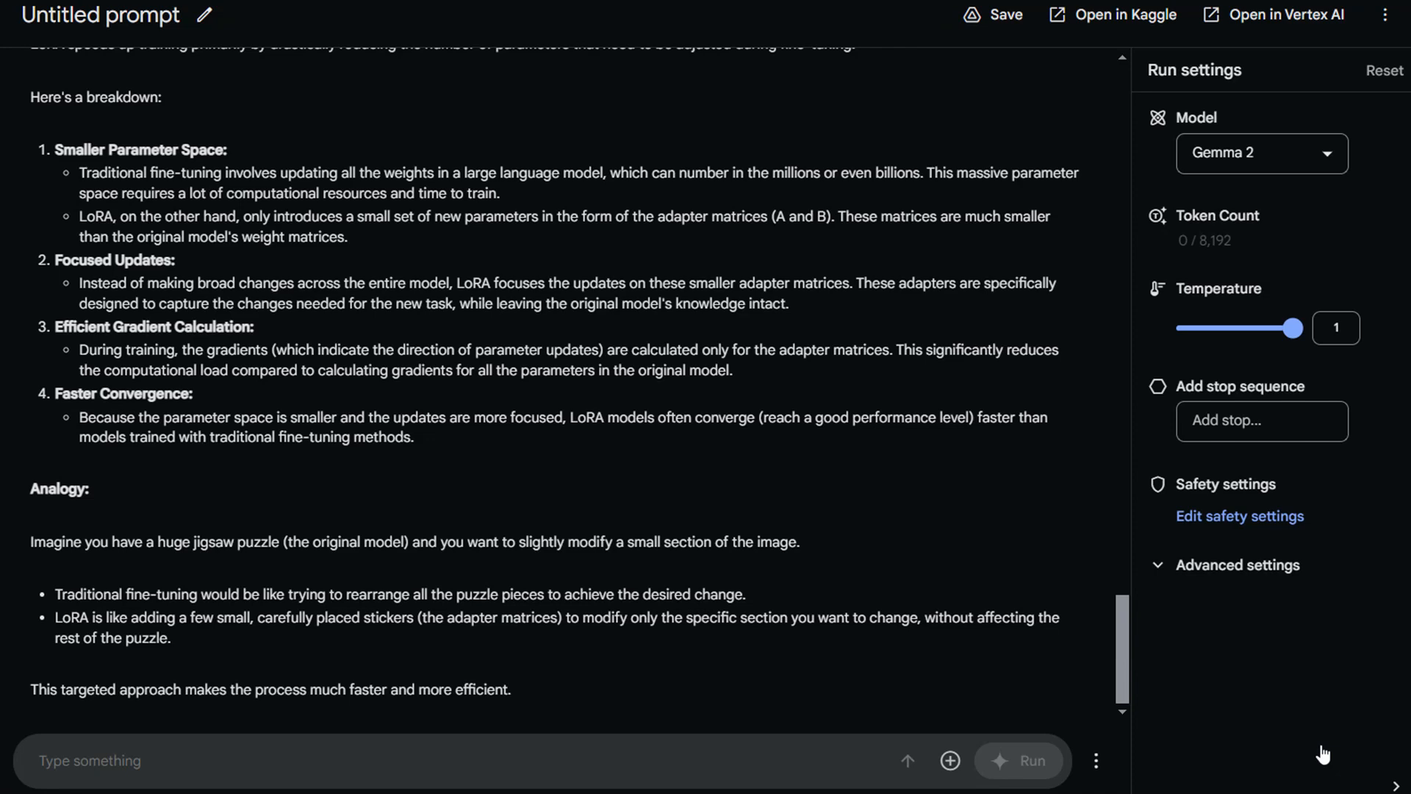
{"action": "mouse_move", "coordinate": [1280, 752]}
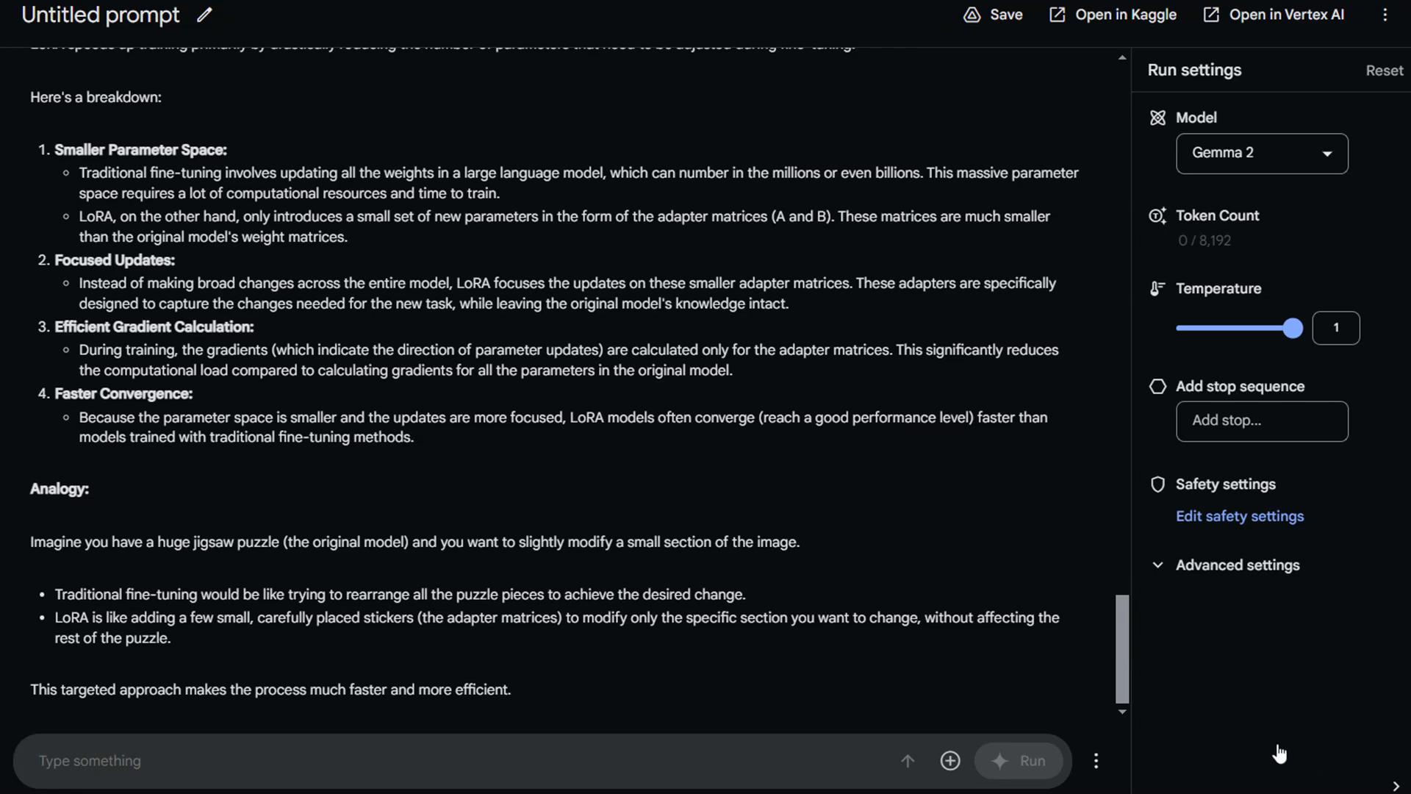
Clear the whole chat history with Refresh chat and confirm Continue.
{"action": "left_click", "coordinate": [1095, 760]}
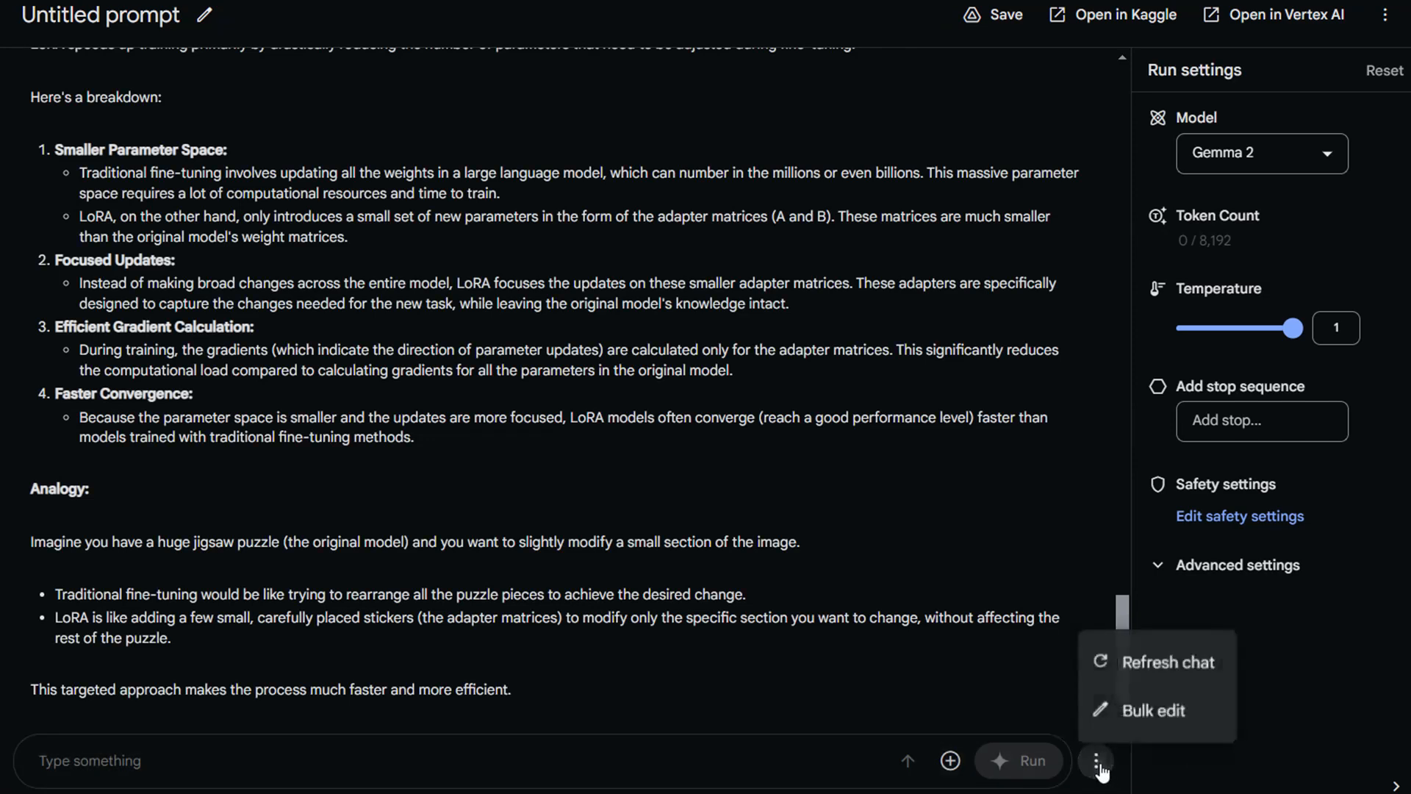
{"action": "left_click", "coordinate": [1166, 661]}
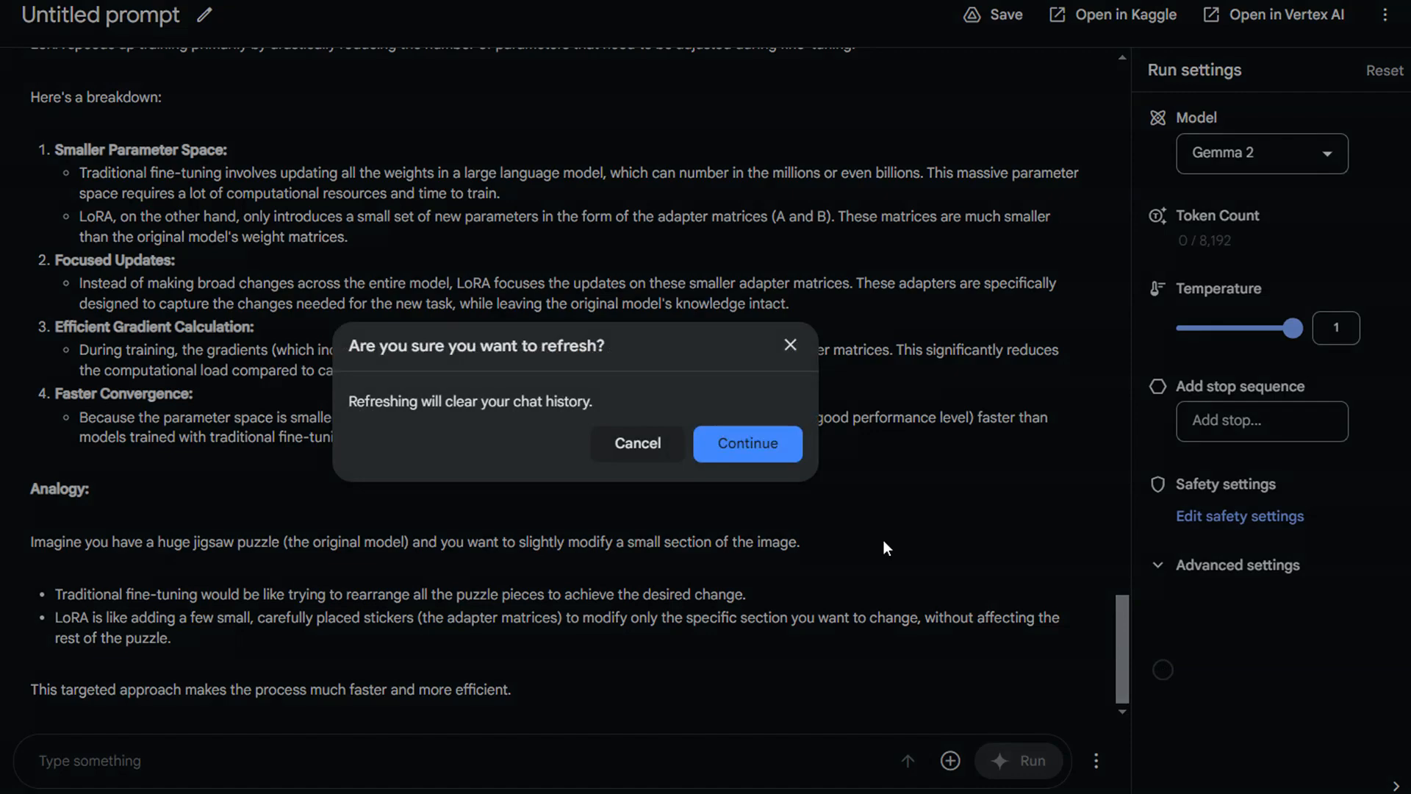
{"action": "left_click", "coordinate": [746, 442]}
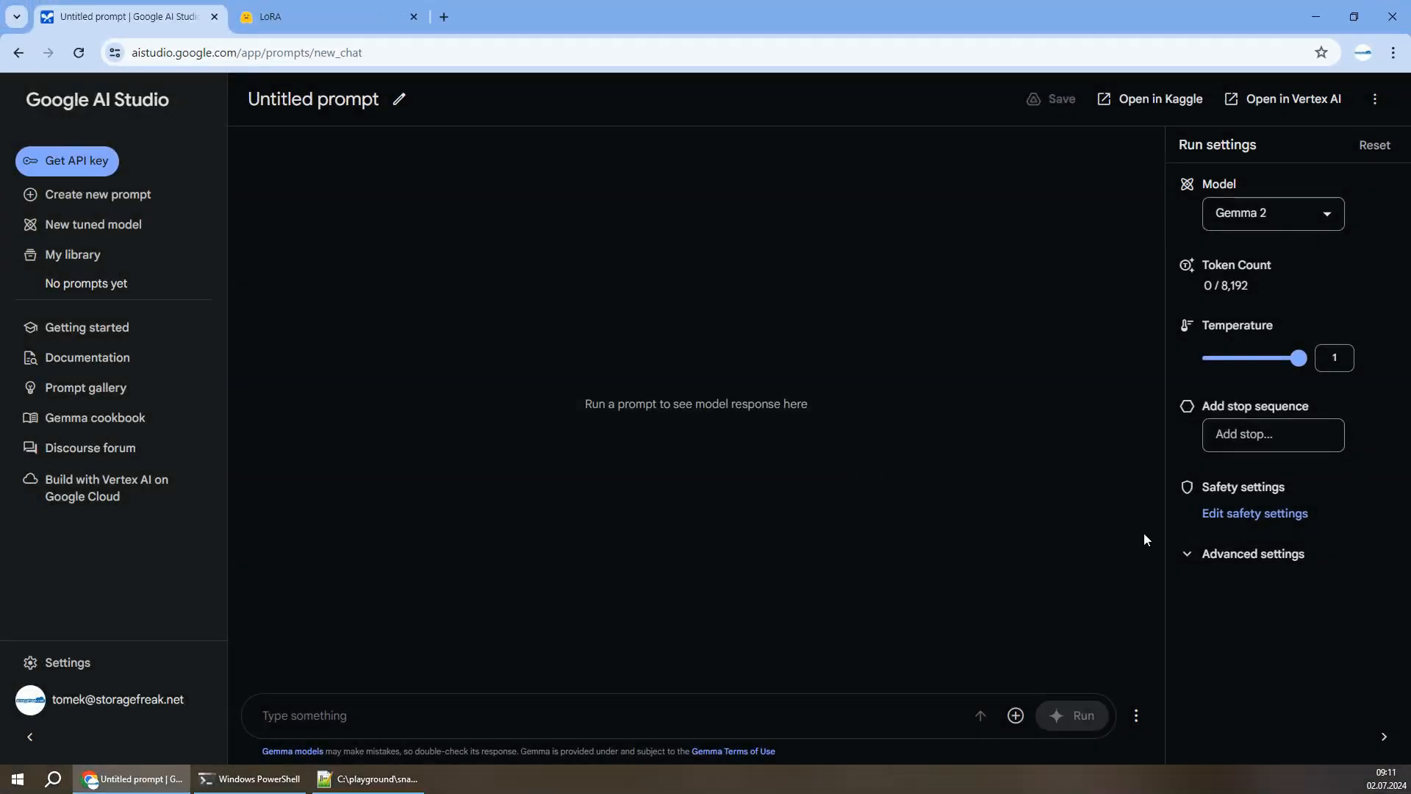
Request a pygame snake game in Python showing "Oh, you have lost Tomek!" on losing.
{"action": "type", "text": "C"}
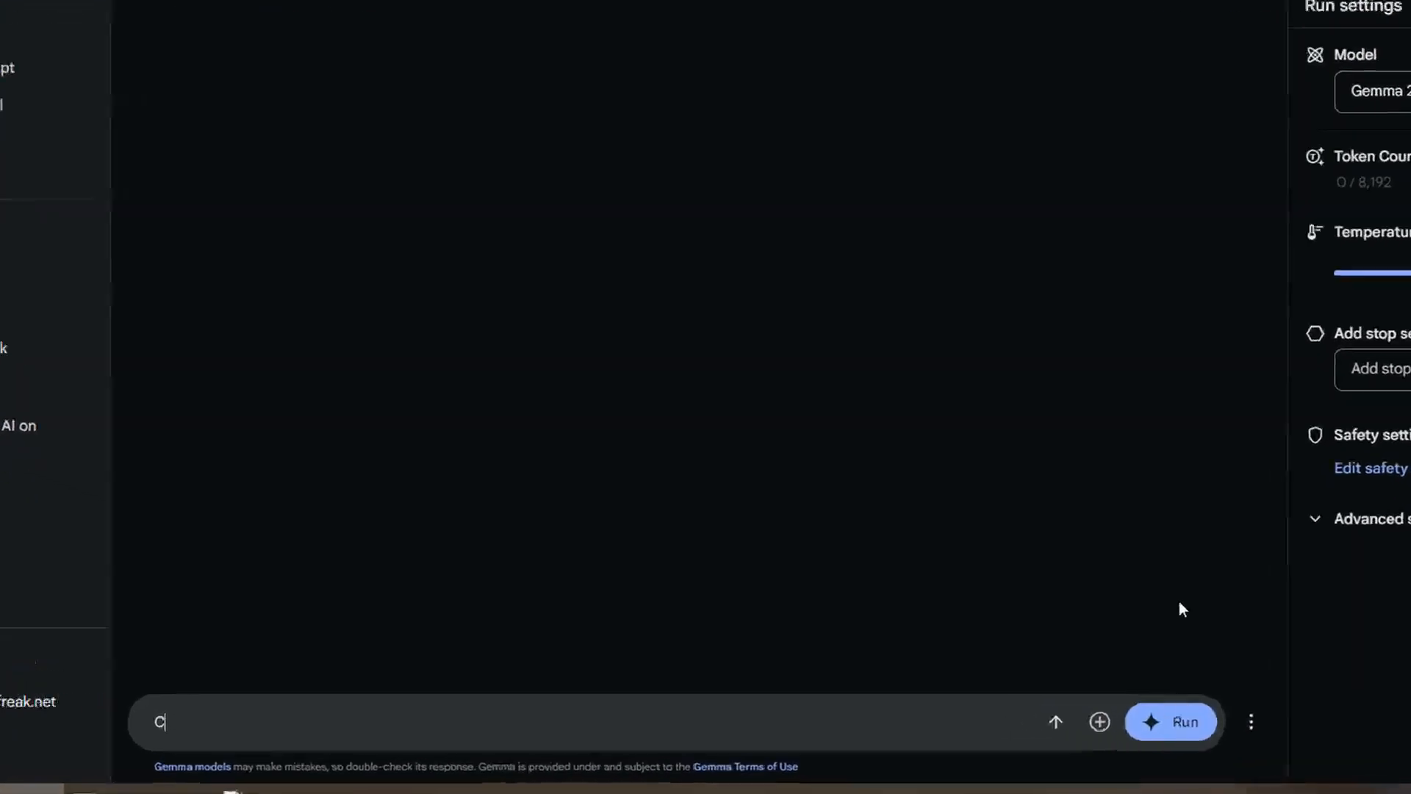
{"action": "type", "text": "reate a snake game in python with pygame. When I loose I want to see message \""}
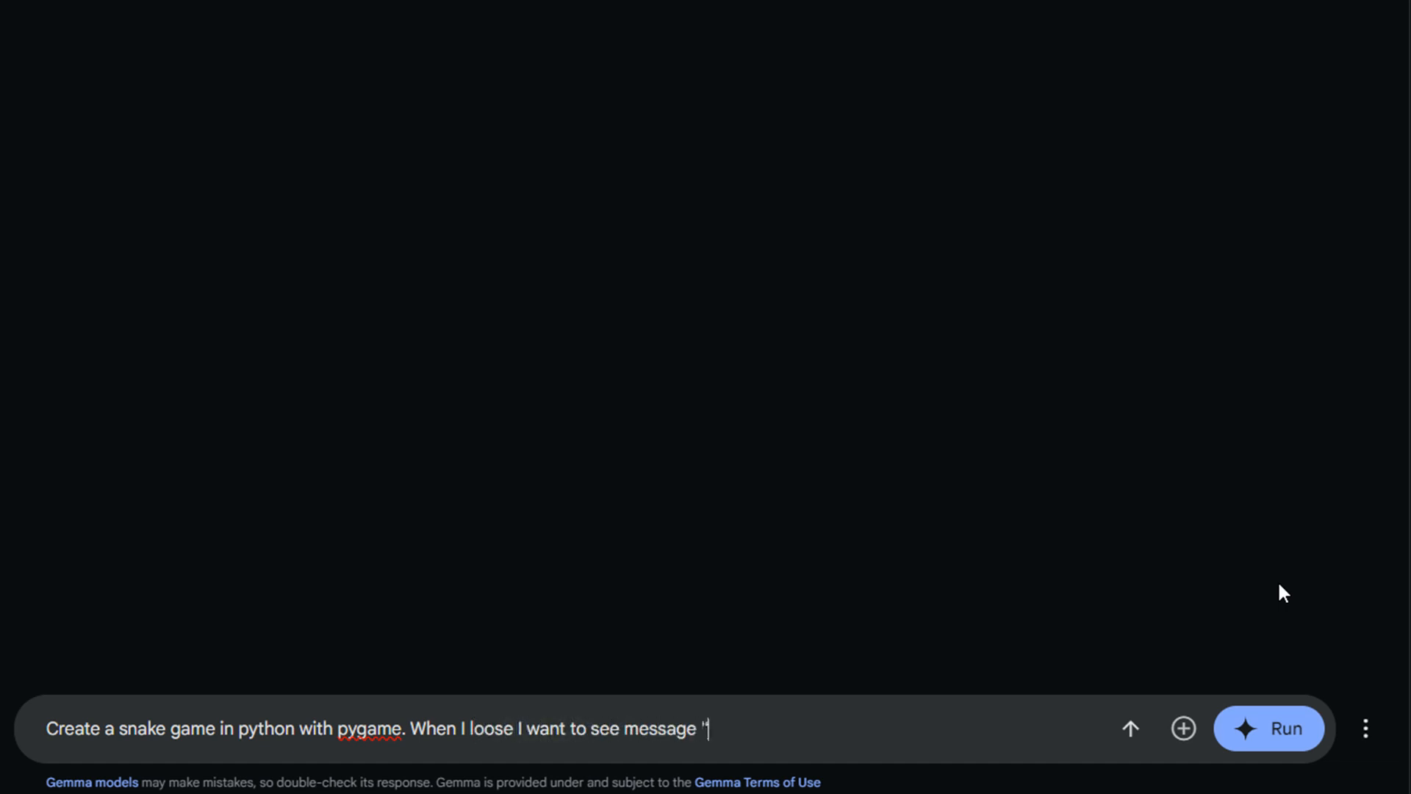
{"action": "type", "text": "Oh, you have"}
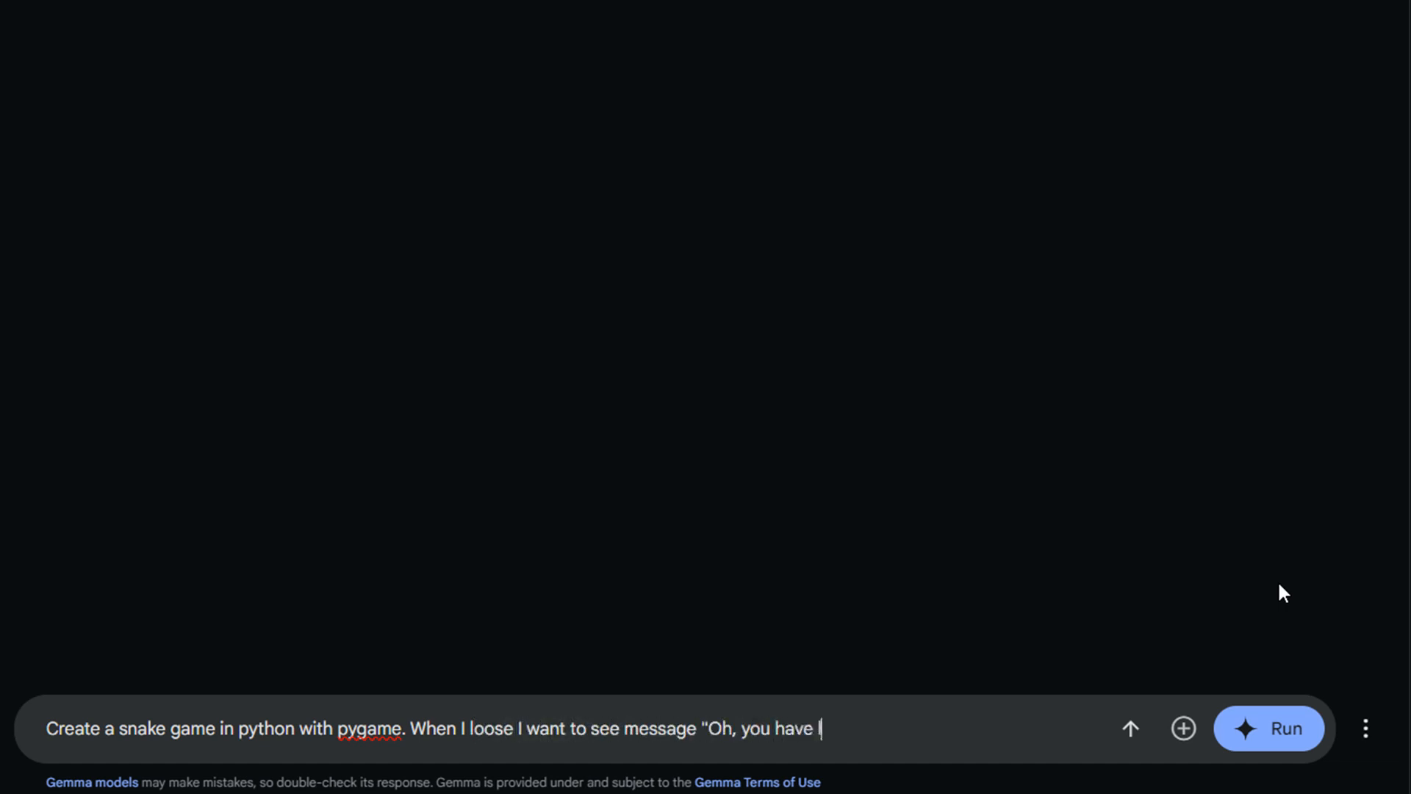
{"action": "type", "text": "lost Tomek!\""}
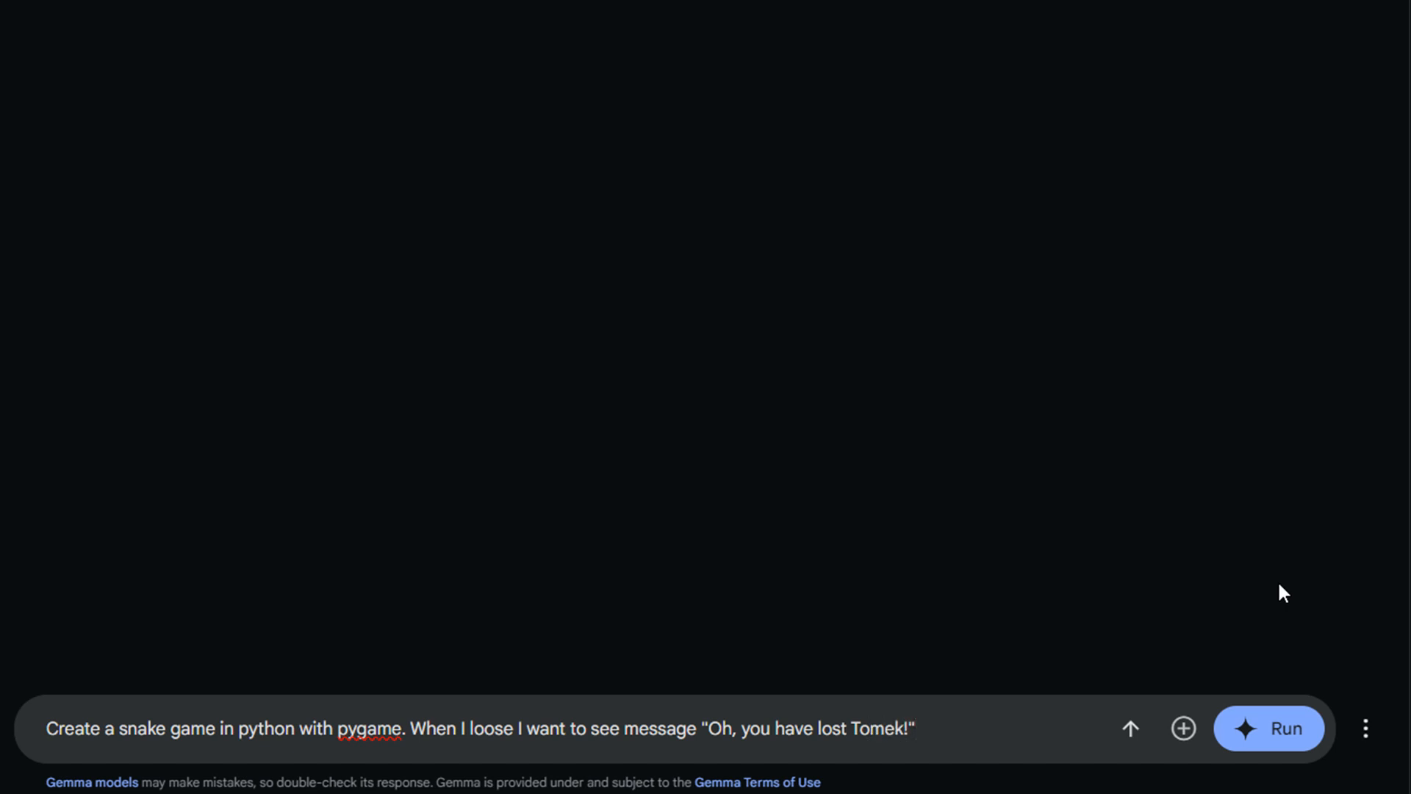
{"action": "left_click", "coordinate": [1268, 728]}
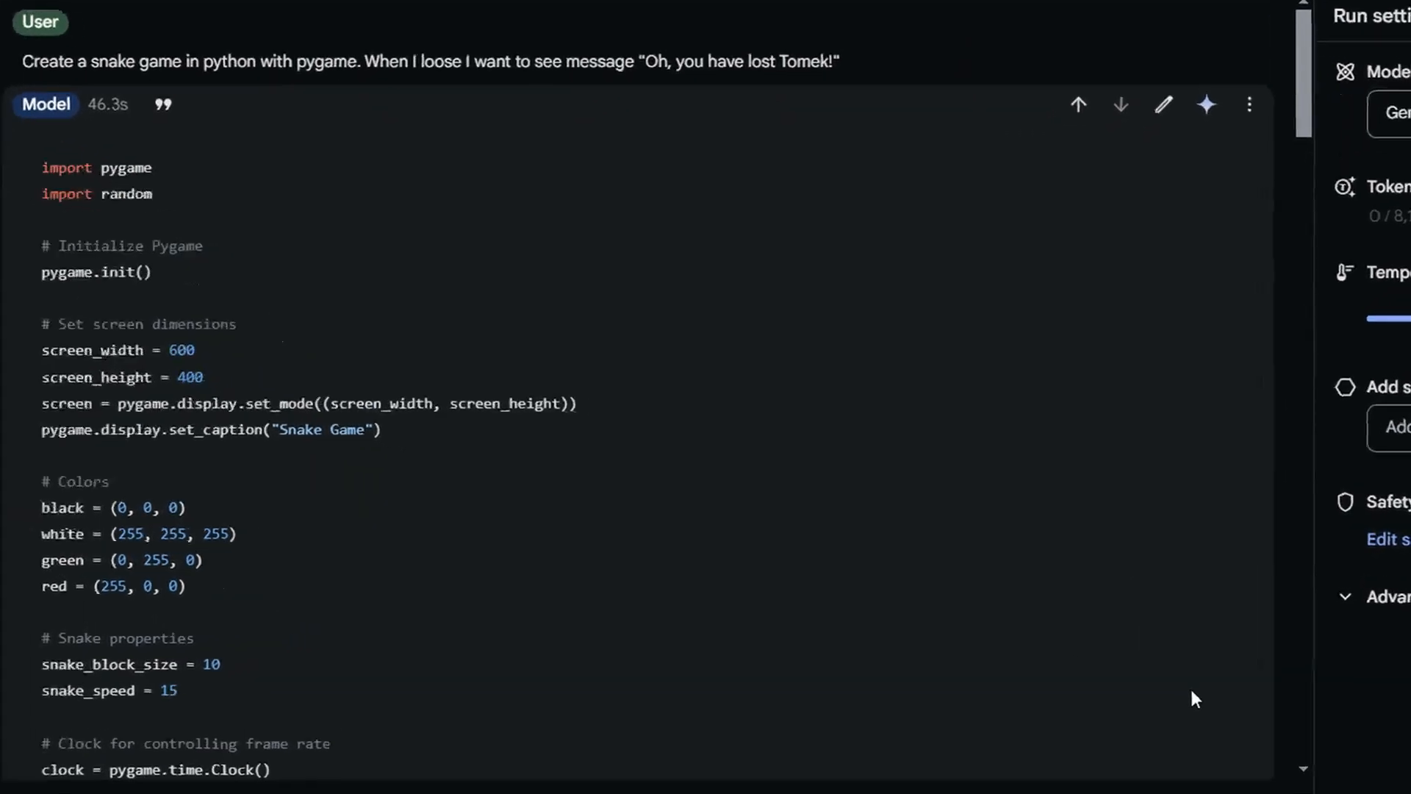
{"action": "scroll", "scroll_direction": "down", "scroll_amount": 3}
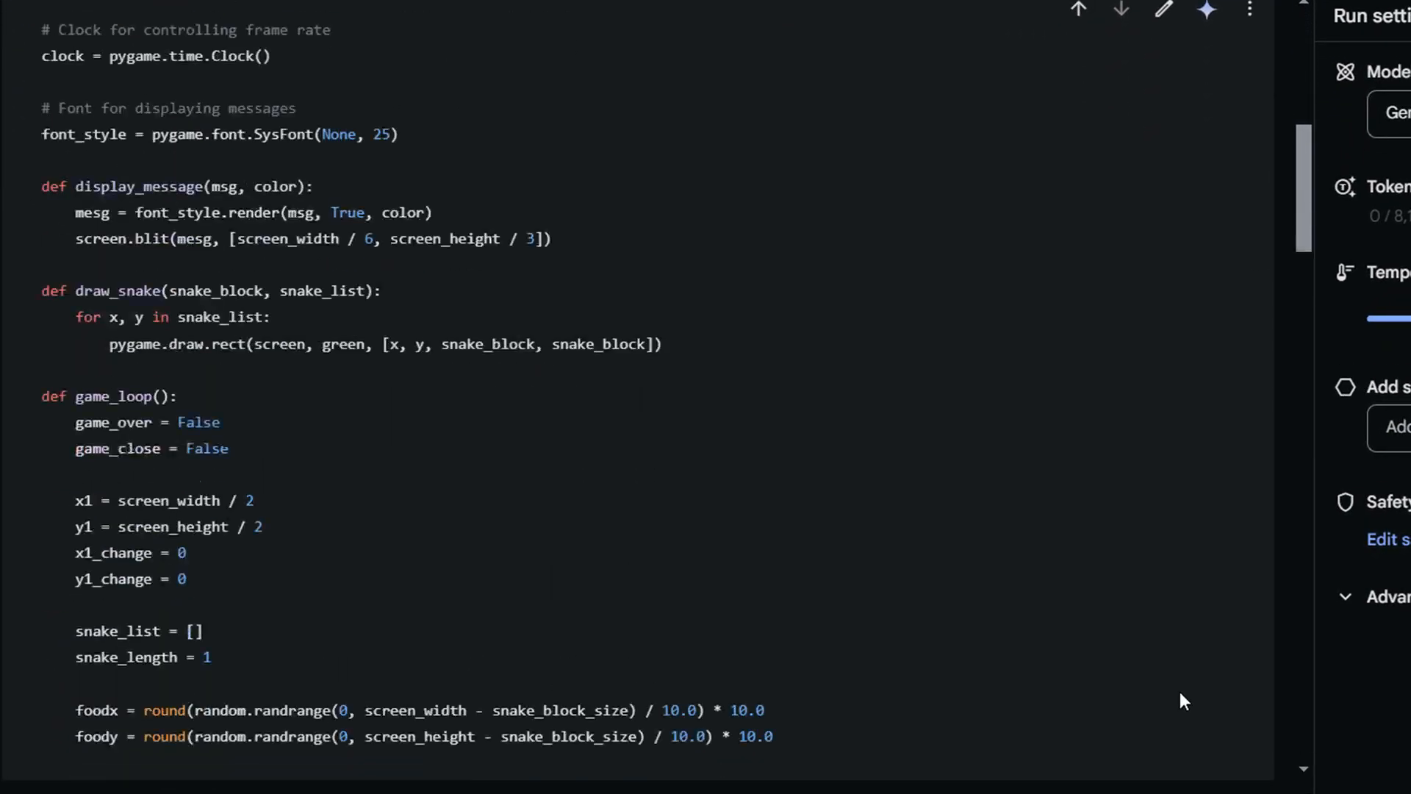
{"action": "scroll", "scroll_direction": "down", "scroll_amount": 3}
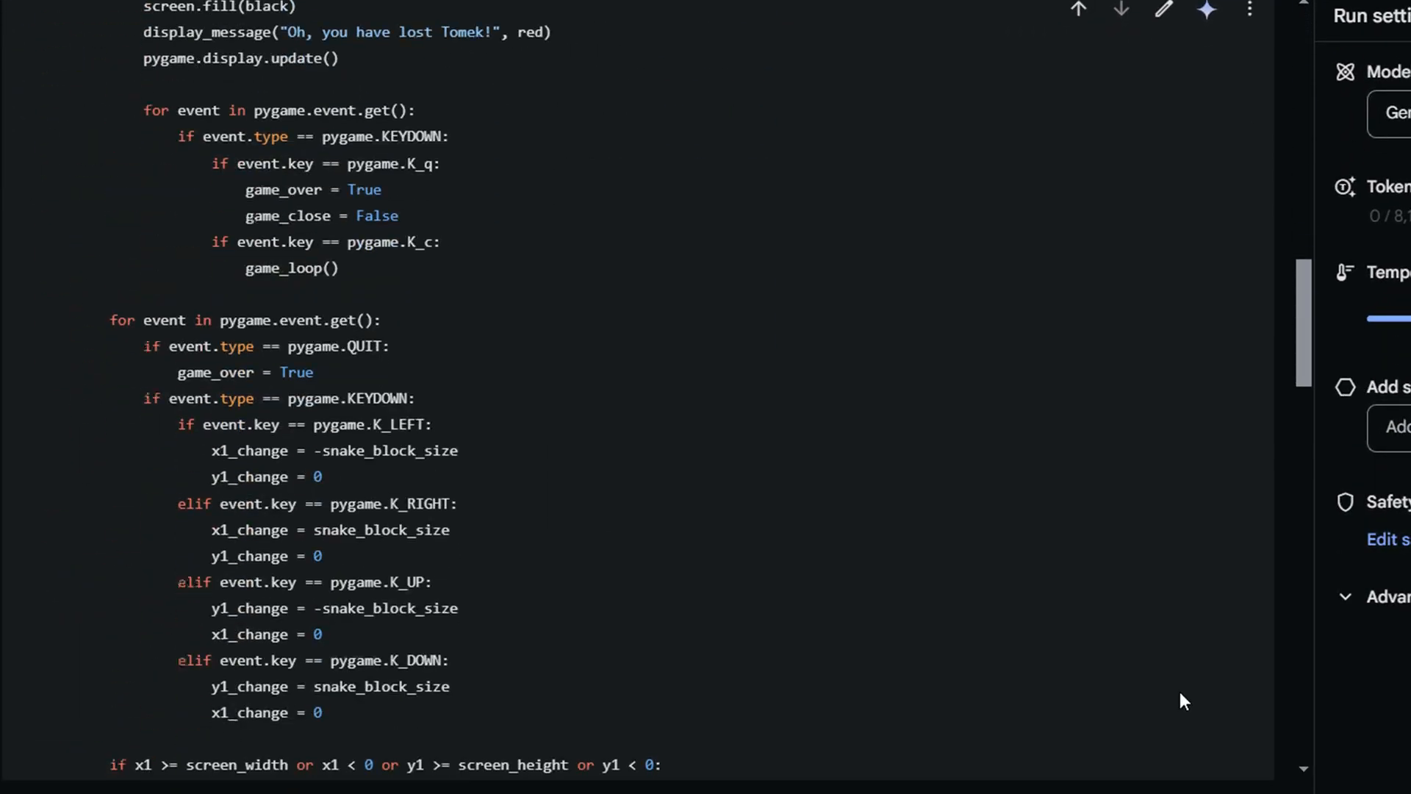
{"action": "scroll", "scroll_direction": "down", "scroll_amount": 3}
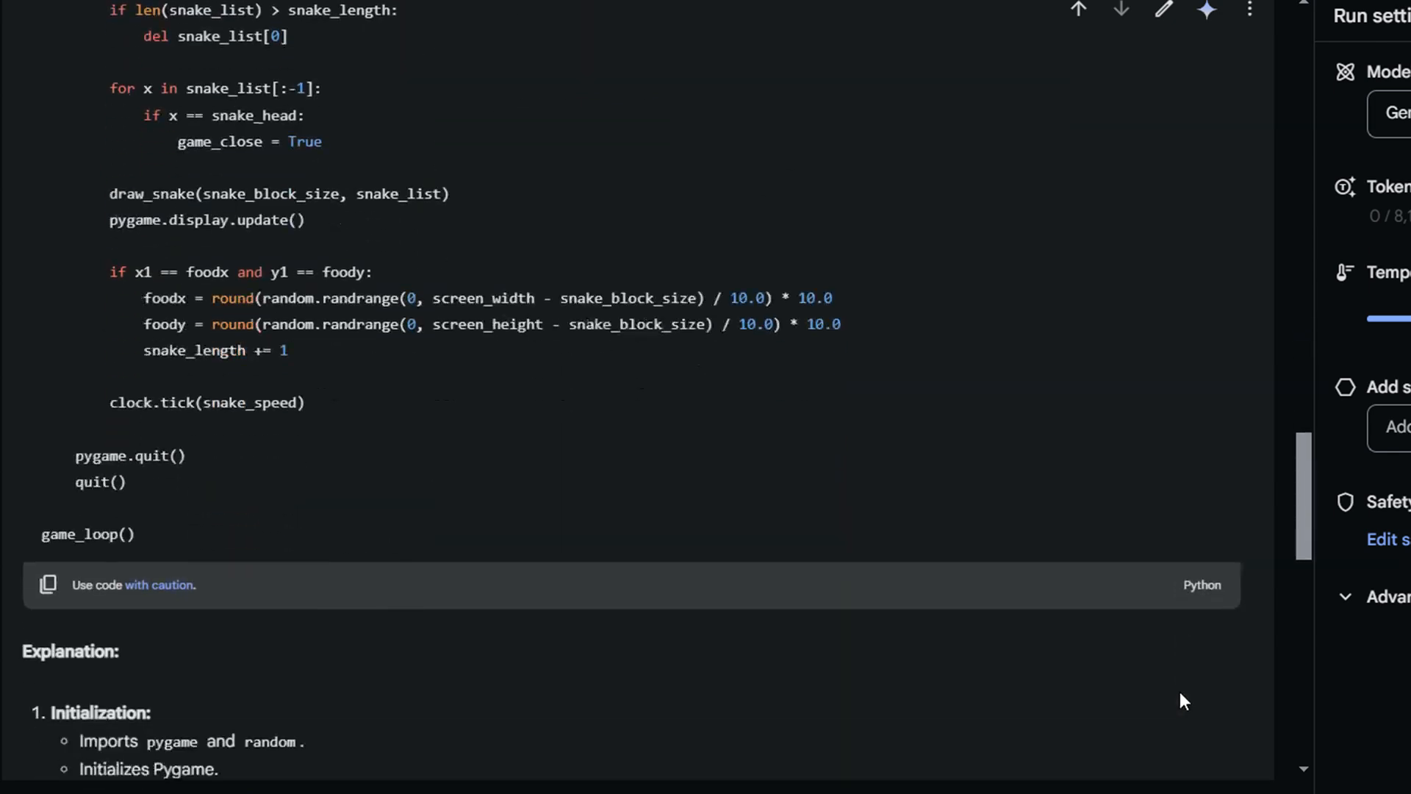
{"action": "scroll", "scroll_direction": "down", "scroll_amount": 3}
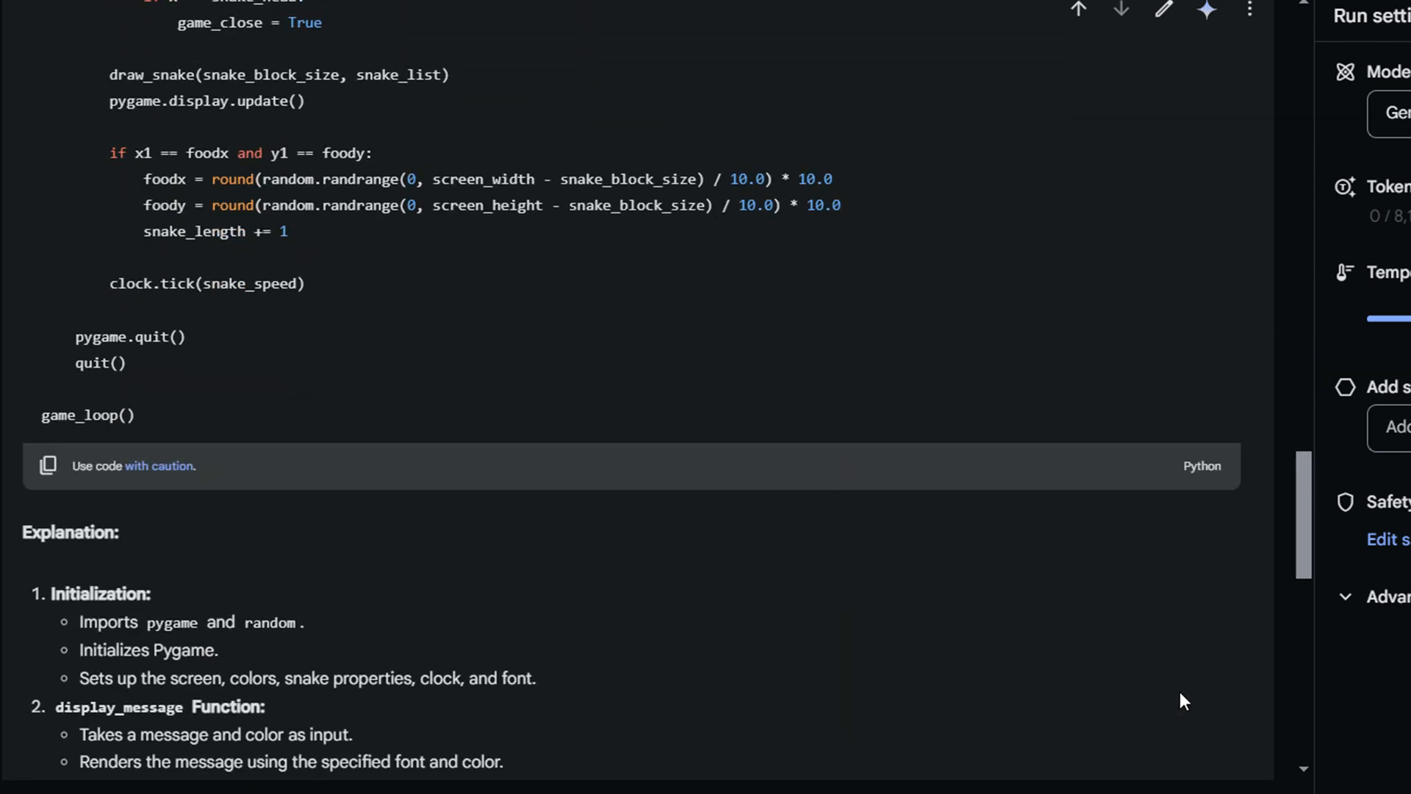
{"action": "scroll", "scroll_direction": "down", "scroll_amount": 3}
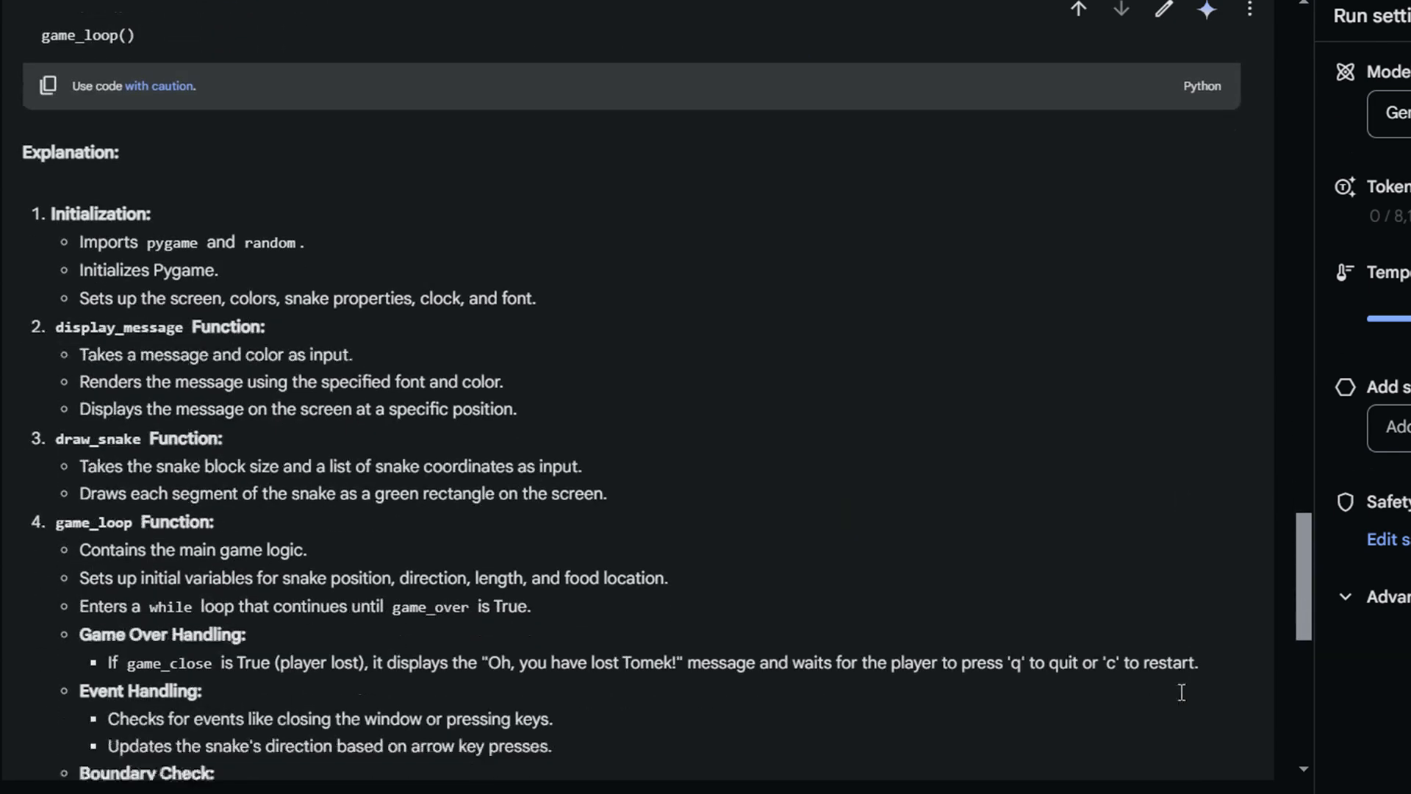
{"action": "scroll", "scroll_direction": "down", "scroll_amount": 3}
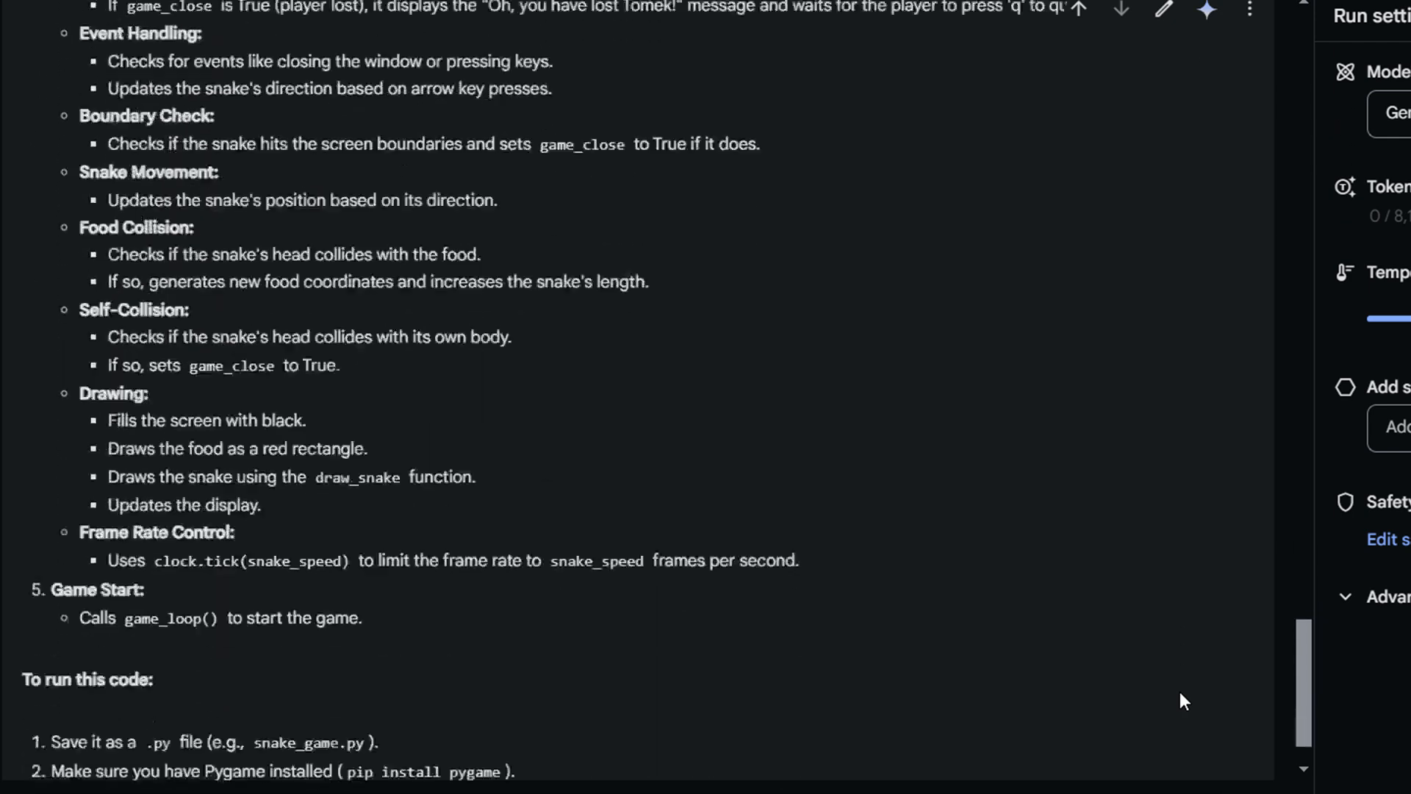
{"action": "scroll", "scroll_direction": "down", "scroll_amount": 3}
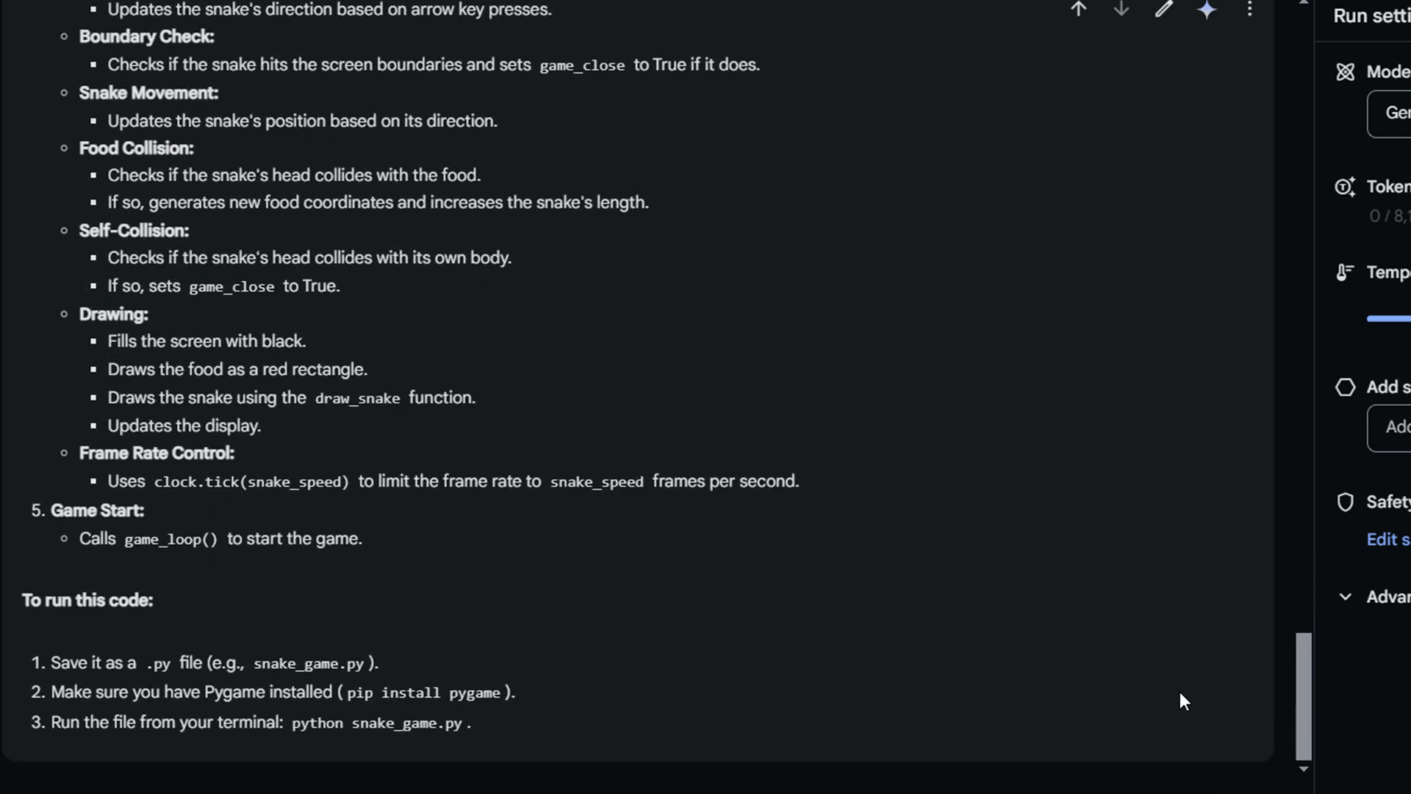
{"action": "mouse_move", "coordinate": [1131, 695]}
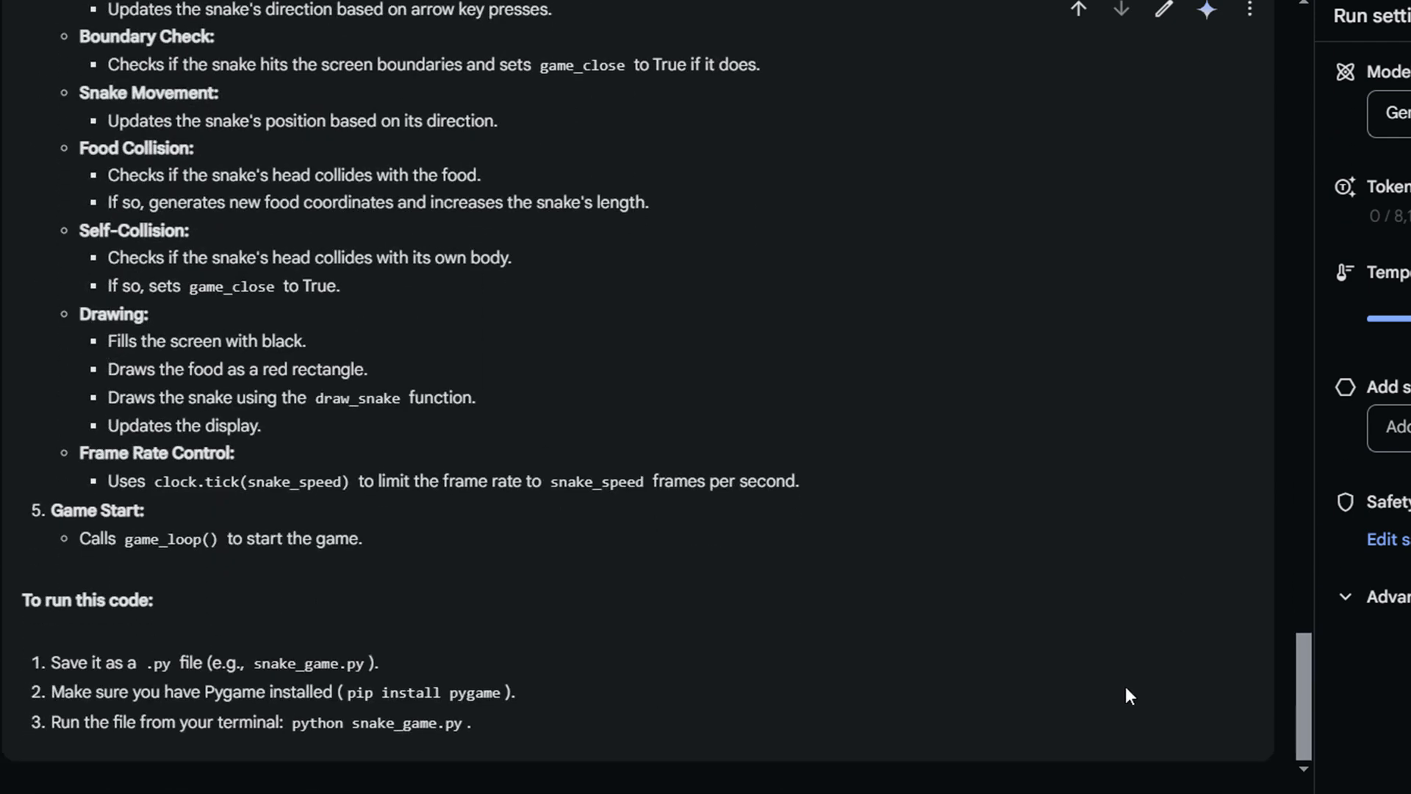
{"action": "mouse_move", "coordinate": [891, 679]}
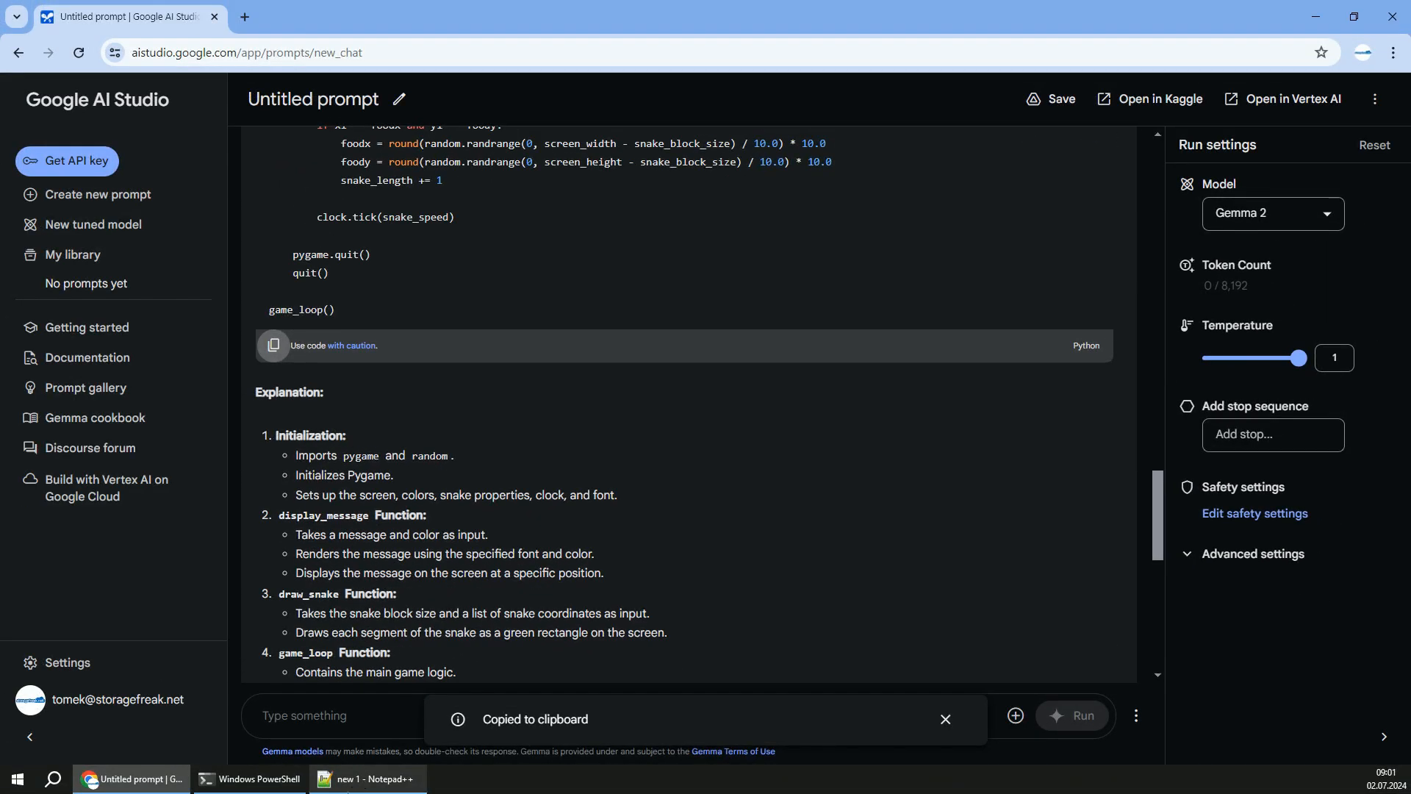
Copy Gemma 2's generated snake game code block to the clipboard.
{"action": "left_click", "coordinate": [364, 780]}
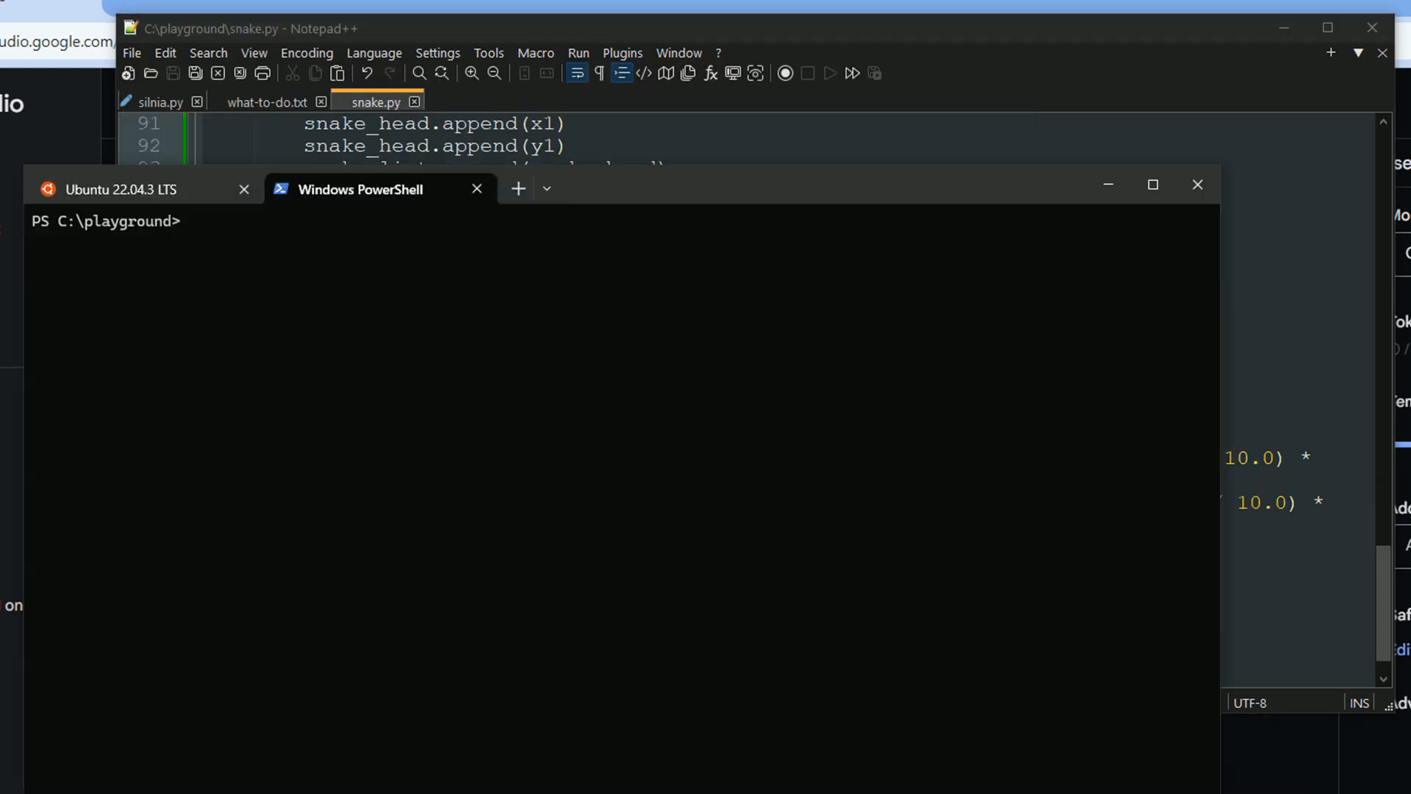
Run python .\snake.py, see the "Oh, you have lost Tomek!" message, and close the game window.
{"action": "type", "text": "python .\\snake.py"}
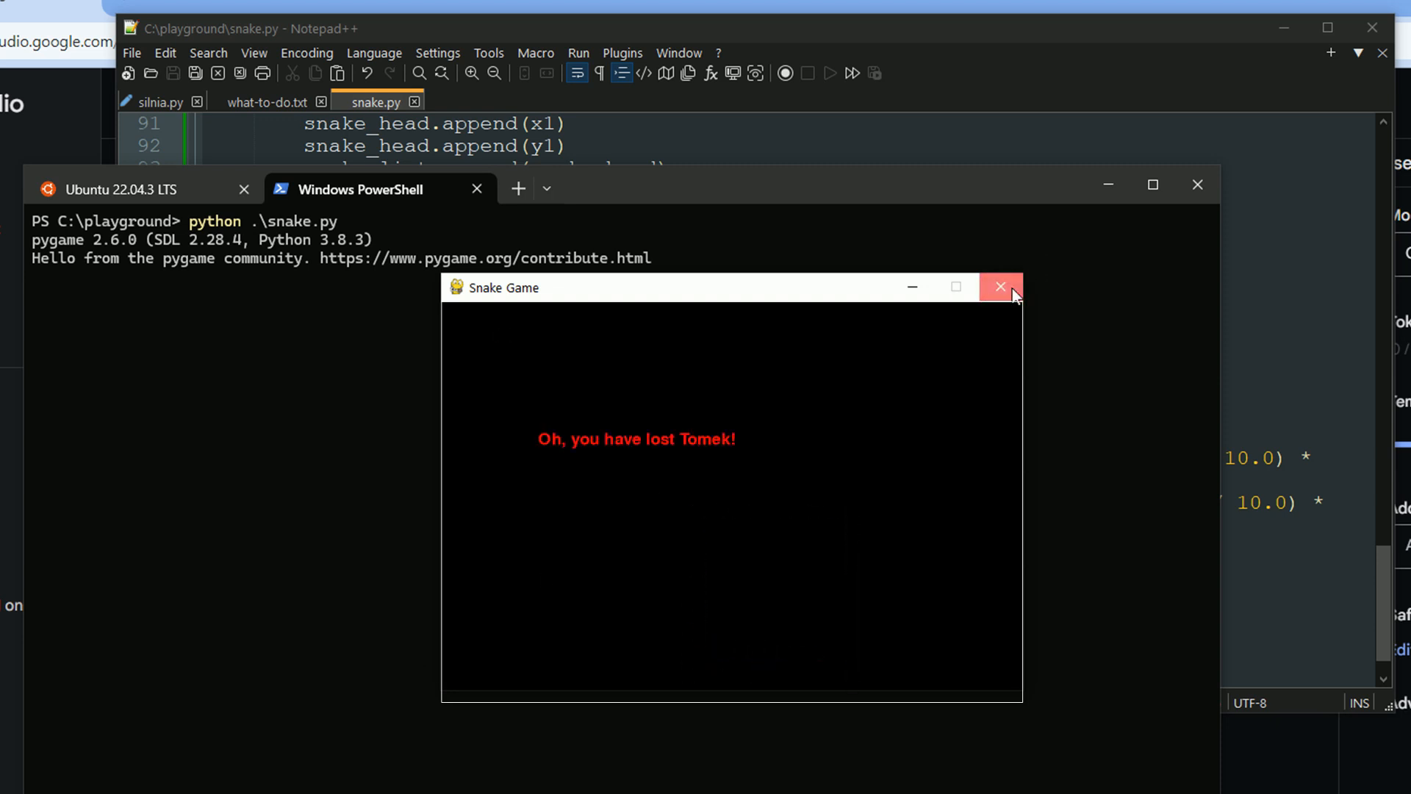
{"action": "left_click", "coordinate": [998, 287]}
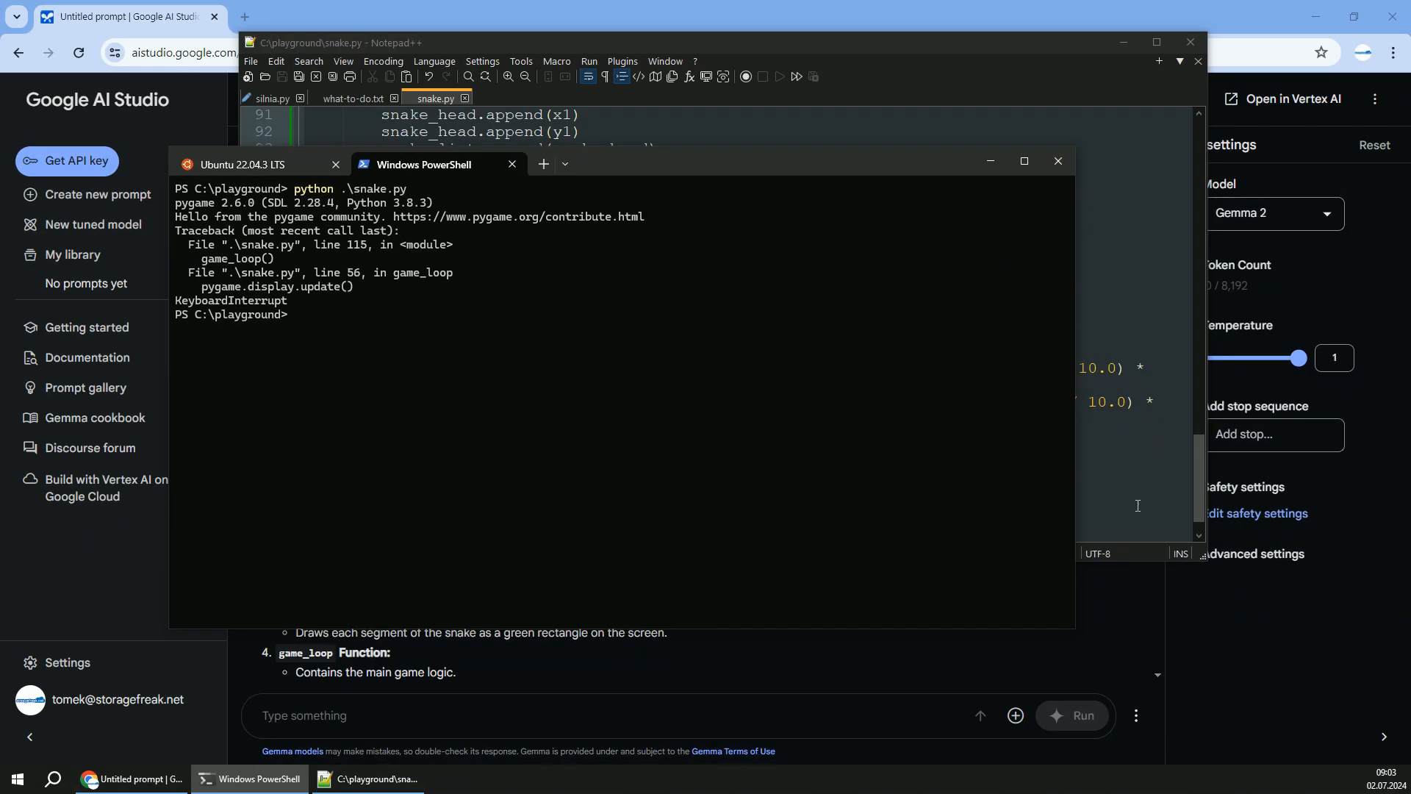
{"action": "mouse_move", "coordinate": [869, 712]}
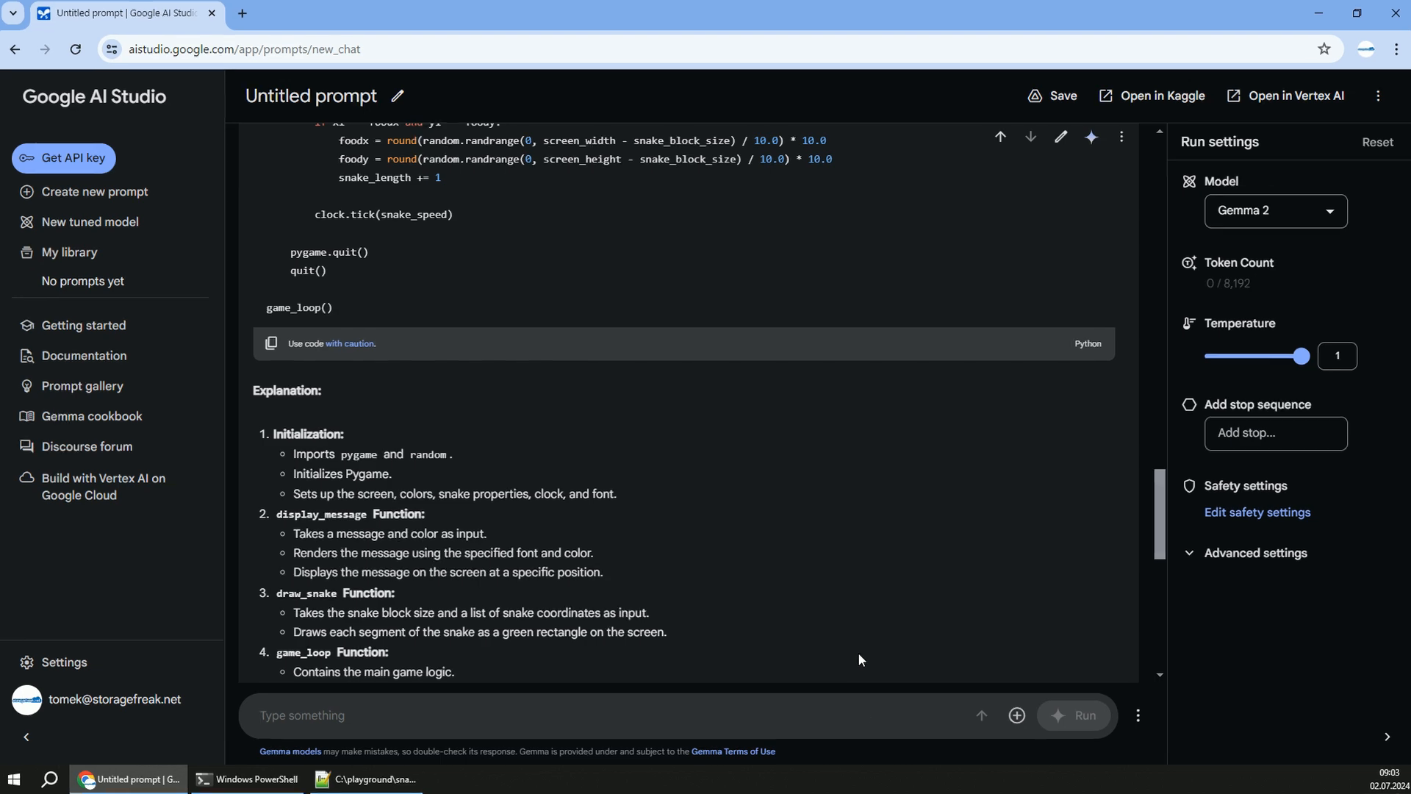
Ask what to change to recolour the snake and read the answer swapping green for yellow in draw_snake.
{"action": "type", "text": "what would i have to"}
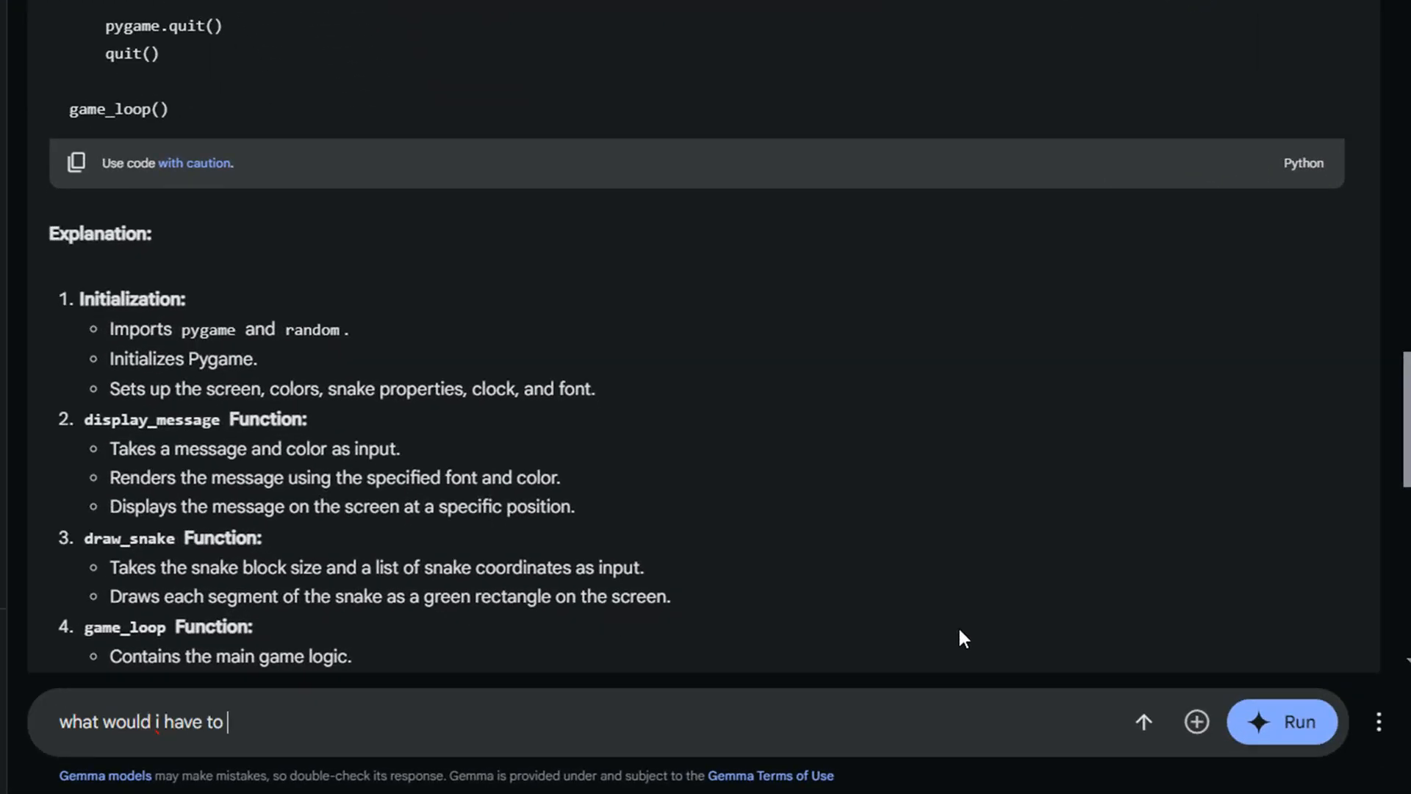
{"action": "type", "text": "change to"}
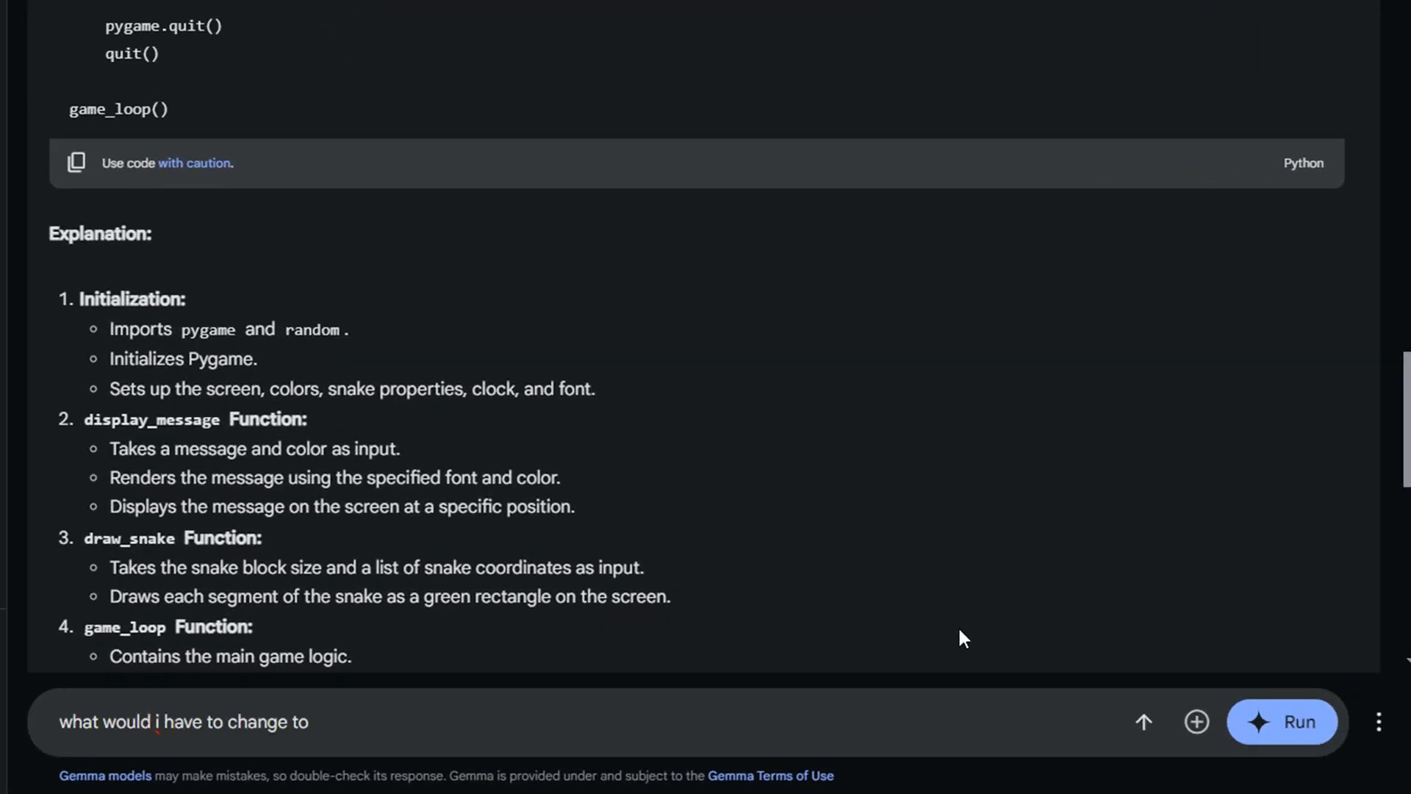
{"action": "type", "text": "make"}
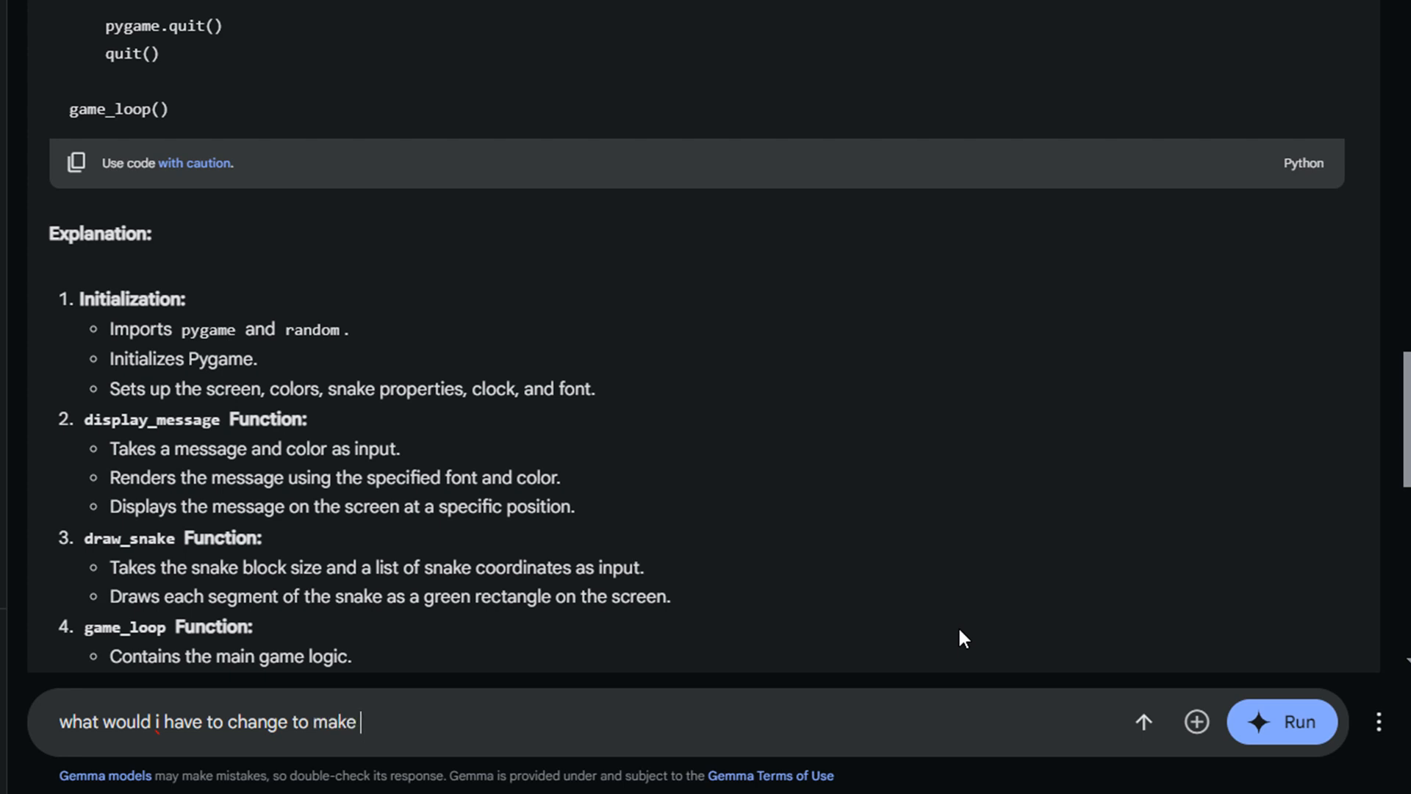
{"action": "type", "text": "the snake"}
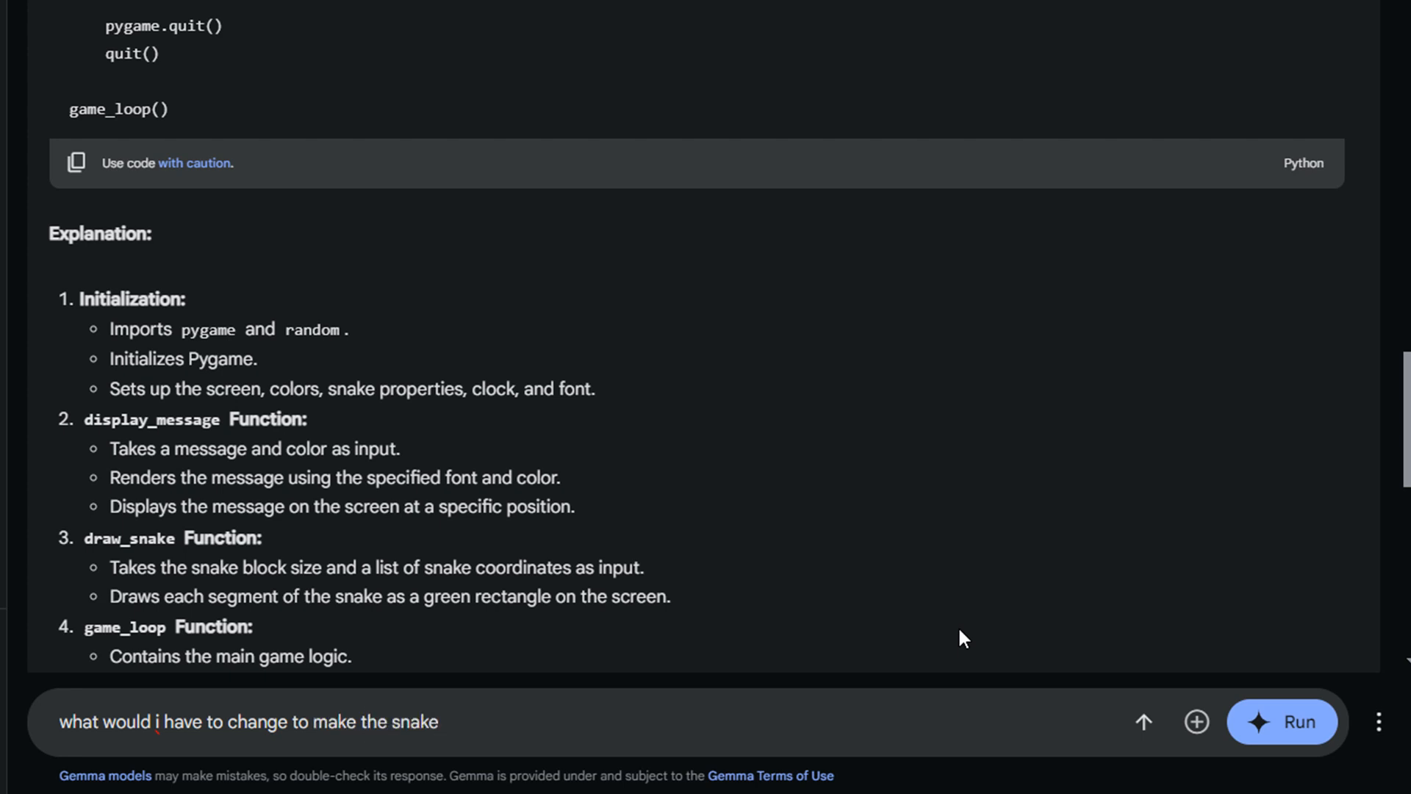
{"action": "left_click", "coordinate": [1281, 721]}
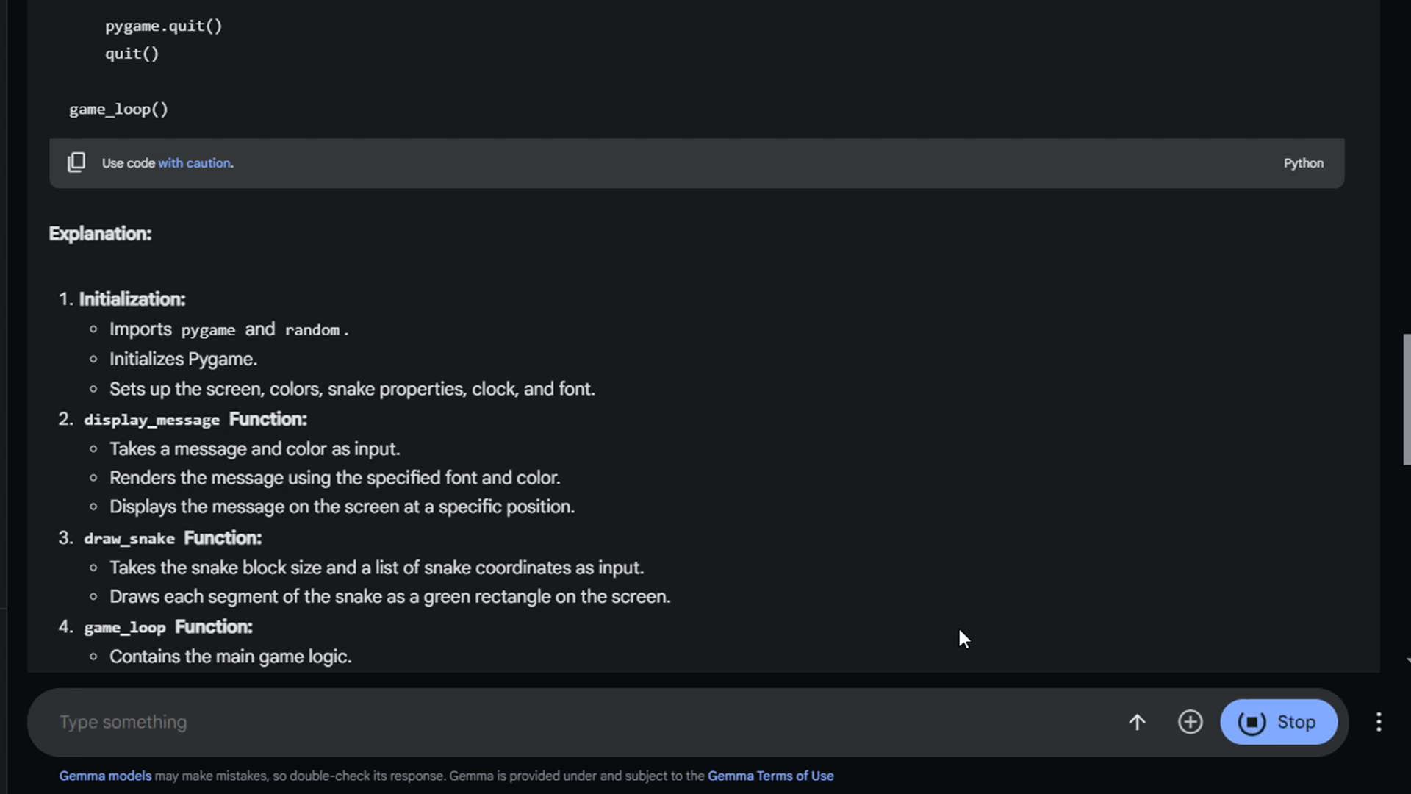
{"action": "scroll", "scroll_direction": "down", "scroll_amount": 3}
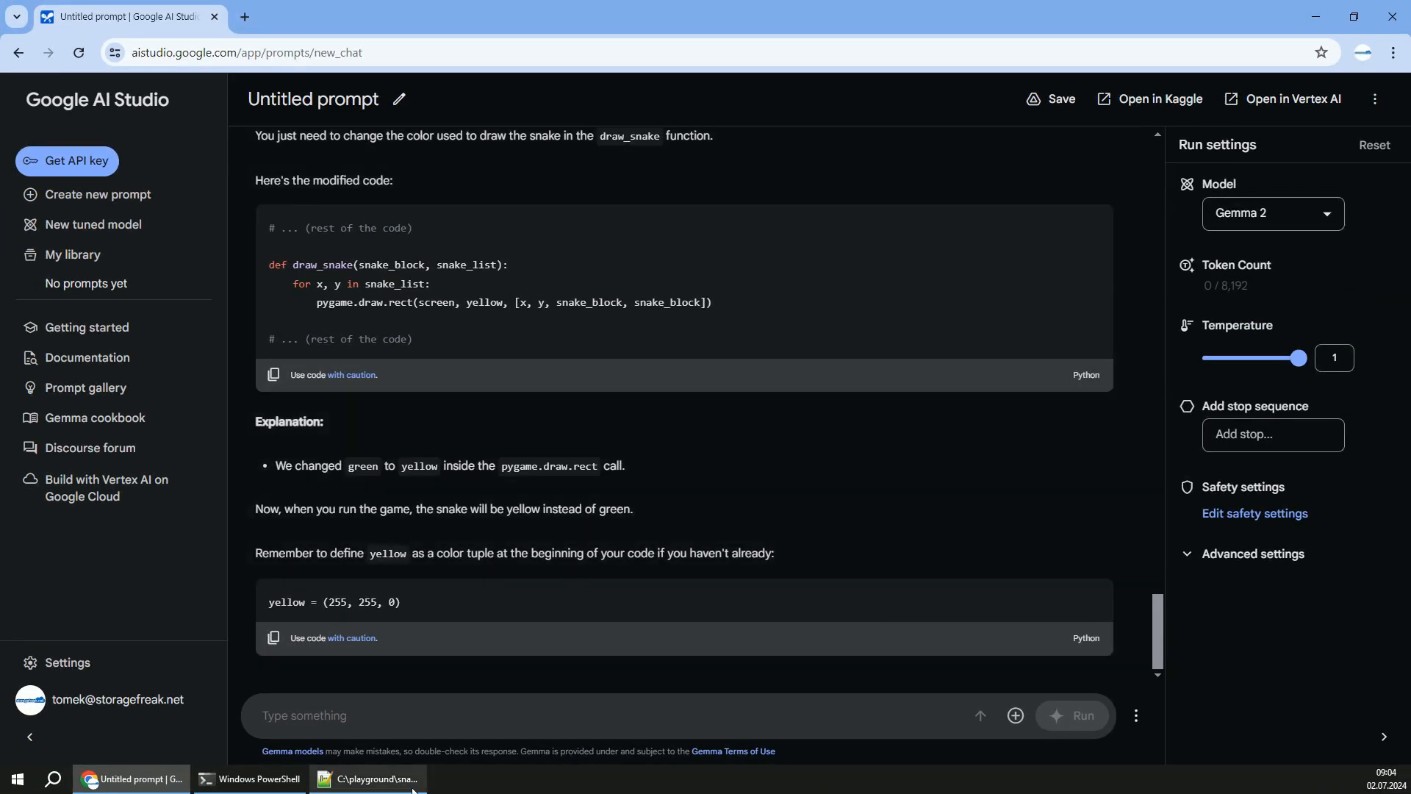
{"action": "left_click", "coordinate": [367, 779]}
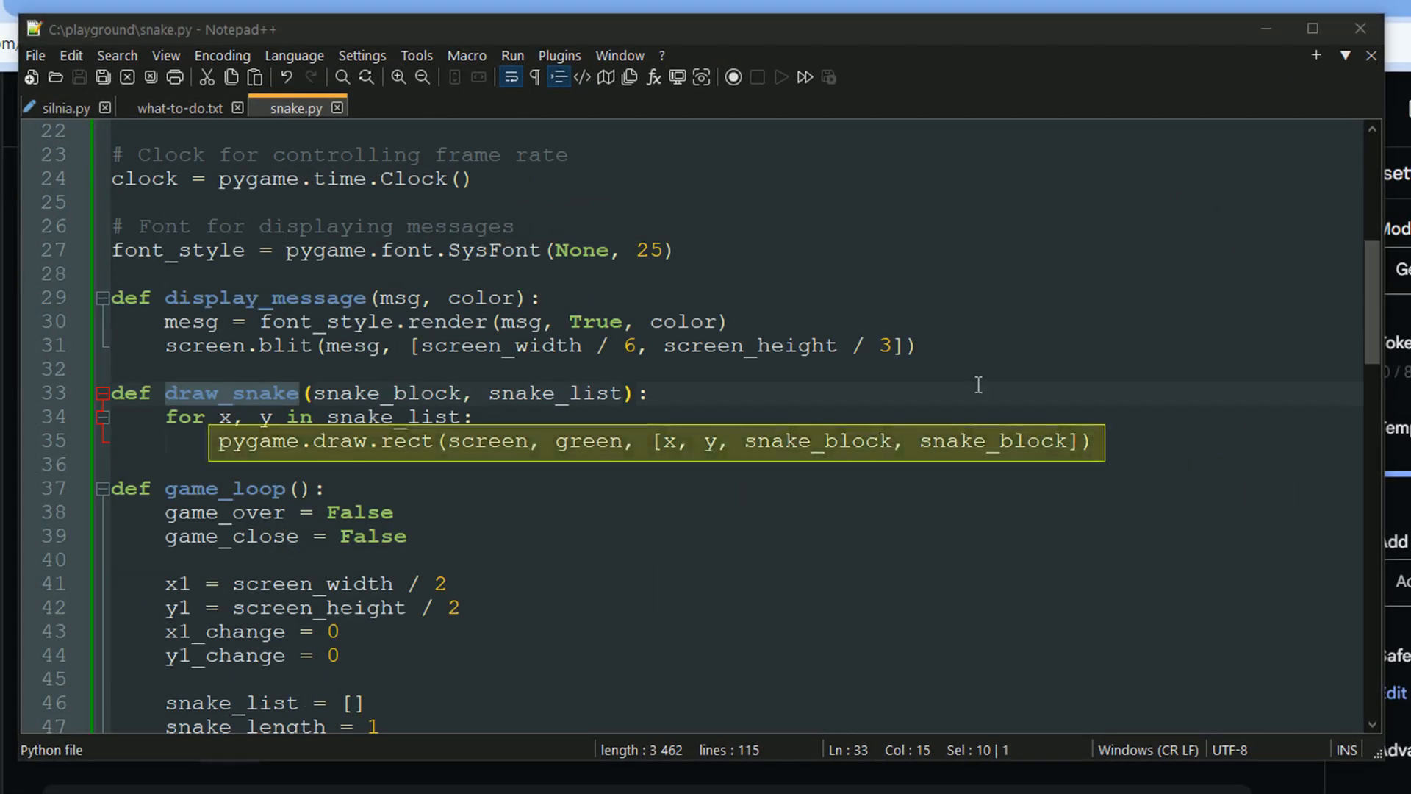
{"action": "mouse_move", "coordinate": [779, 491]}
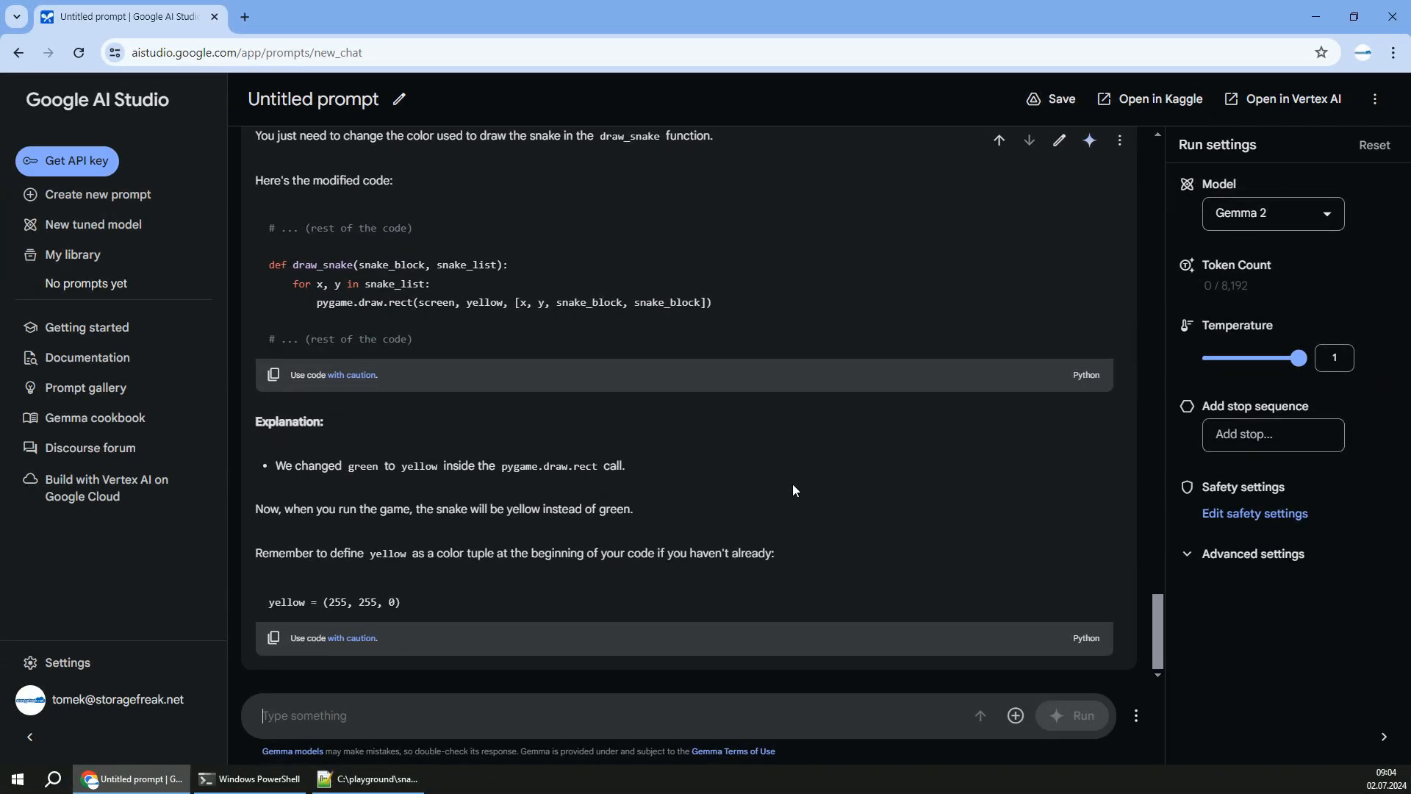
Wipe the chat history via Refresh chat and confirm with Continue.
{"action": "left_click", "coordinate": [1134, 716]}
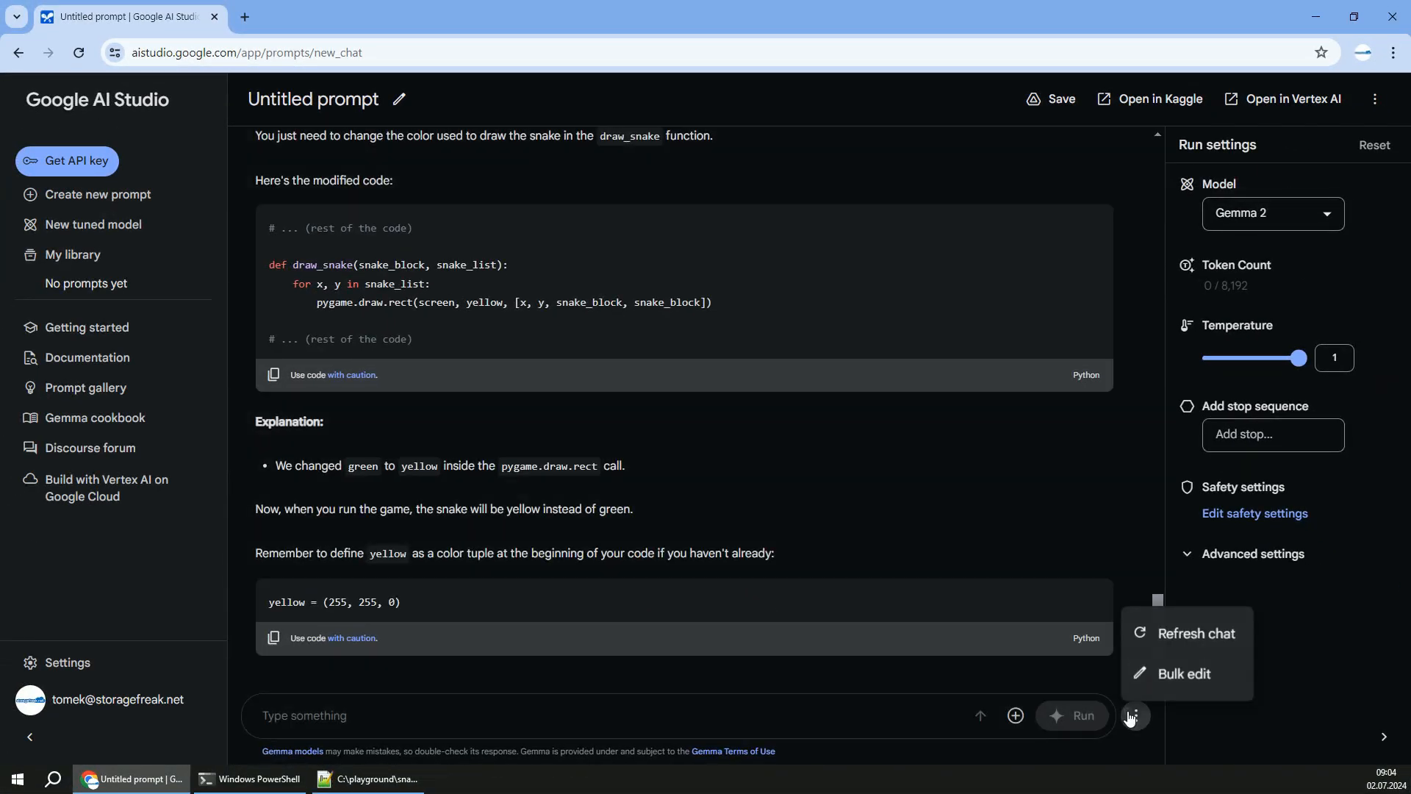
{"action": "left_click", "coordinate": [1195, 632]}
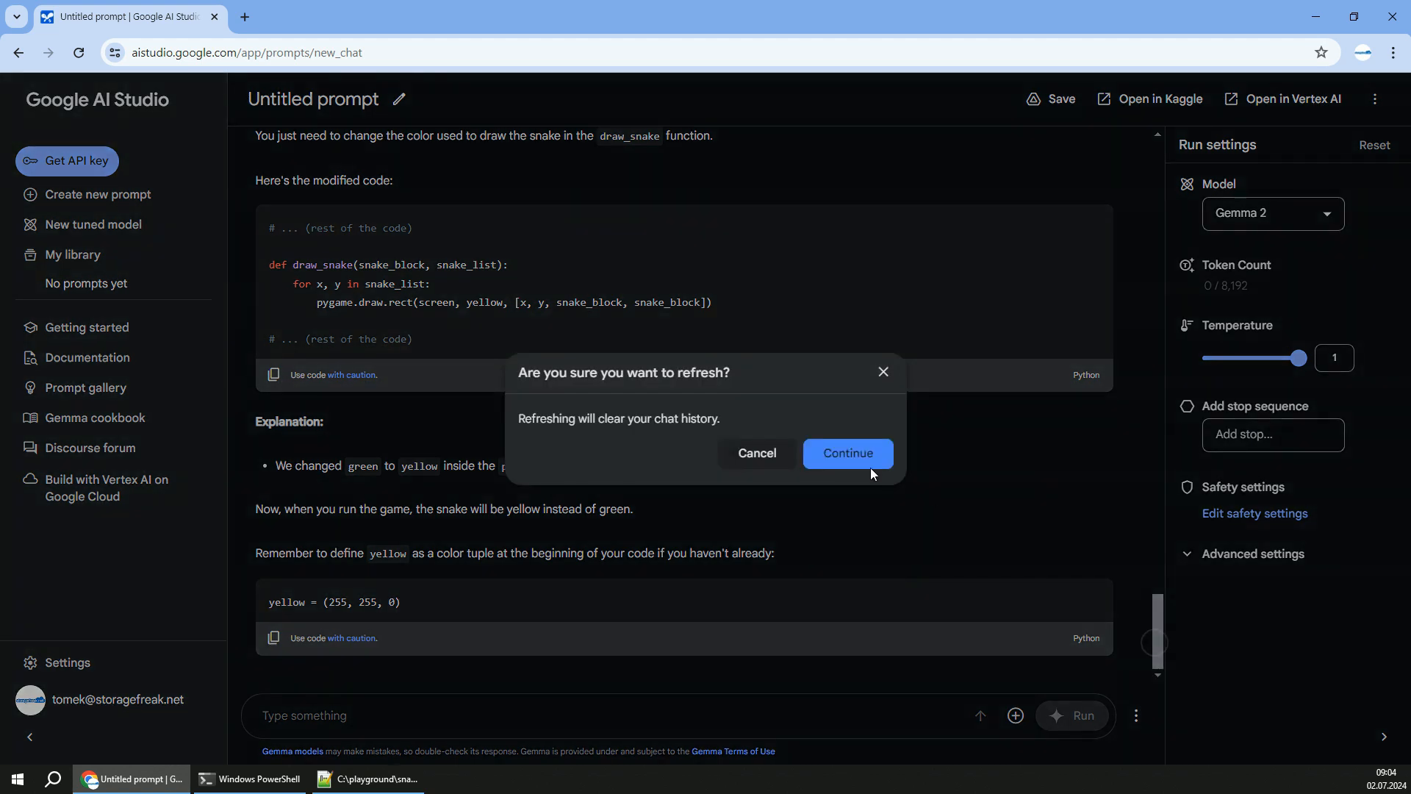
{"action": "left_click", "coordinate": [847, 453]}
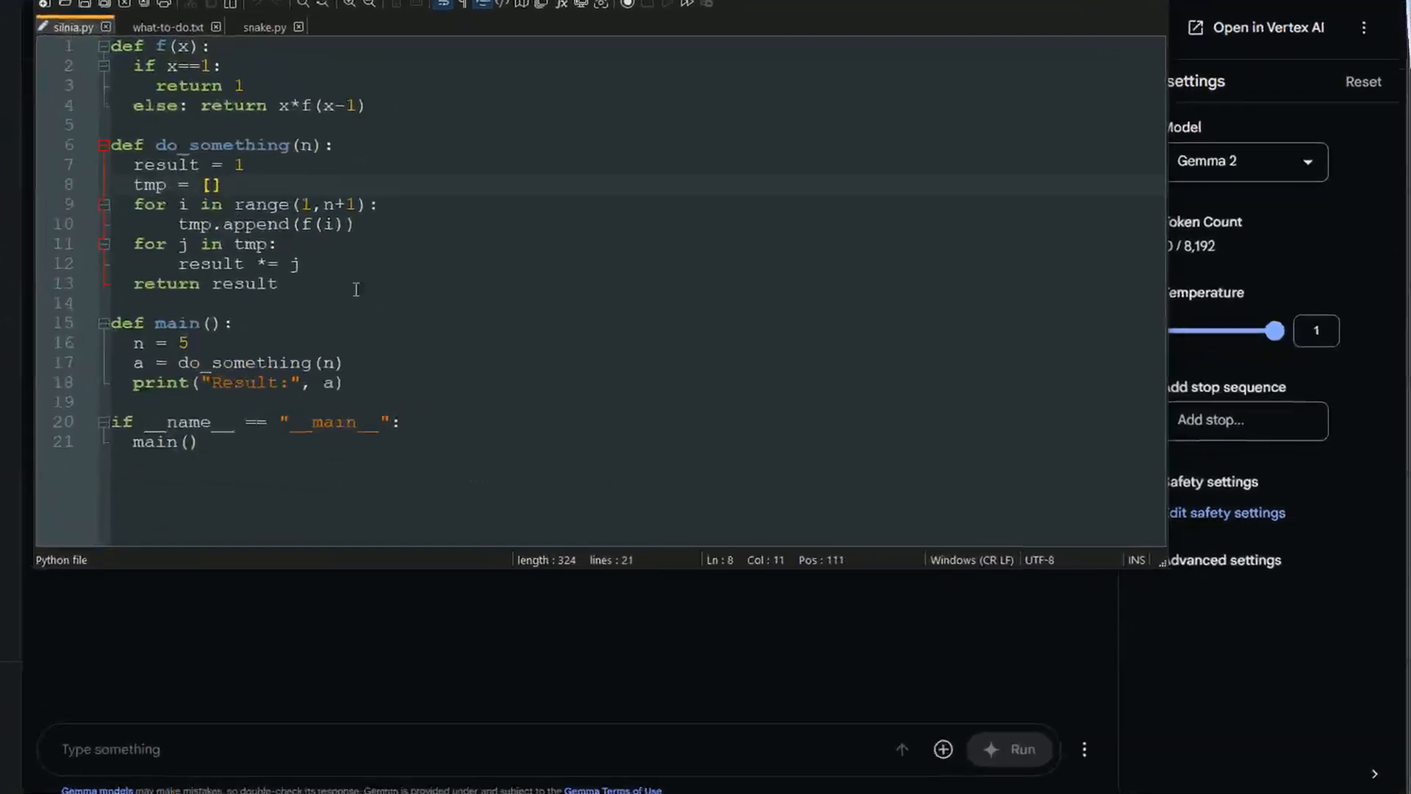
Write a request to refactor the code with docstrings, meaningful names and PEP-8, without changing the logic.
{"action": "key", "text": "ctrl+a"}
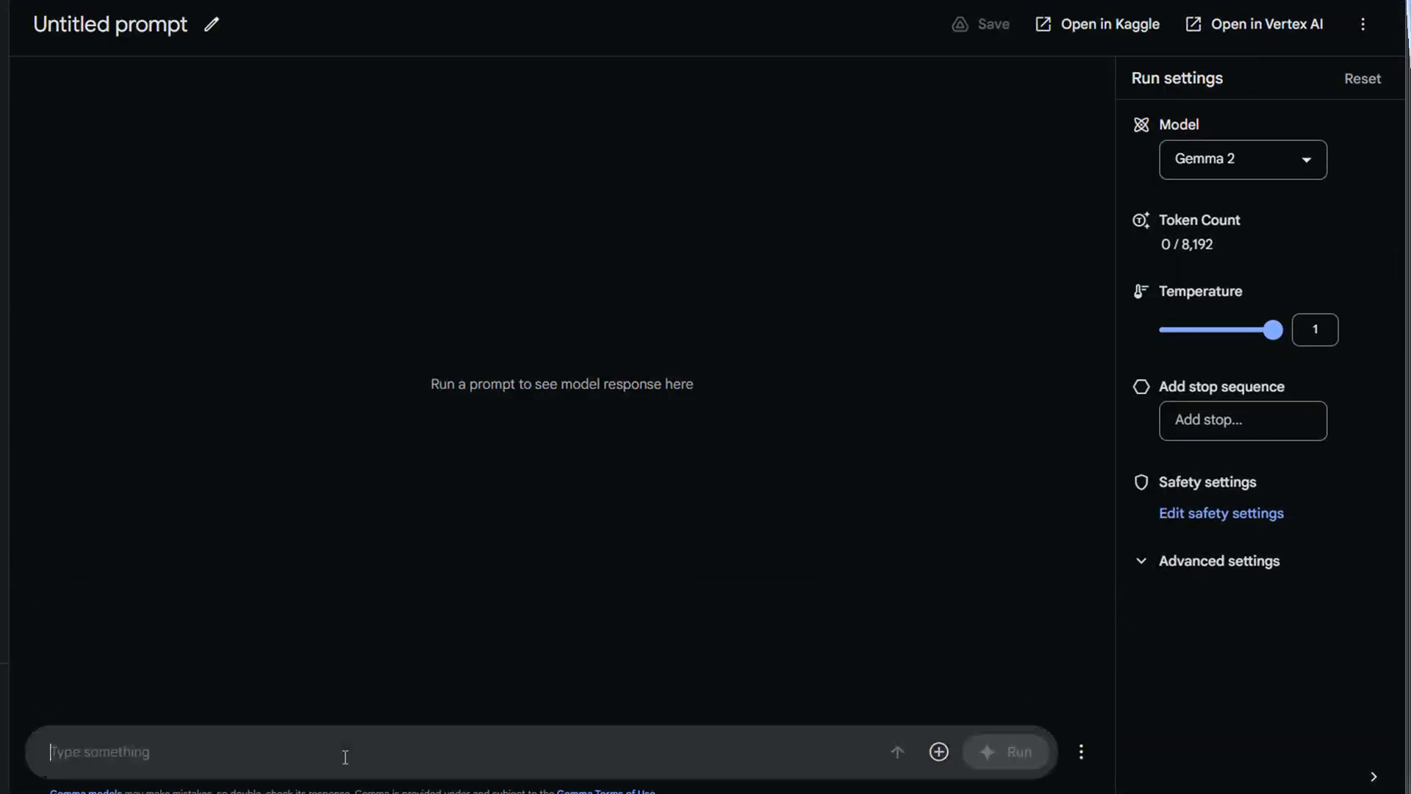
{"action": "type", "text": "can you refactor this code - like adding docstrings,"}
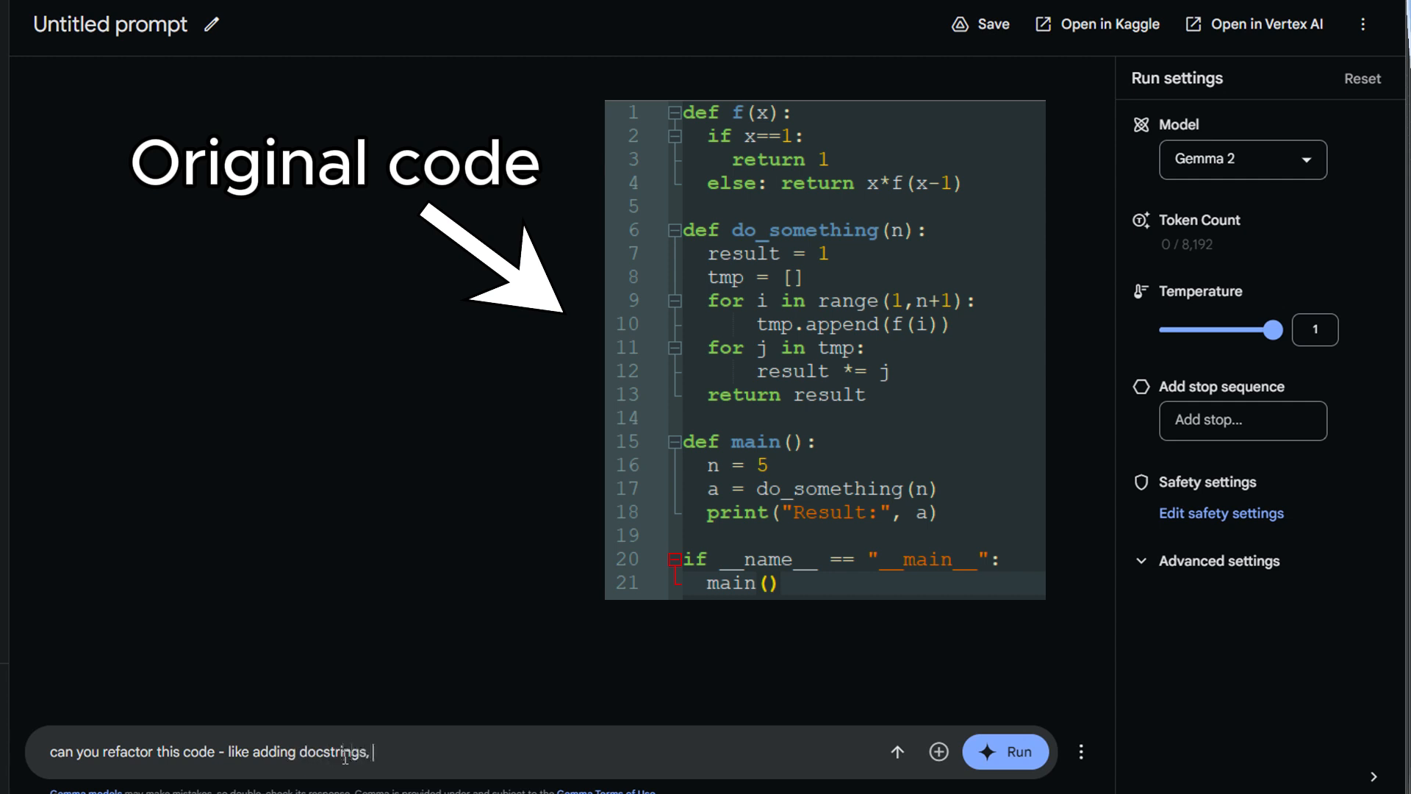
{"action": "type", "text": "changing names t"}
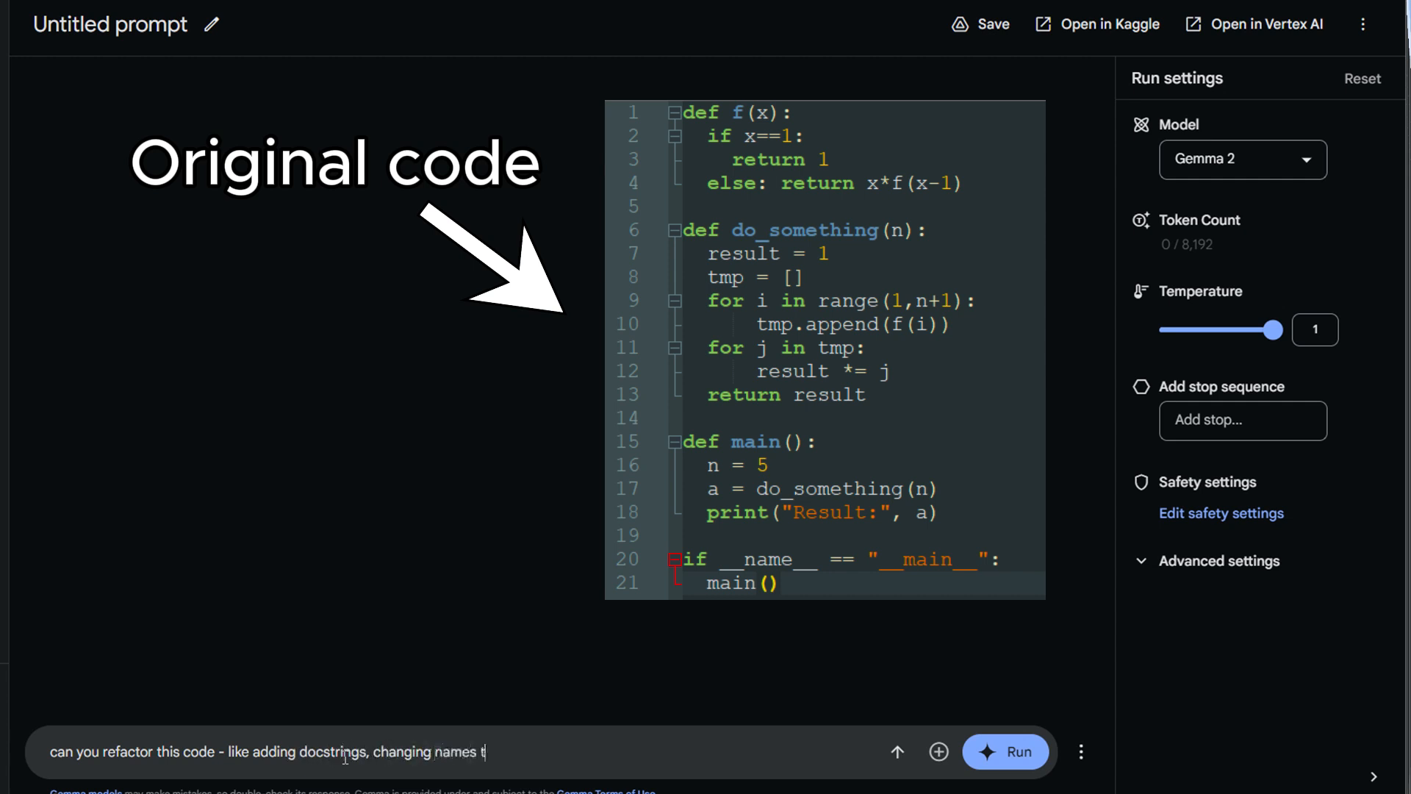
{"action": "type", "text": "o something more meaninful, making sure pep-8 compliance"}
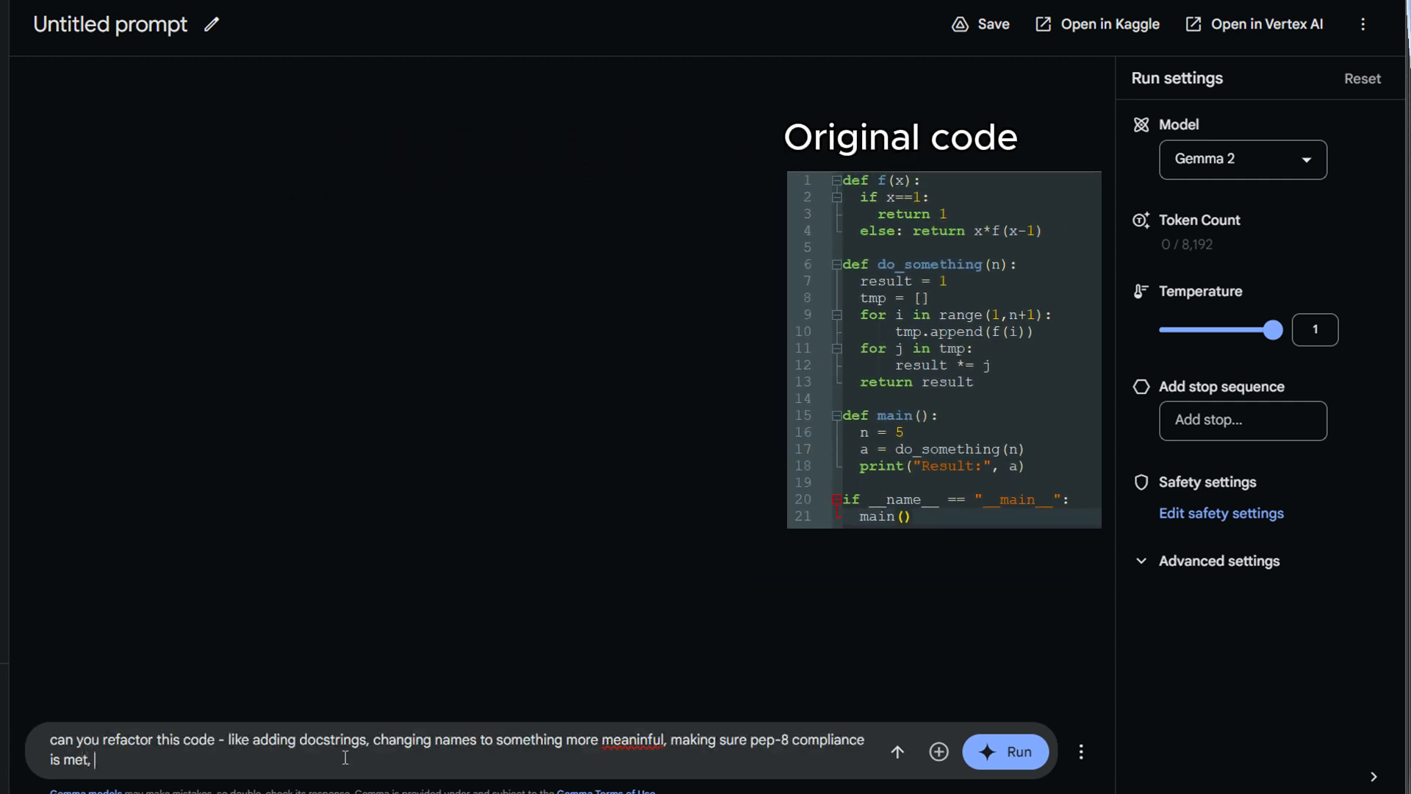
{"action": "type", "text": "but do not"}
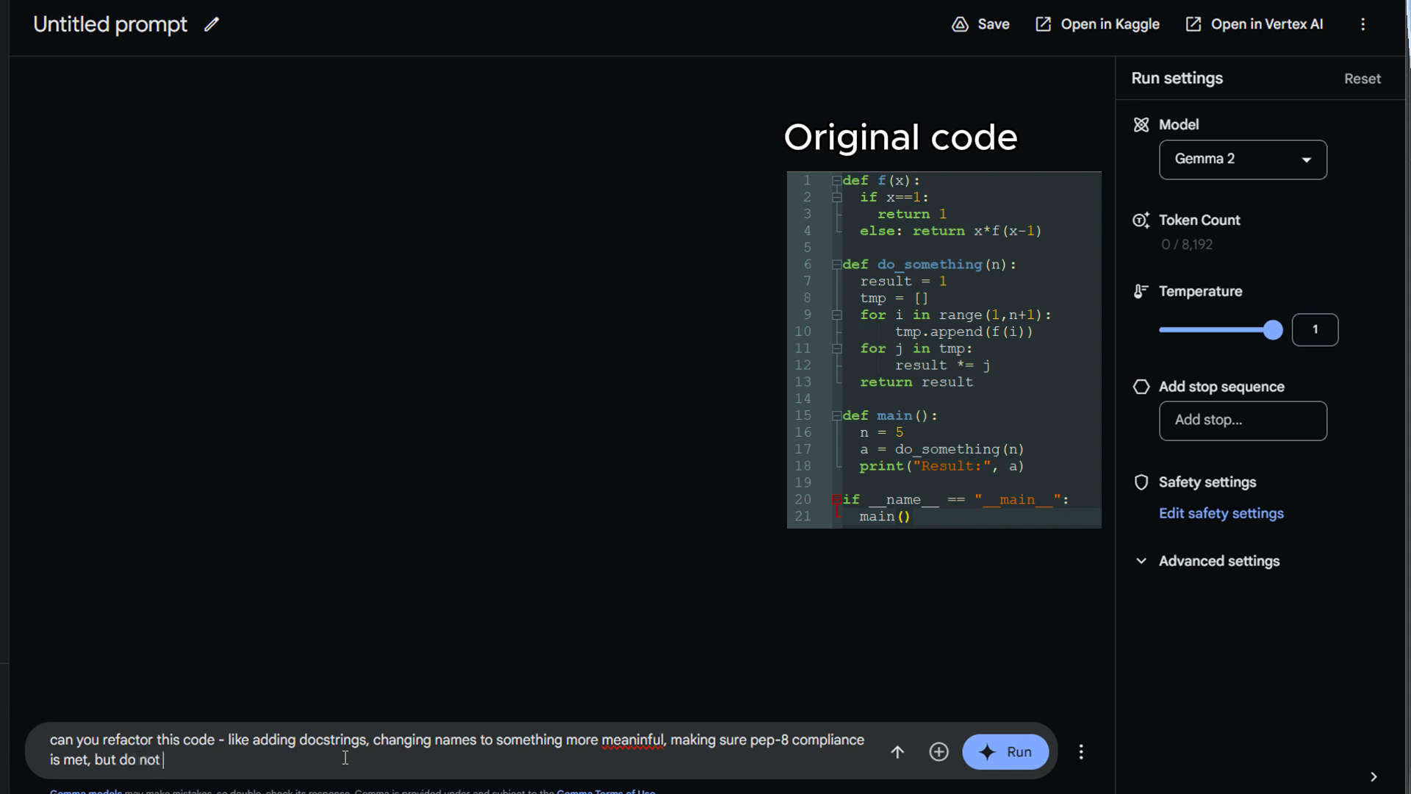
{"action": "type", "text": "change the logic"}
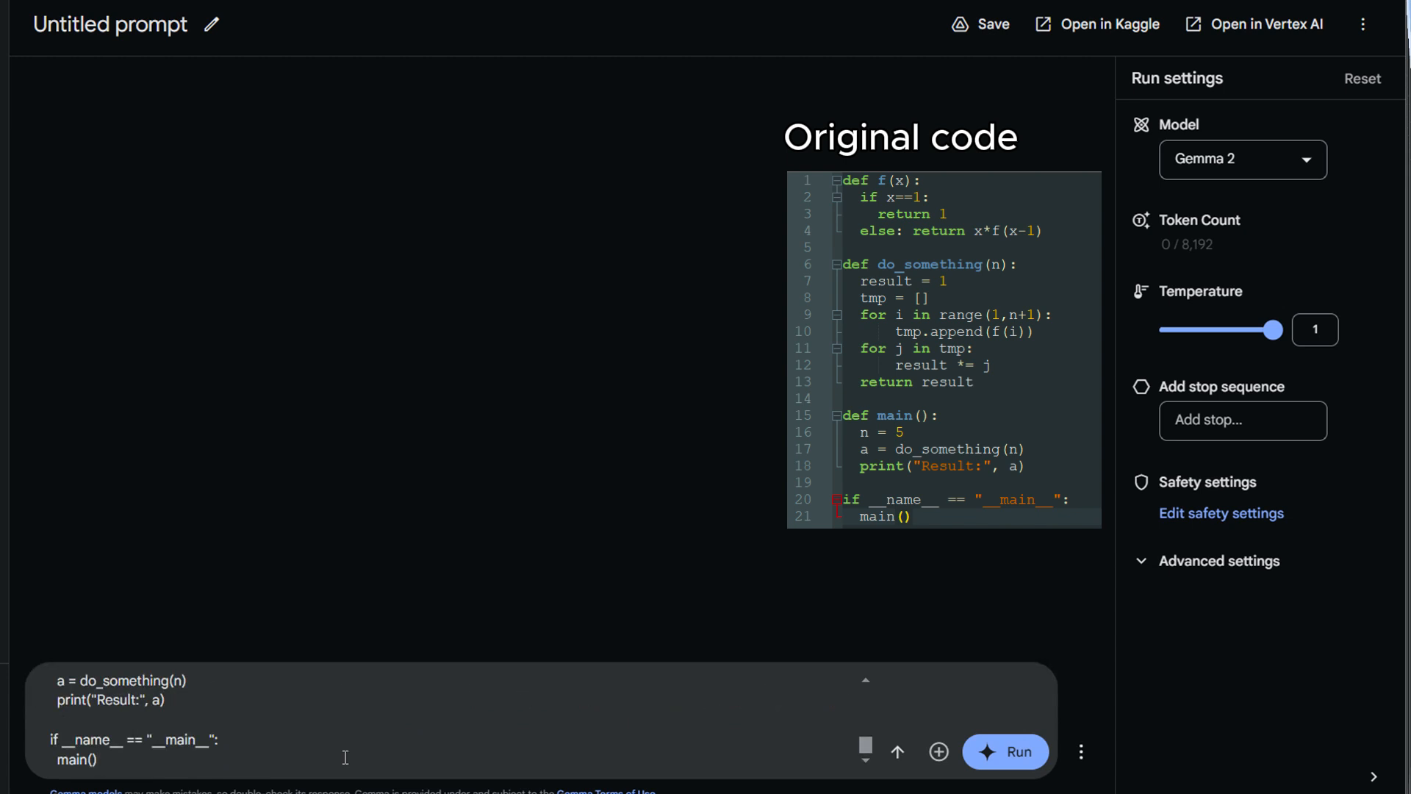
Send the refactoring request and read Gemma's refactored factorial code and change summary.
{"action": "left_click", "coordinate": [1005, 751]}
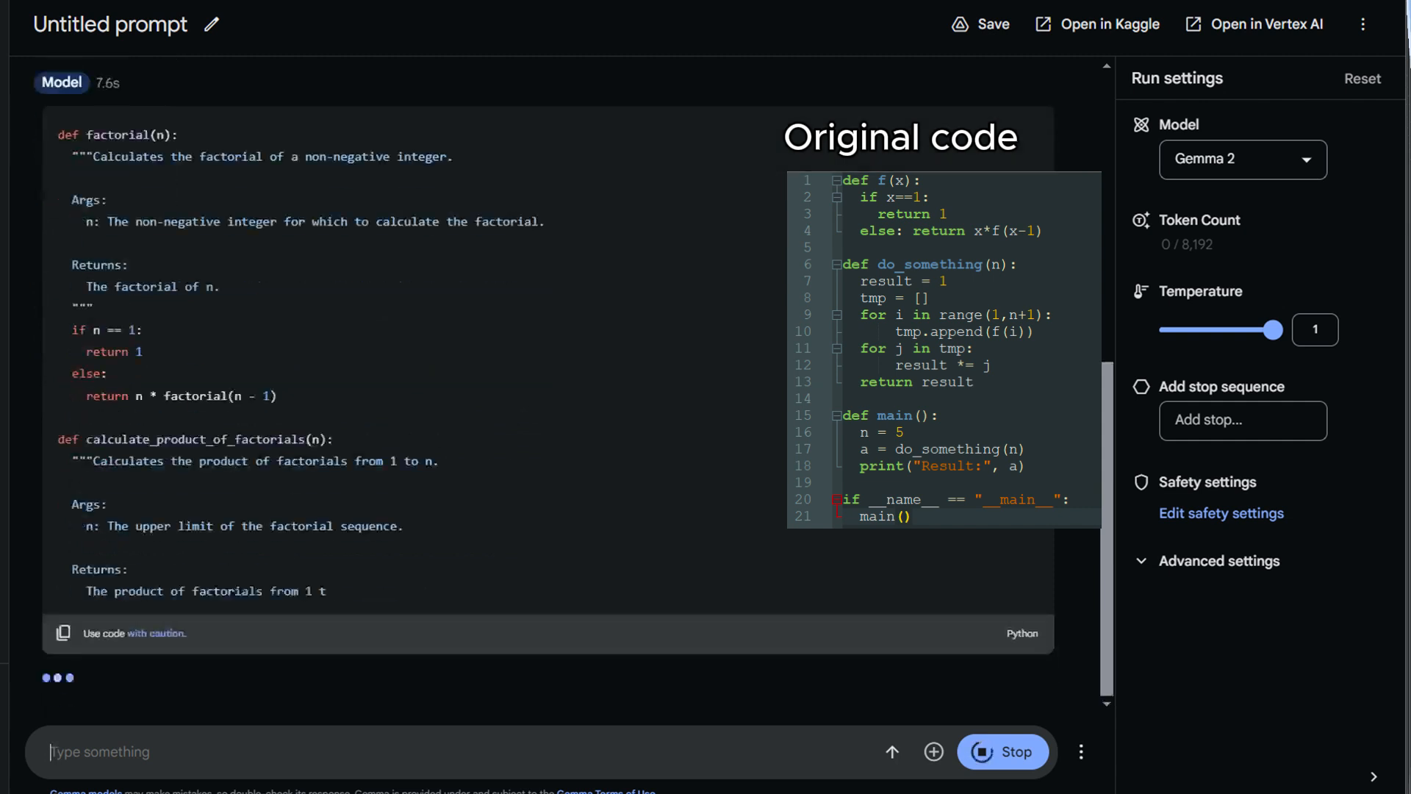
{"action": "scroll", "scroll_direction": "down", "scroll_amount": 3}
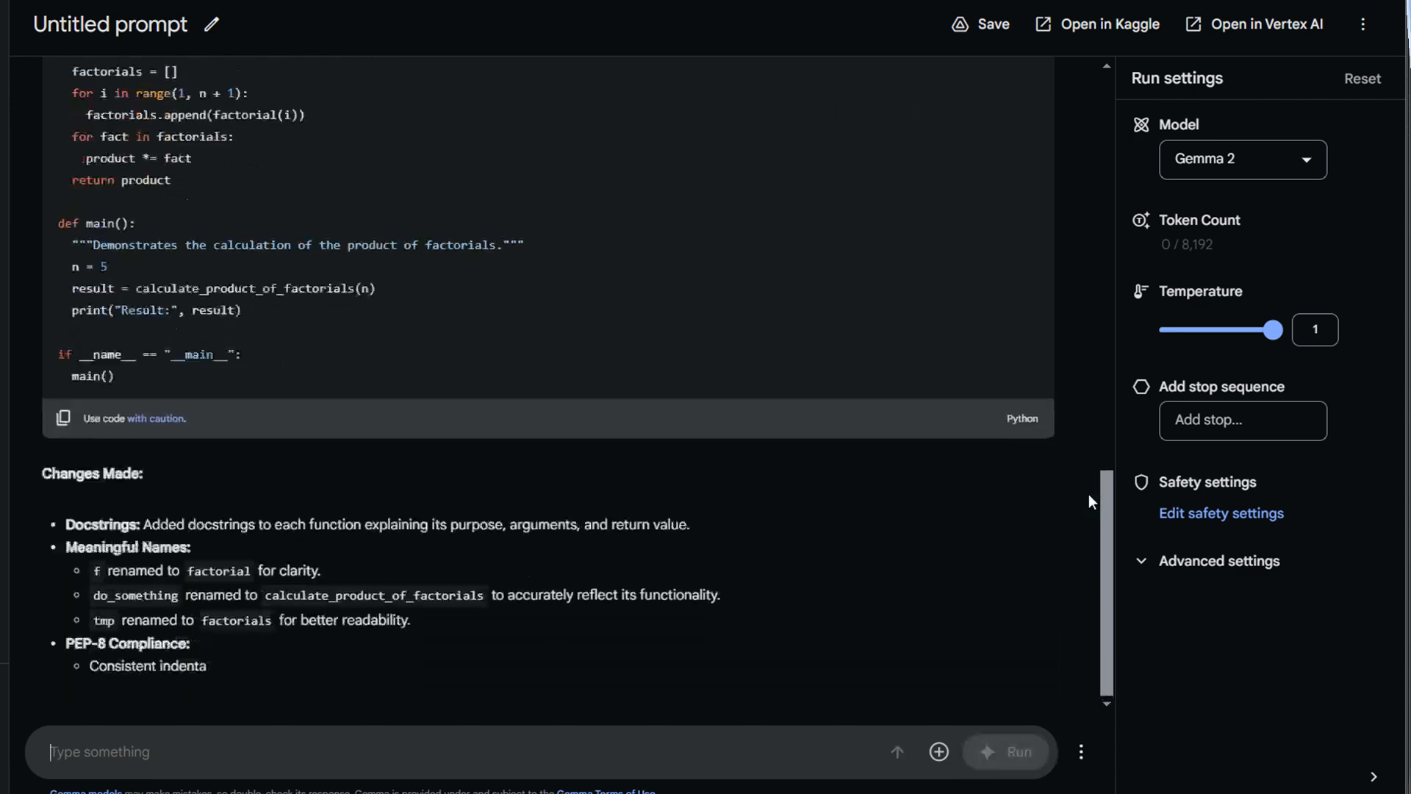
{"action": "scroll", "scroll_direction": "down", "scroll_amount": 3}
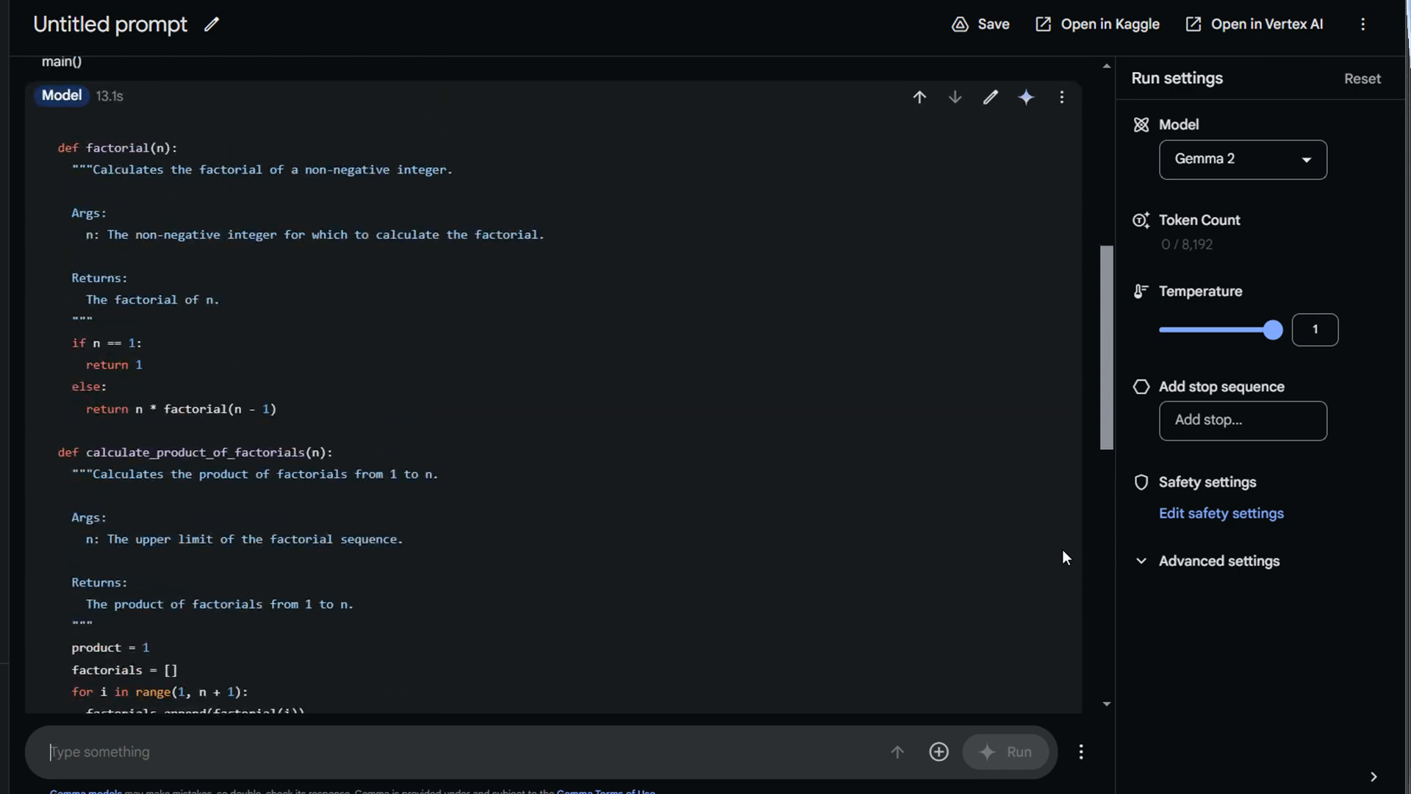
{"action": "scroll", "scroll_direction": "down", "scroll_amount": 3}
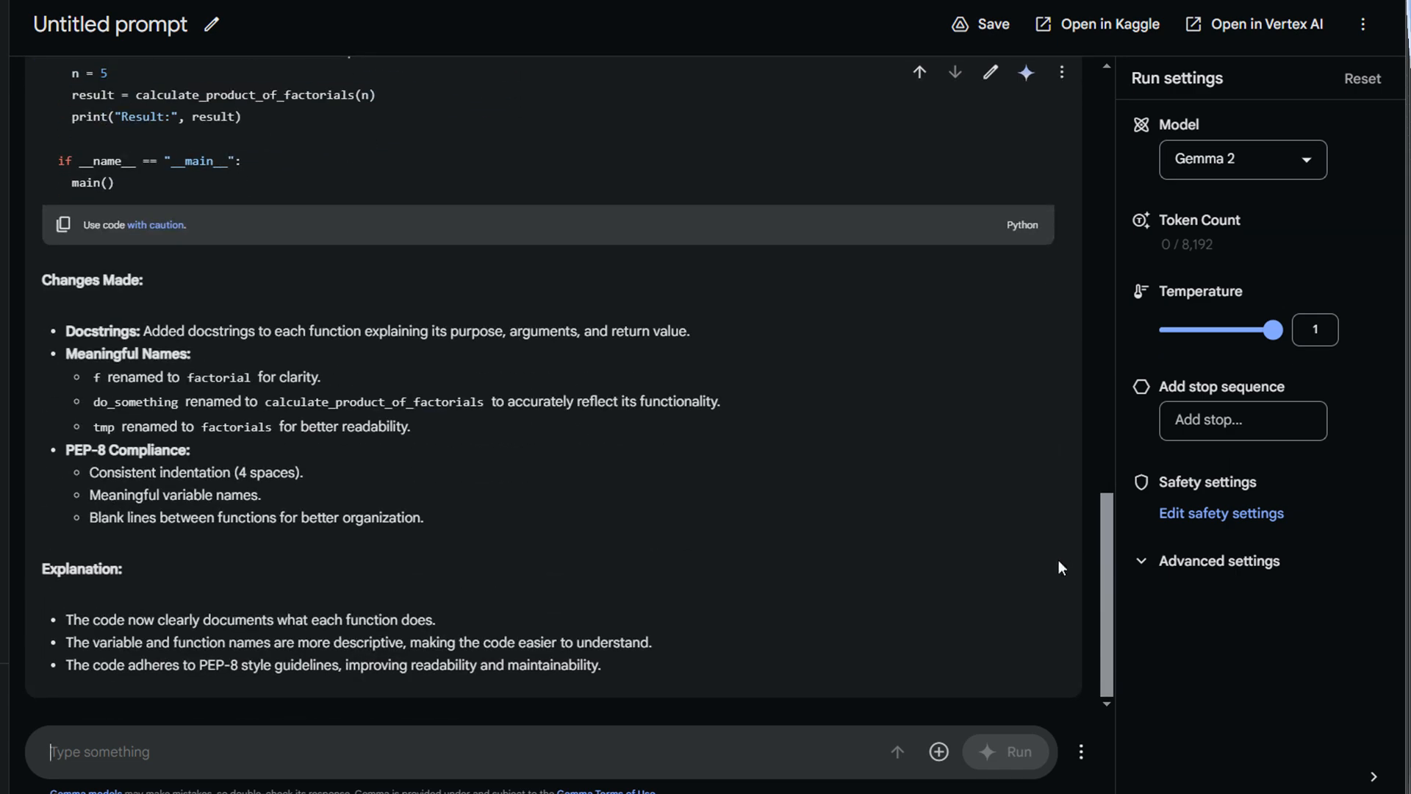
Clear the chat history with Refresh chat and confirm Continue.
{"action": "left_click", "coordinate": [1081, 751]}
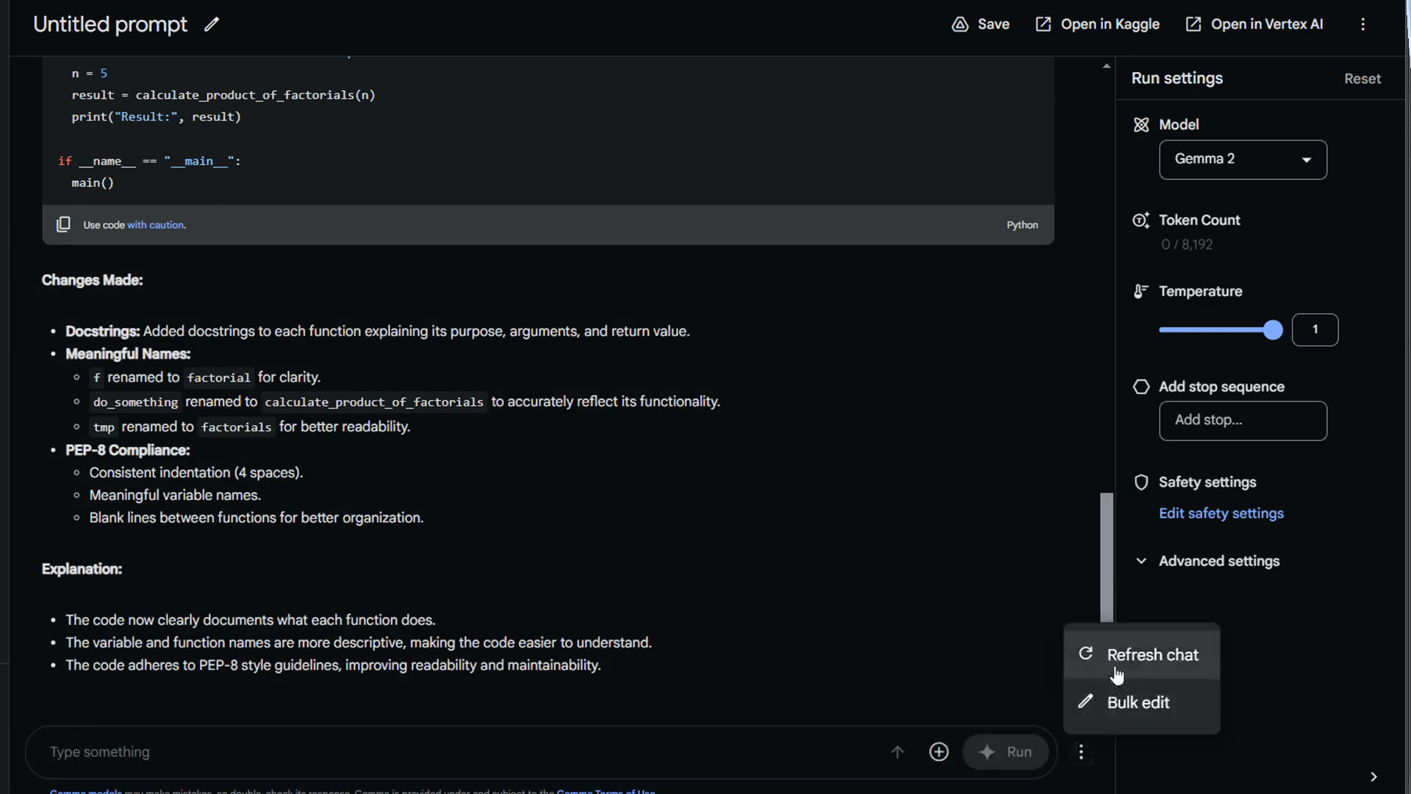
{"action": "left_click", "coordinate": [1153, 654]}
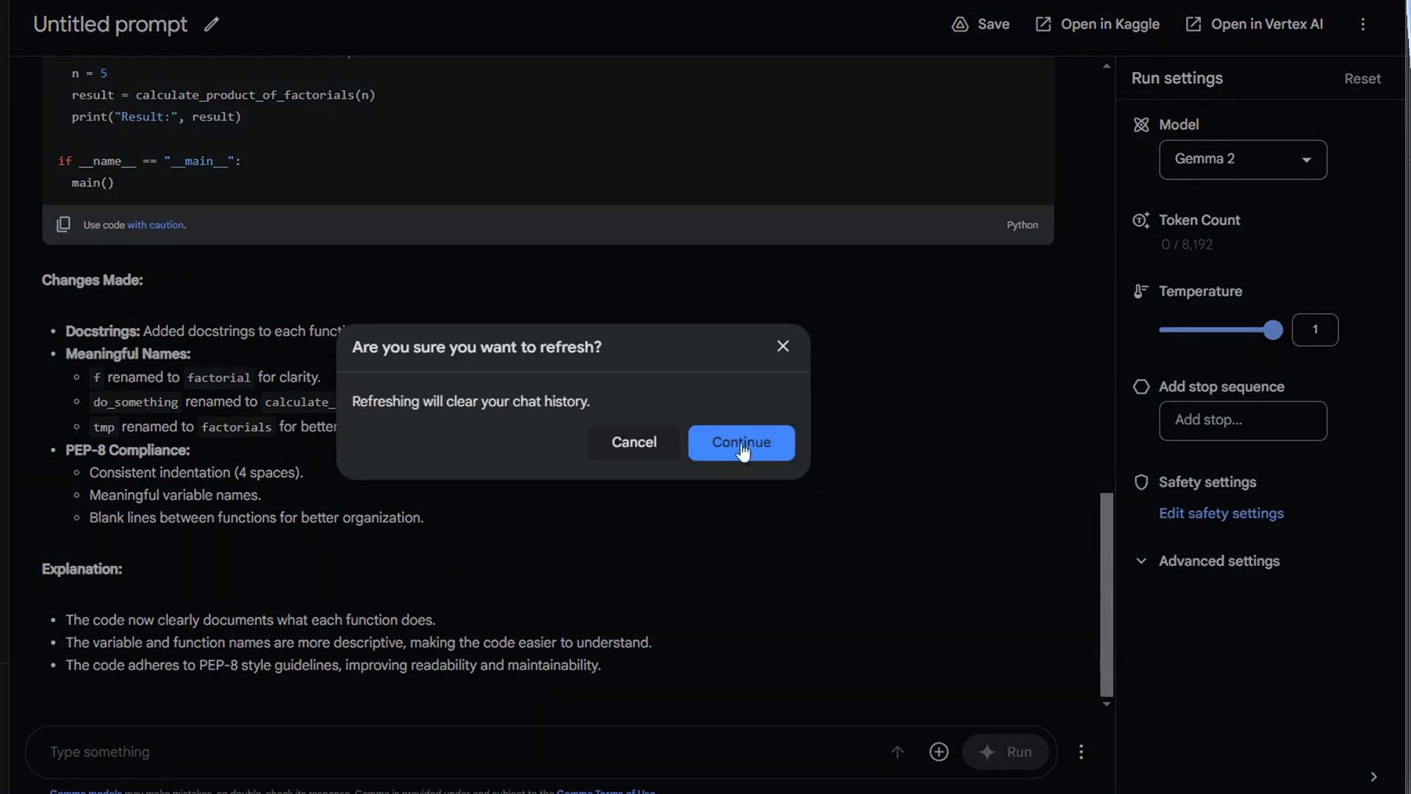
{"action": "left_click", "coordinate": [739, 442]}
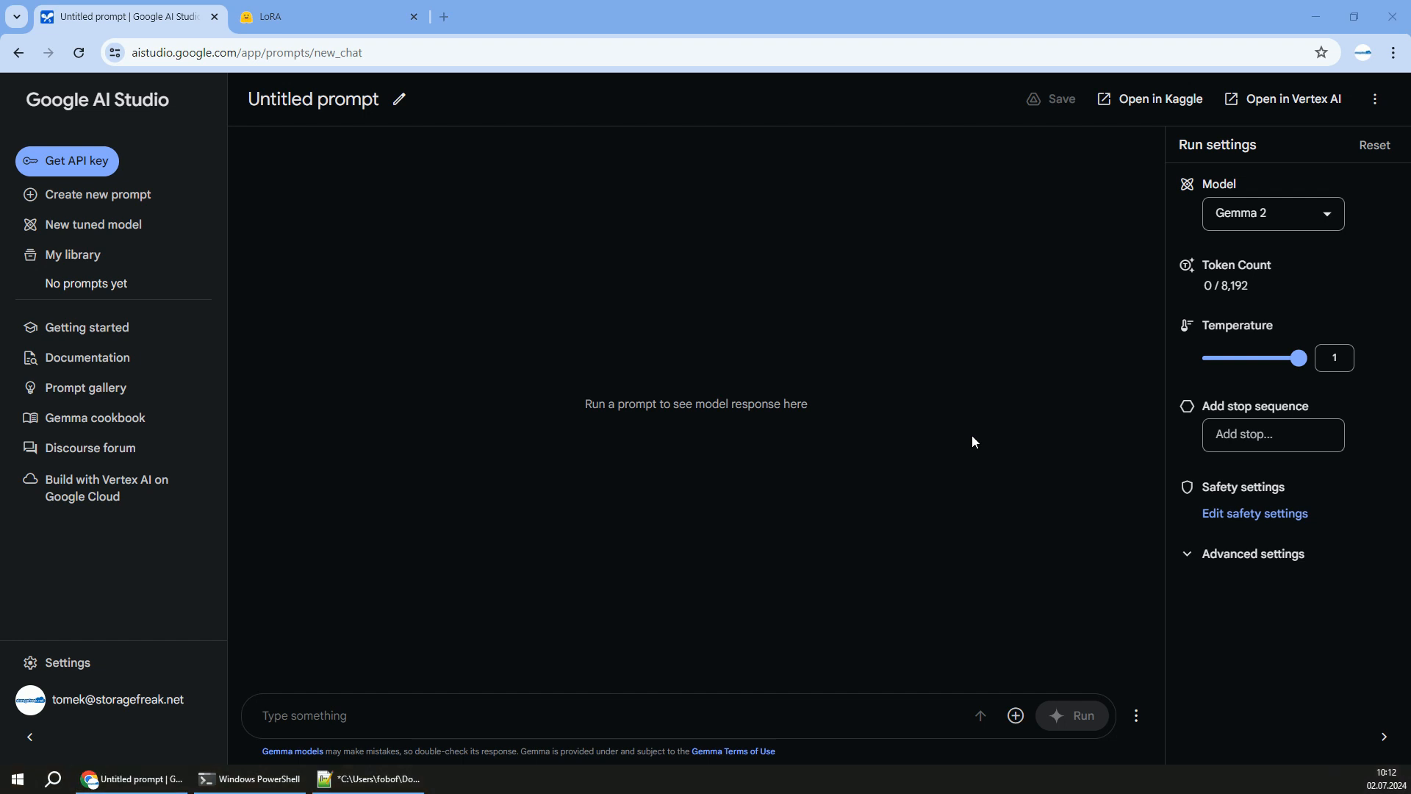
Request a Polish e-mail asking the boss for a raise with 3 creative reasons, read it, and begin a translate follow-up.
{"action": "type", "text": "write an e-mail to my boss in"}
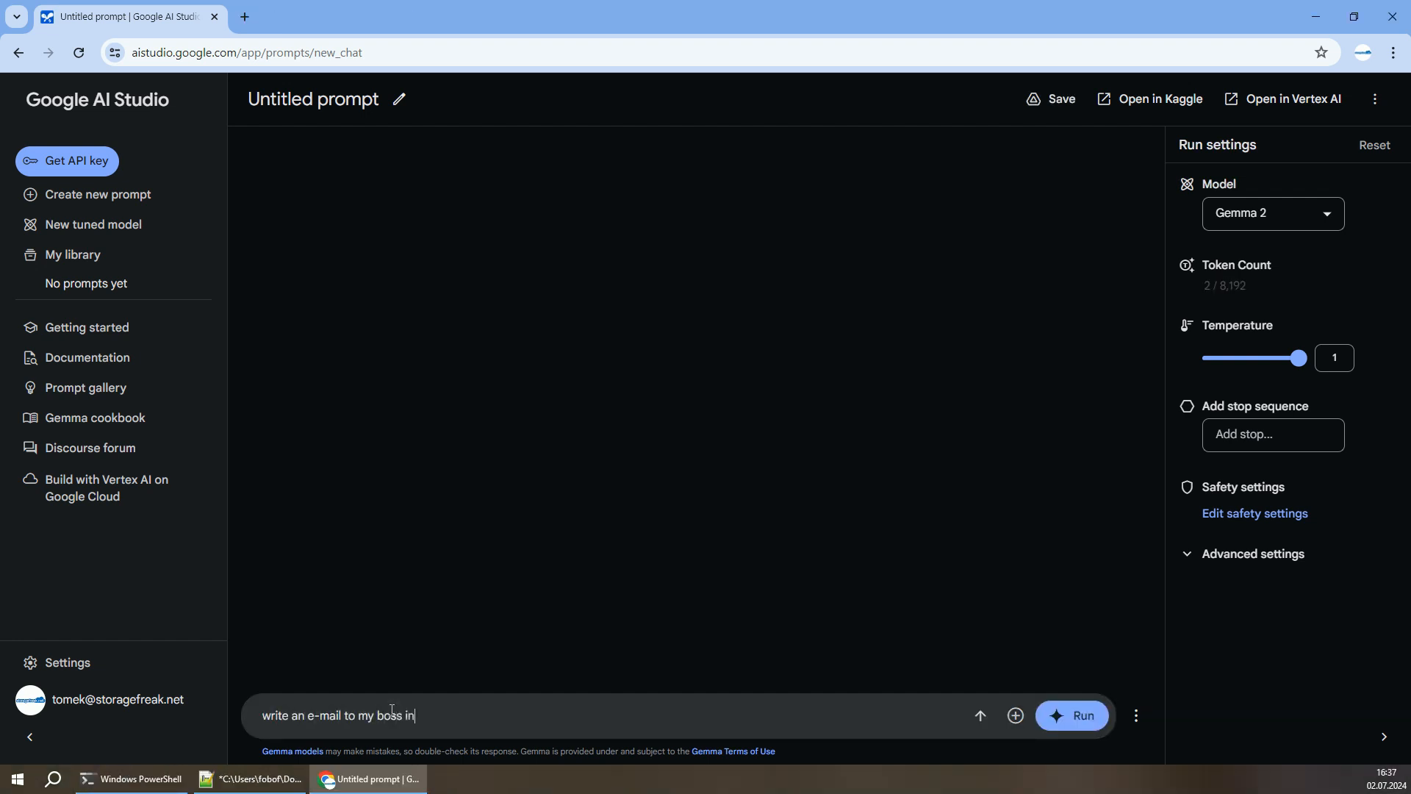
{"action": "type", "text": "polish asking about t"}
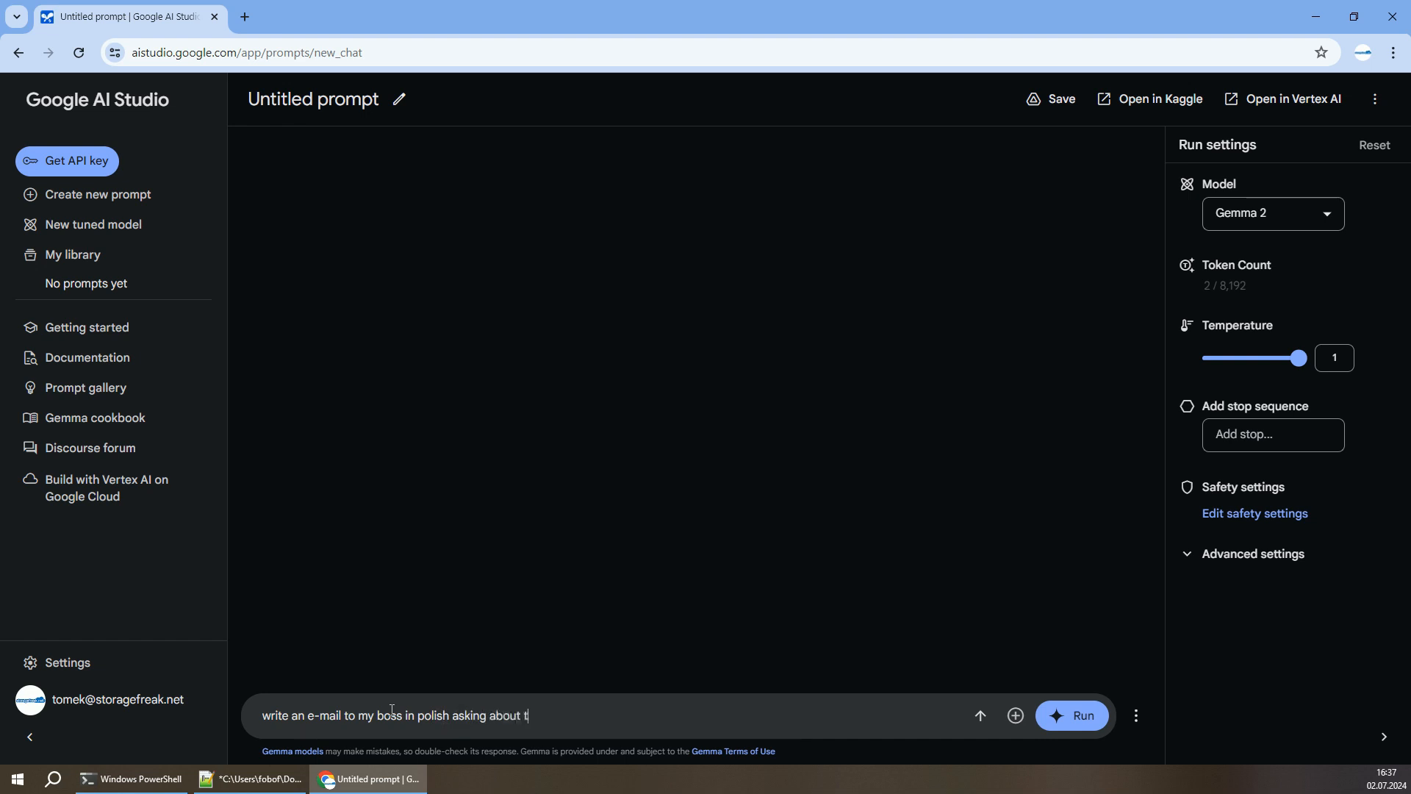
{"action": "type", "text": "he raise."}
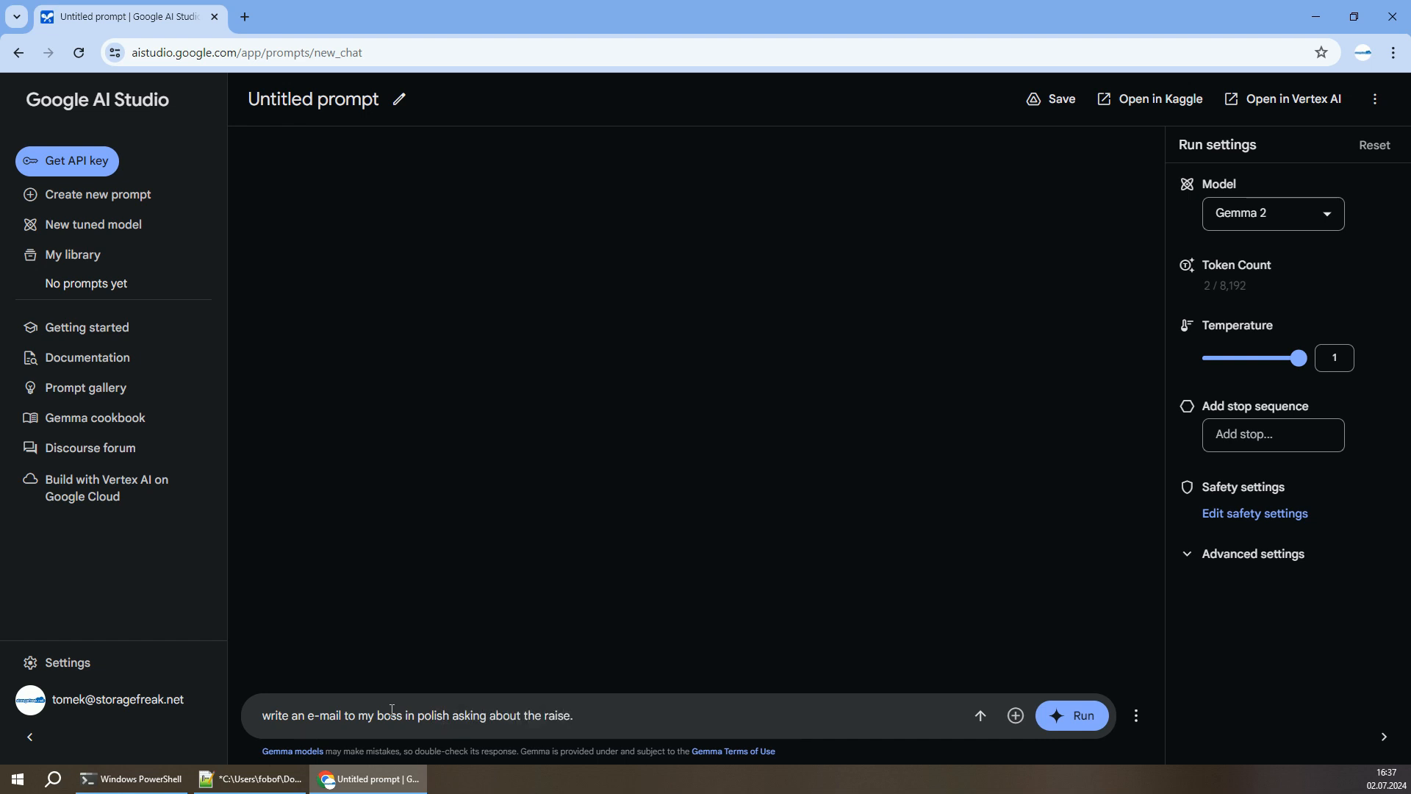
{"action": "type", "text": "Come up with 3 c"}
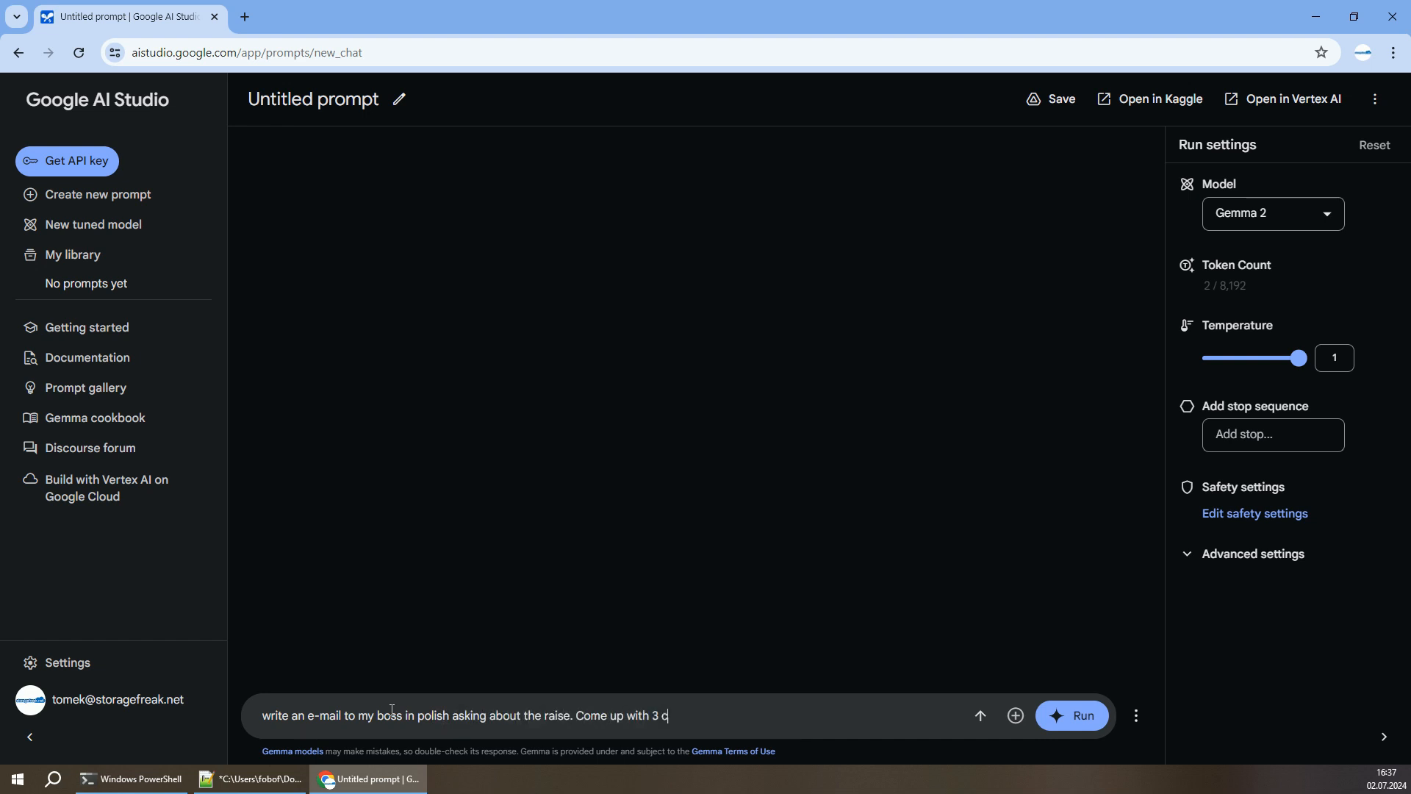
{"action": "type", "text": "reative reasons f"}
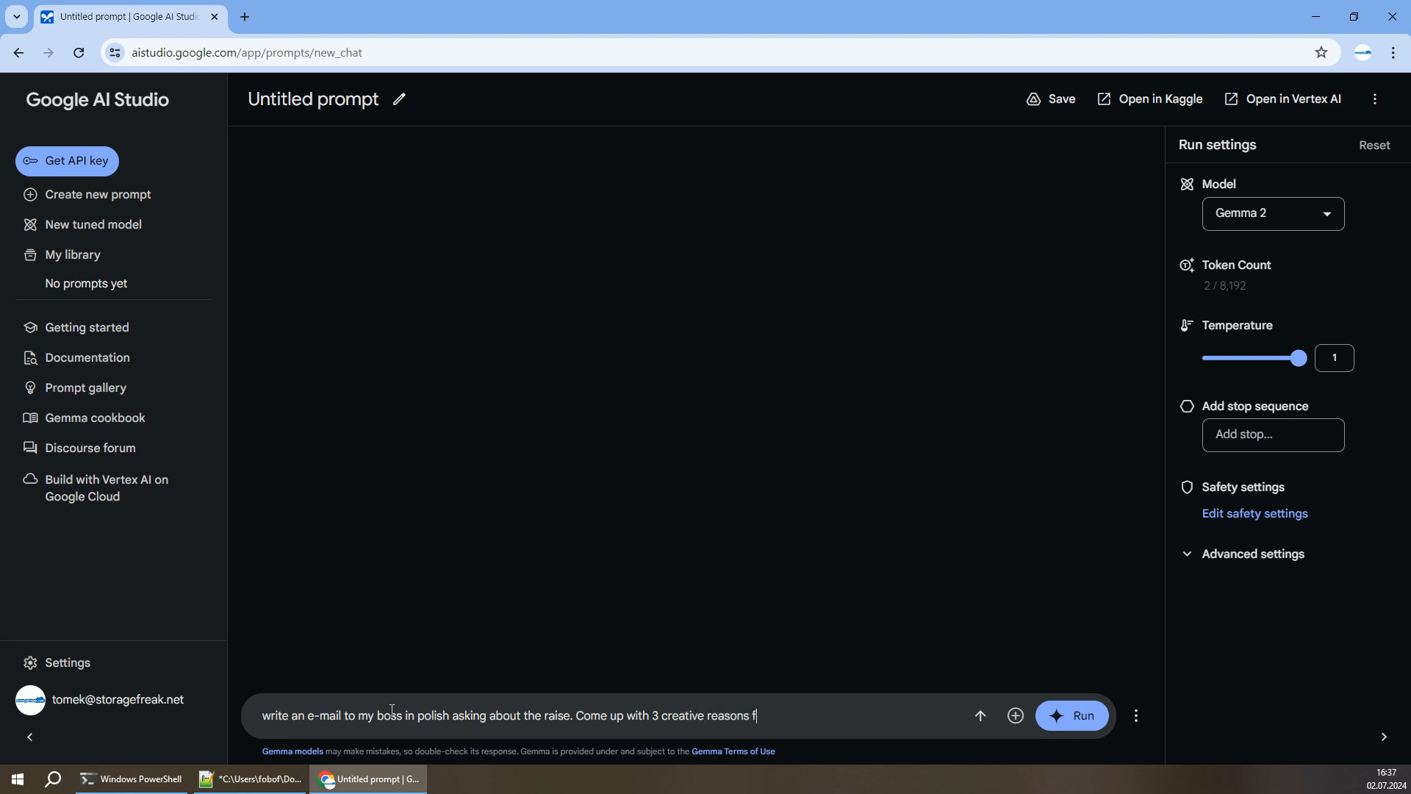
{"action": "left_click", "coordinate": [1072, 716]}
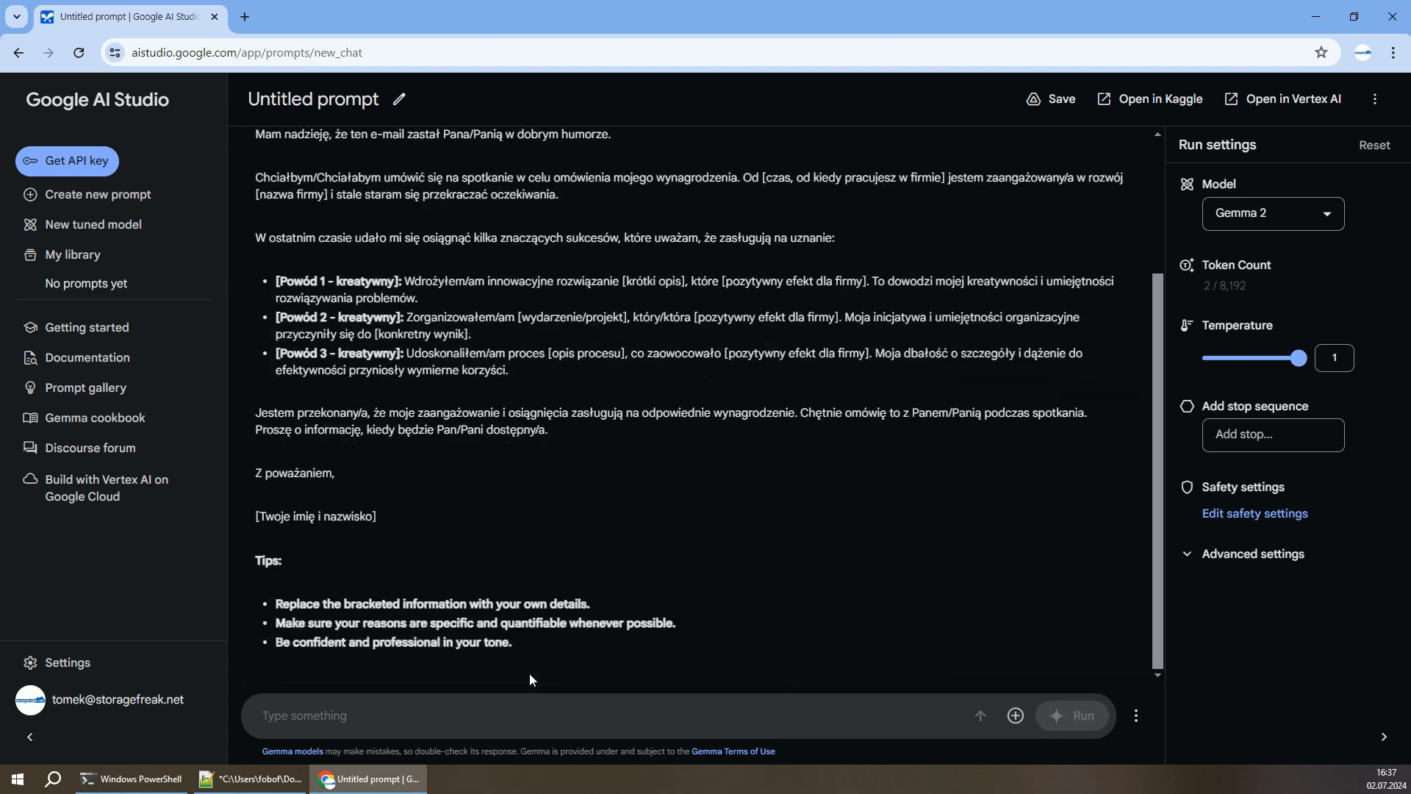
{"action": "scroll", "scroll_direction": "down", "scroll_amount": 3}
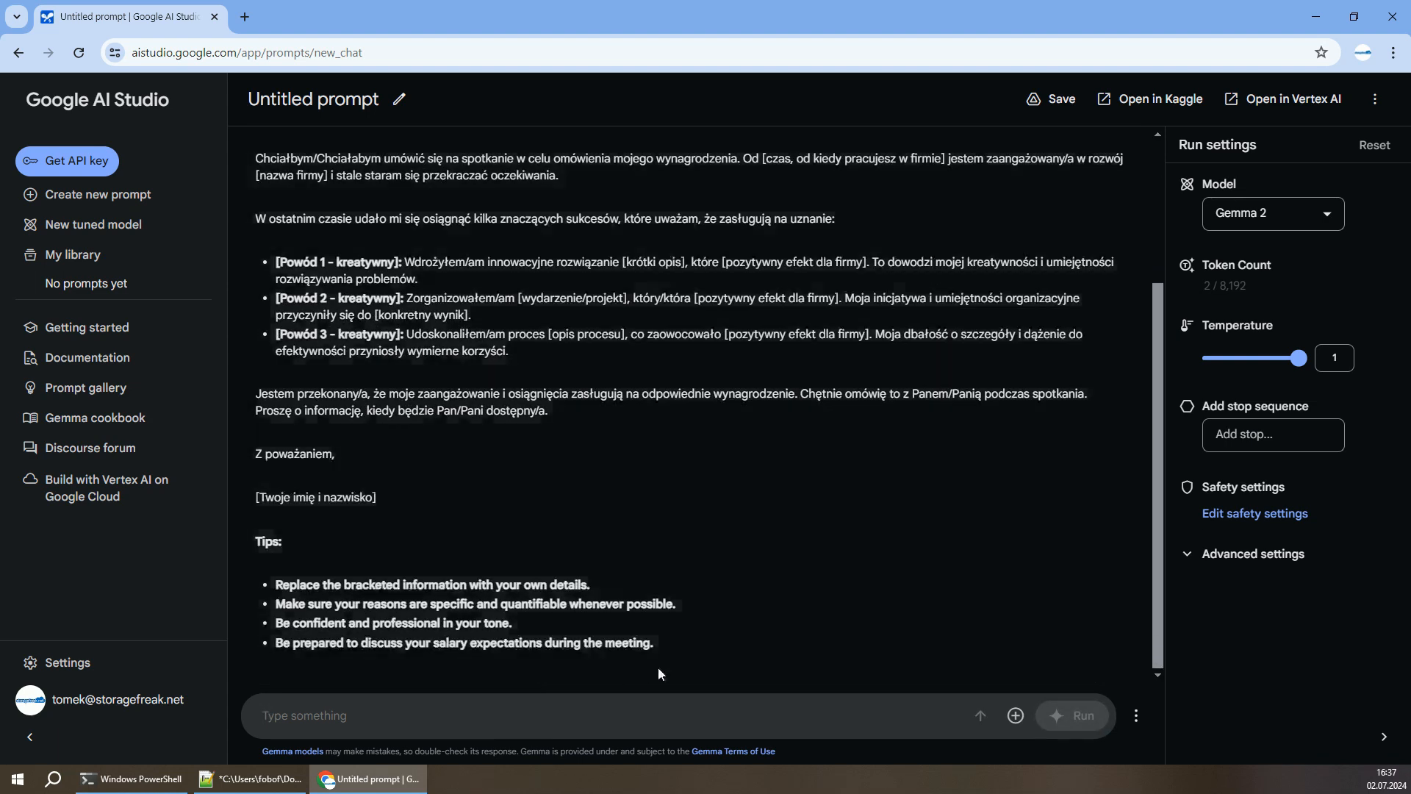
{"action": "type", "text": "translate it to english"}
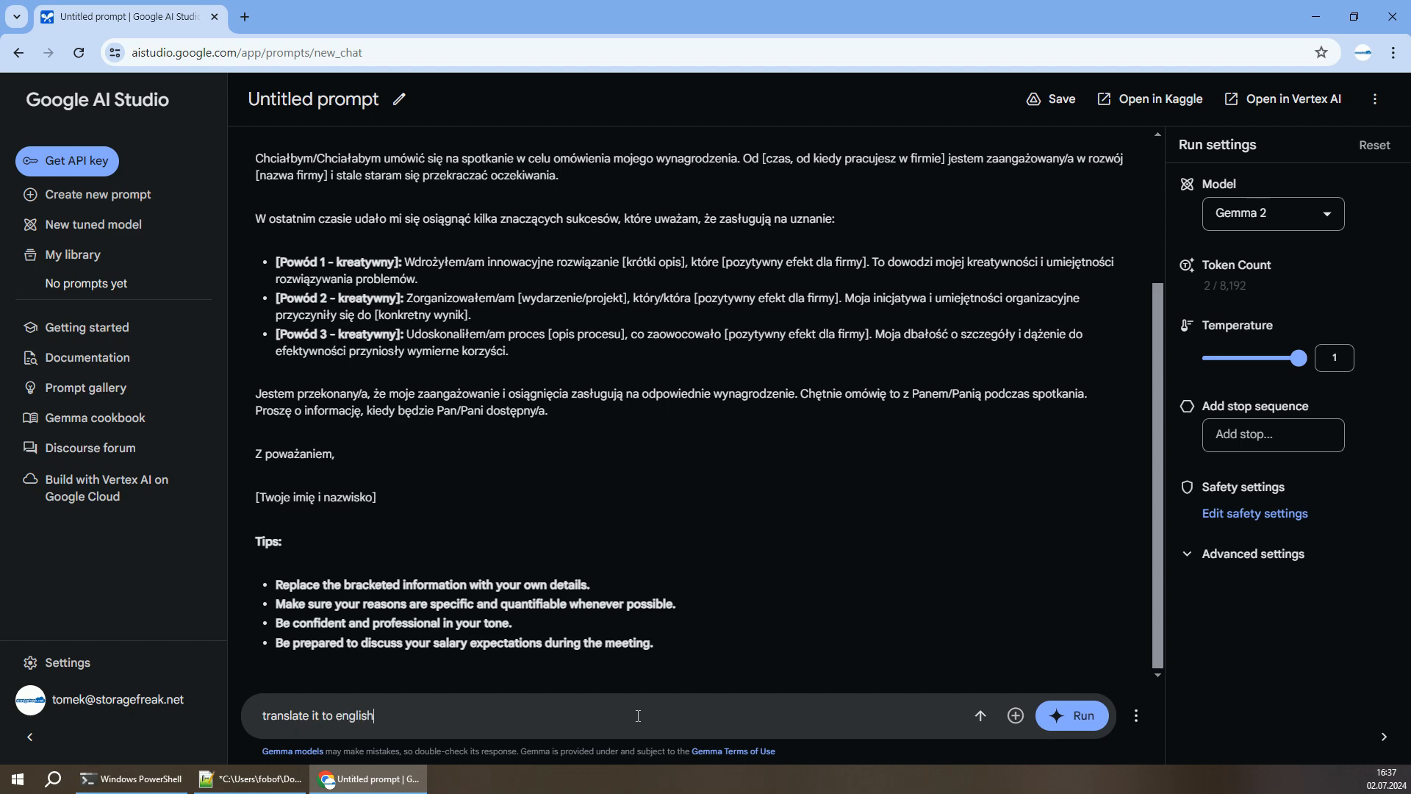
Send the translate-to-English request, then wipe the chat via Refresh chat and Continue.
{"action": "left_click", "coordinate": [1072, 716]}
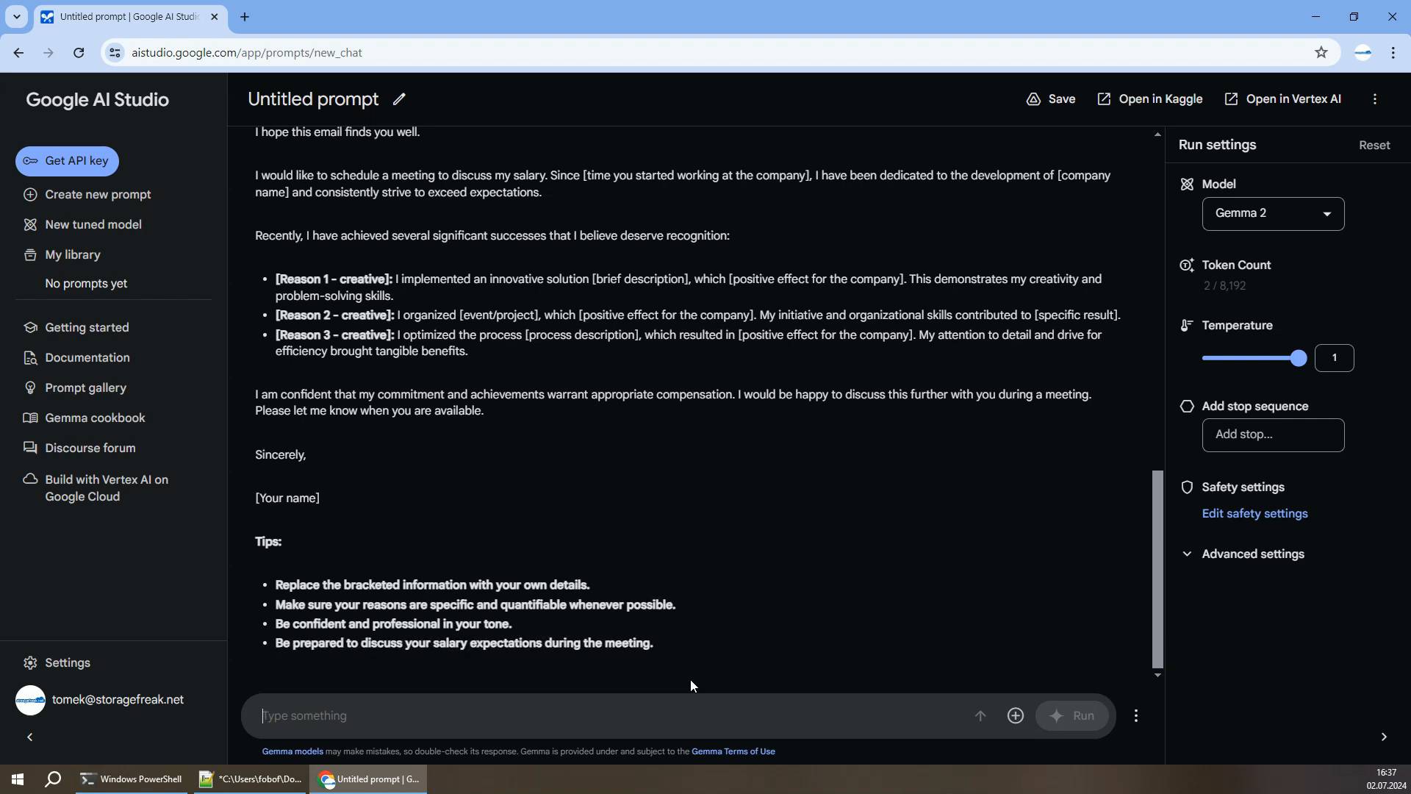
{"action": "mouse_move", "coordinate": [797, 687]}
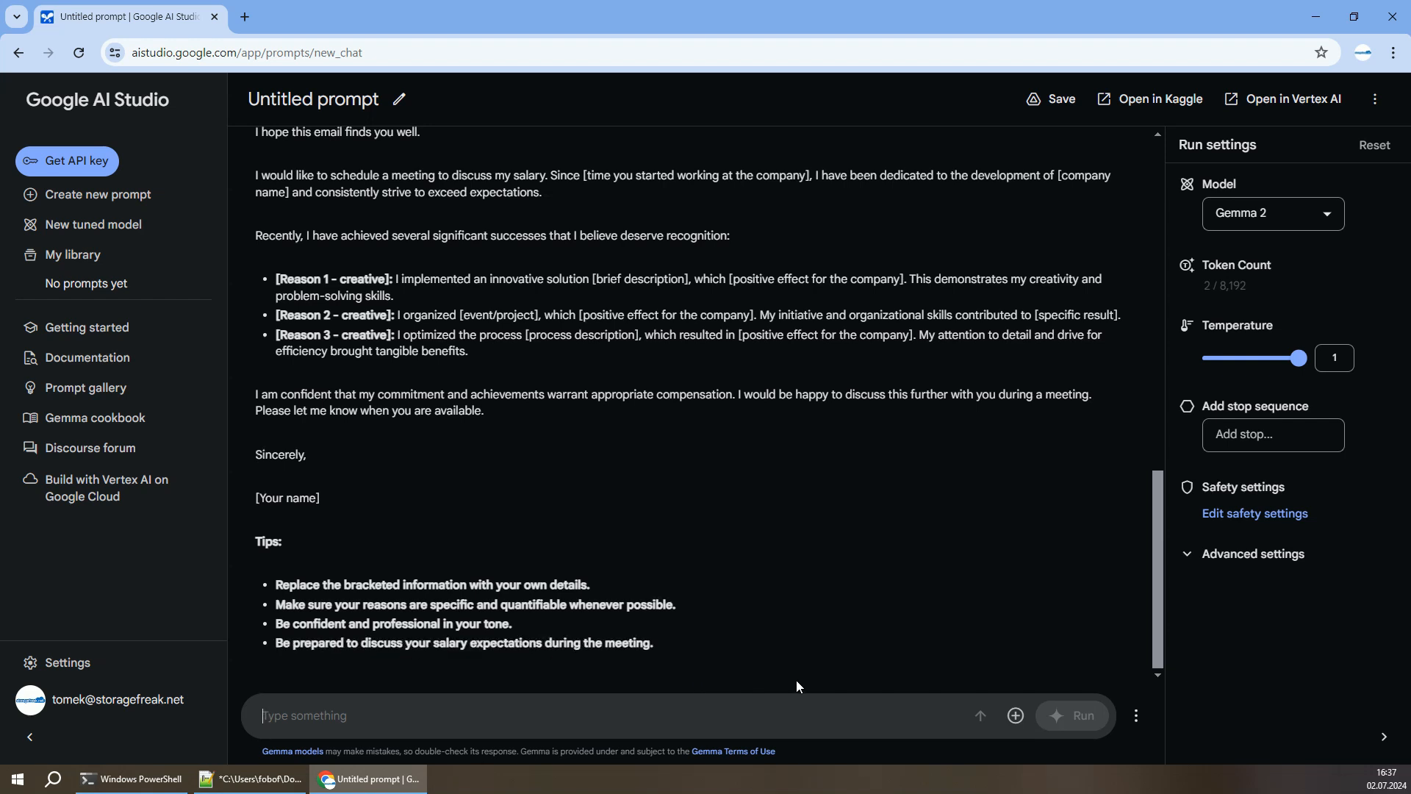
{"action": "left_click", "coordinate": [1136, 716]}
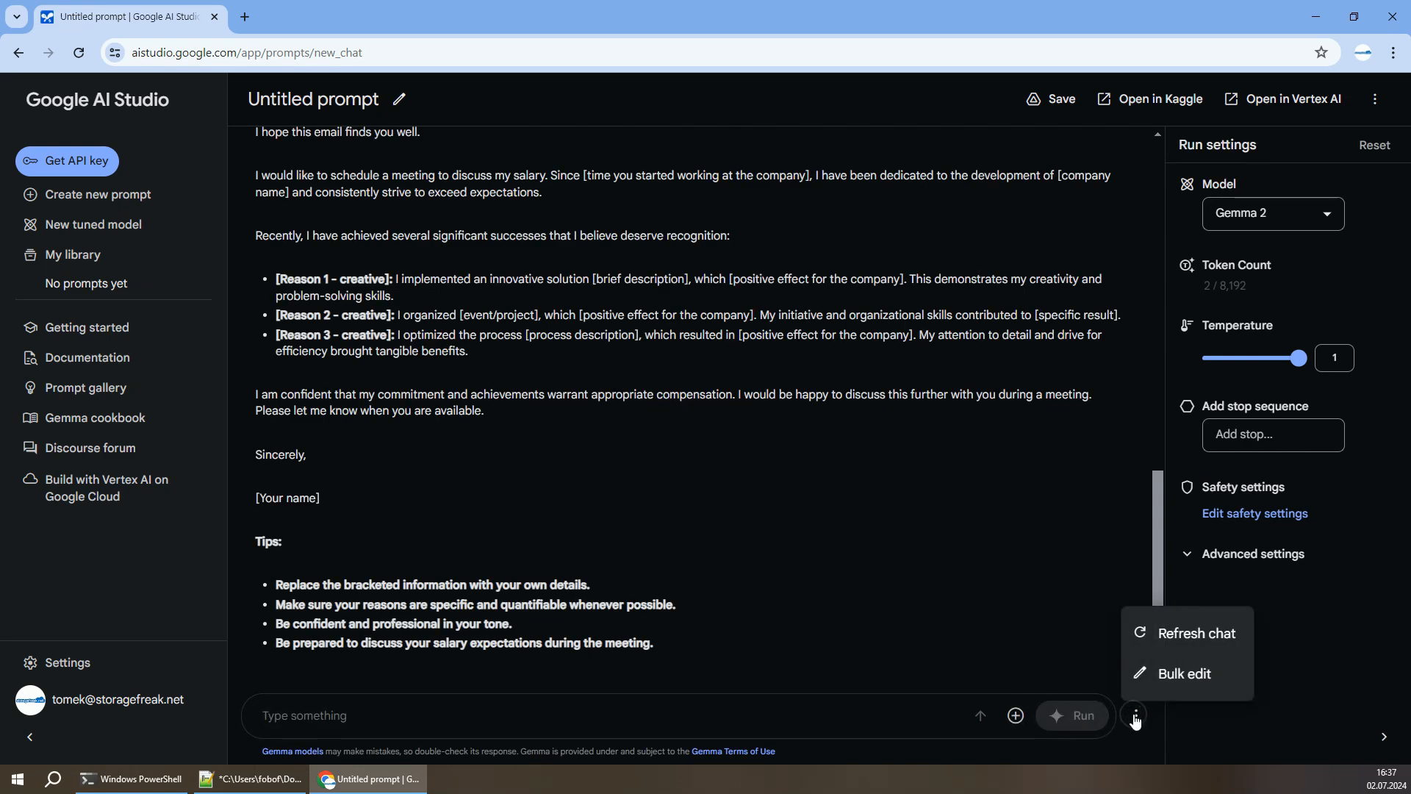
{"action": "left_click", "coordinate": [1197, 632]}
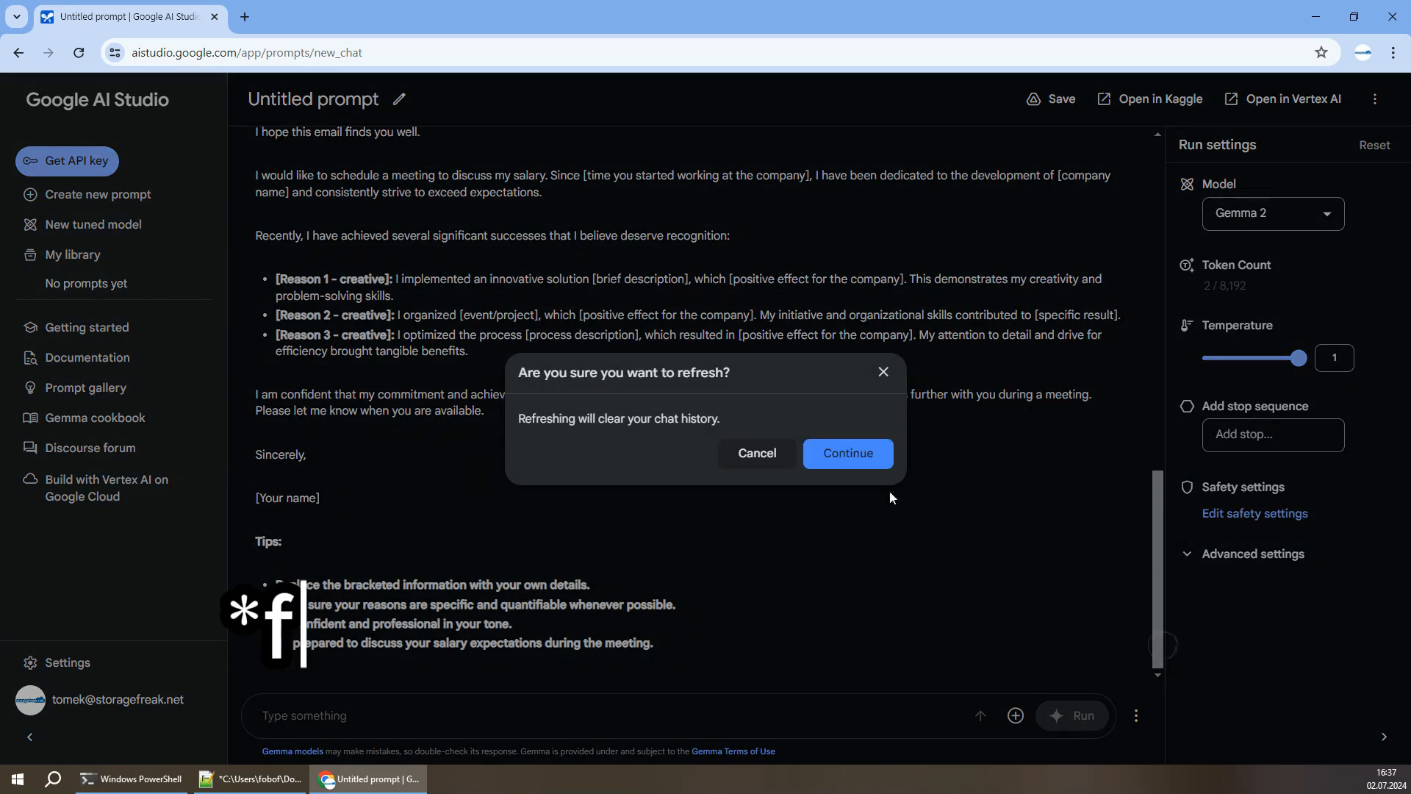
{"action": "left_click", "coordinate": [847, 453]}
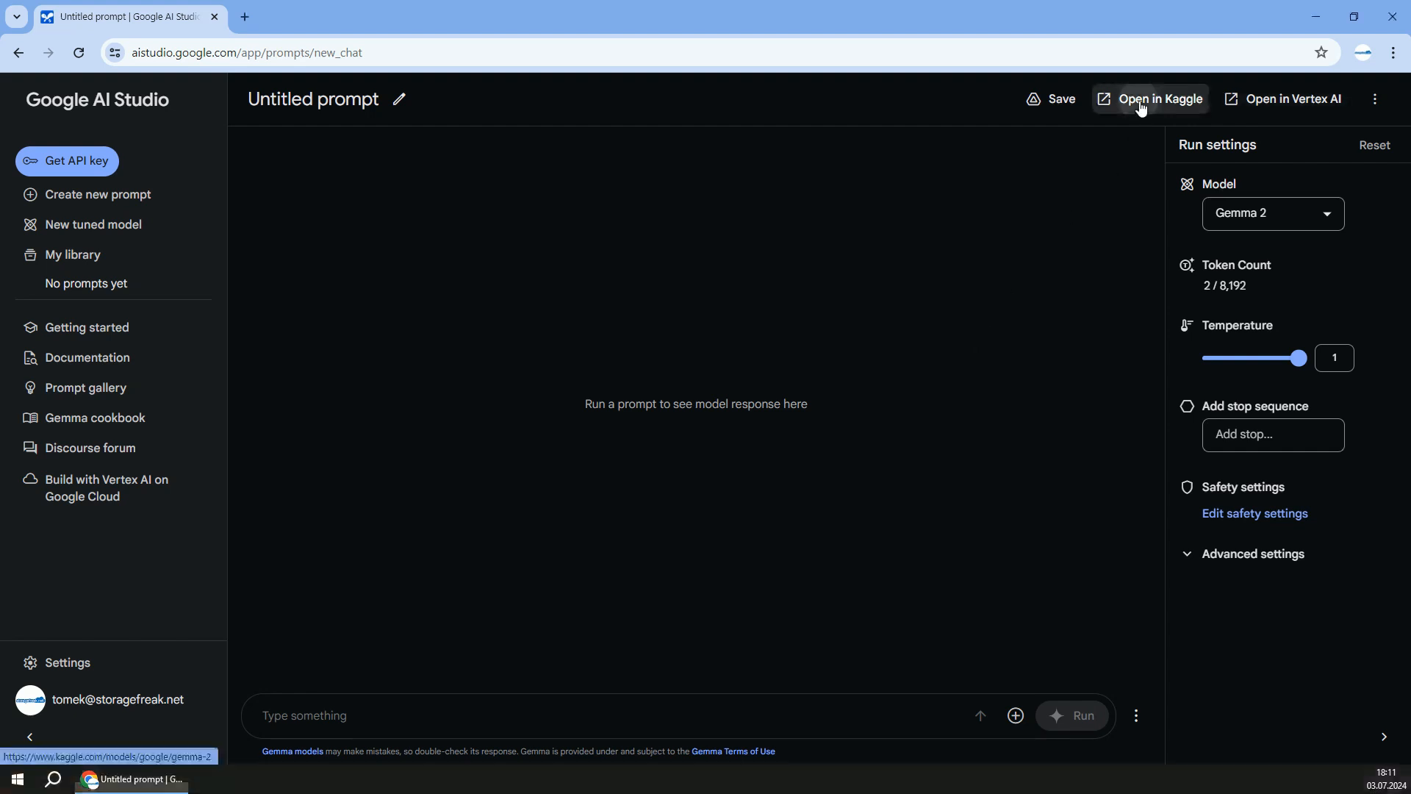
View the Gemma 2 page on Kaggle, then from AI Studio bring up the Vertex AI Gemma guide.
{"action": "left_click", "coordinate": [1157, 98]}
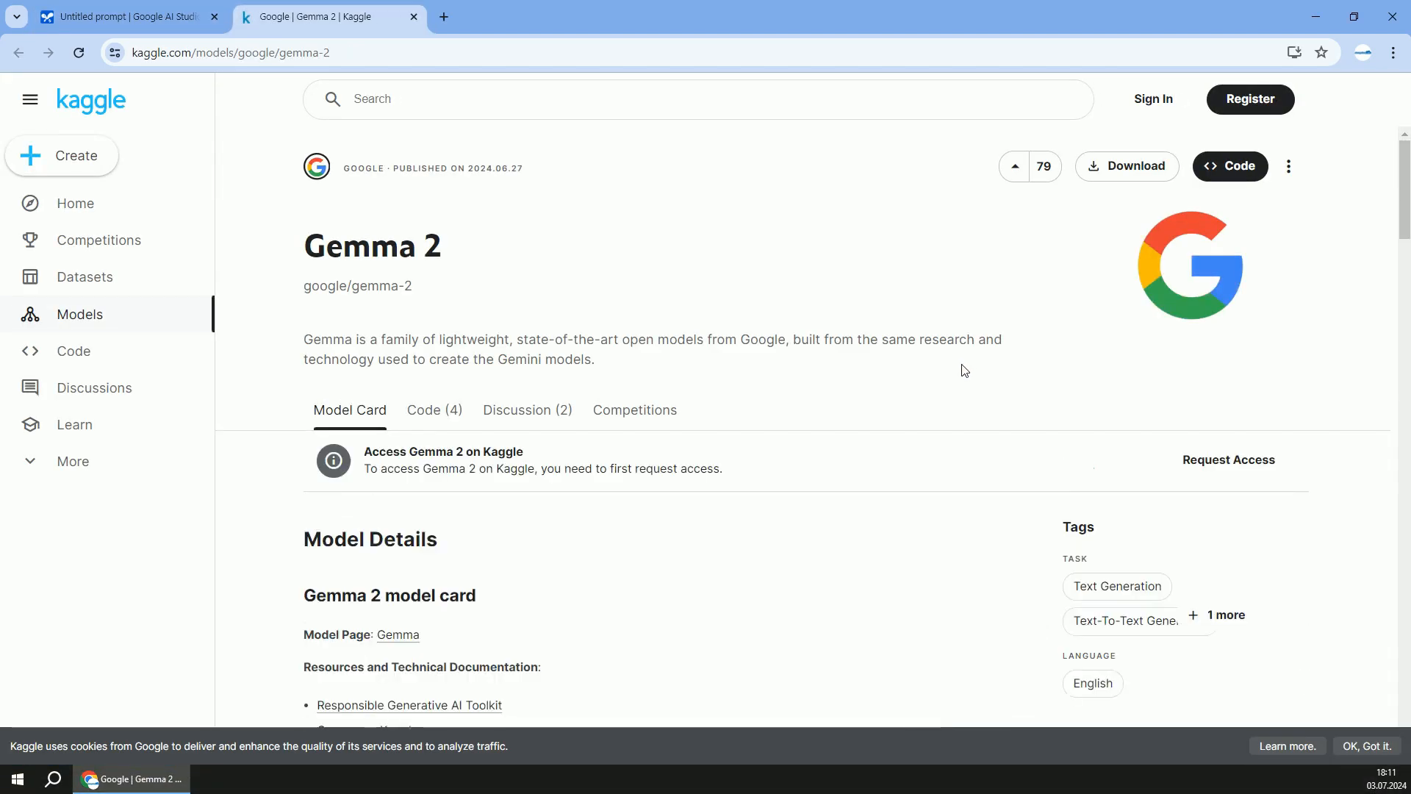
{"action": "mouse_move", "coordinate": [948, 387]}
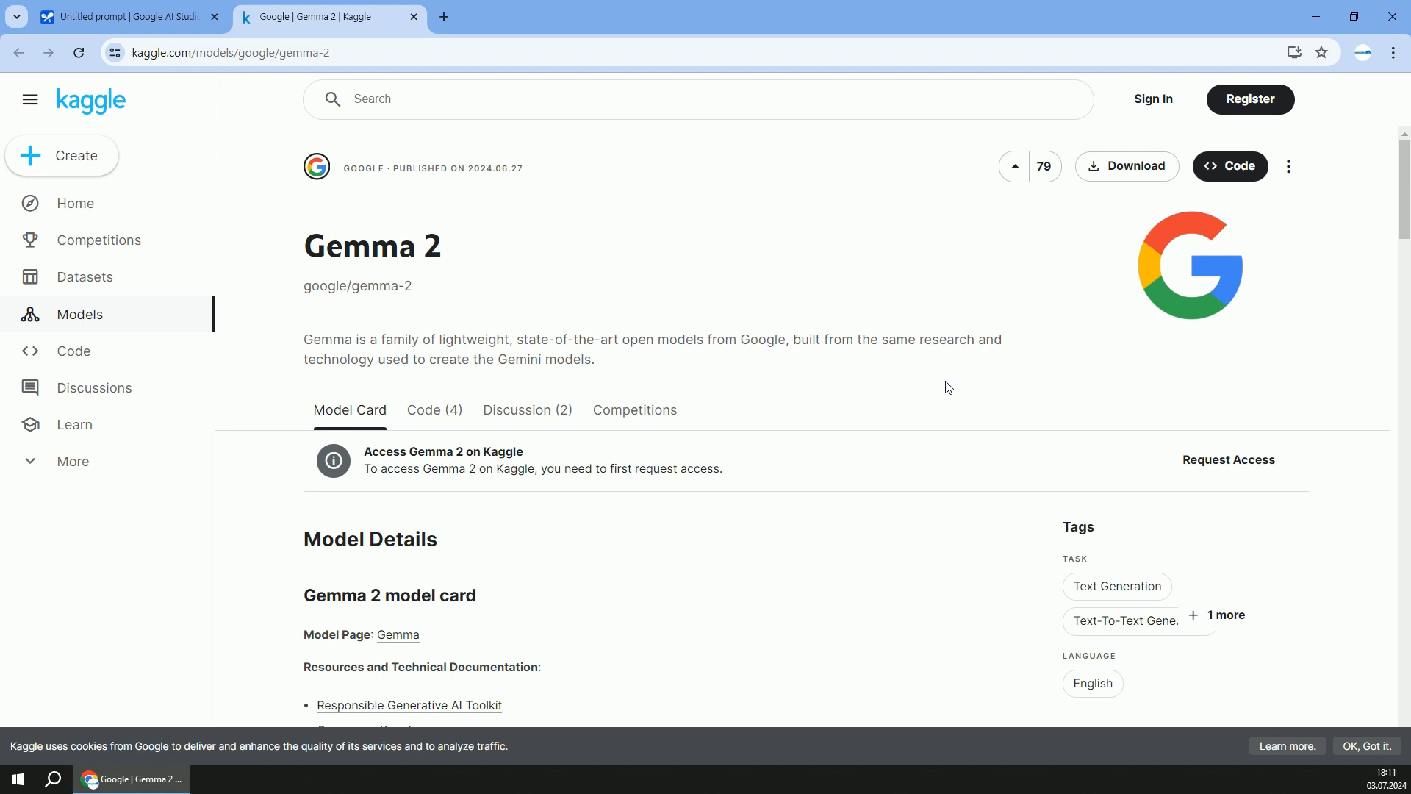
{"action": "mouse_move", "coordinate": [241, 80]}
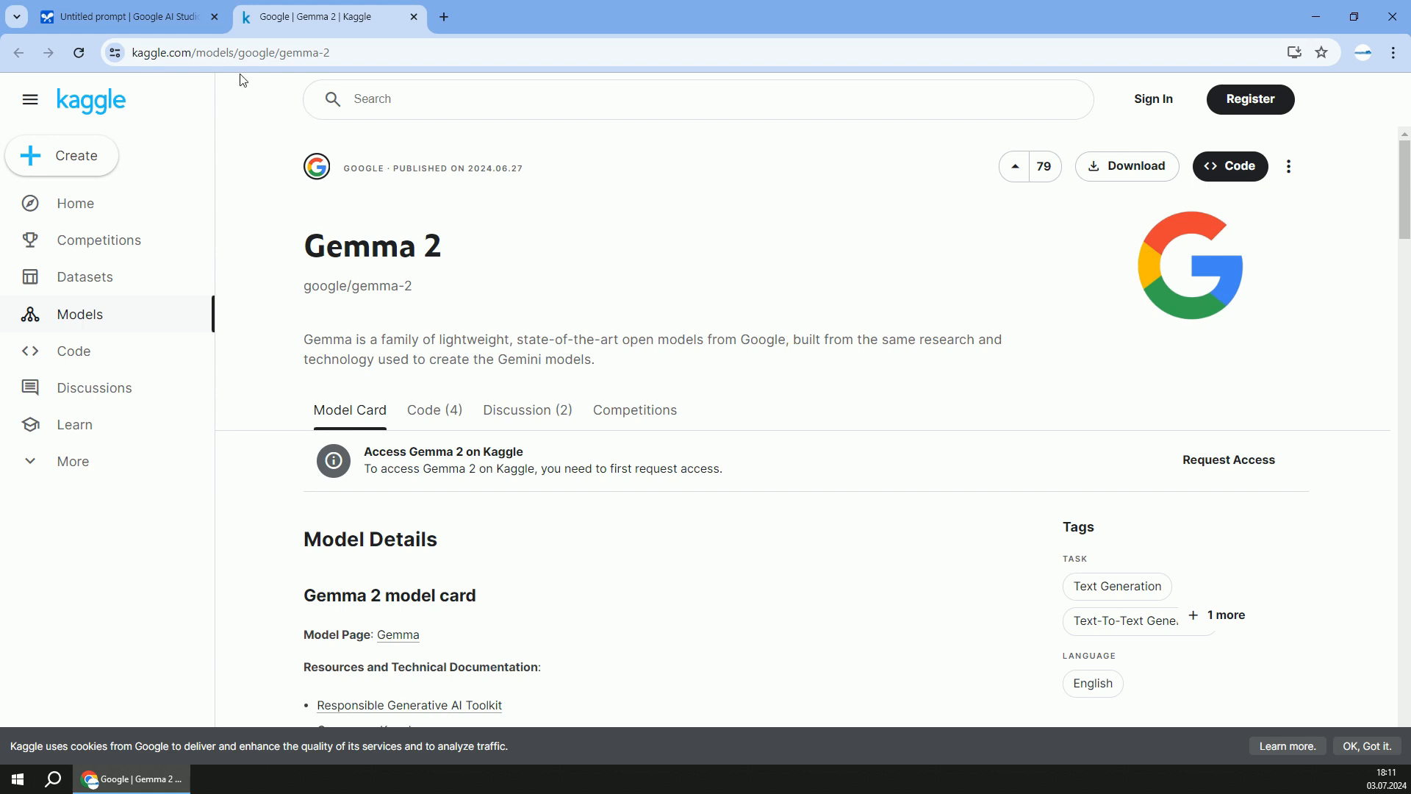
{"action": "left_click", "coordinate": [126, 16]}
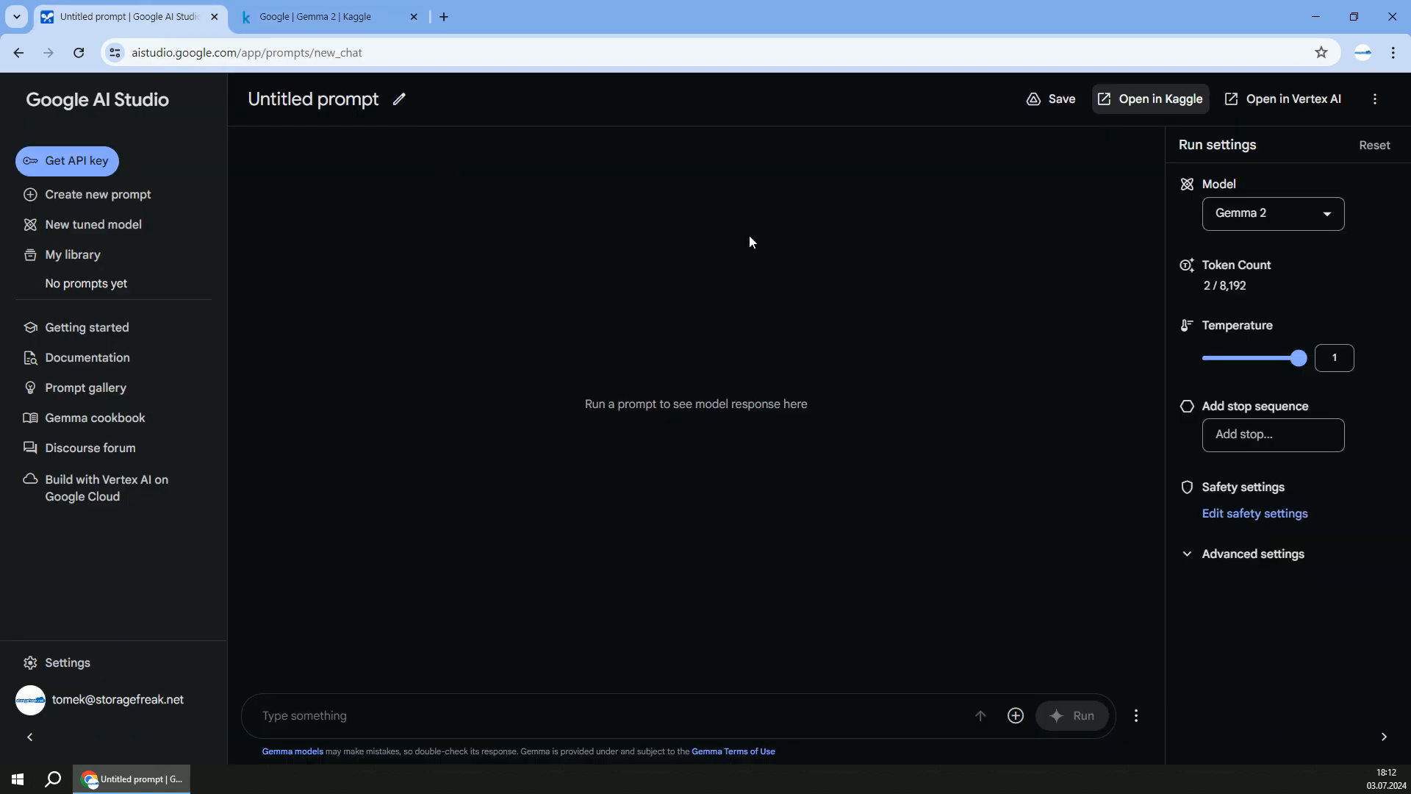
{"action": "left_click", "coordinate": [1291, 98]}
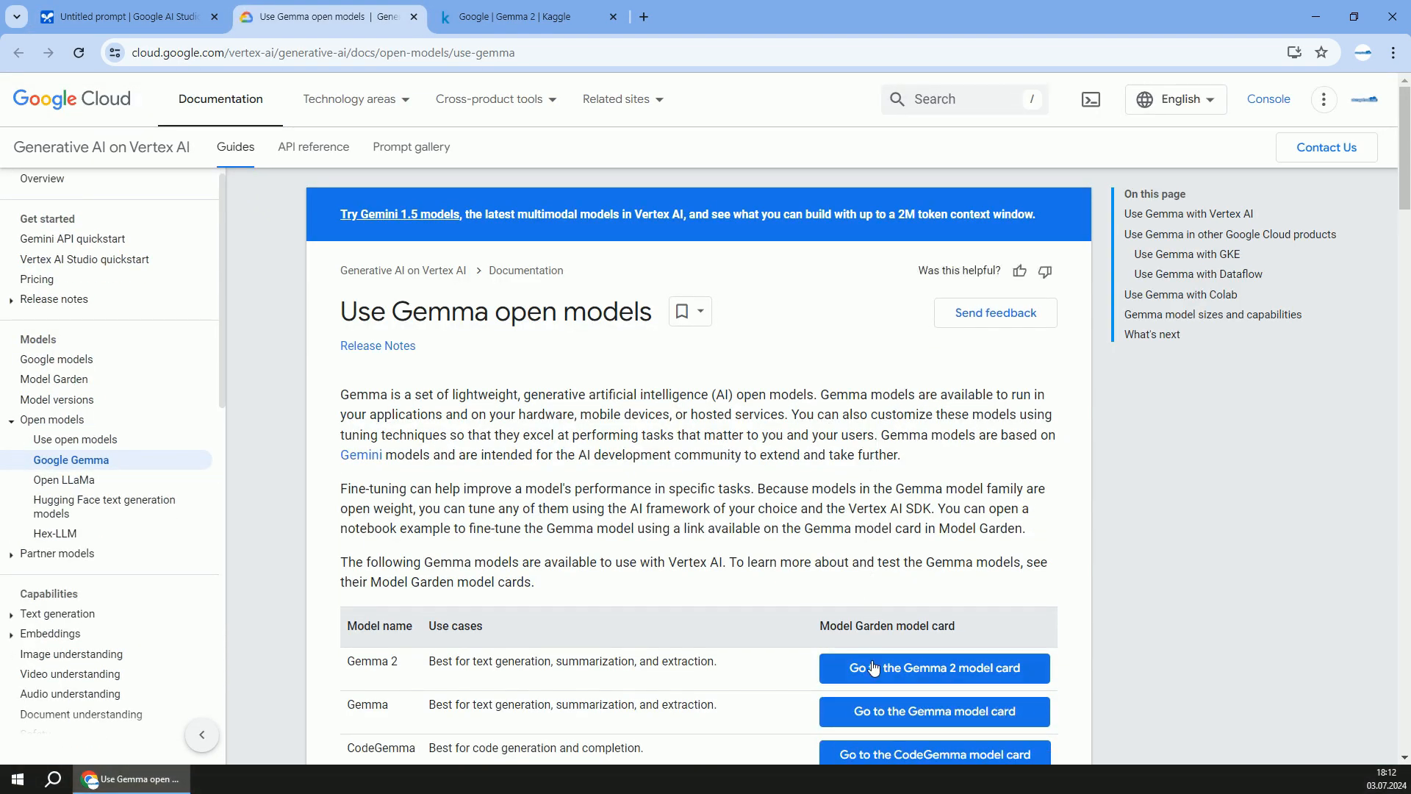
Go to the Gemma 2 model card, review the Terms of Use and accept the Gemma license.
{"action": "left_click", "coordinate": [934, 668]}
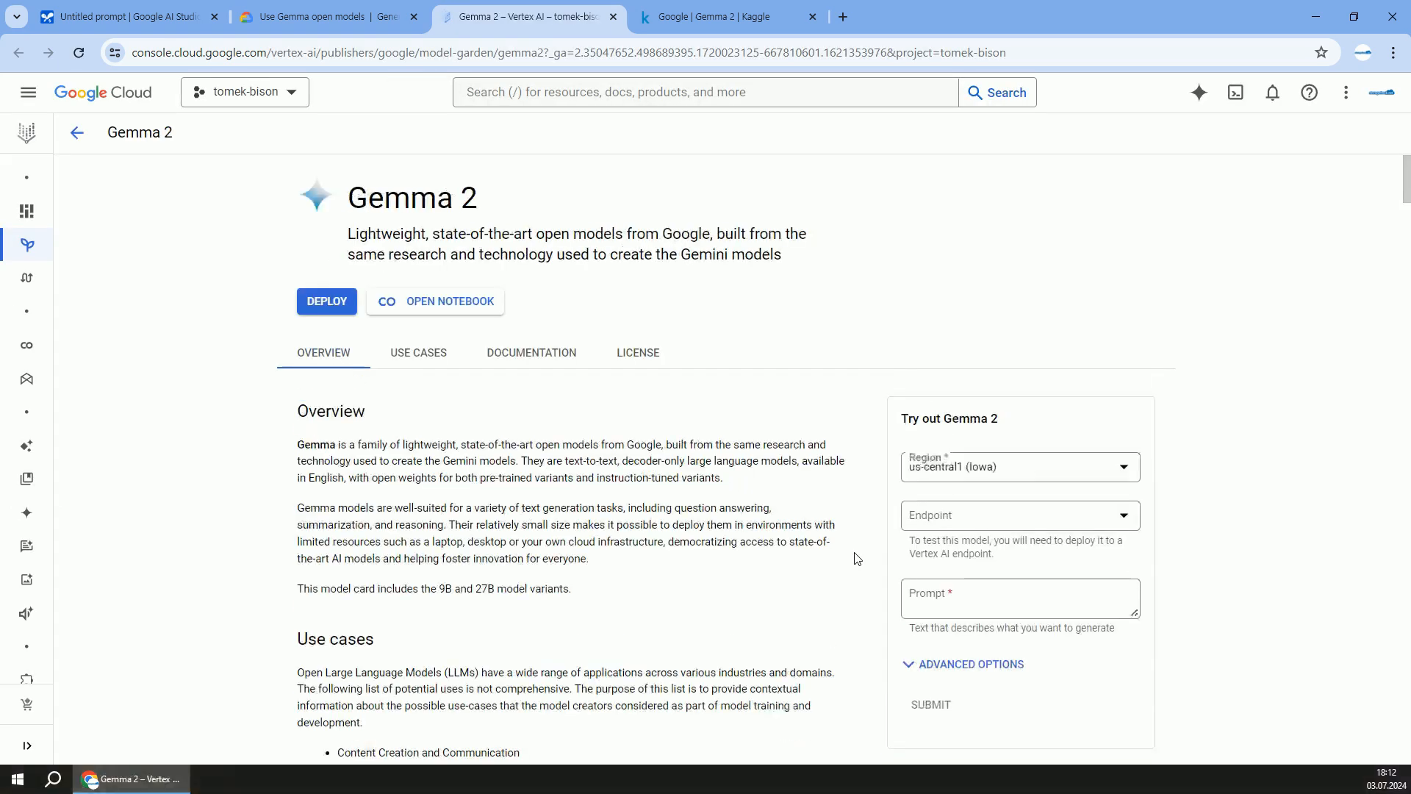
{"action": "left_click", "coordinate": [326, 299]}
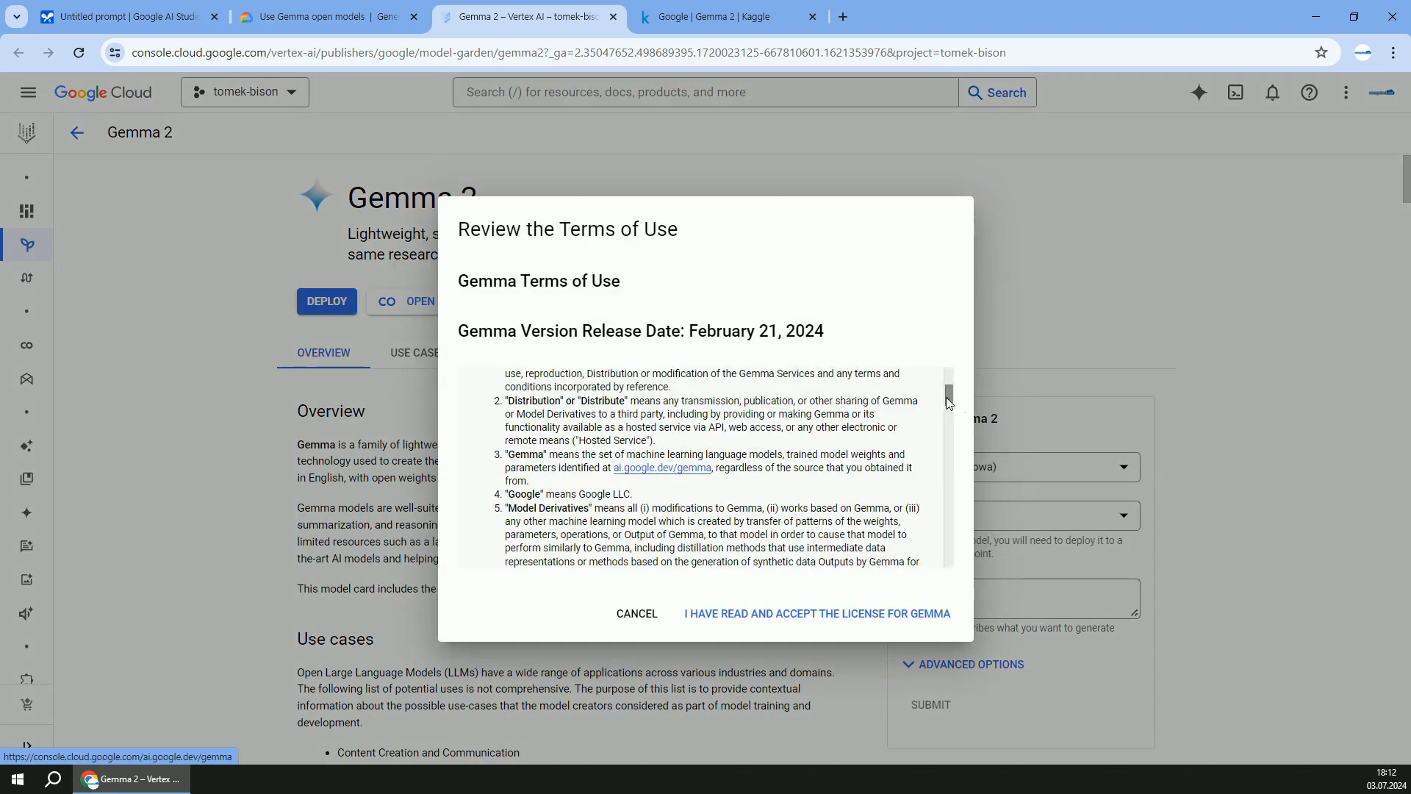
{"action": "scroll", "scroll_direction": "down", "scroll_amount": 3}
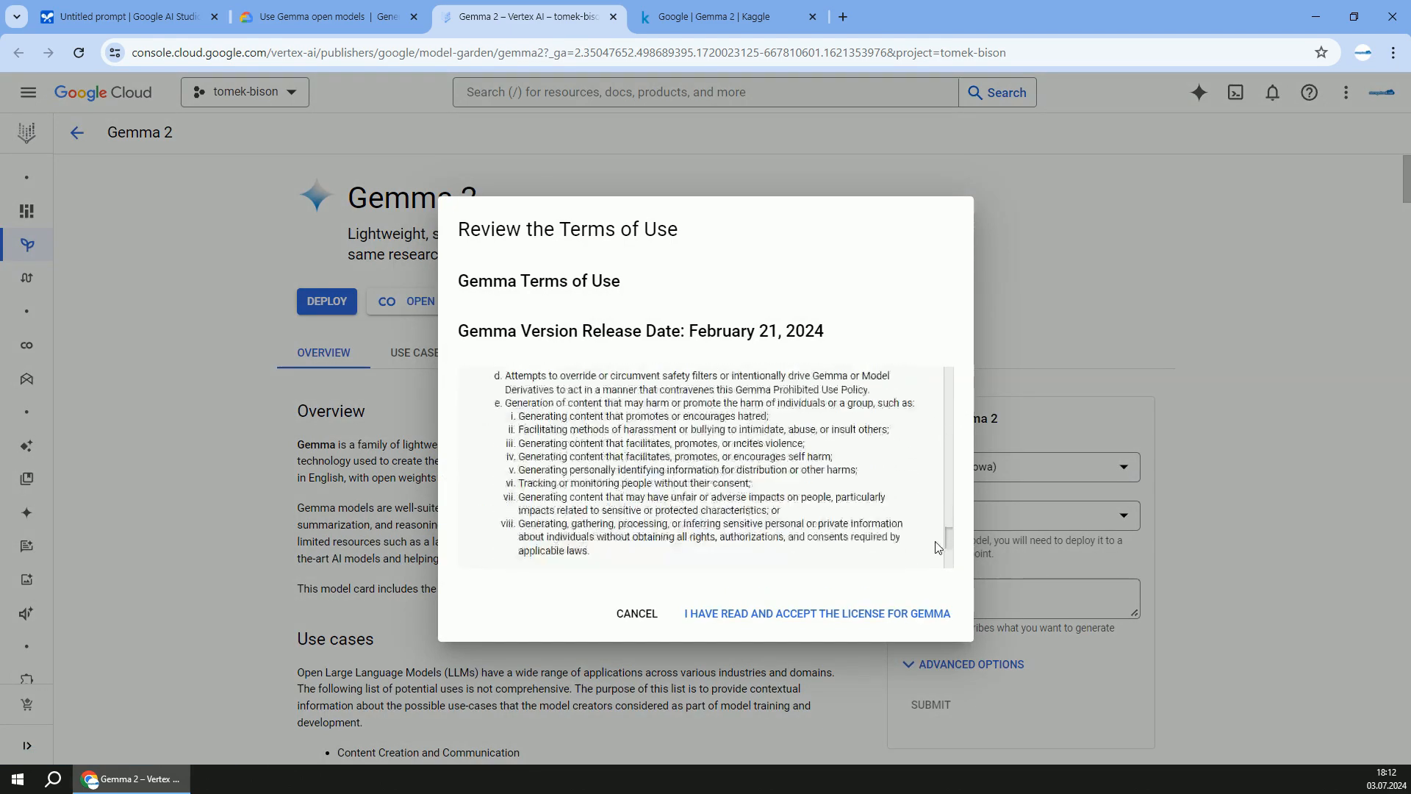
{"action": "scroll", "scroll_direction": "down", "scroll_amount": 3}
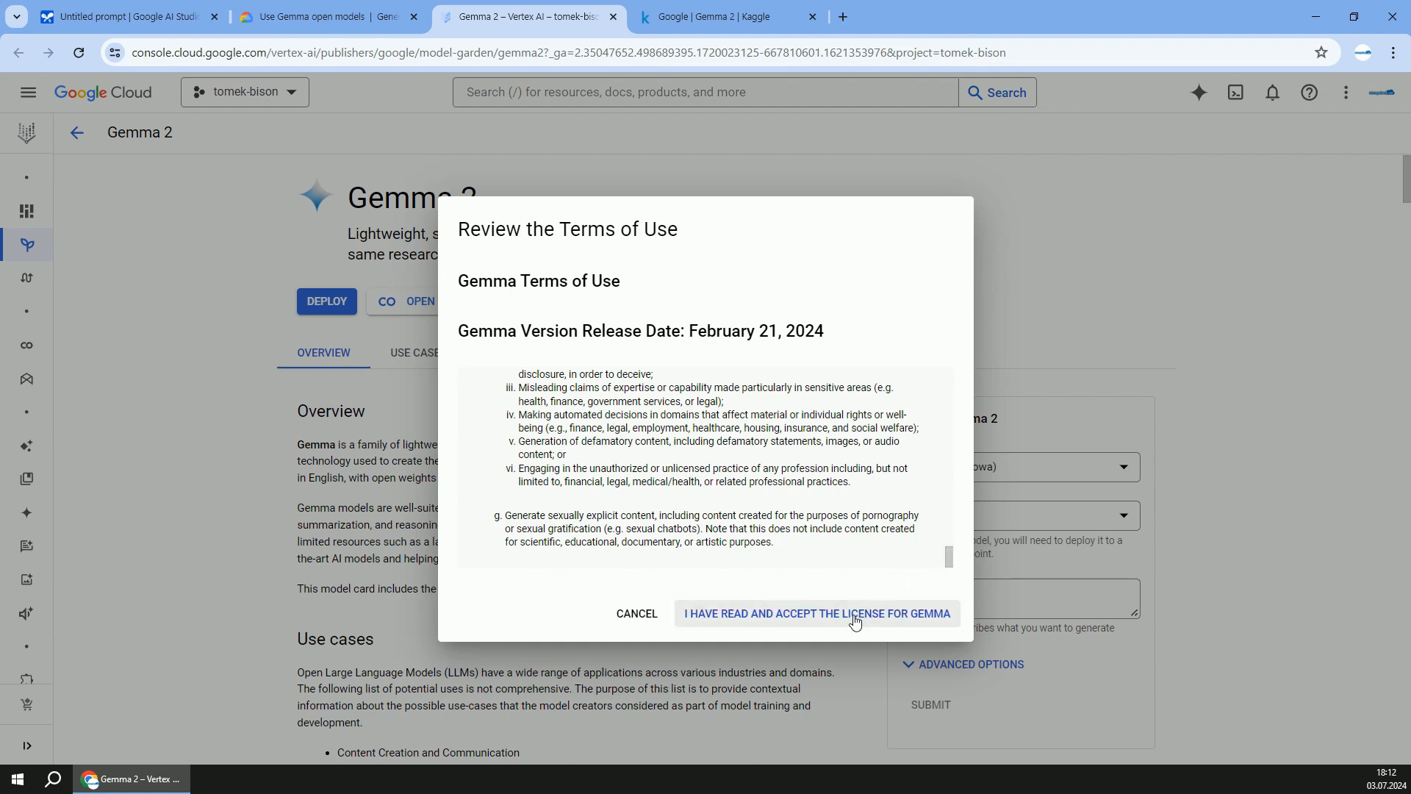
{"action": "left_click", "coordinate": [816, 613]}
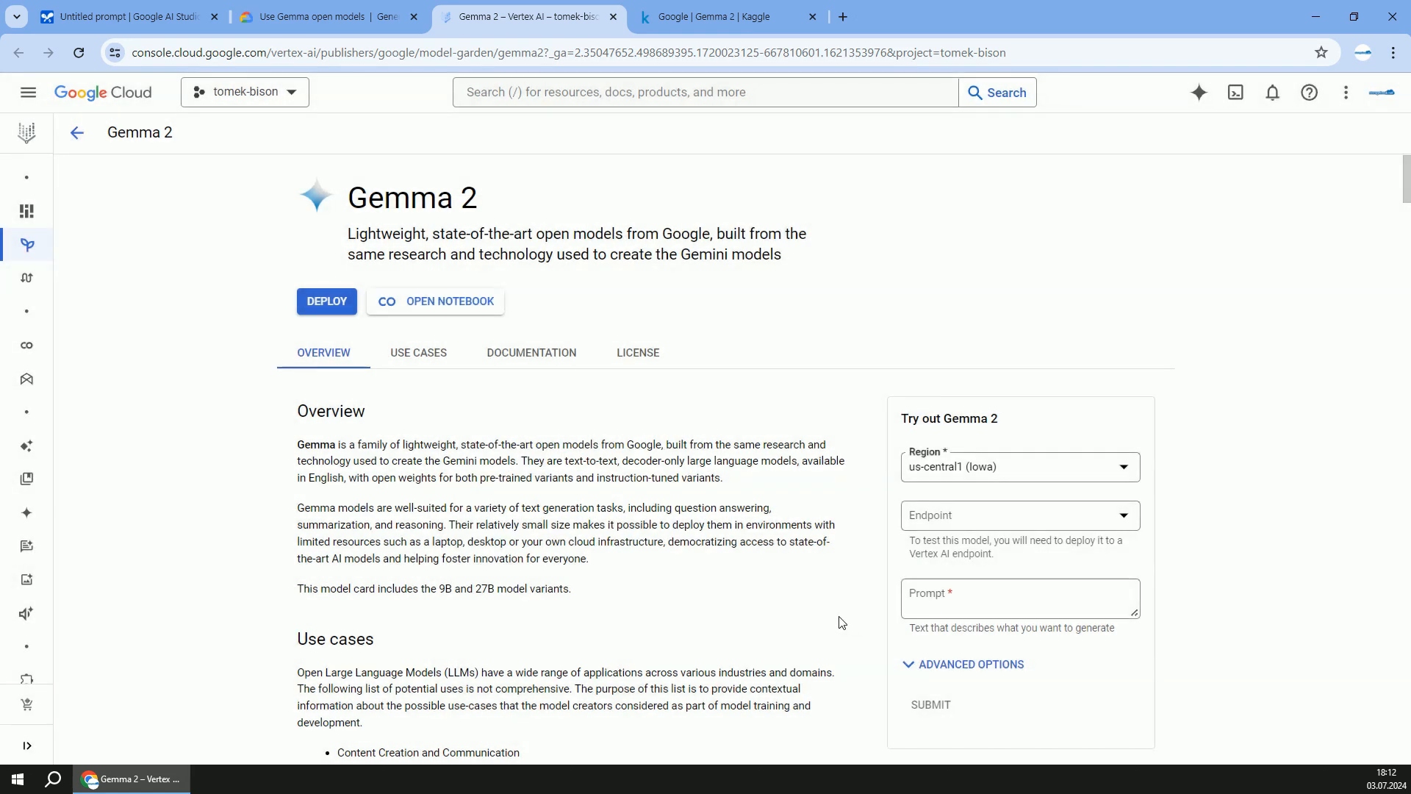
{"action": "mouse_move", "coordinate": [327, 300]}
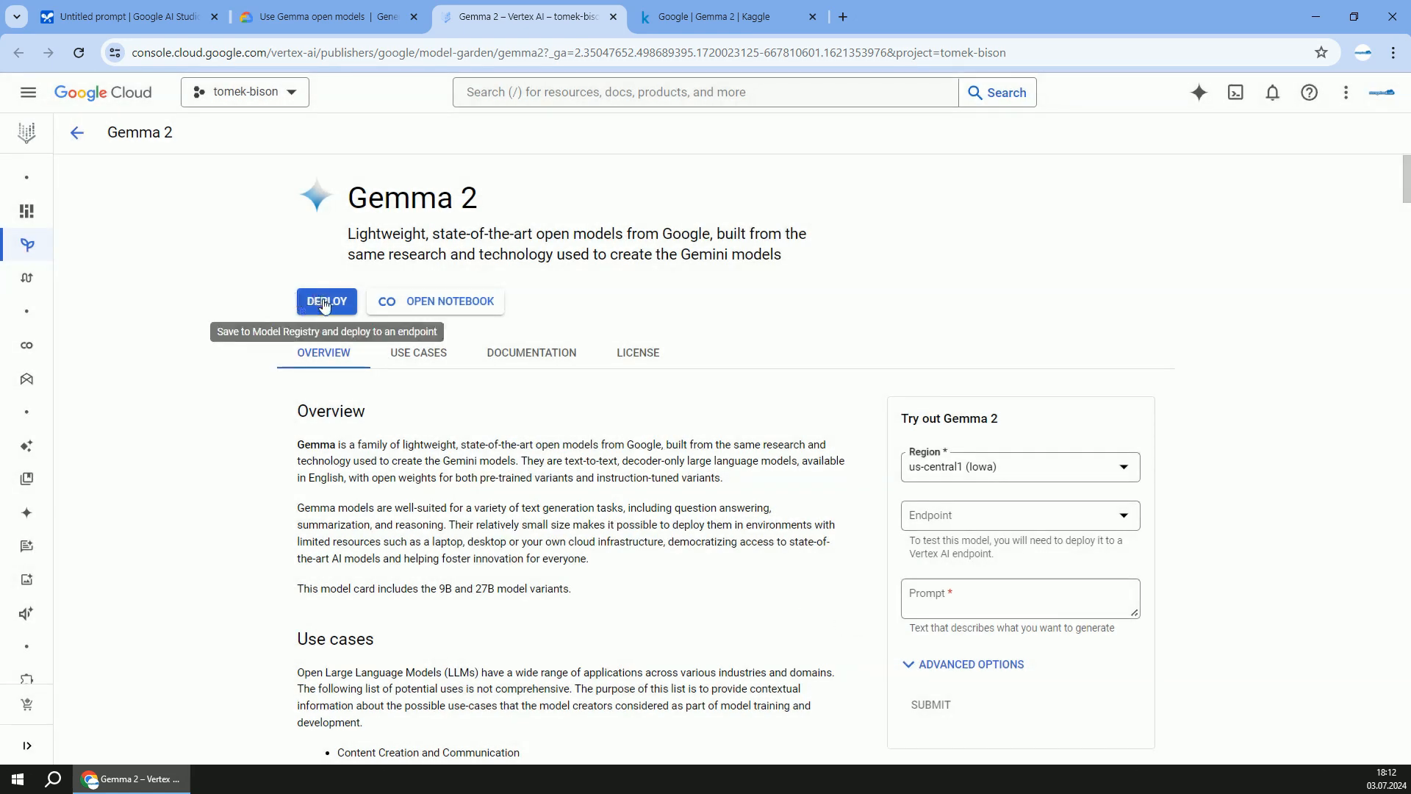
{"action": "left_click", "coordinate": [326, 300]}
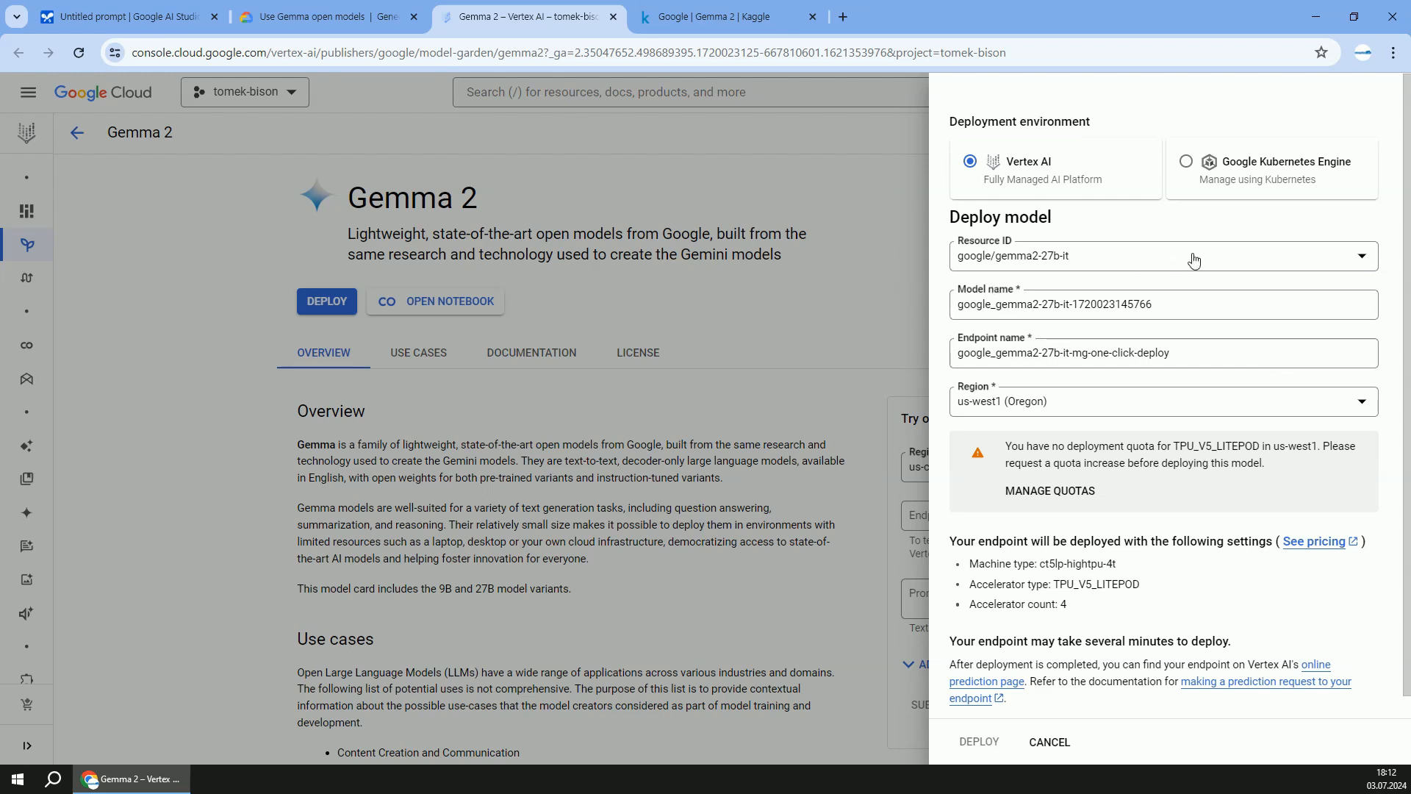
{"action": "left_click", "coordinate": [1162, 255]}
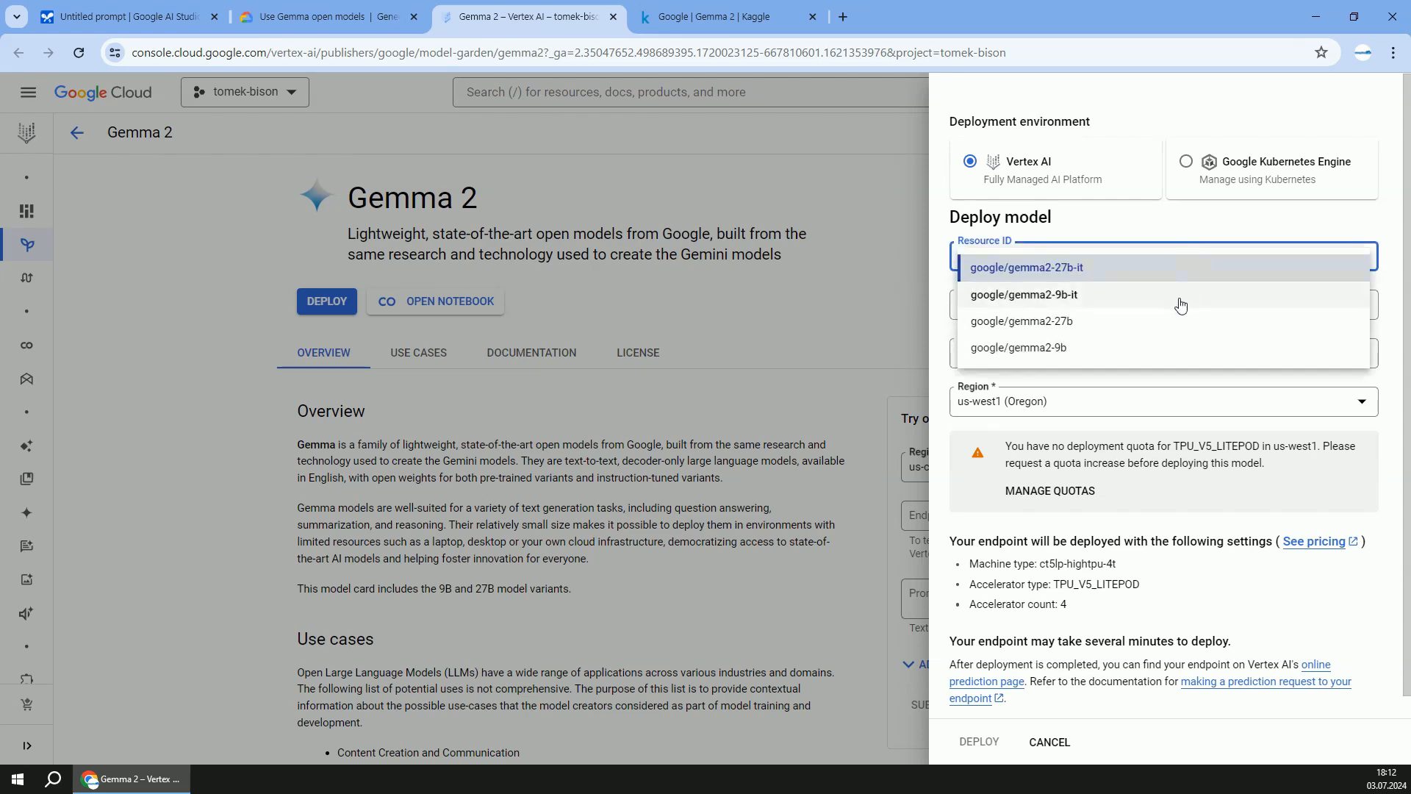
{"action": "mouse_move", "coordinate": [1180, 236]}
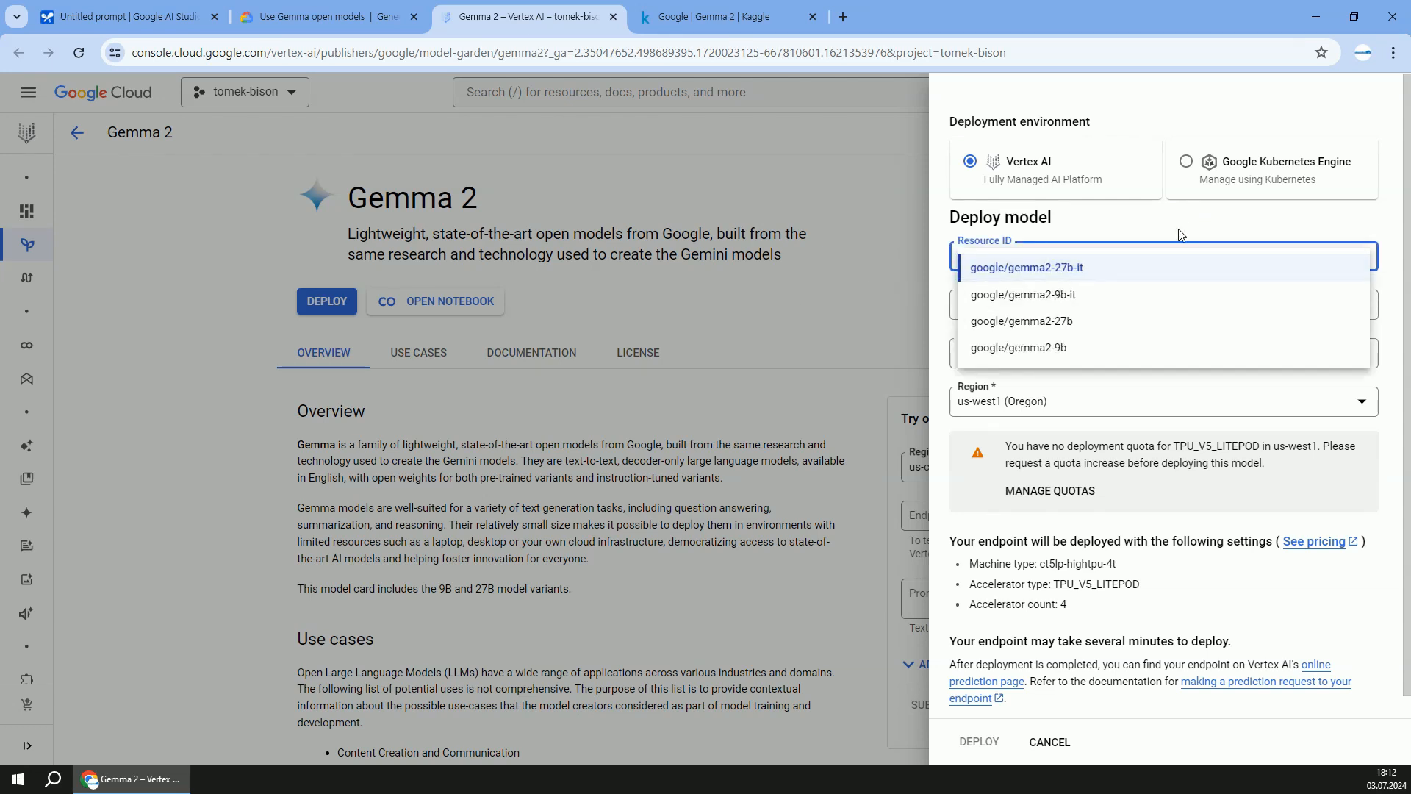
{"action": "left_click", "coordinate": [1185, 161]}
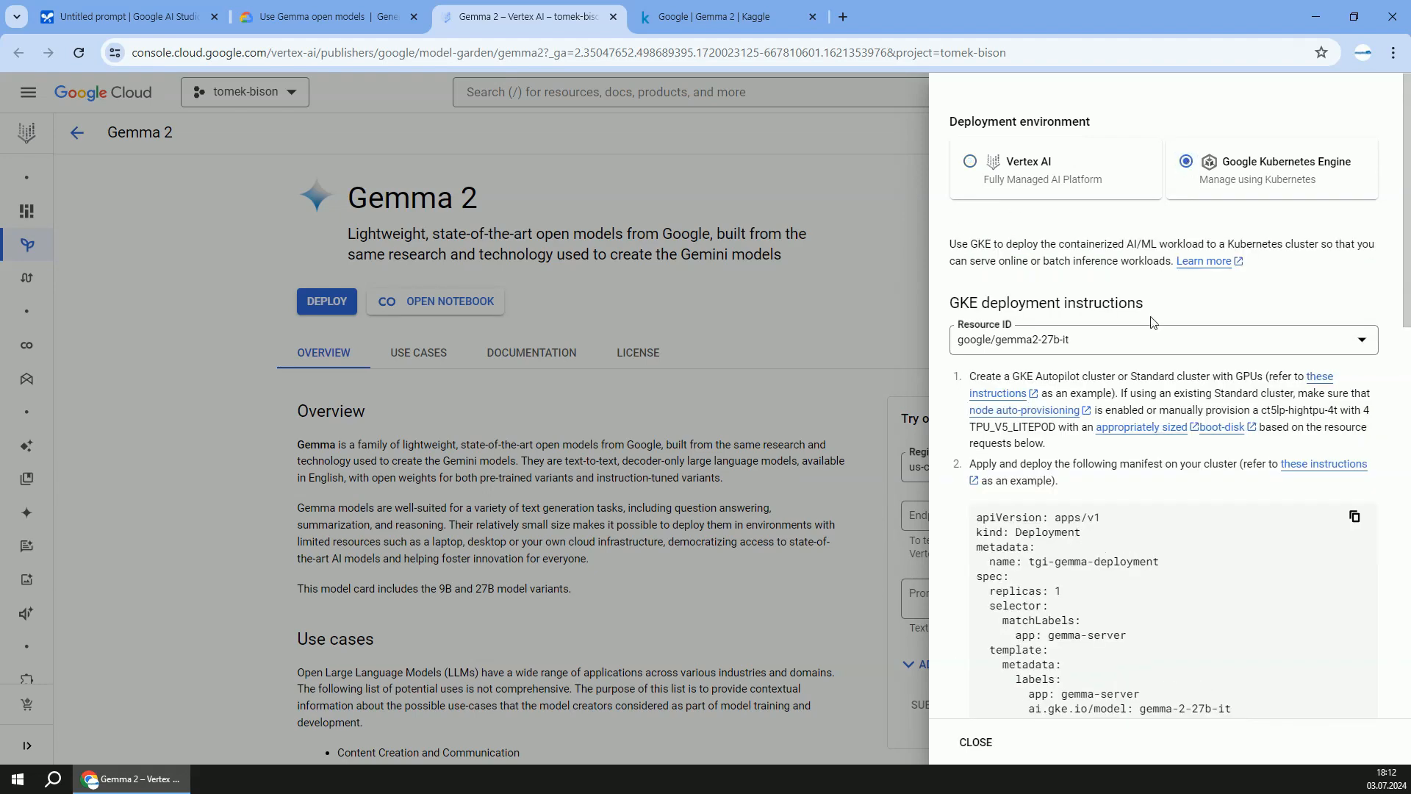
{"action": "scroll", "scroll_direction": "down", "scroll_amount": 3}
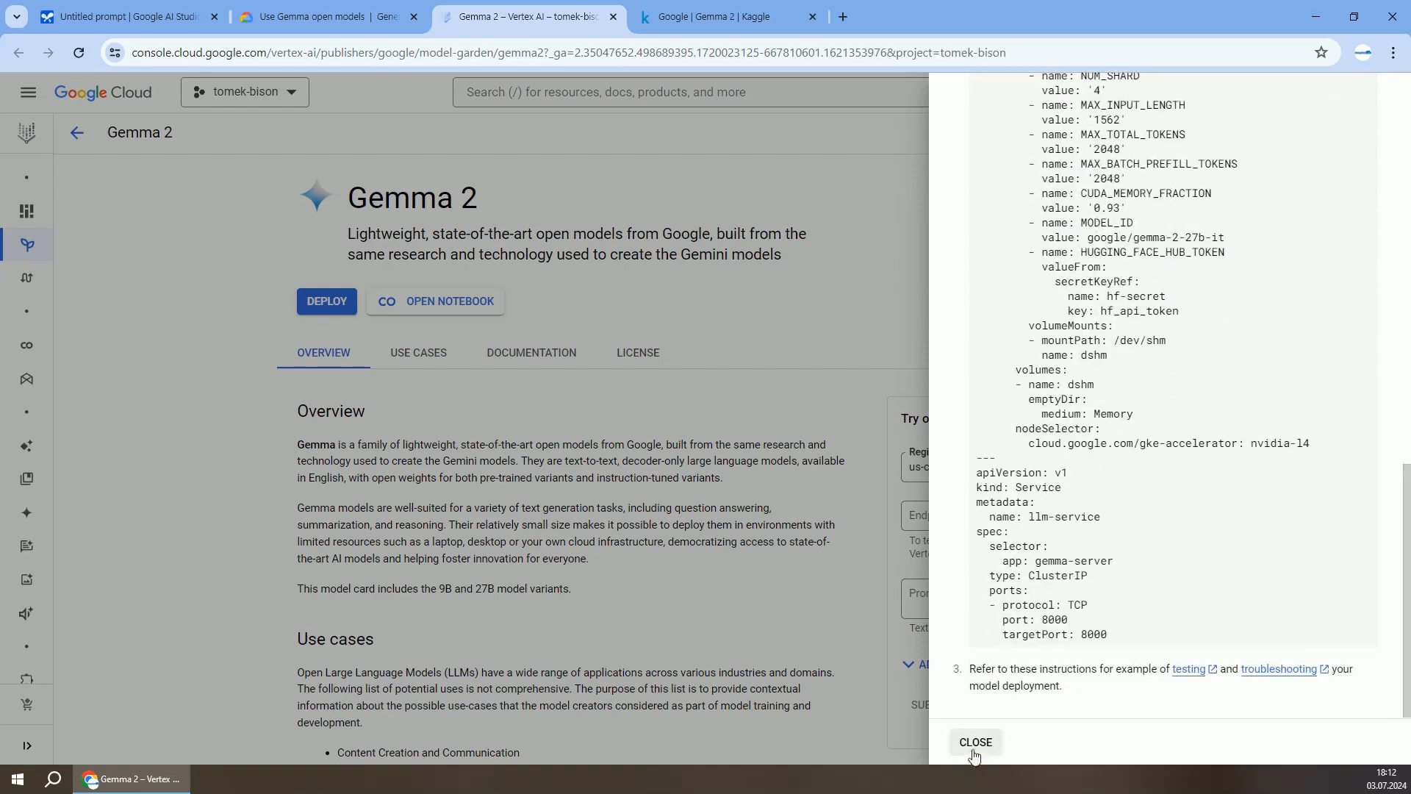
{"action": "left_click", "coordinate": [975, 741]}
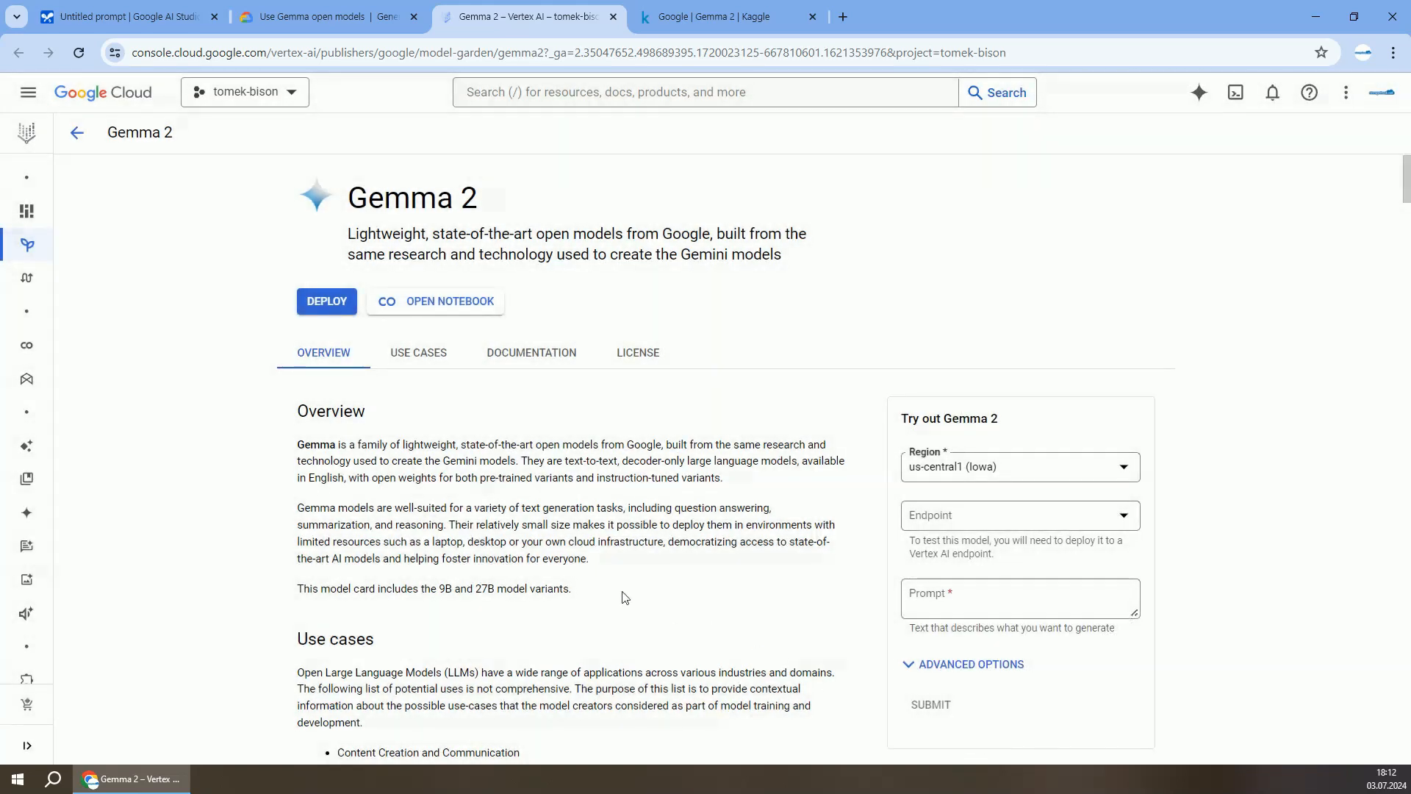
{"action": "mouse_move", "coordinate": [450, 300]}
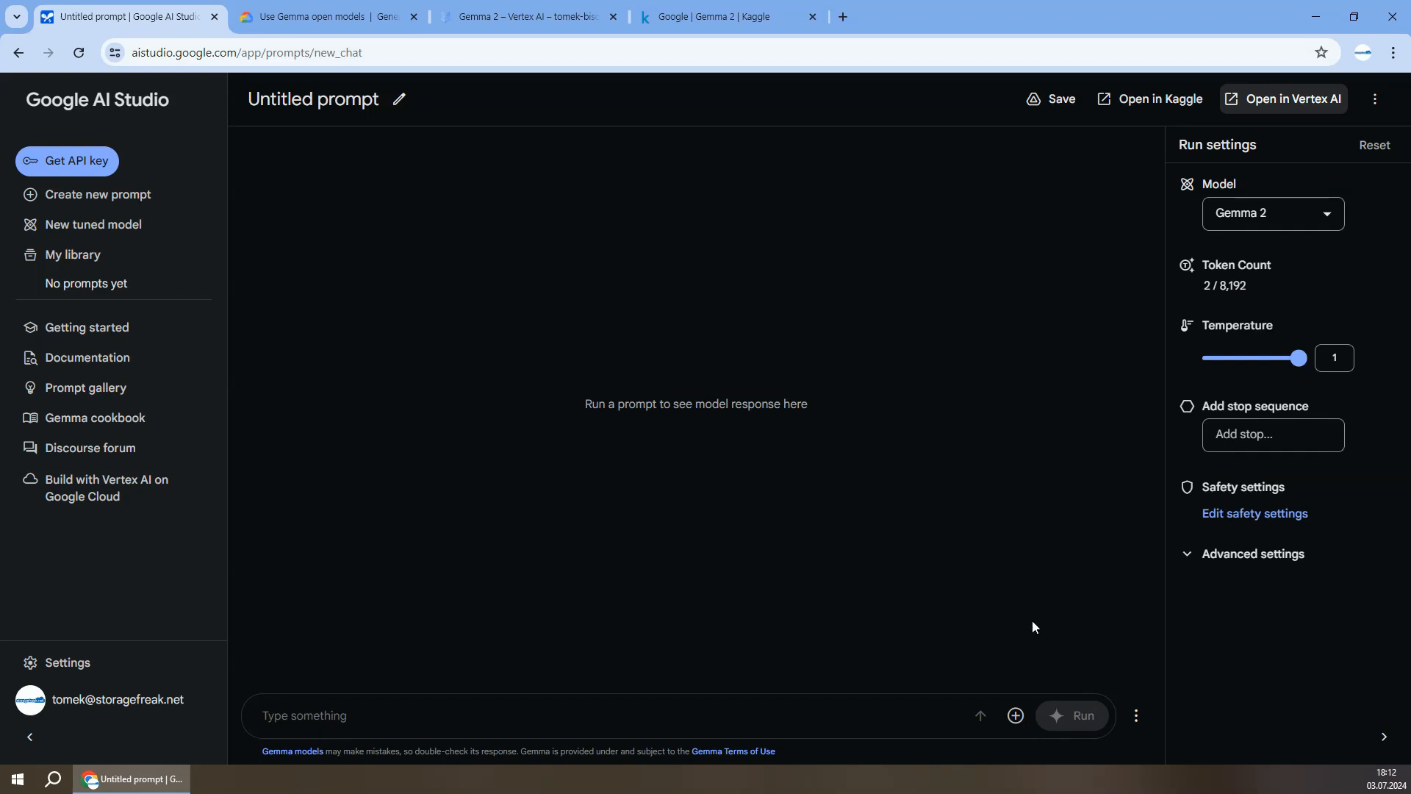
{"action": "mouse_move", "coordinate": [1082, 626]}
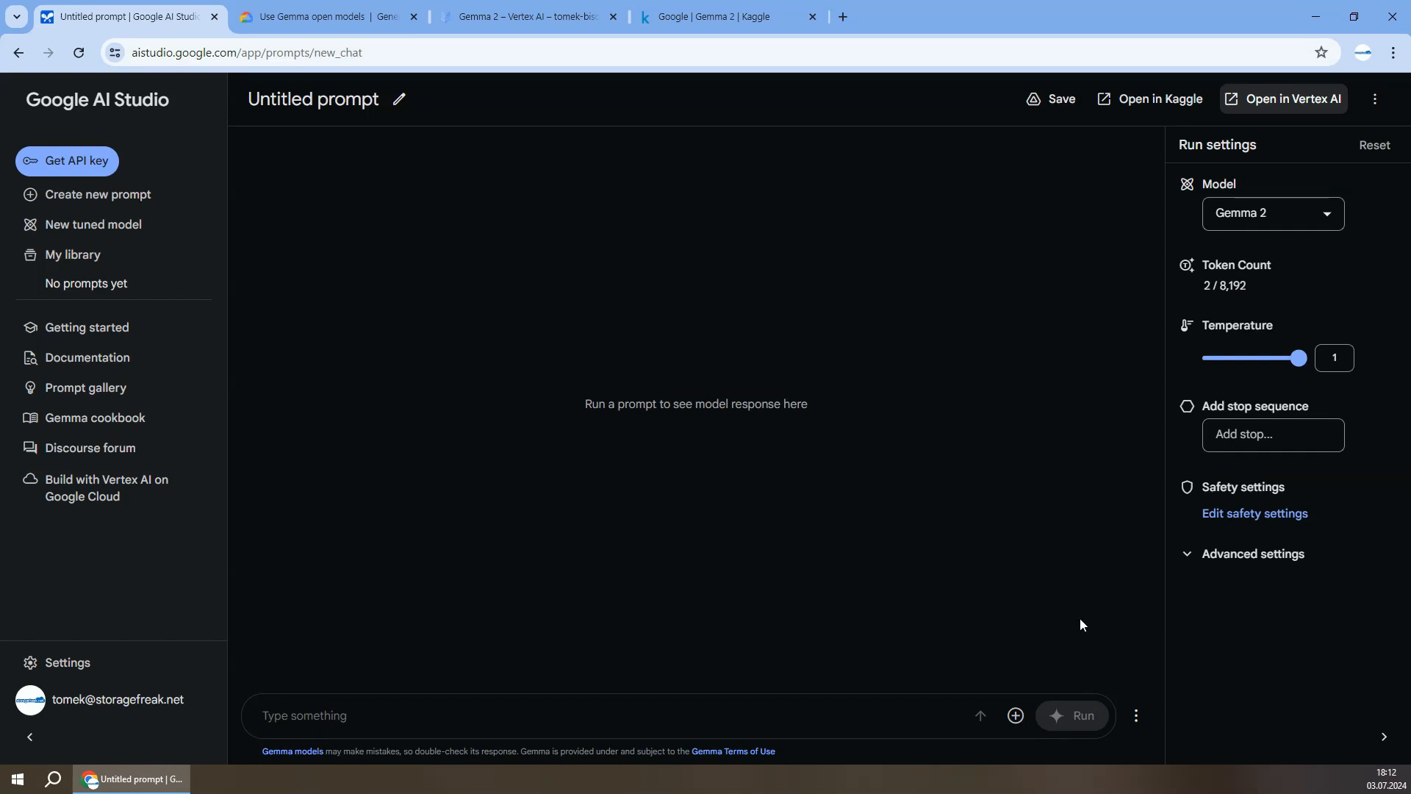